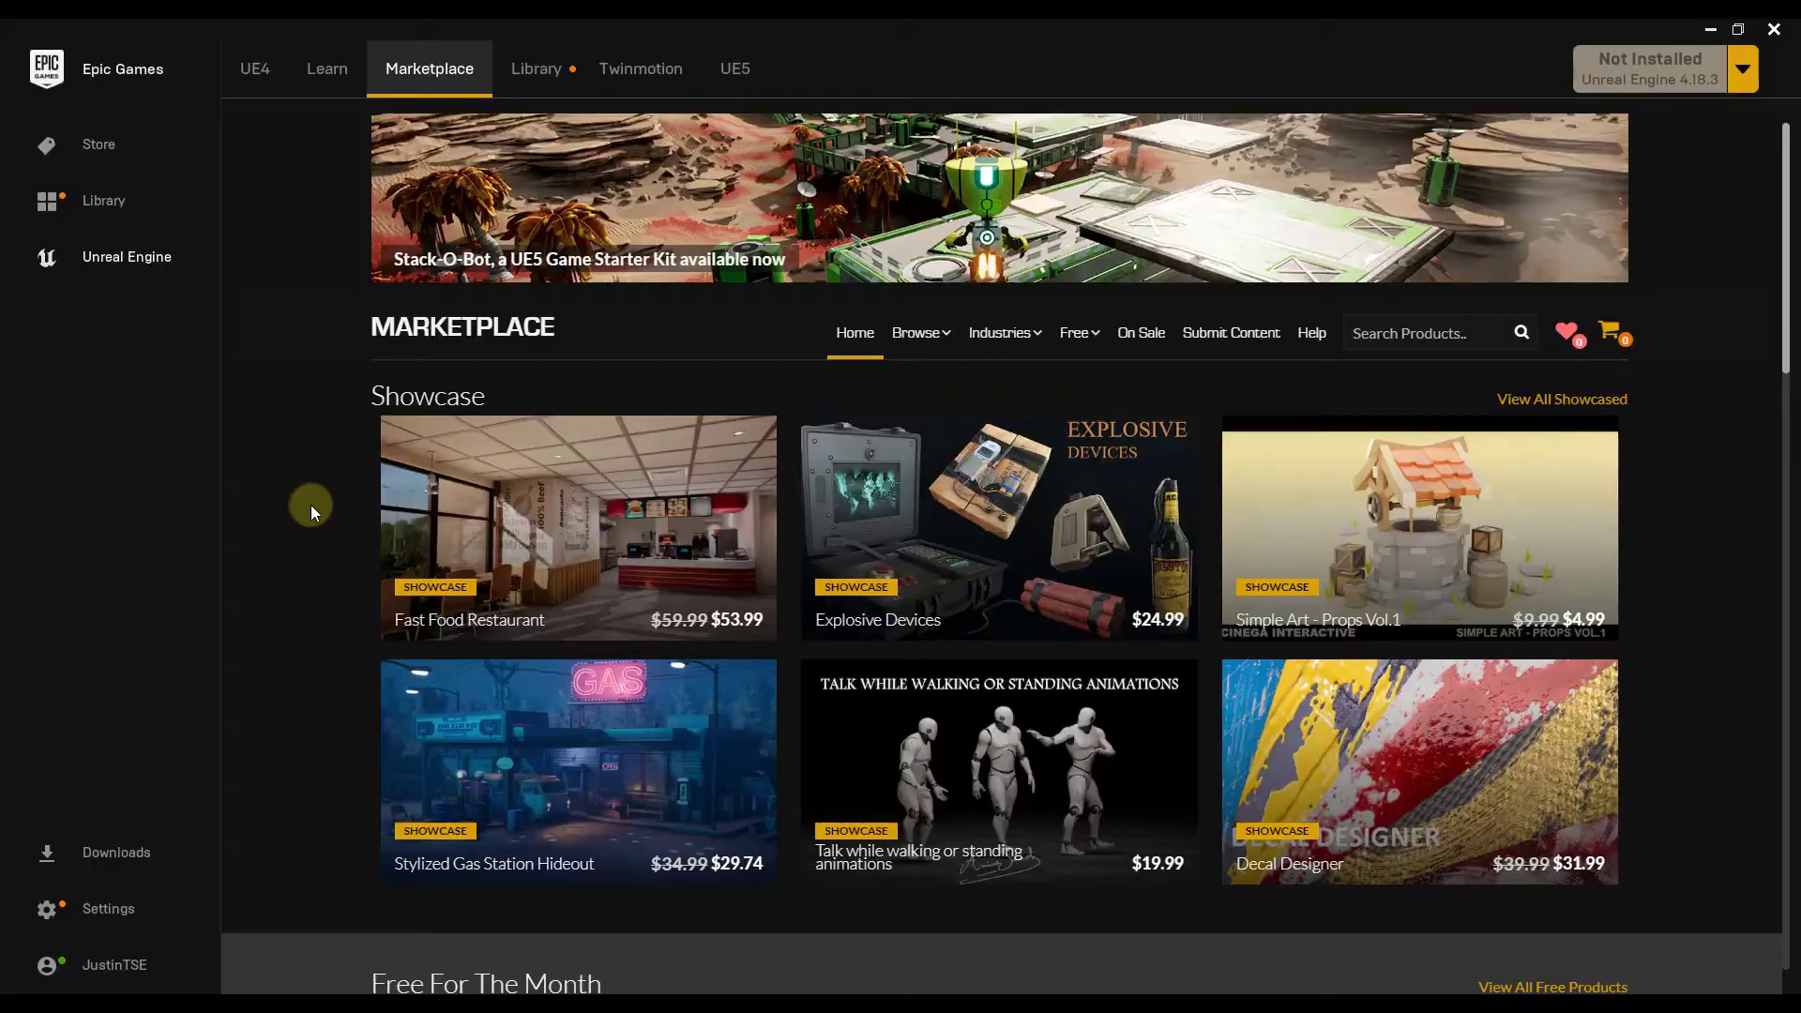
mouse_move(733, 69)
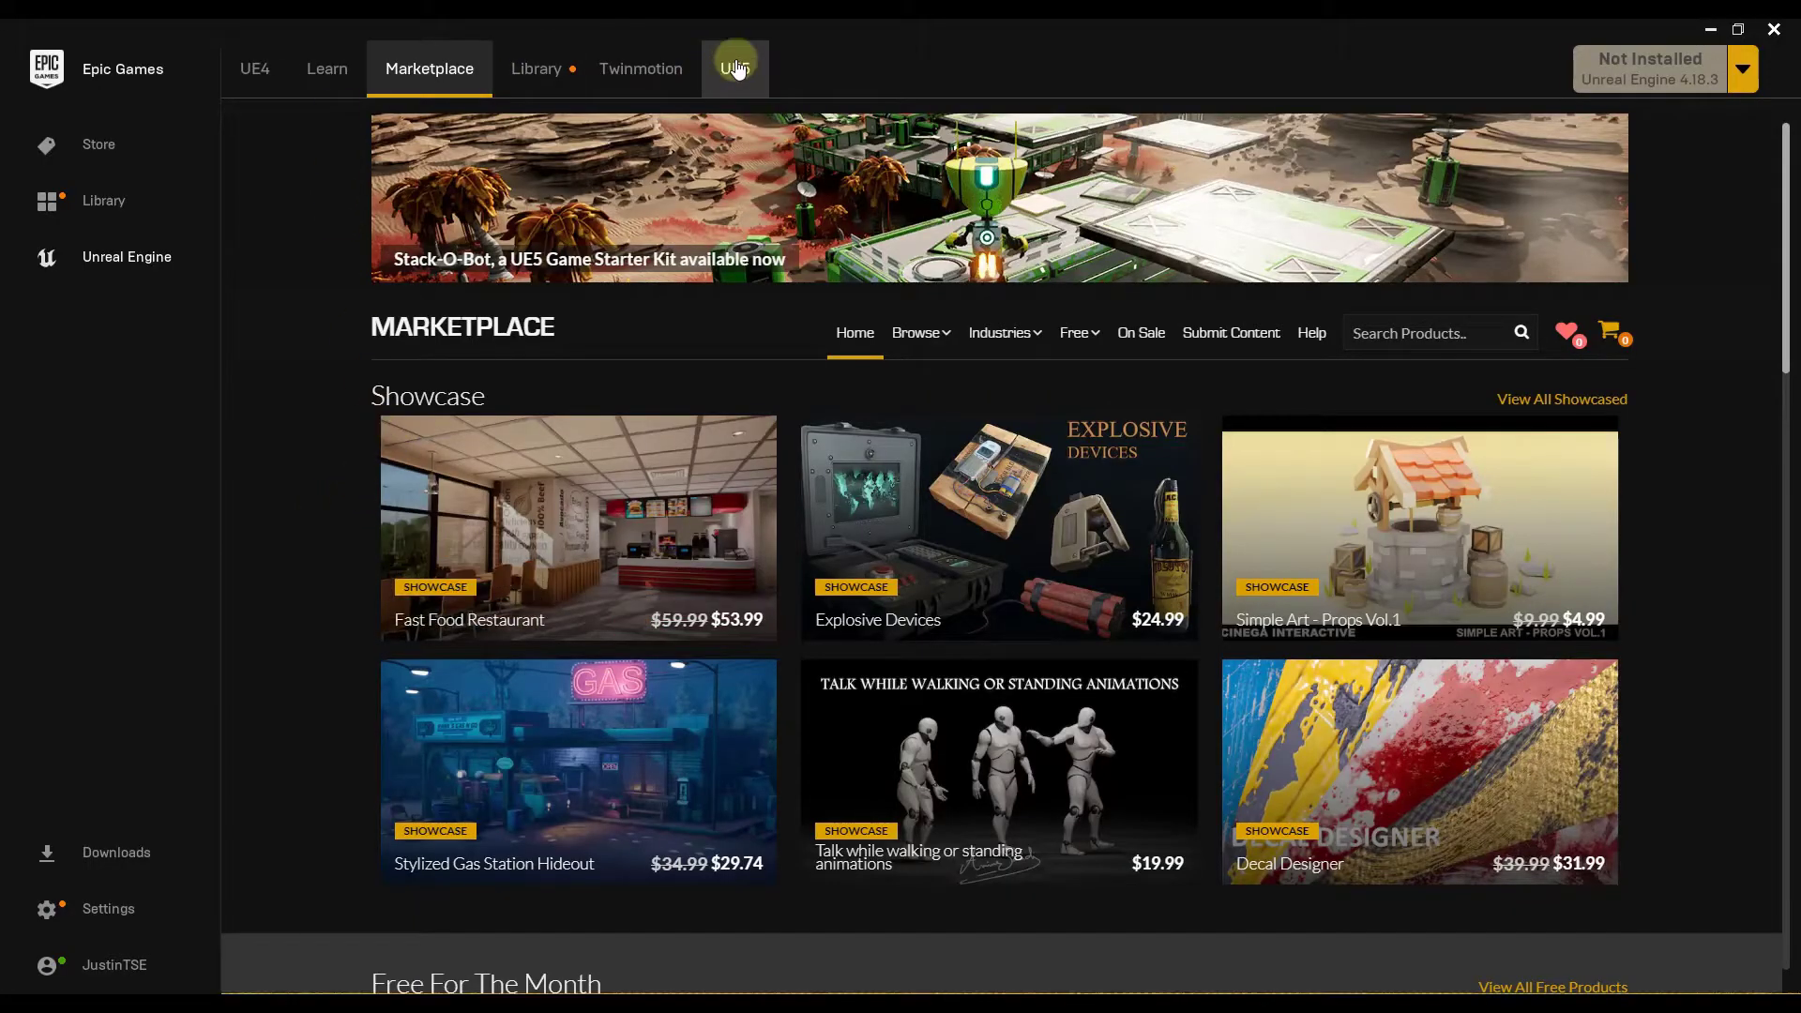
Switch the launcher to the Unreal Engine 5 Early Access download page
click(733, 68)
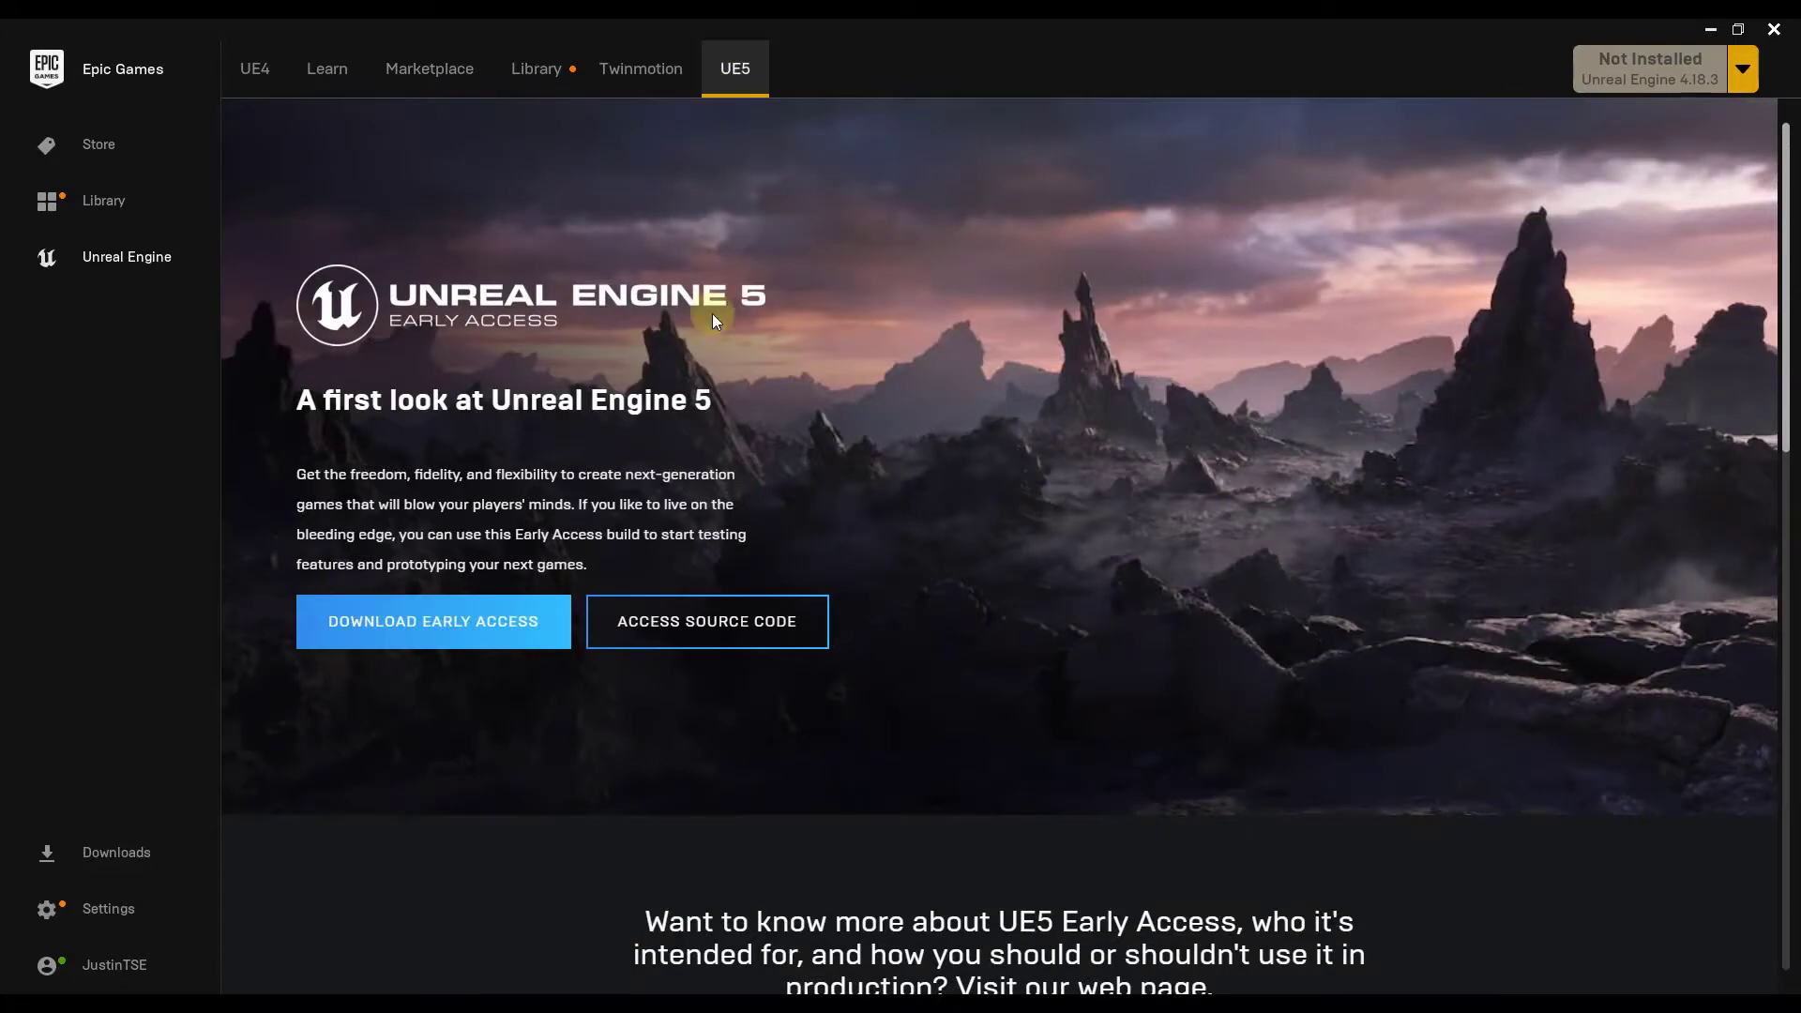
mouse_move(222, 135)
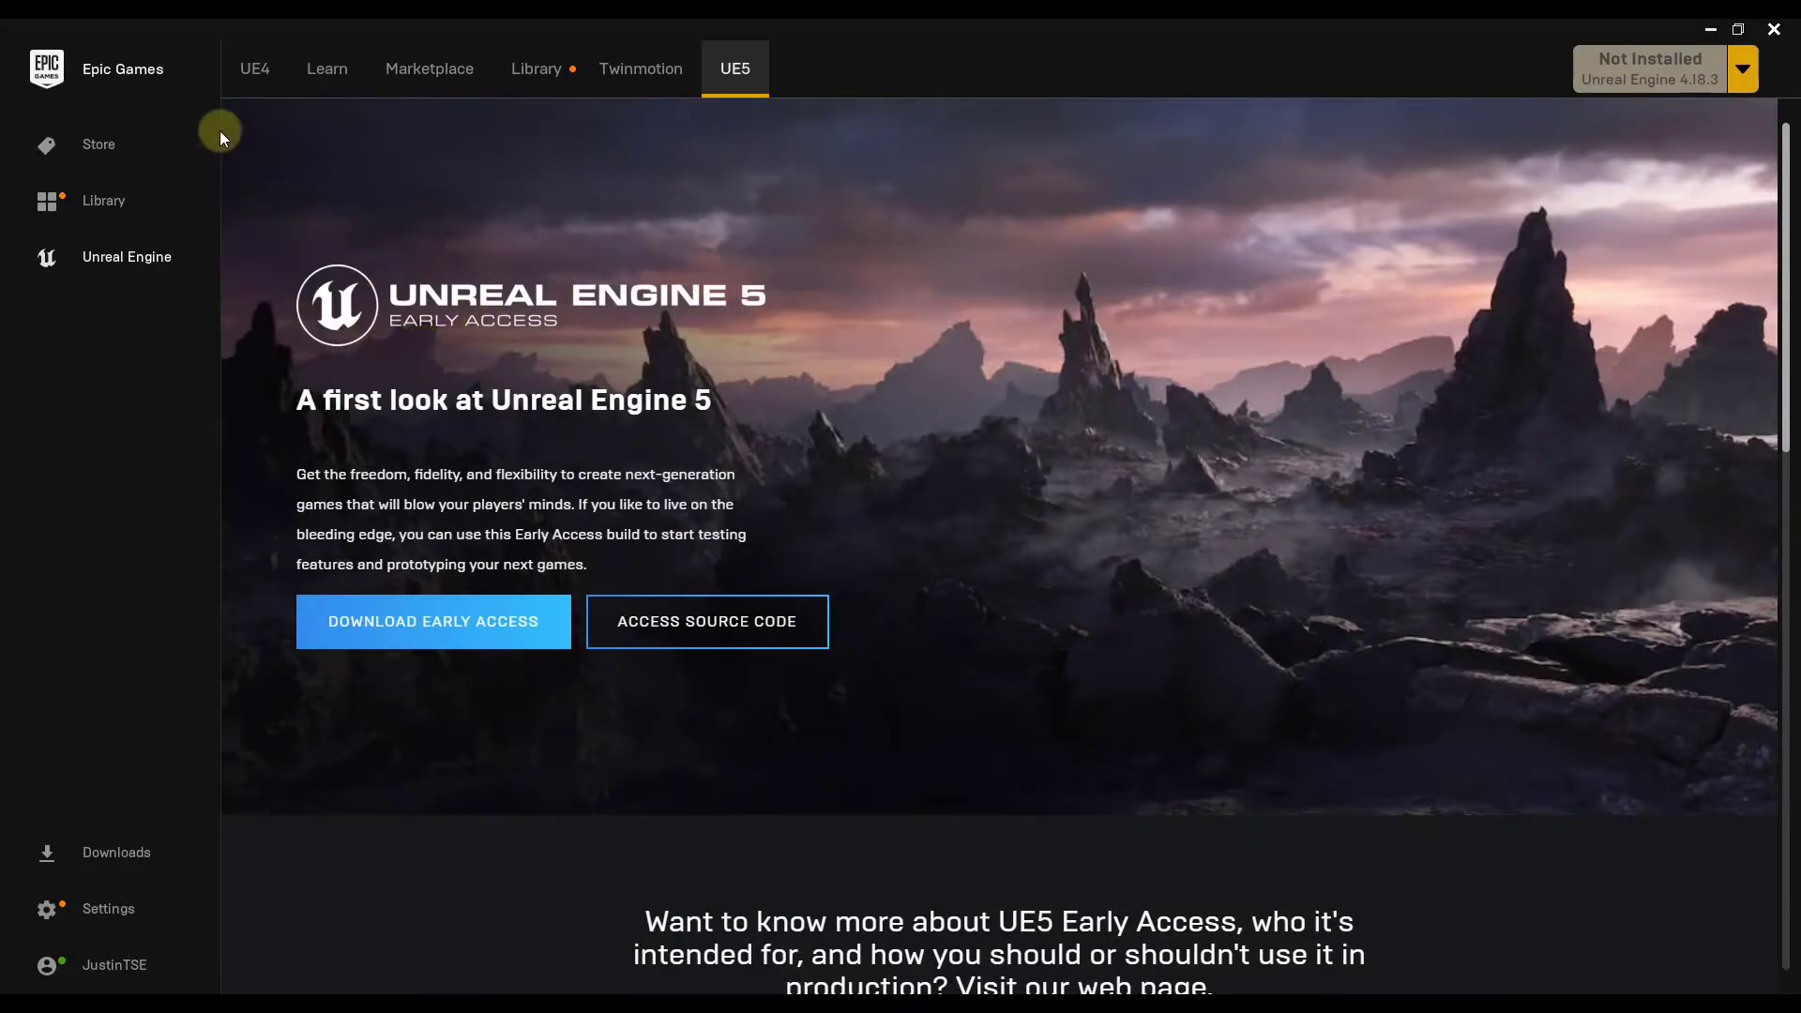
mouse_move(675, 108)
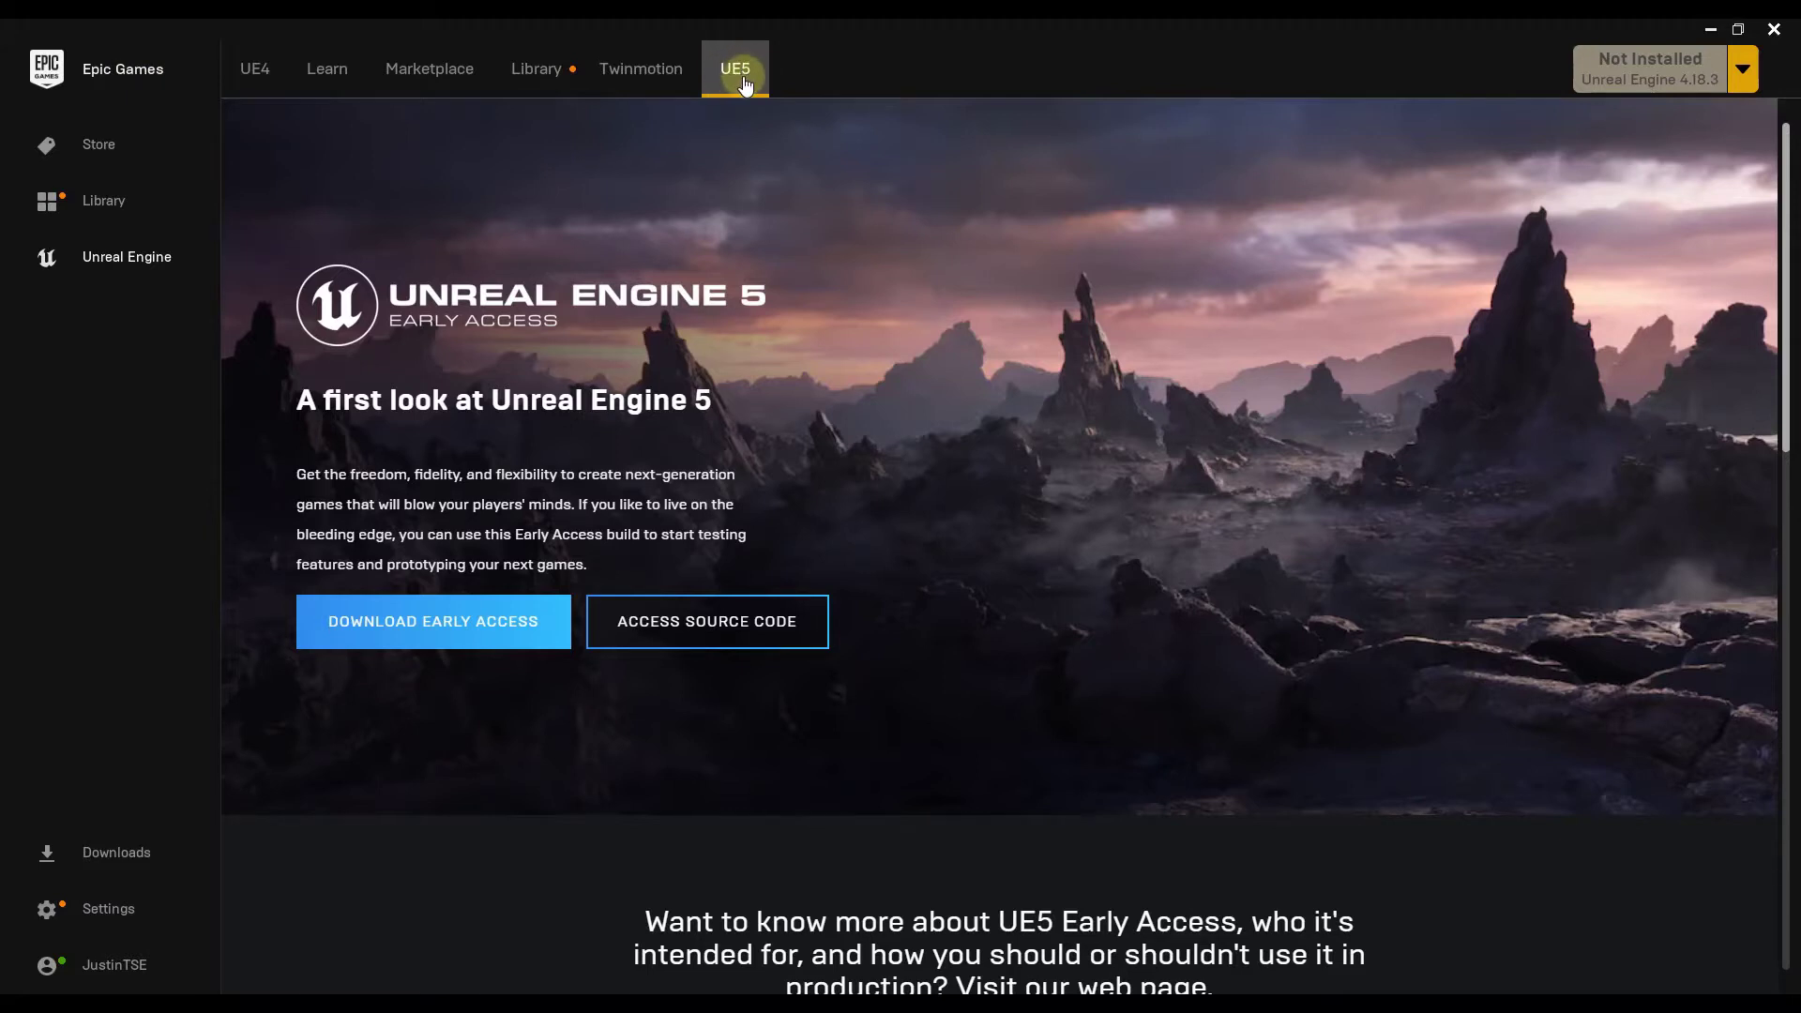
mouse_move(683, 511)
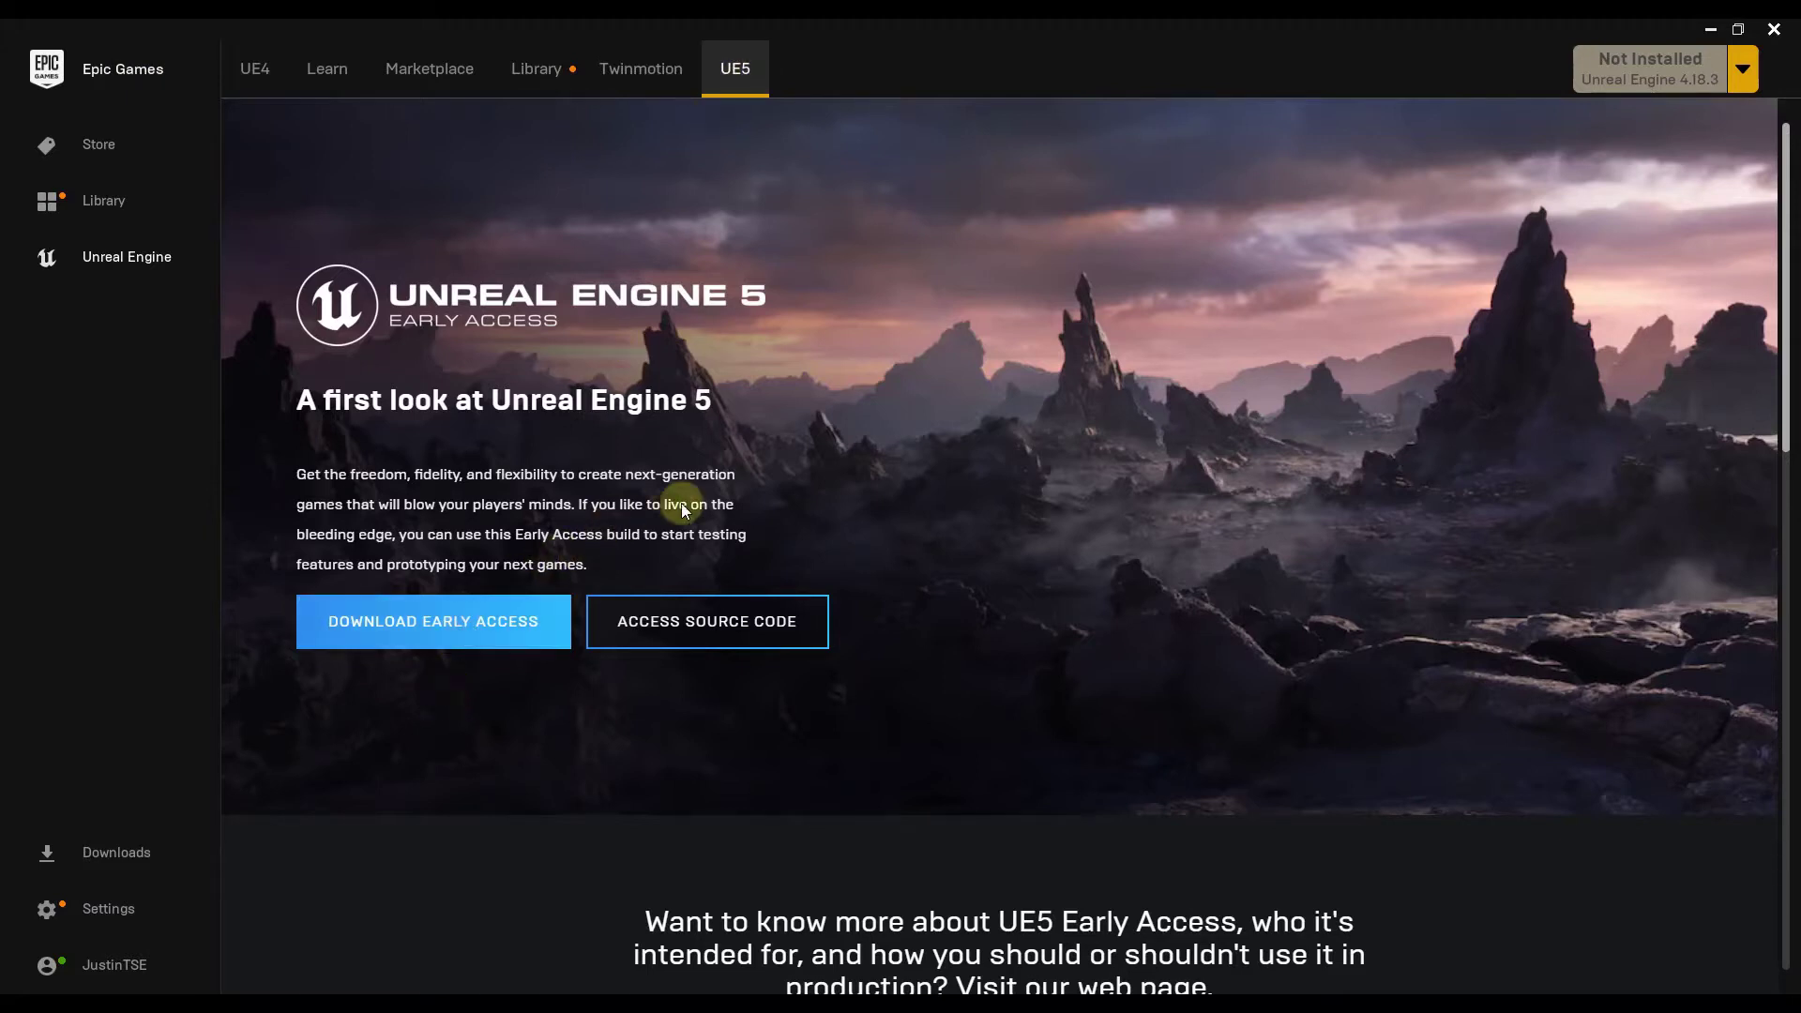
mouse_move(720, 465)
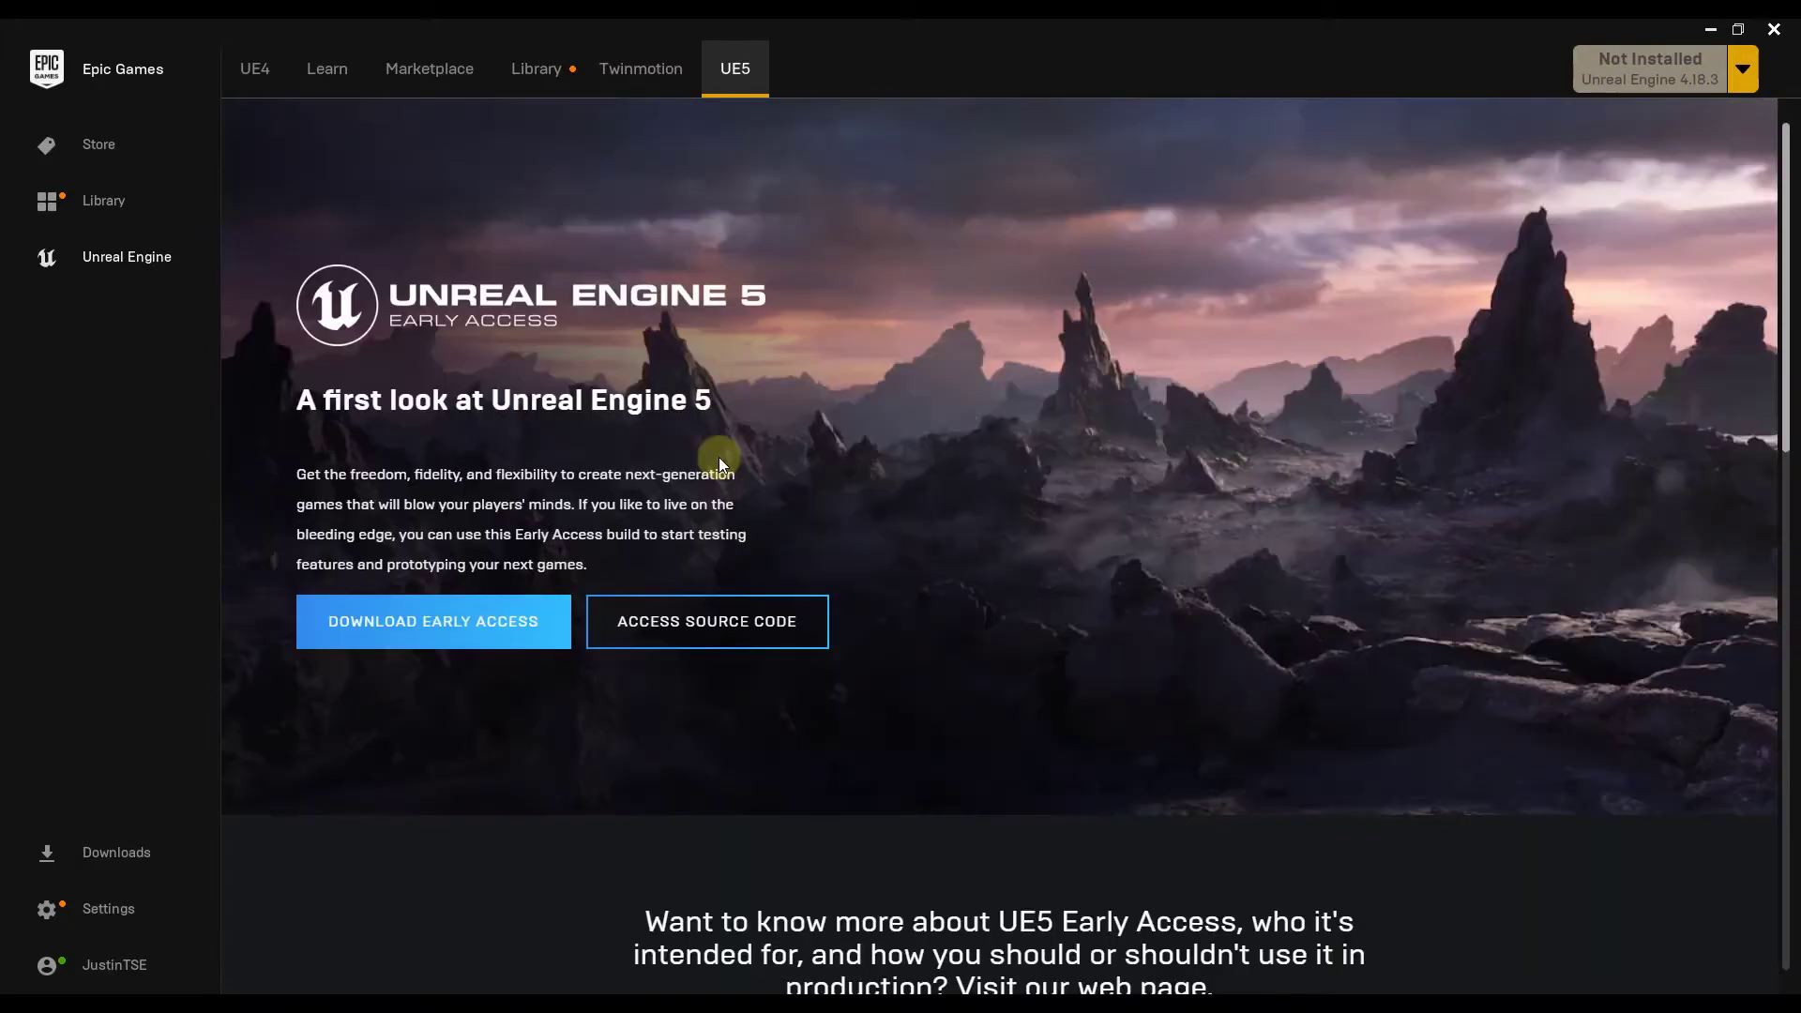
mouse_move(470, 95)
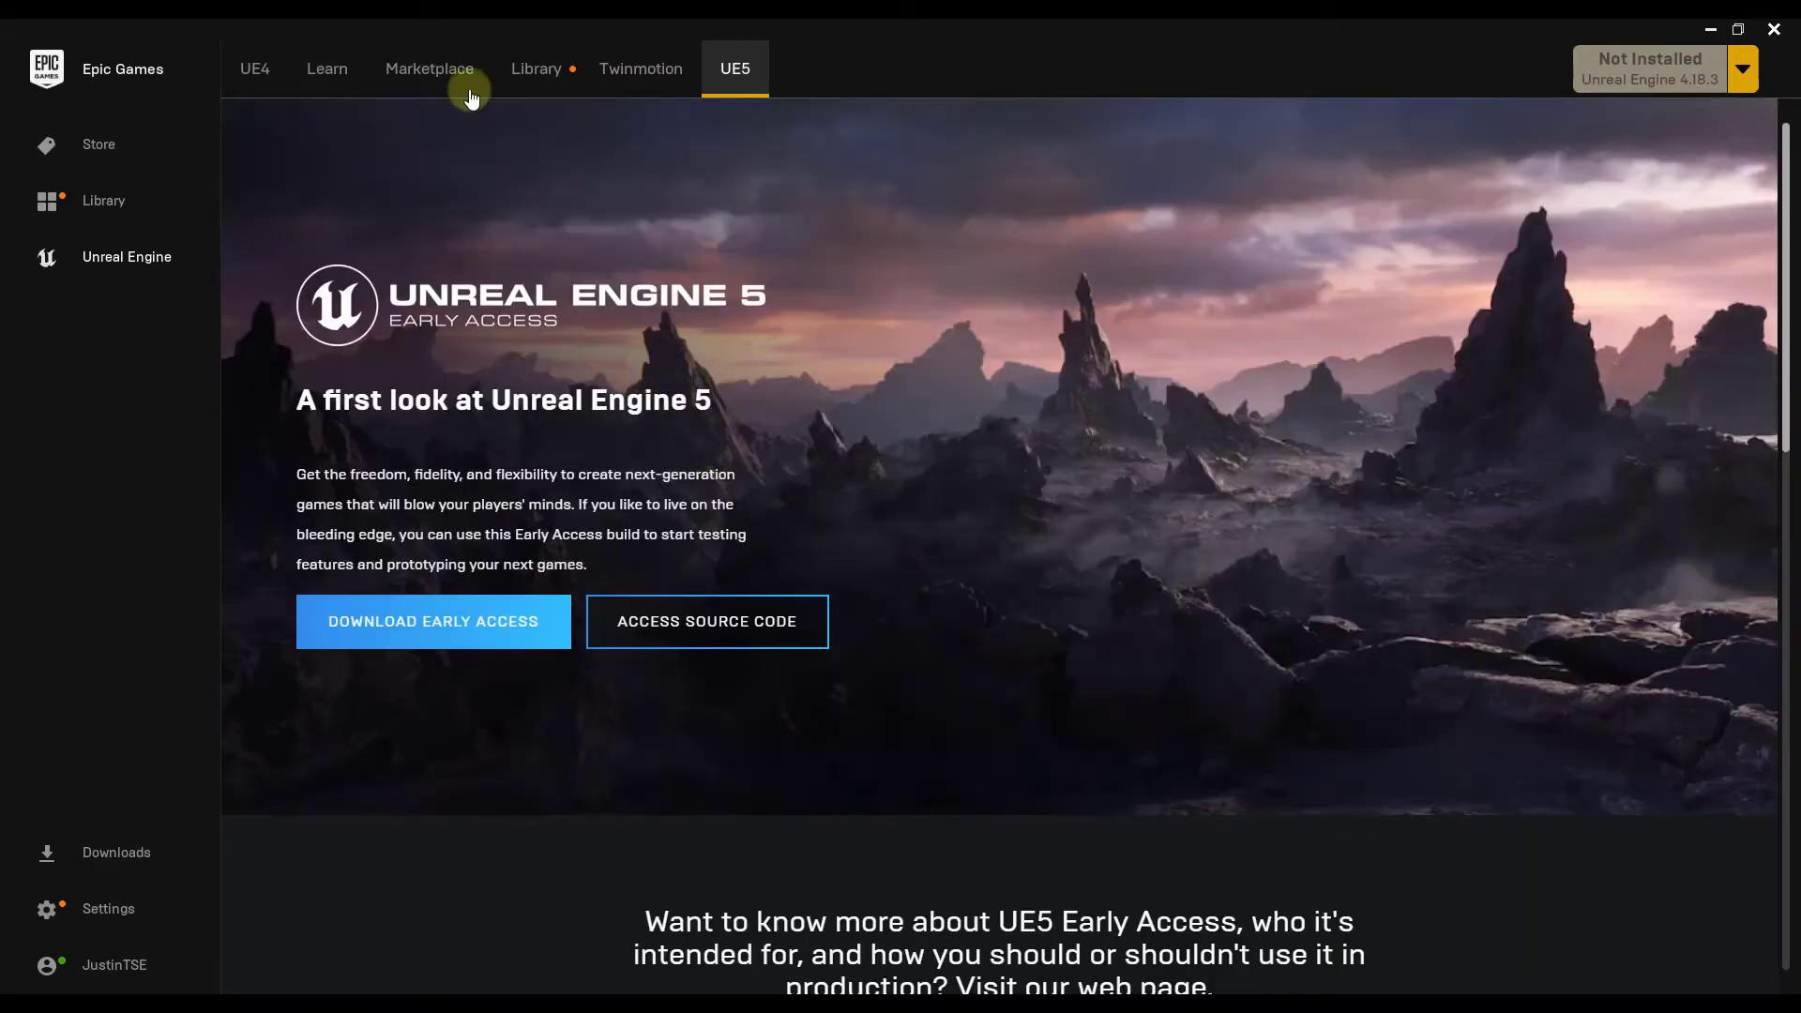
mouse_move(428, 68)
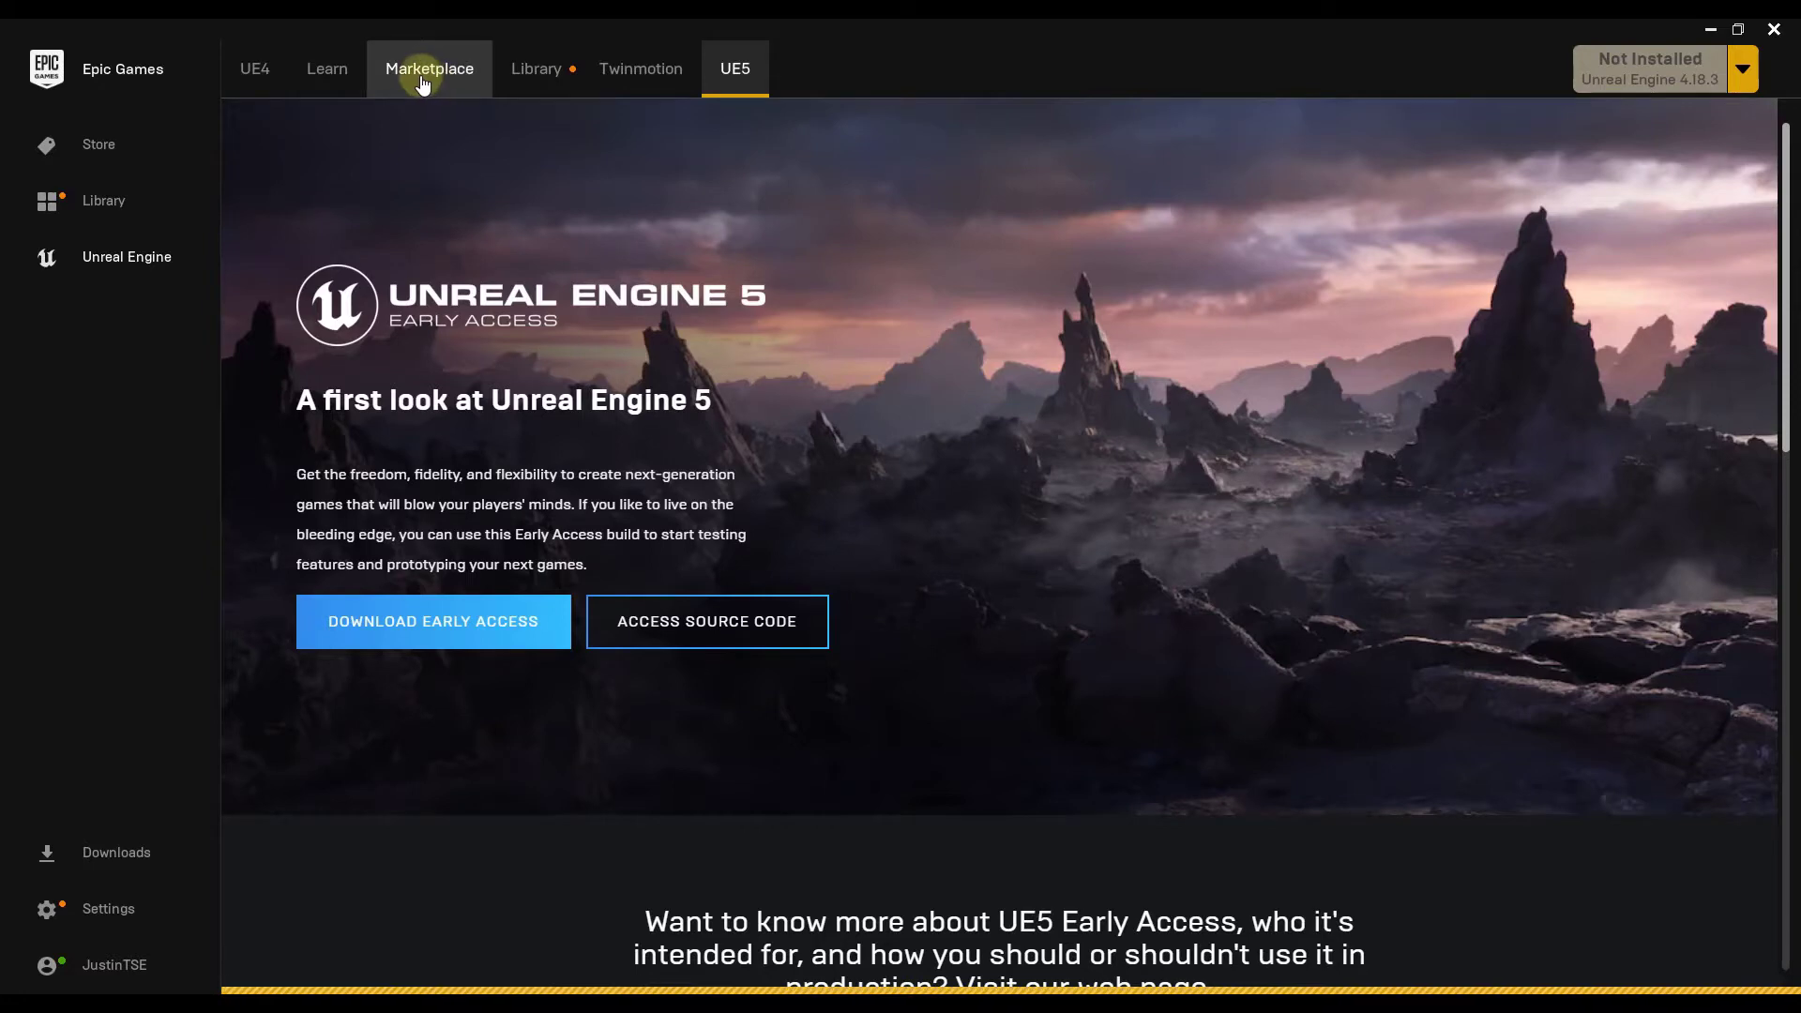
Return to the Marketplace home page showing the Stack-O-Bot banner
click(429, 67)
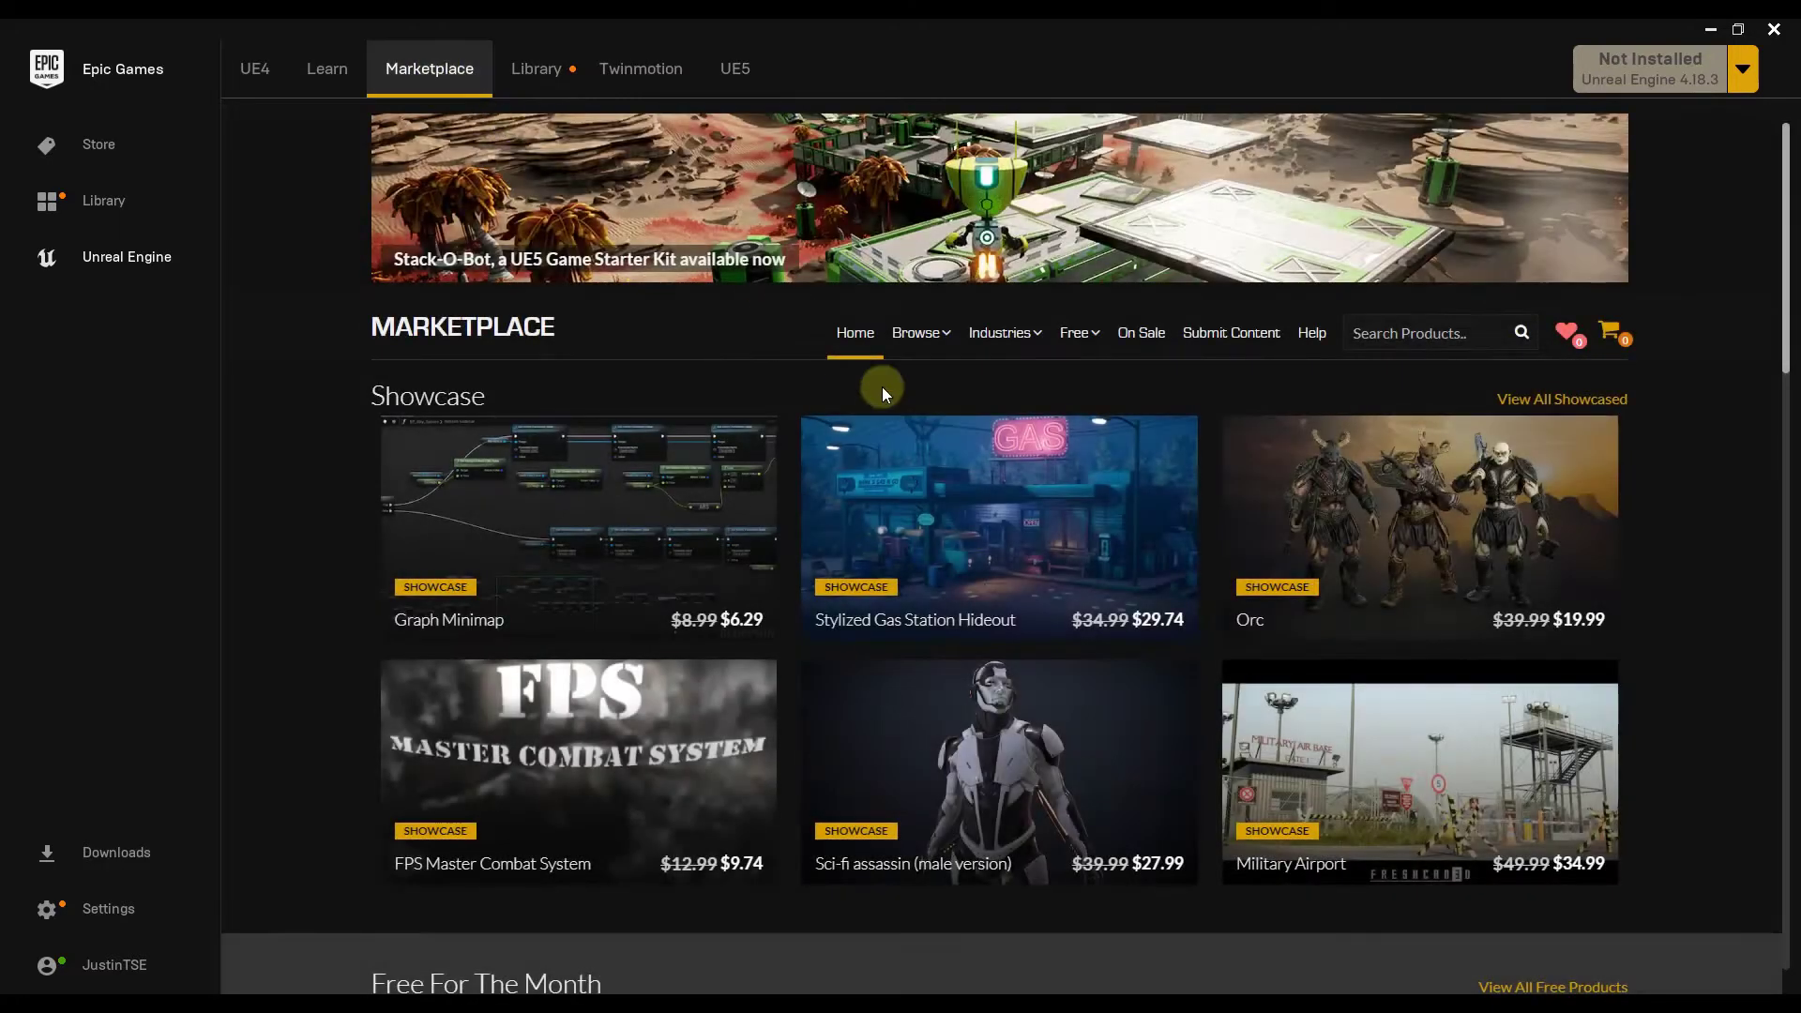
mouse_move(1078, 244)
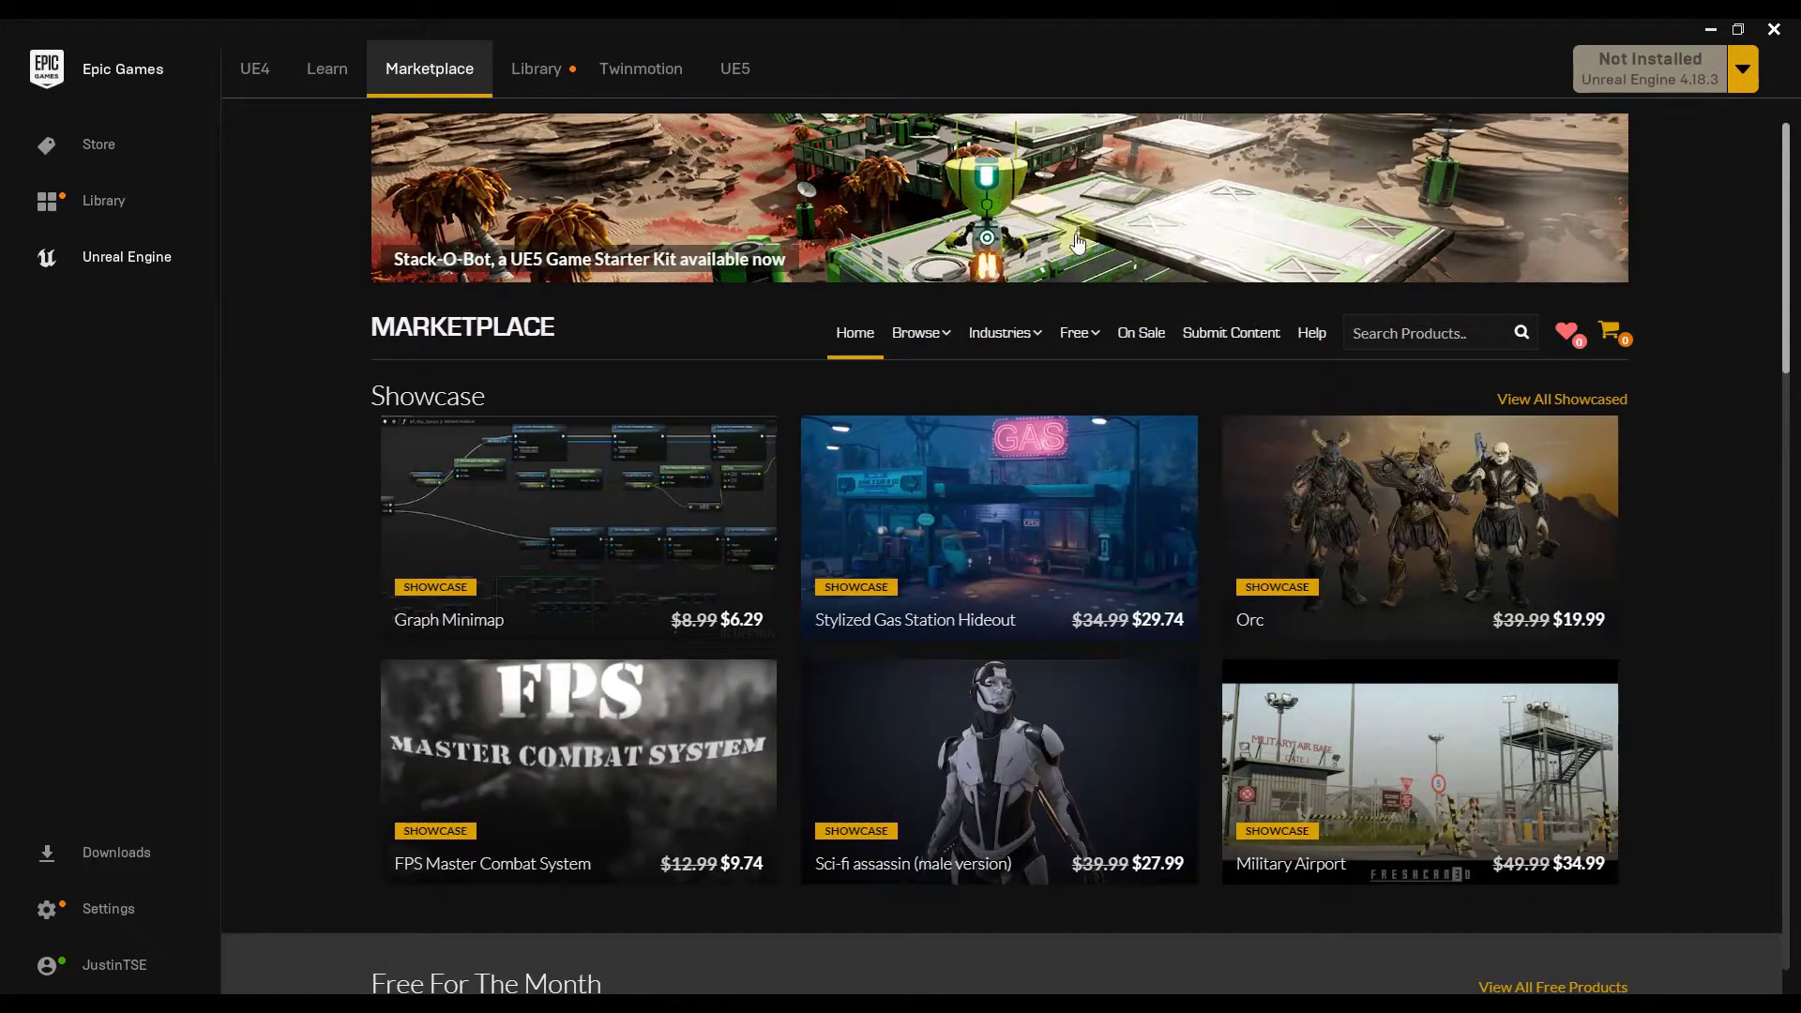
mouse_move(894, 111)
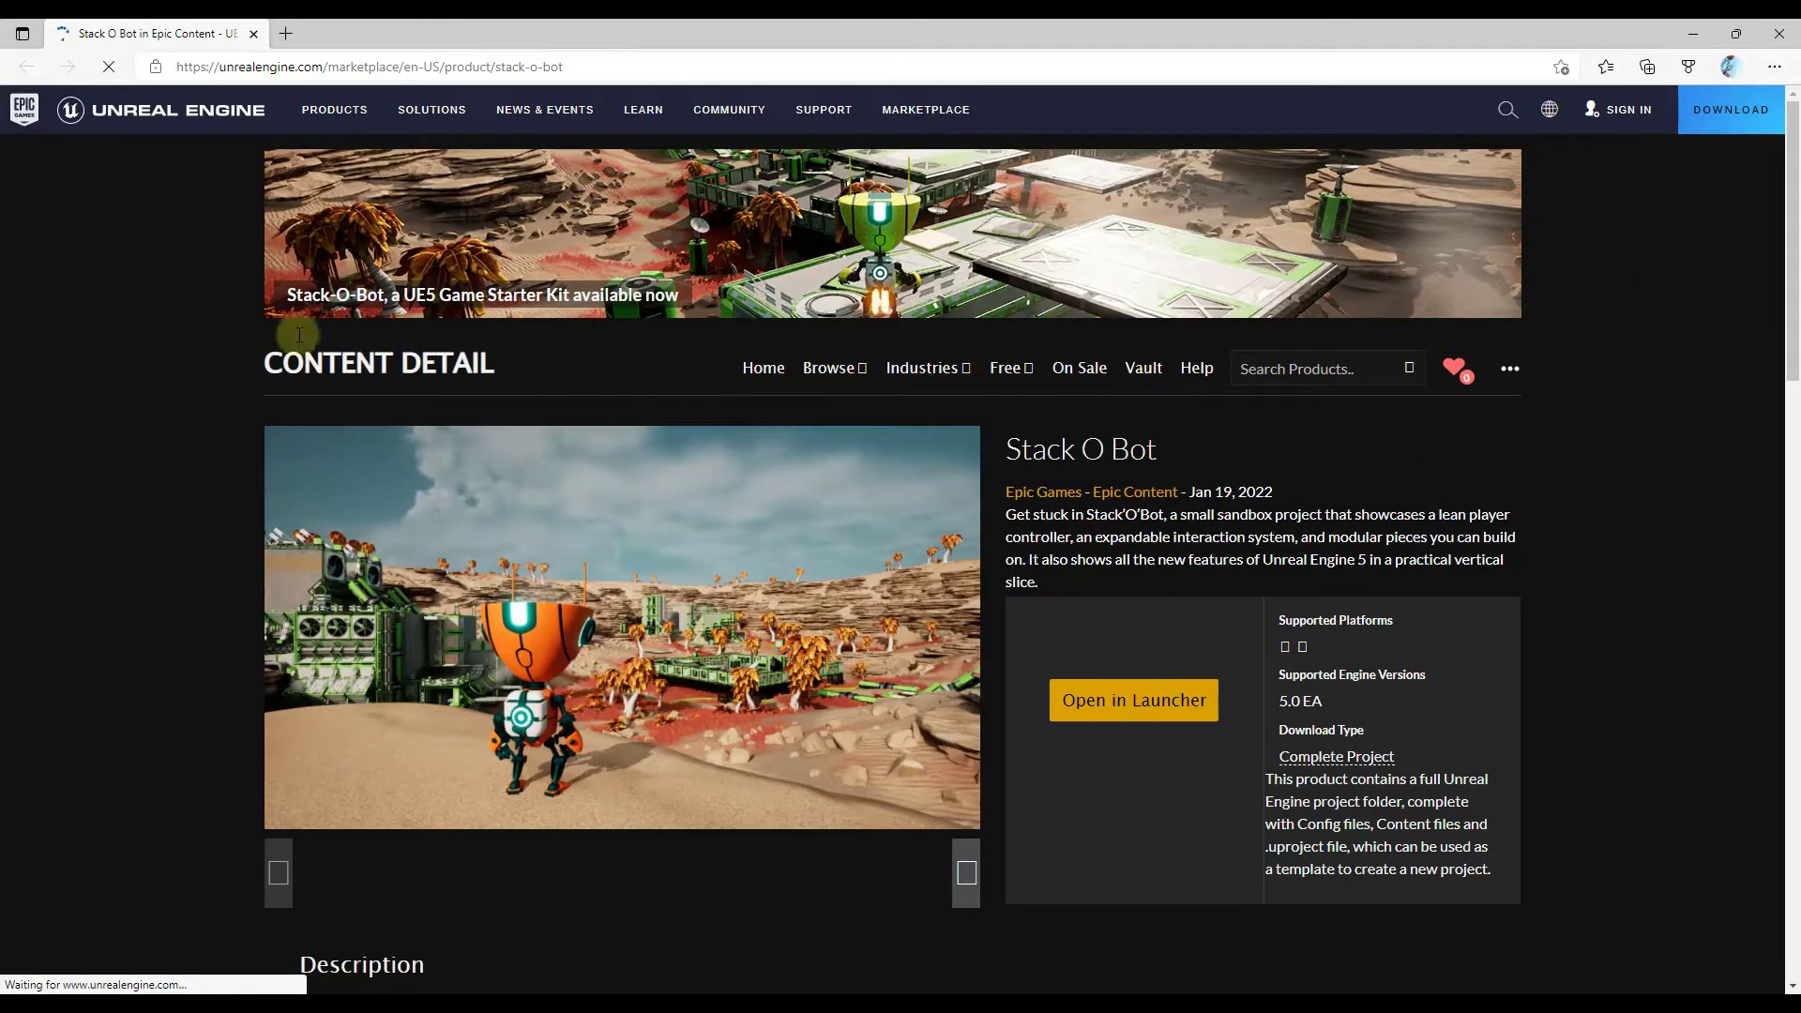
mouse_move(1188, 594)
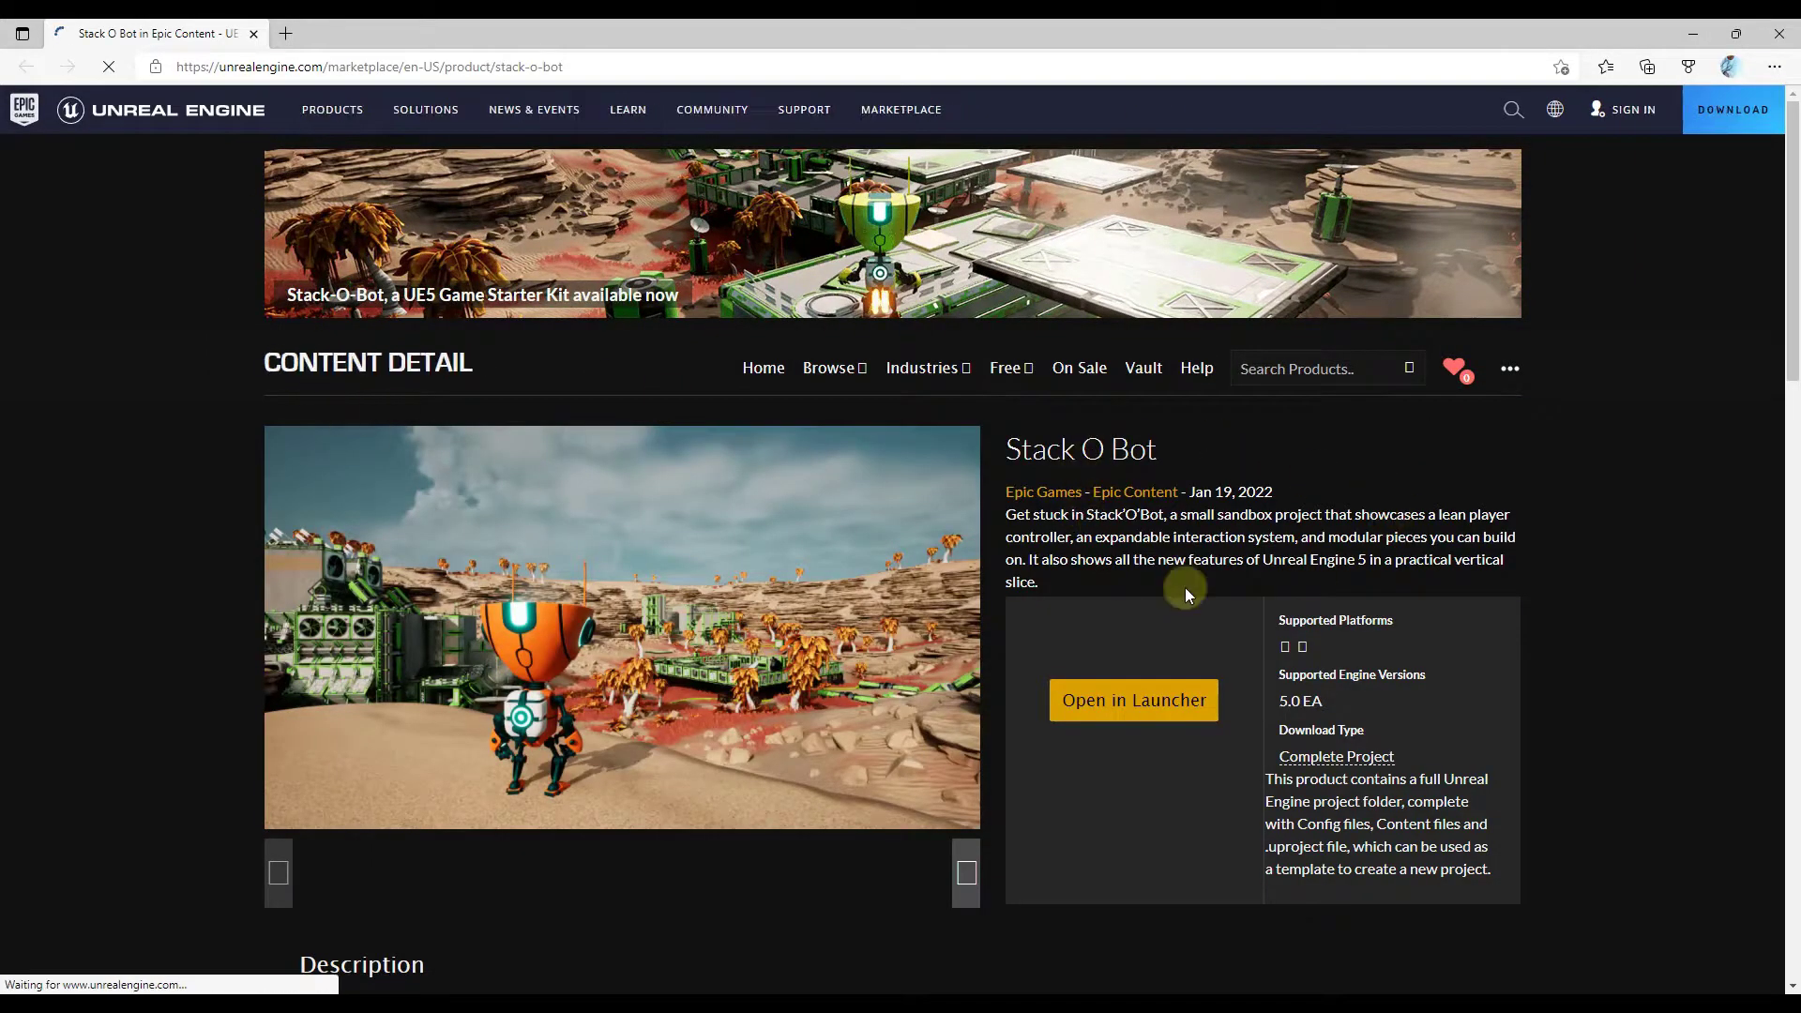
scroll(down, 3)
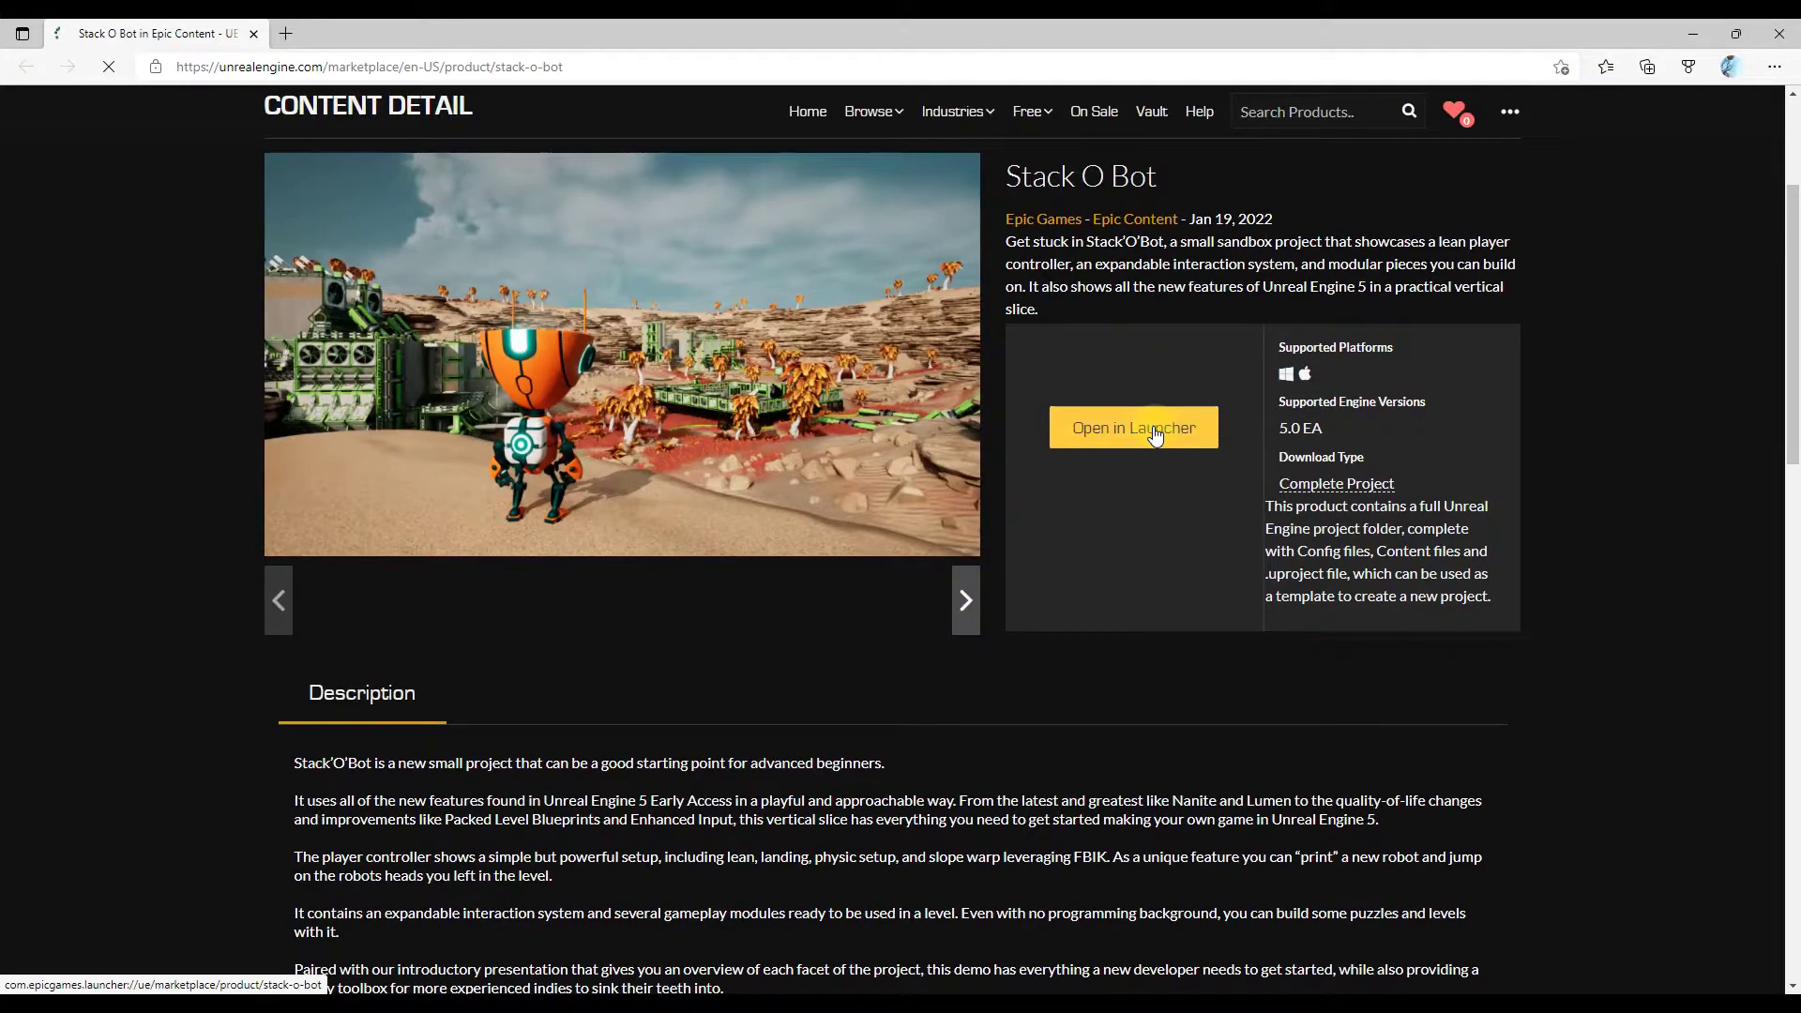
mouse_move(1161, 443)
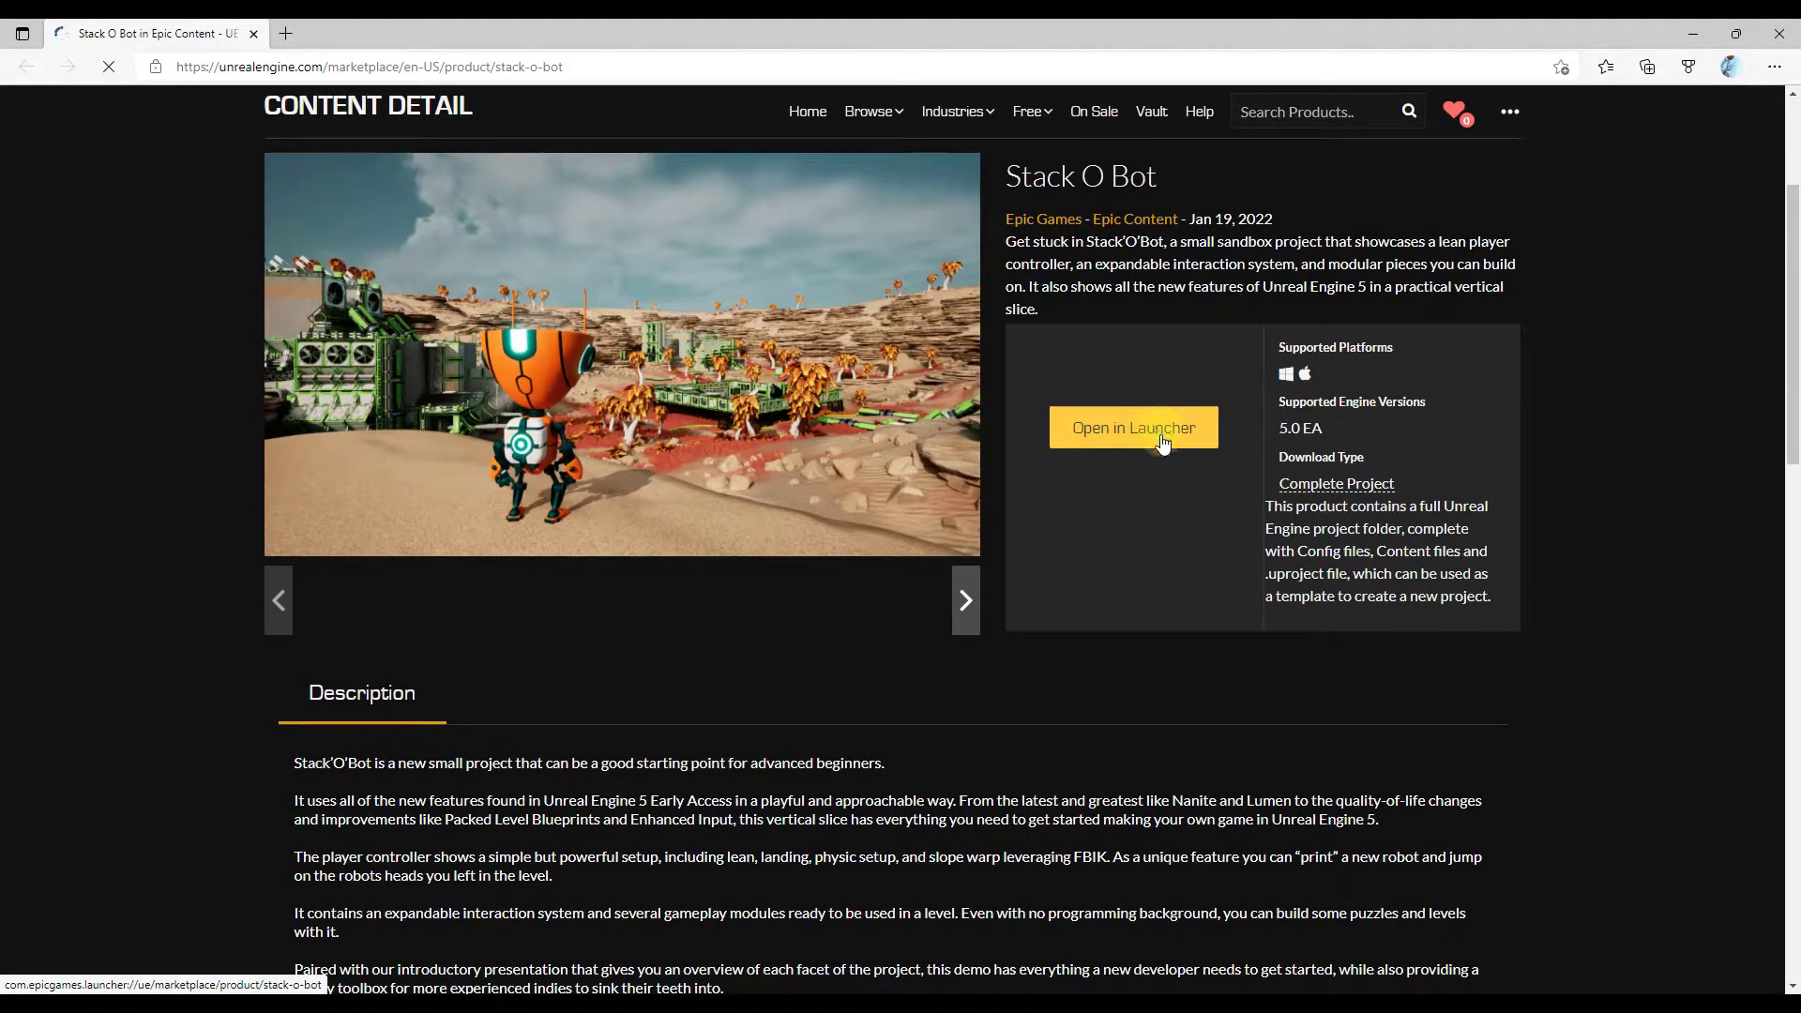
click(1132, 428)
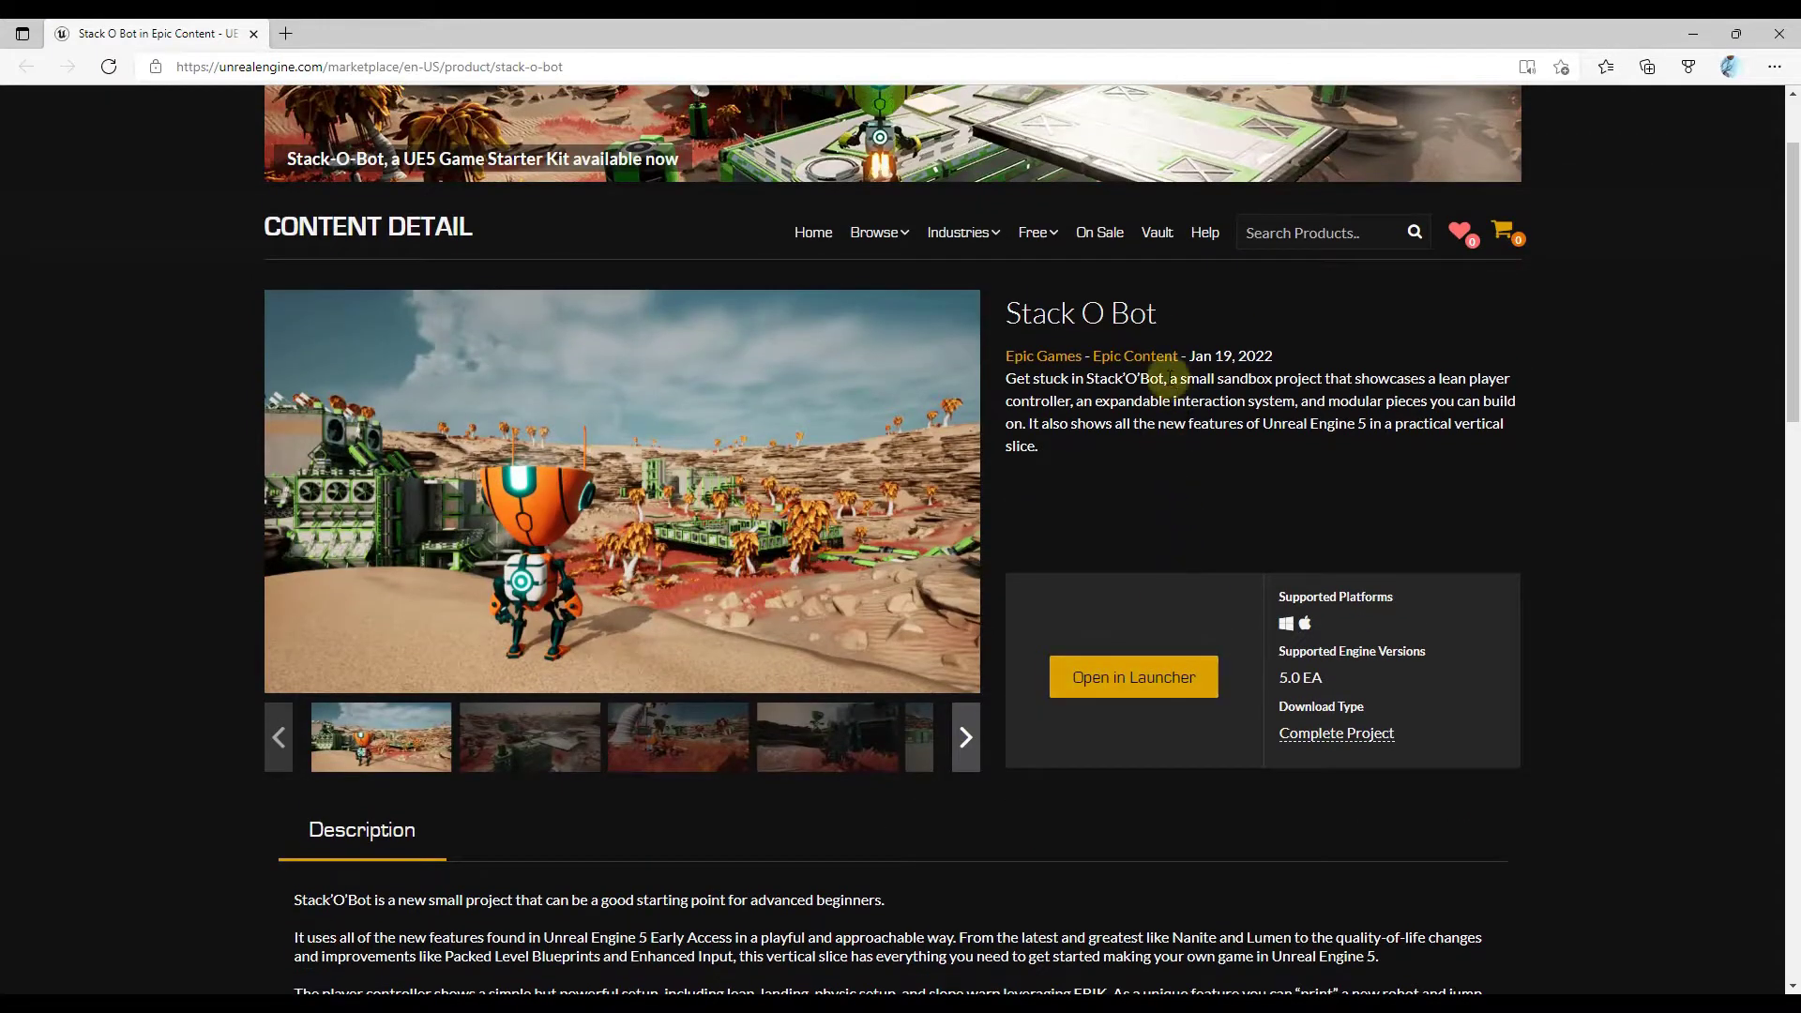
mouse_move(1321, 379)
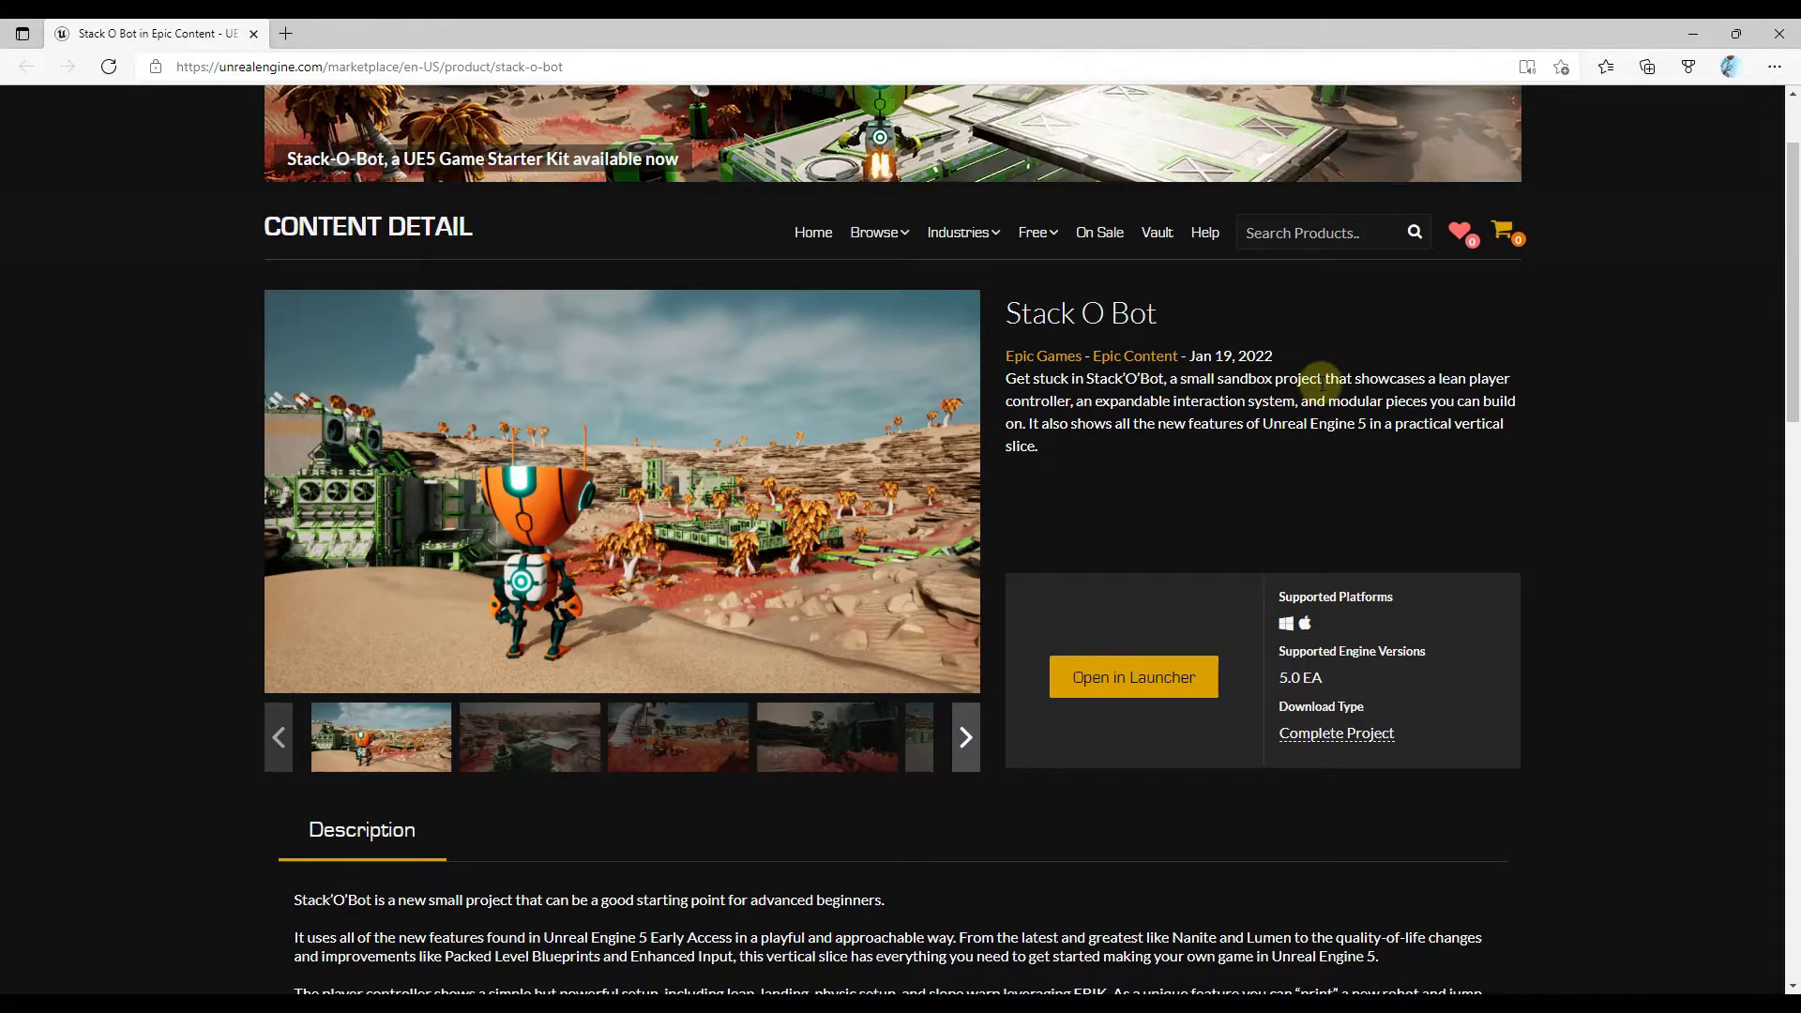
mouse_move(563, 558)
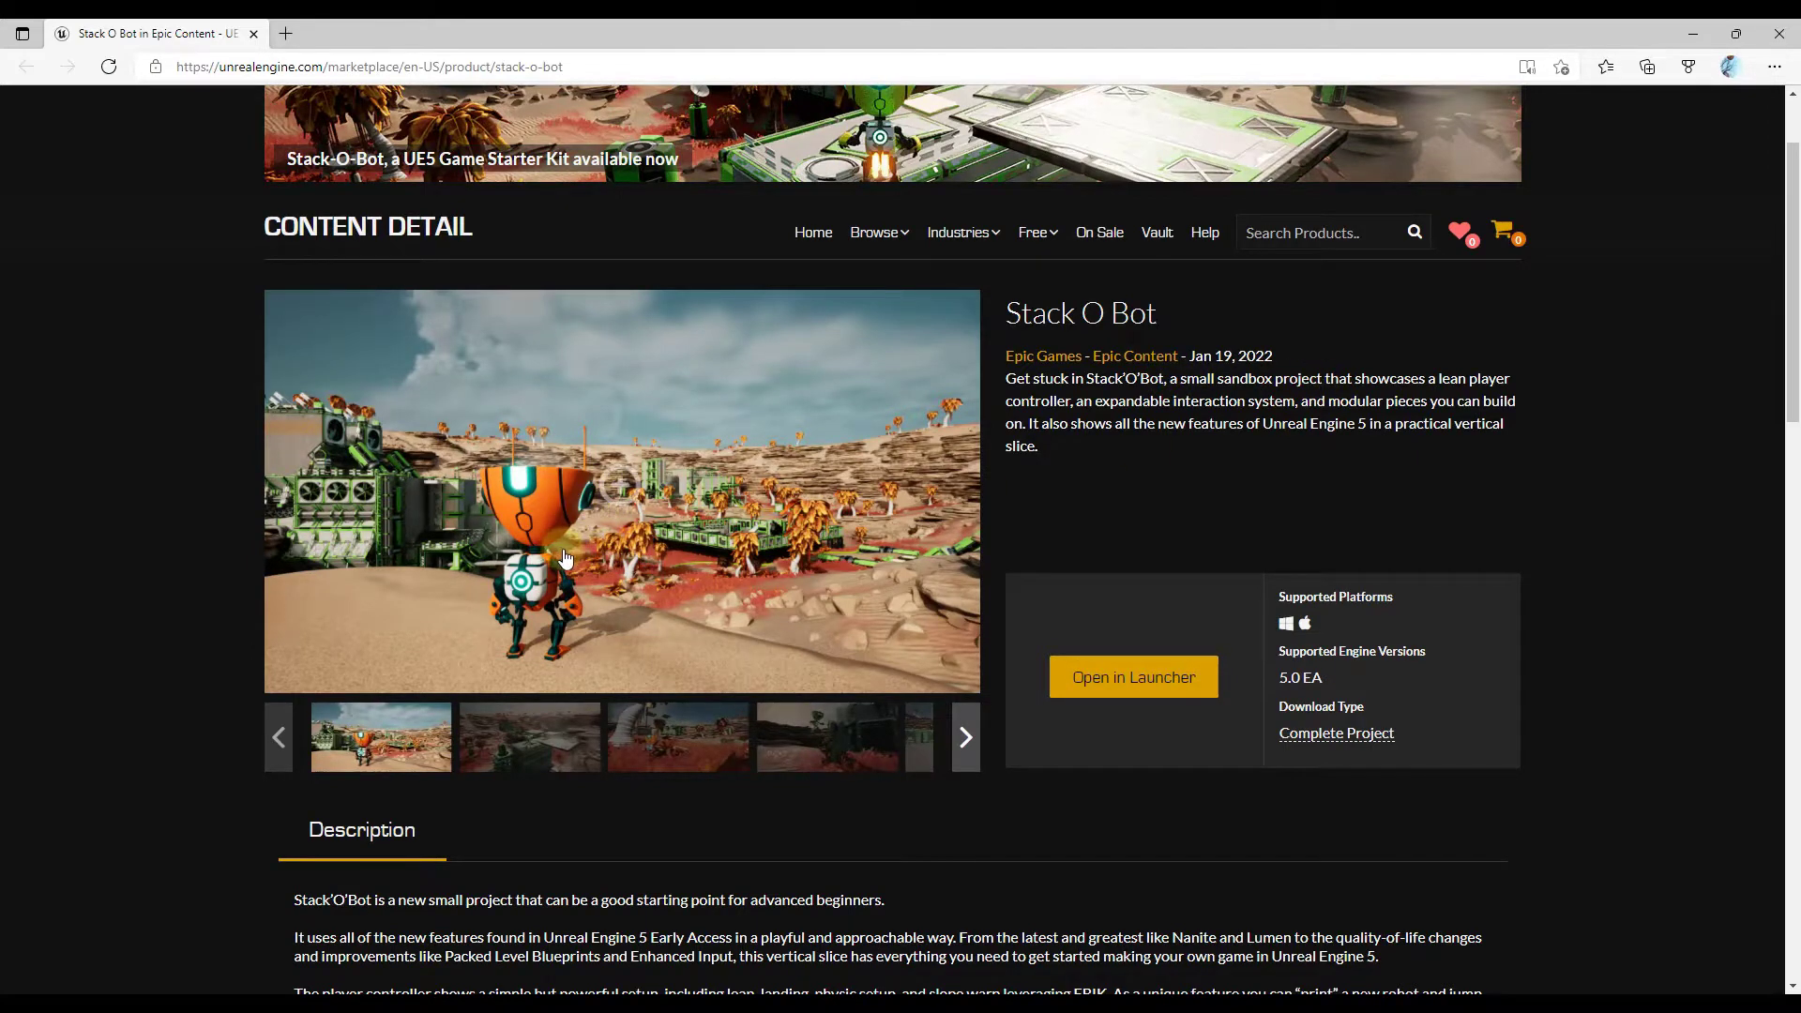
mouse_move(1341, 423)
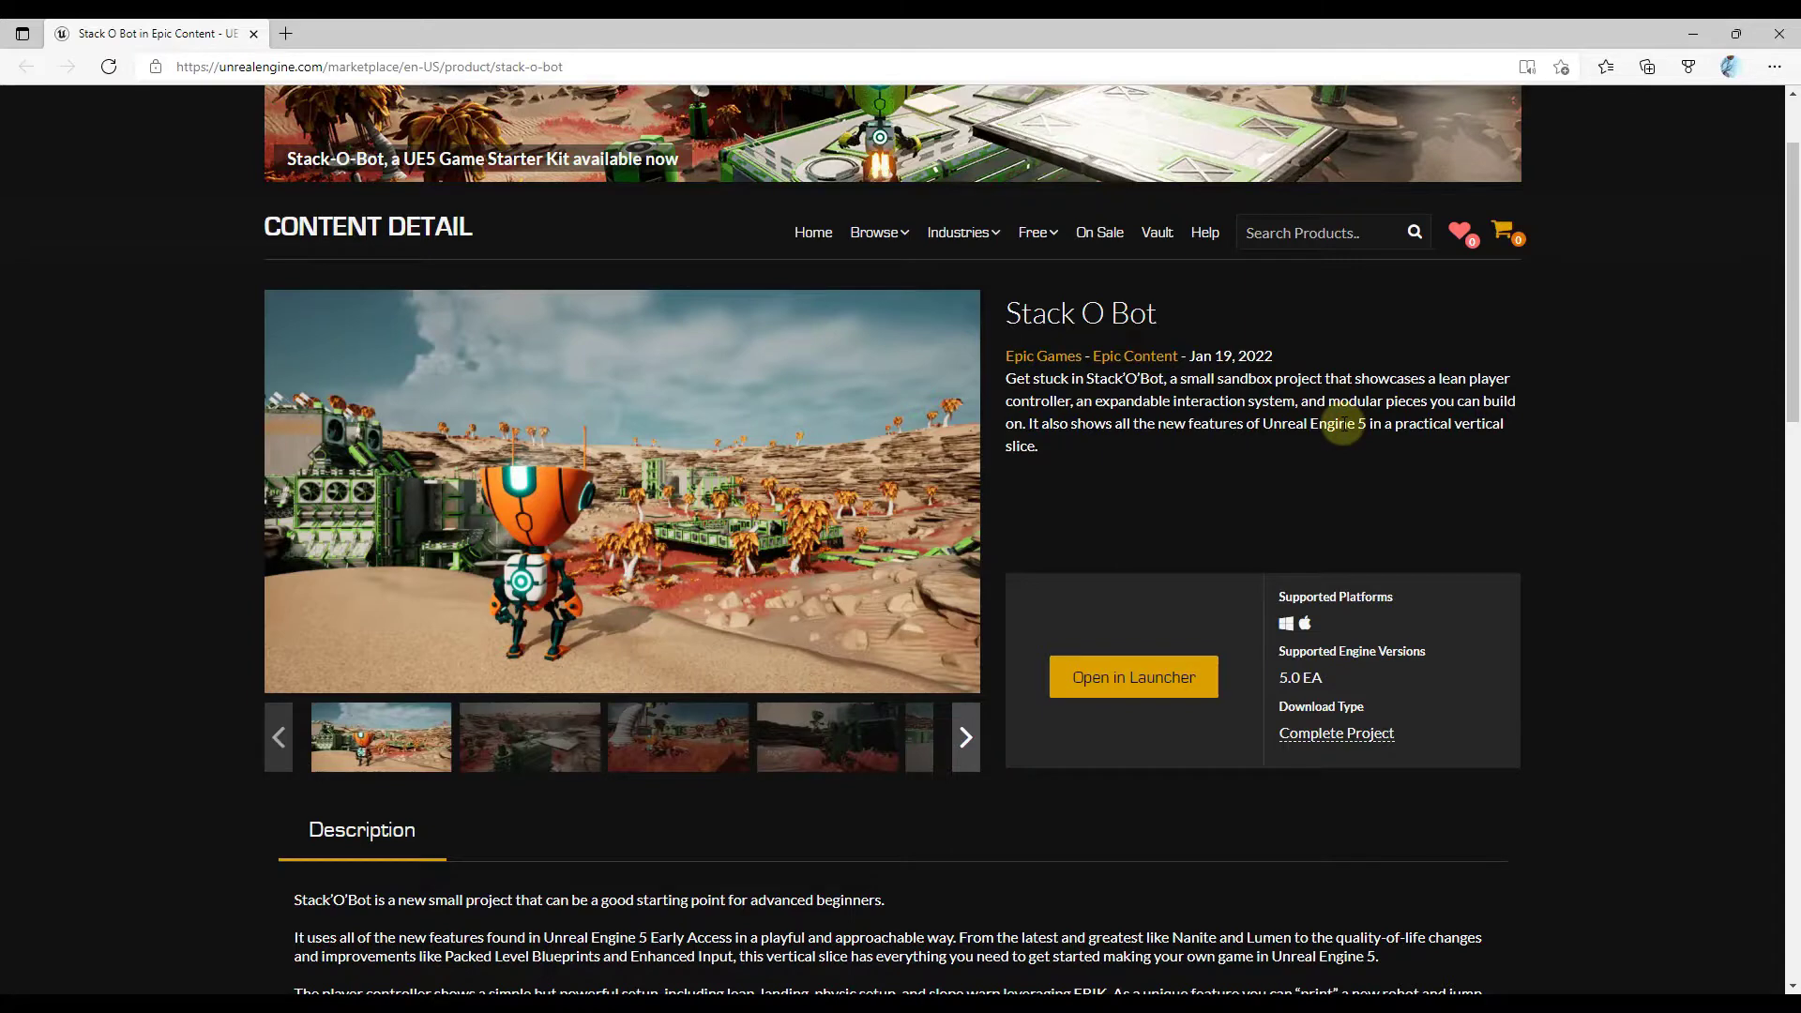
mouse_move(1212, 449)
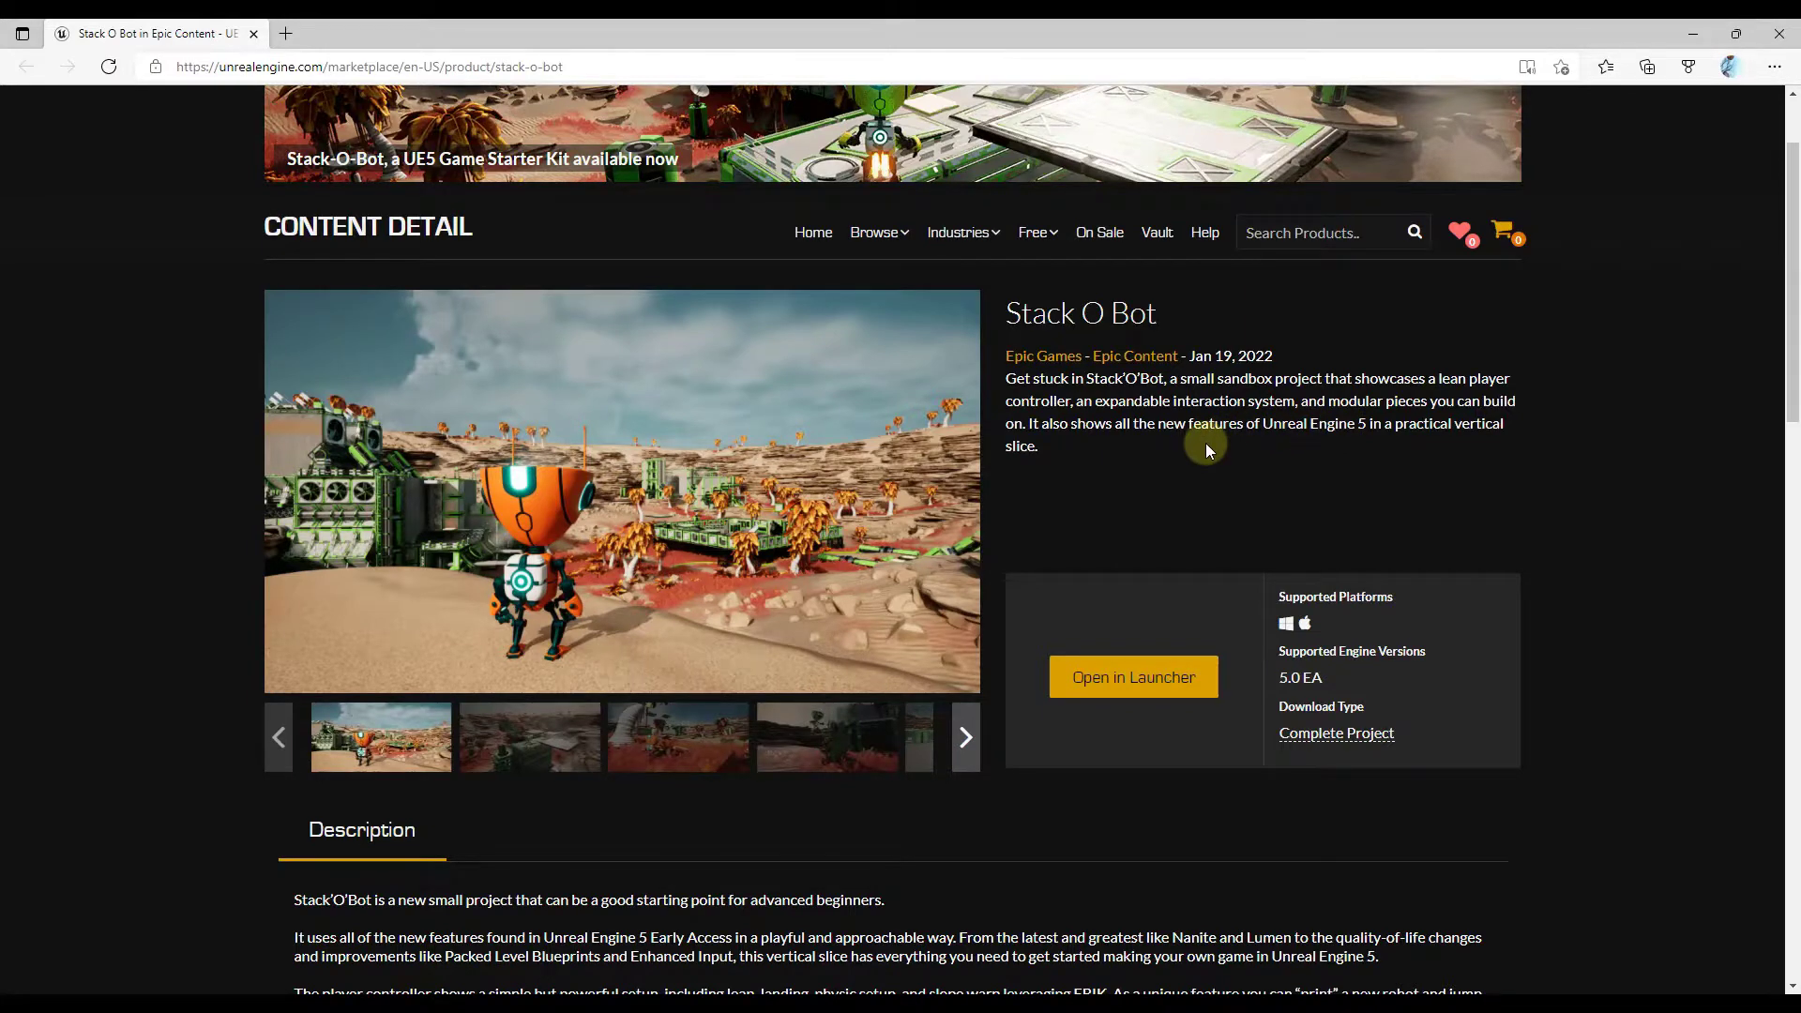
mouse_move(1103, 470)
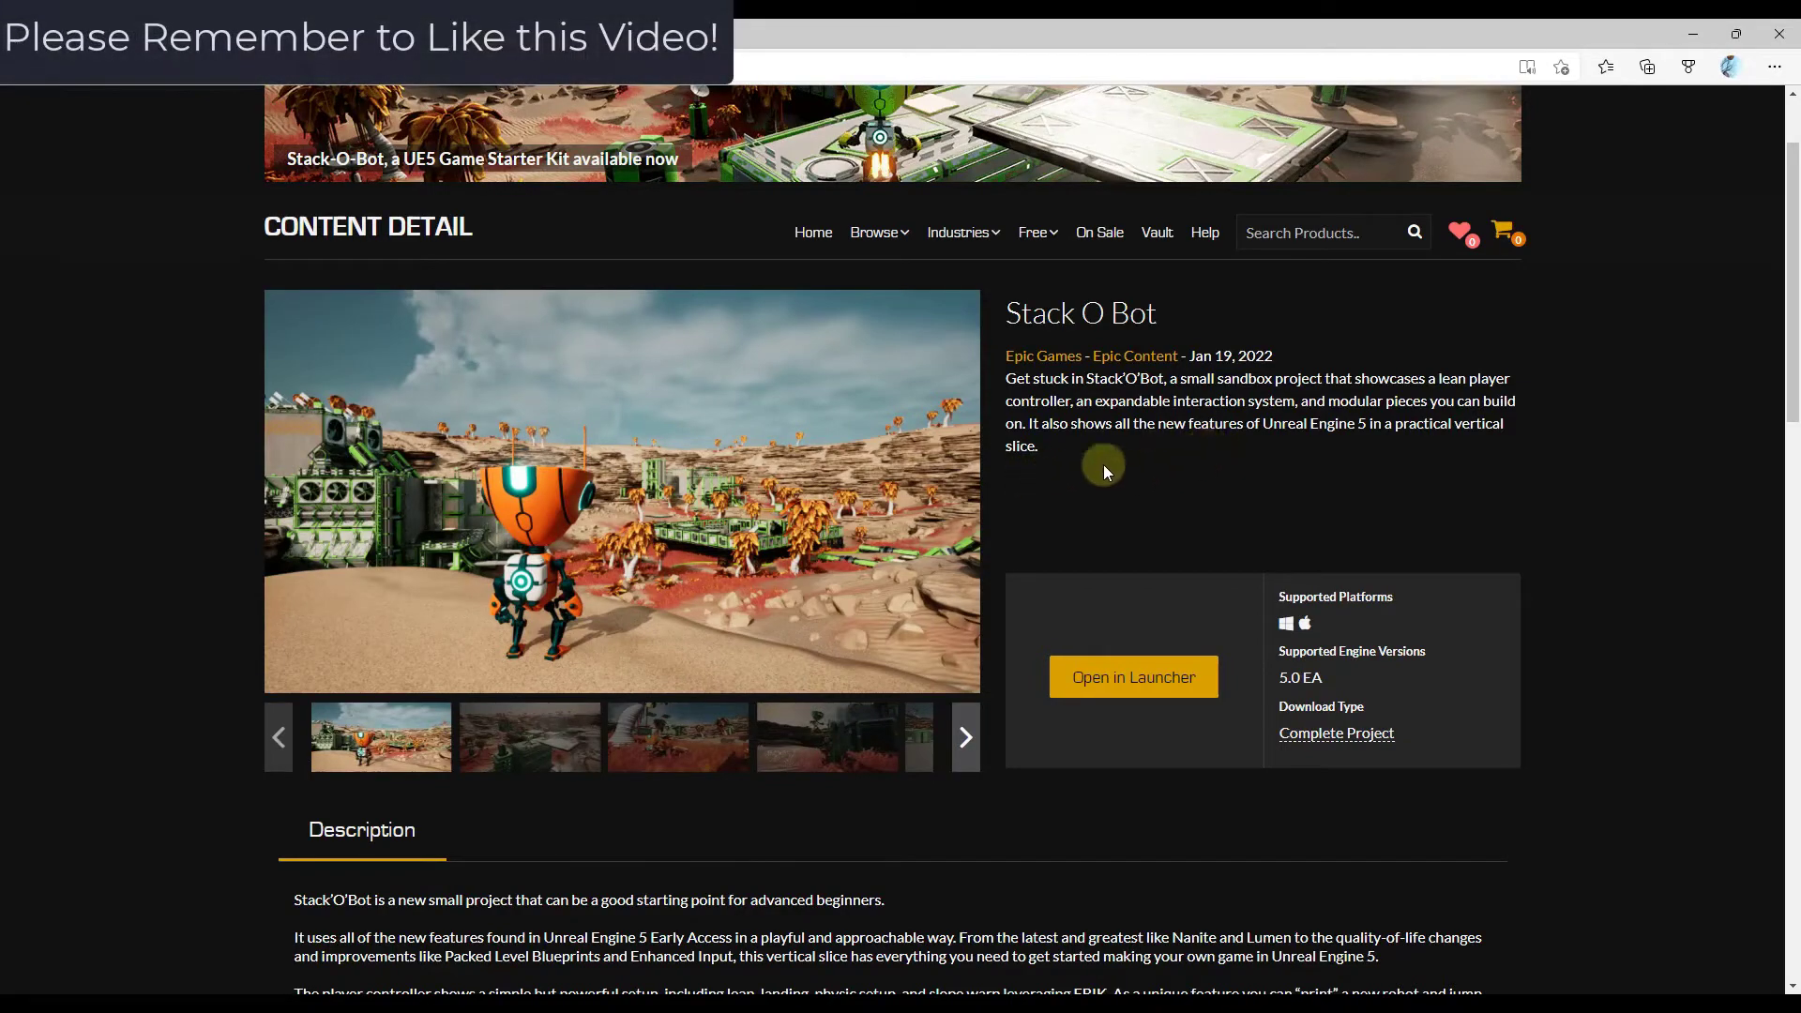
scroll(down, 3)
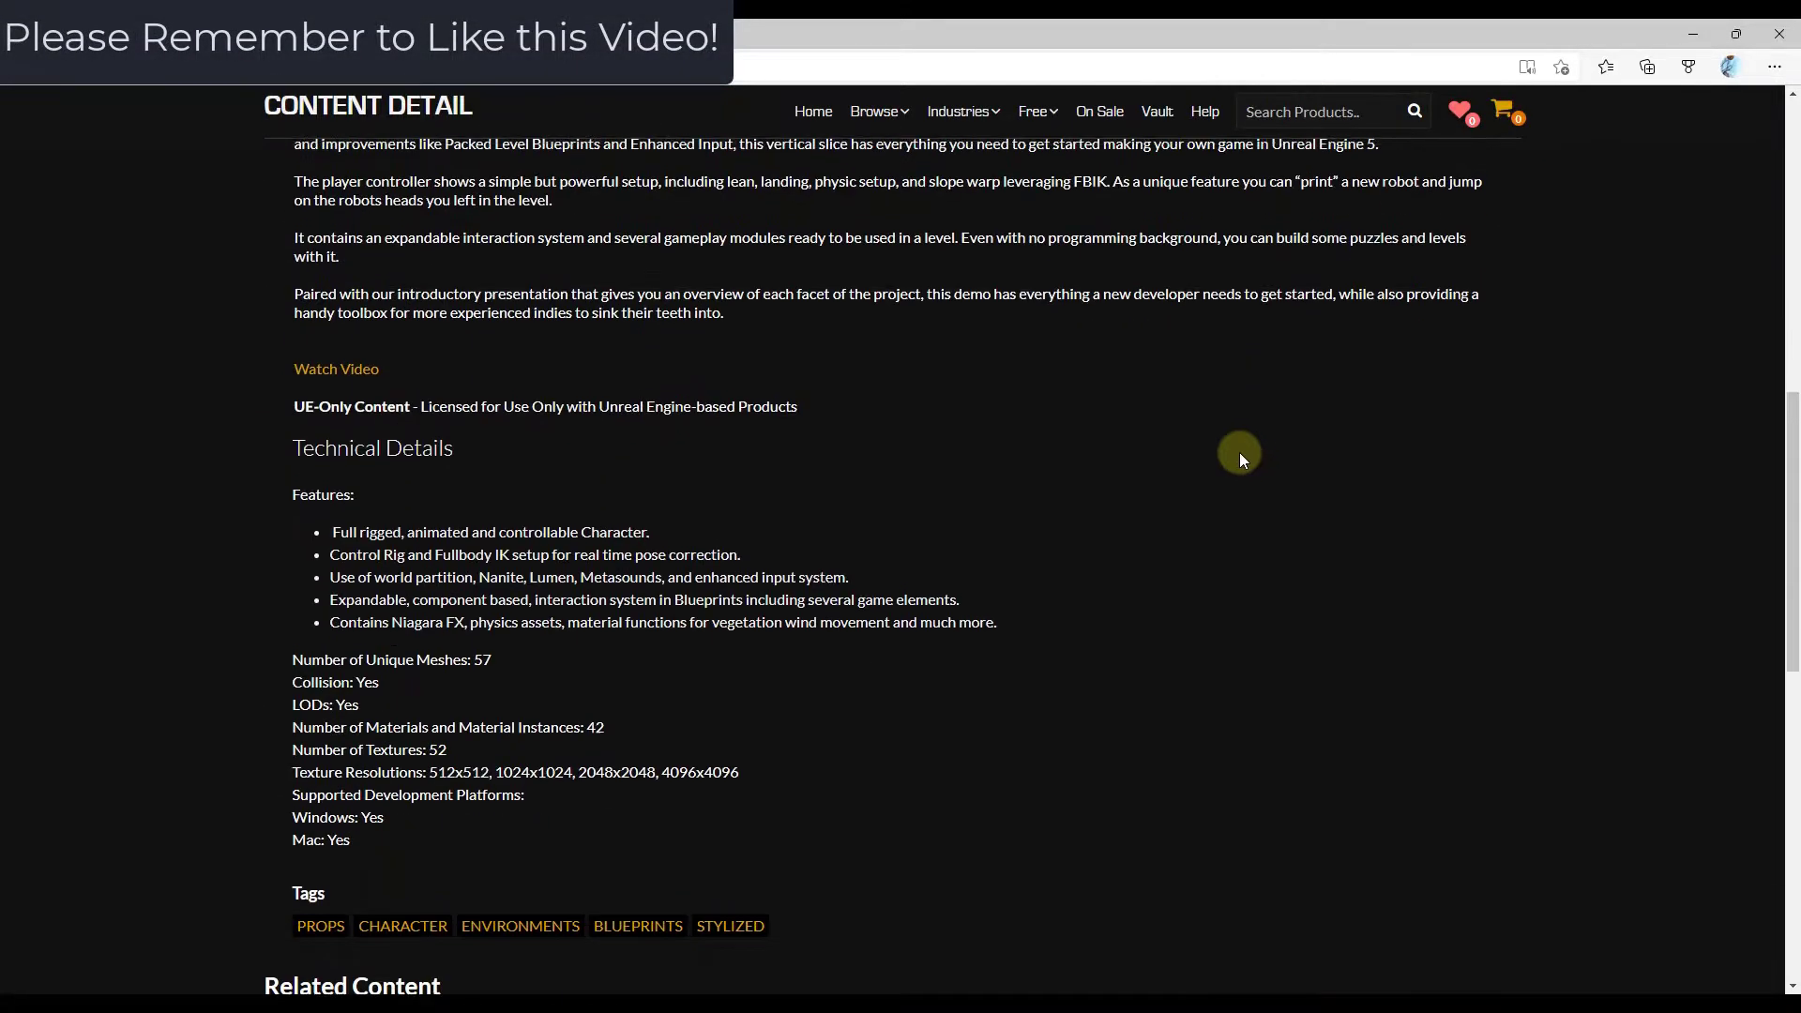
scroll(up, 3)
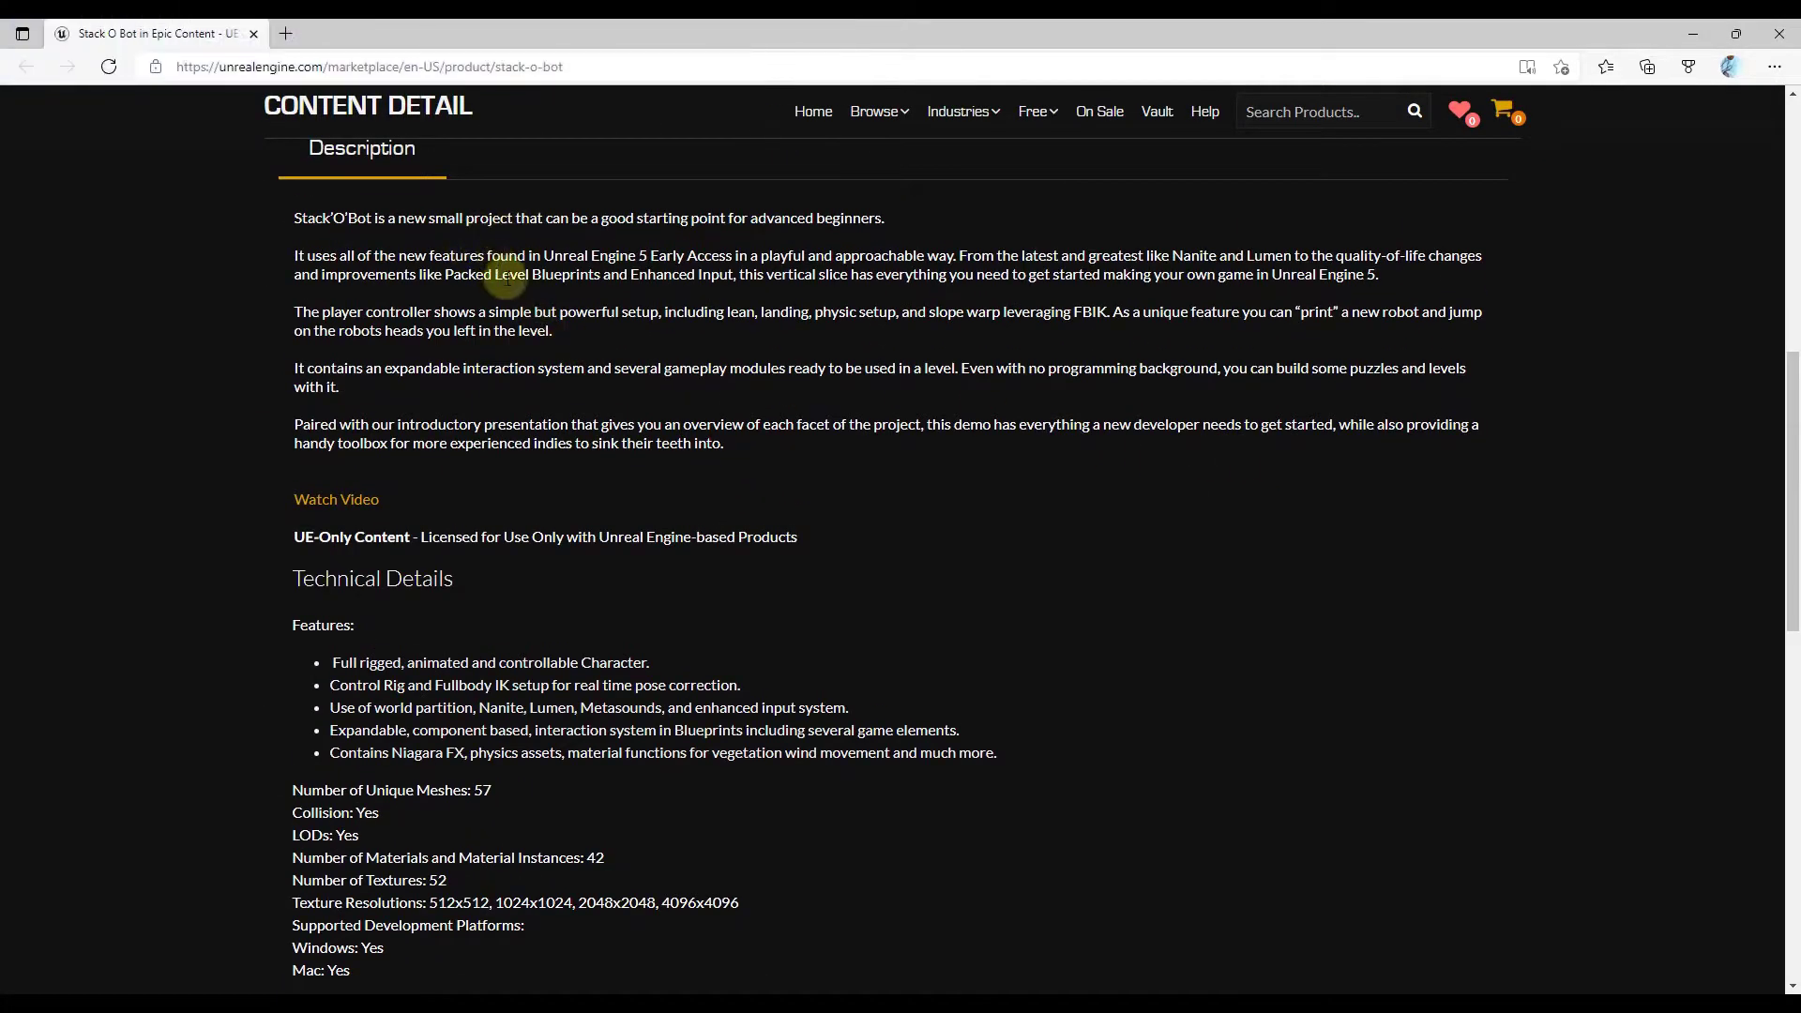
mouse_move(768, 257)
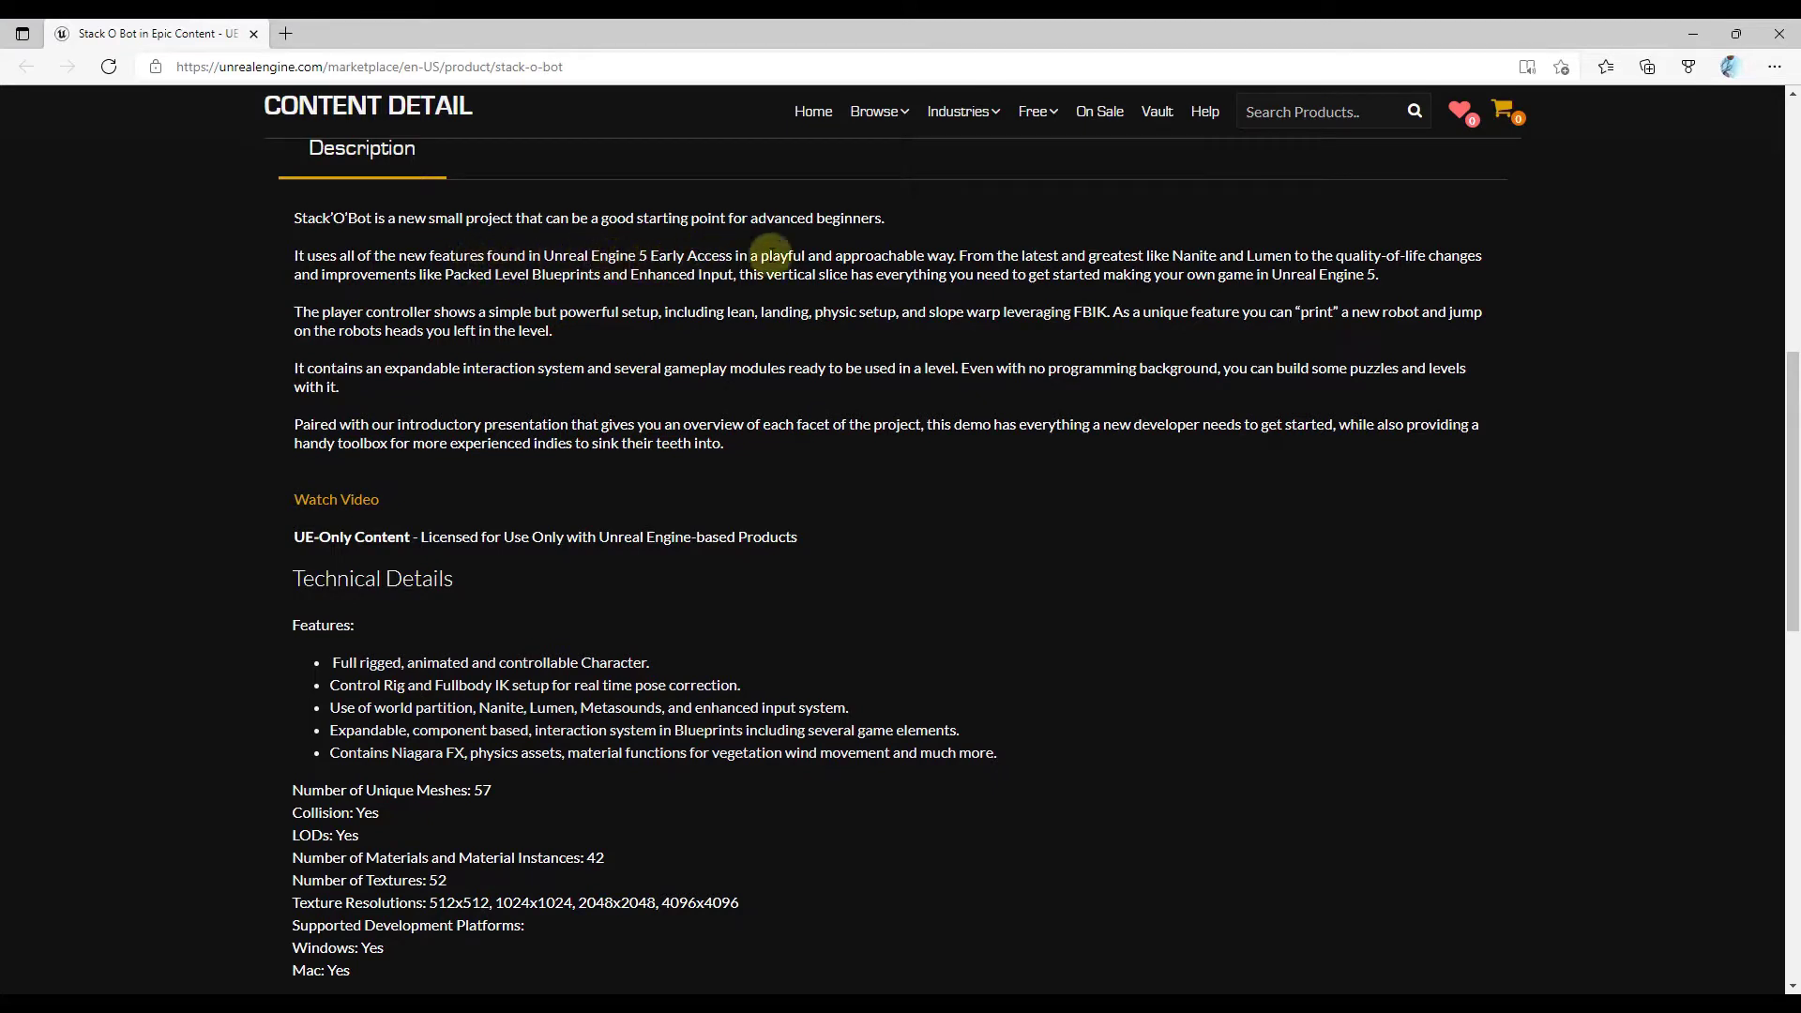
mouse_move(559, 255)
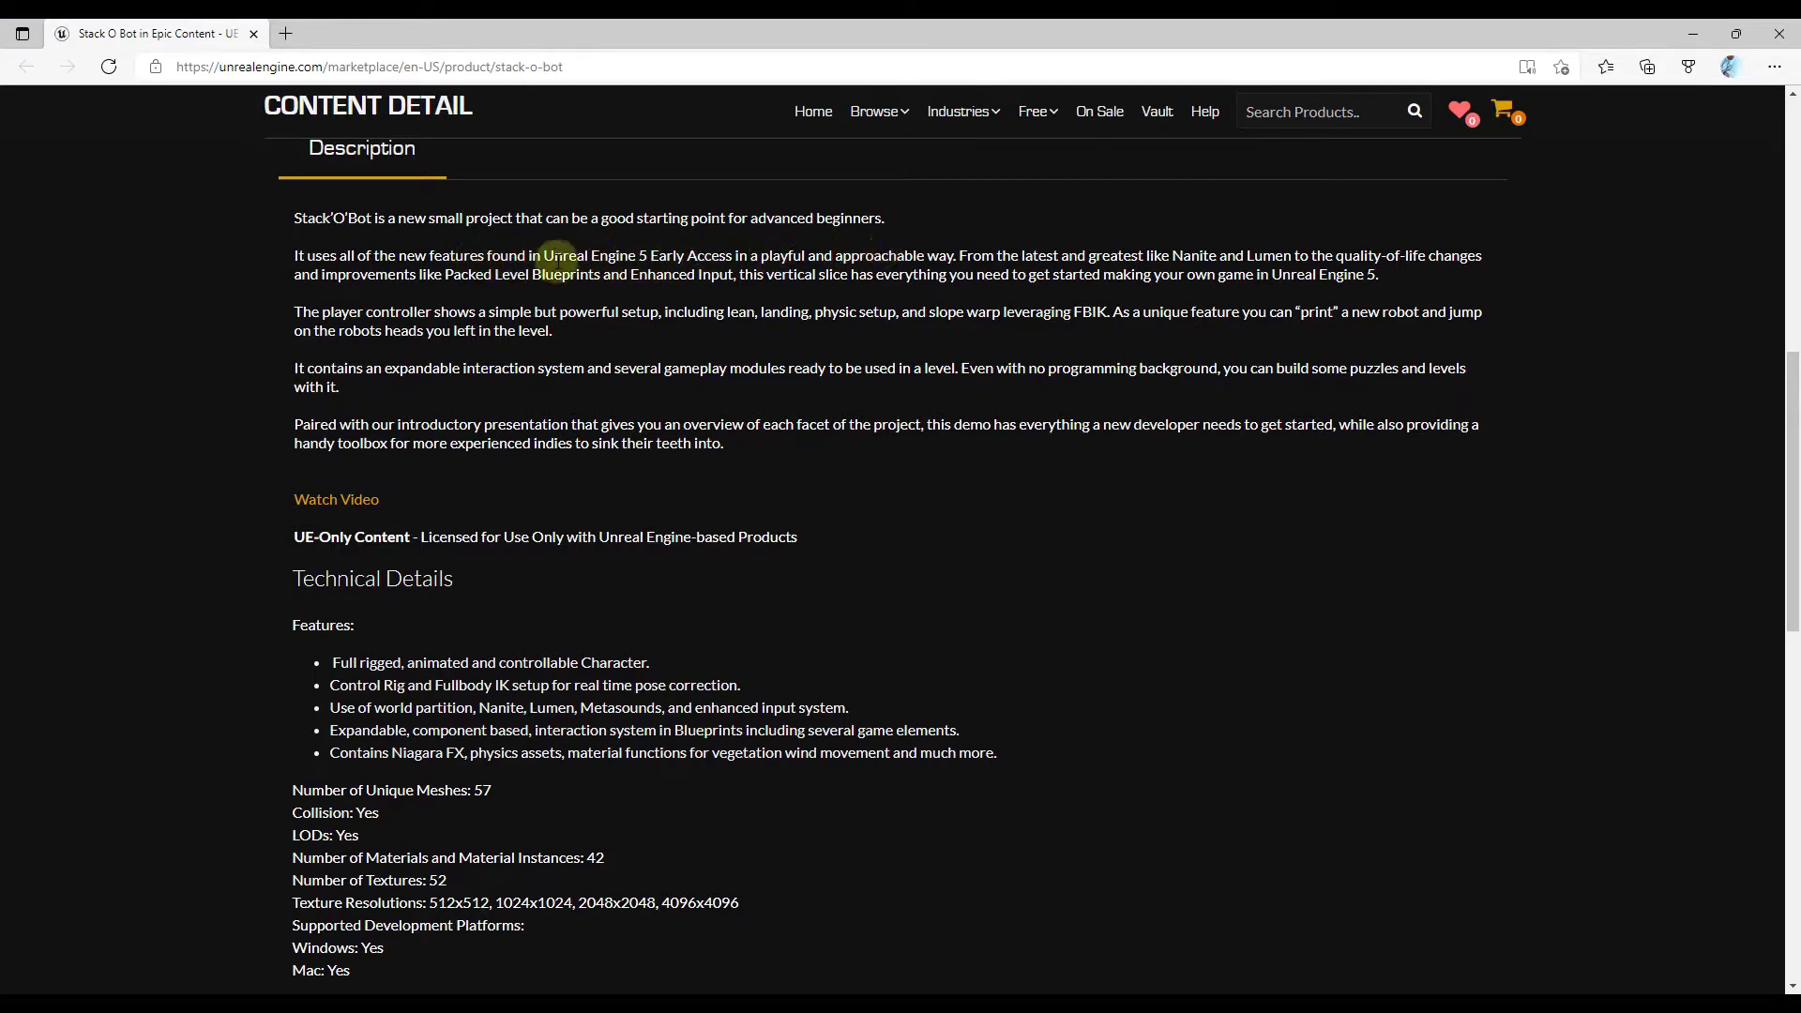
mouse_move(1141, 257)
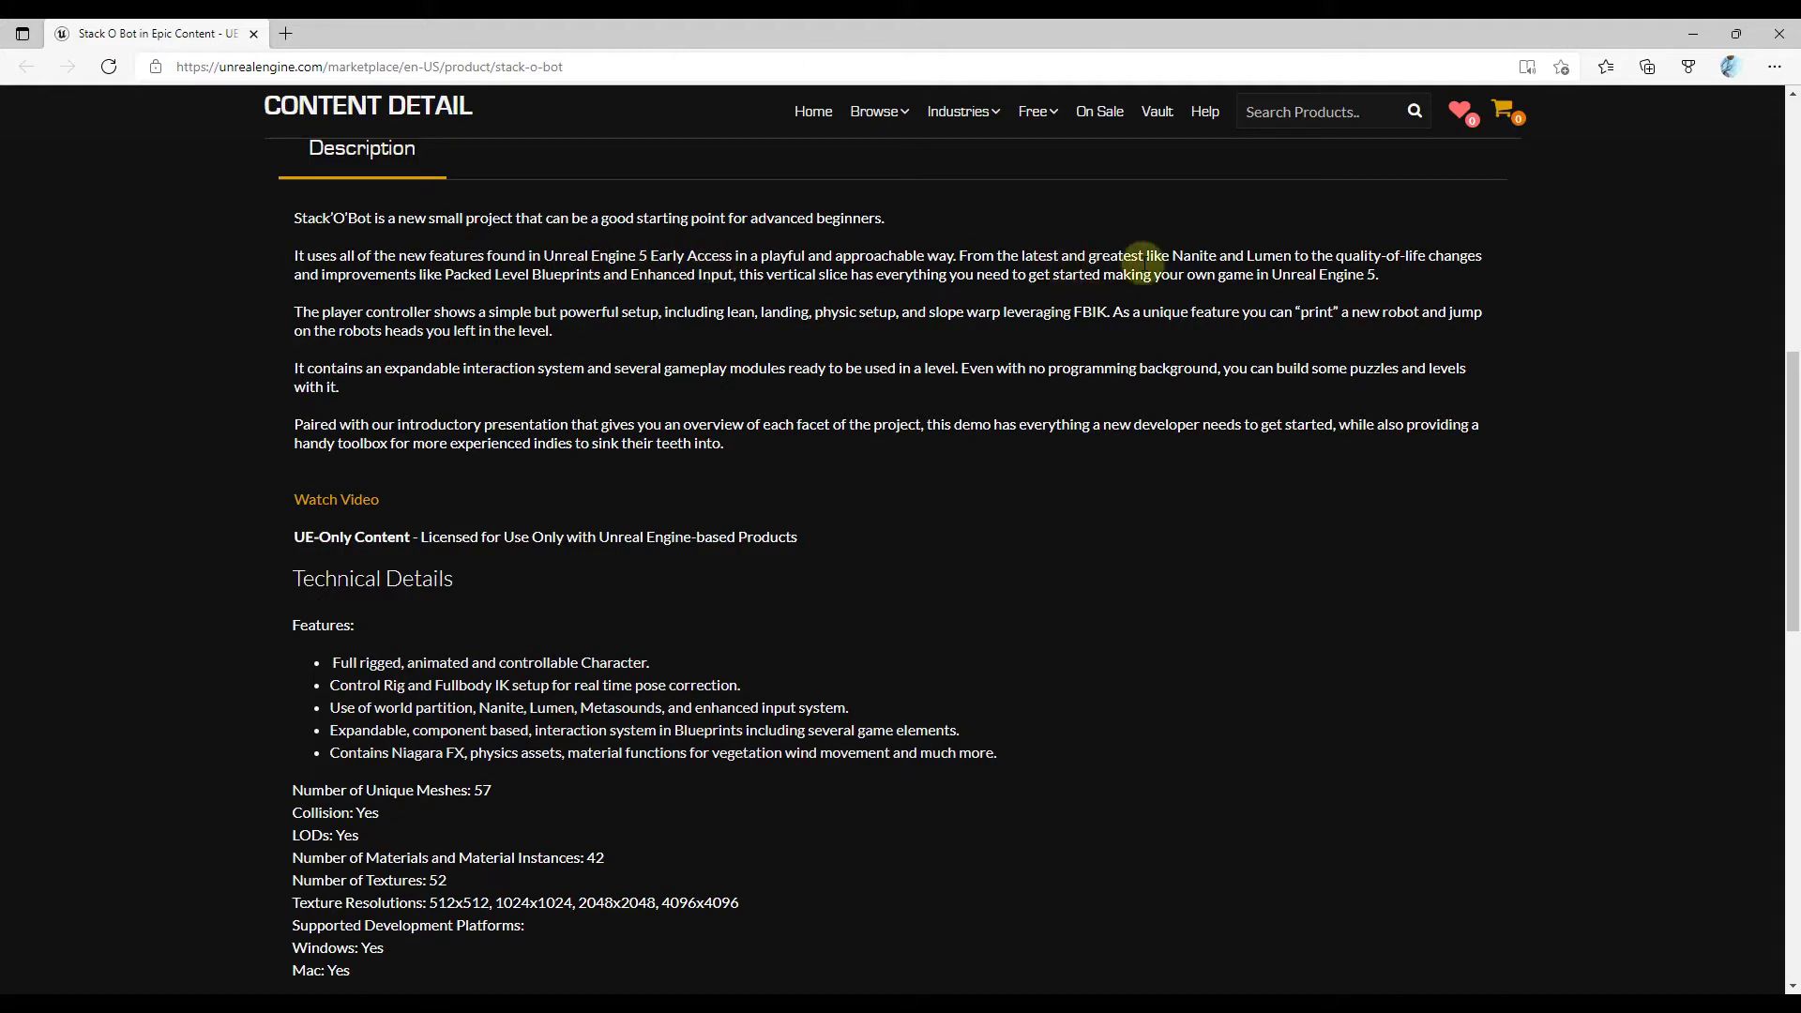
mouse_move(1268, 255)
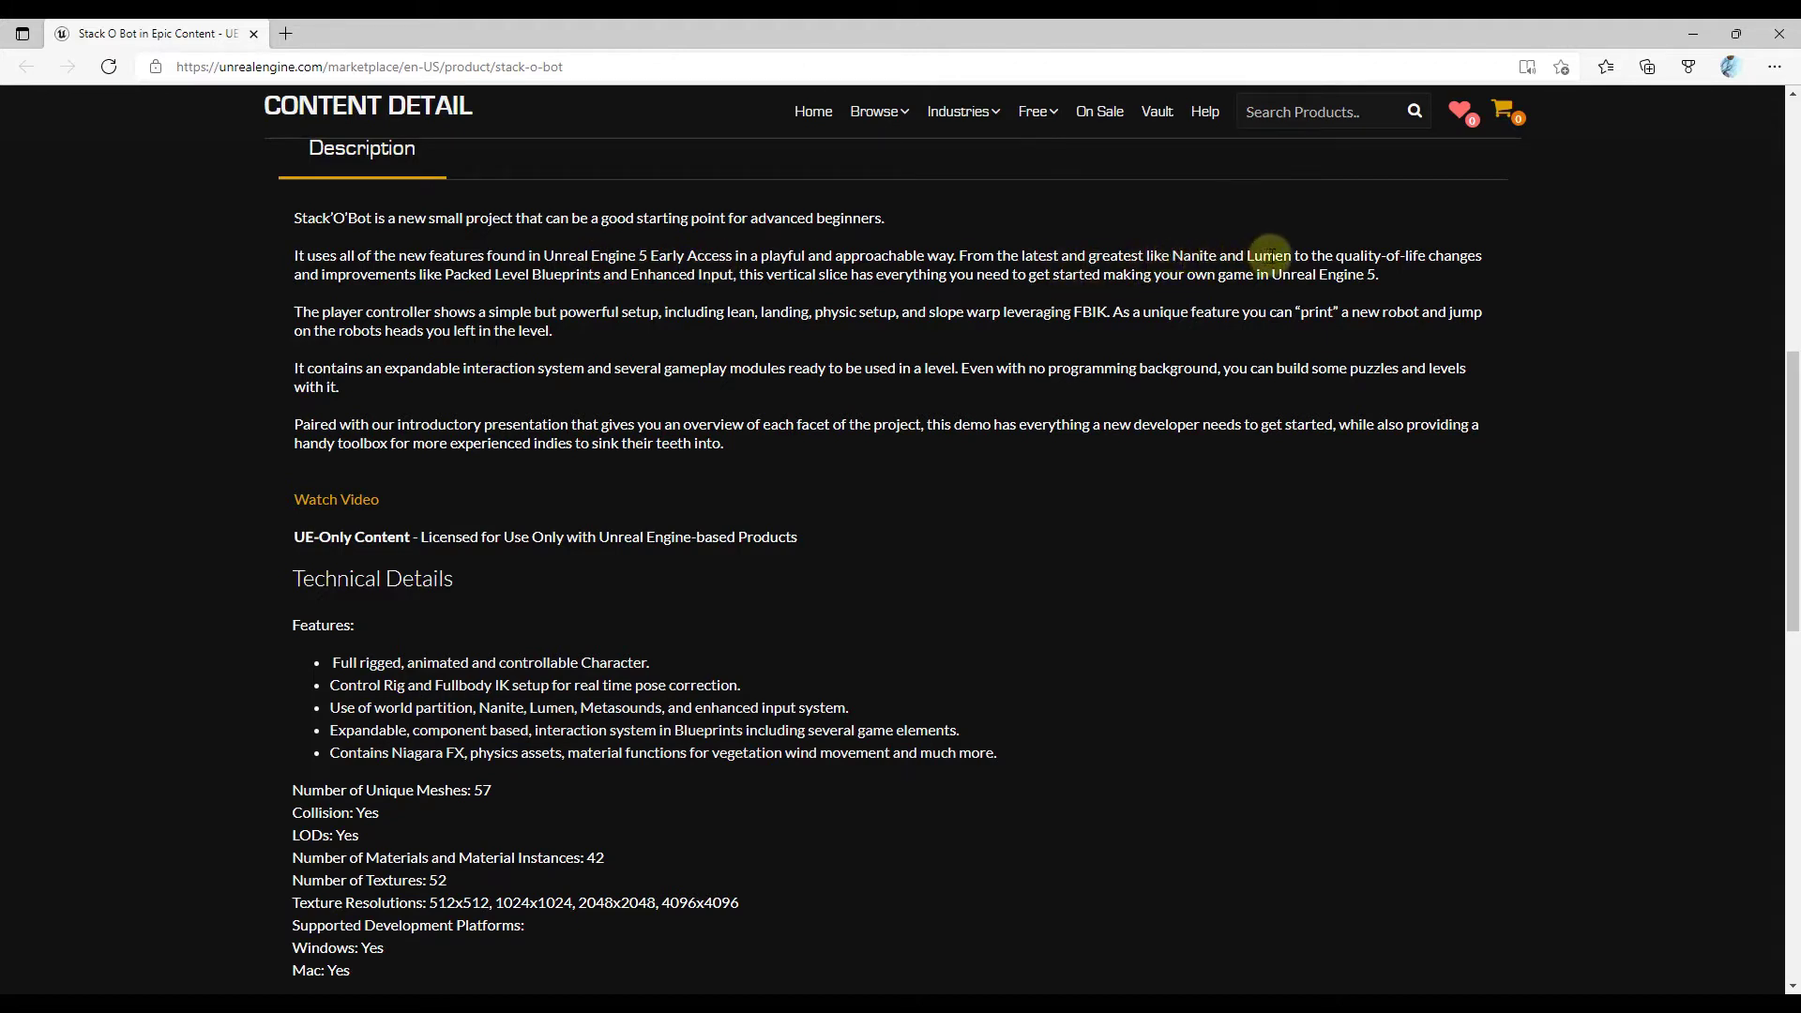
mouse_move(1198, 275)
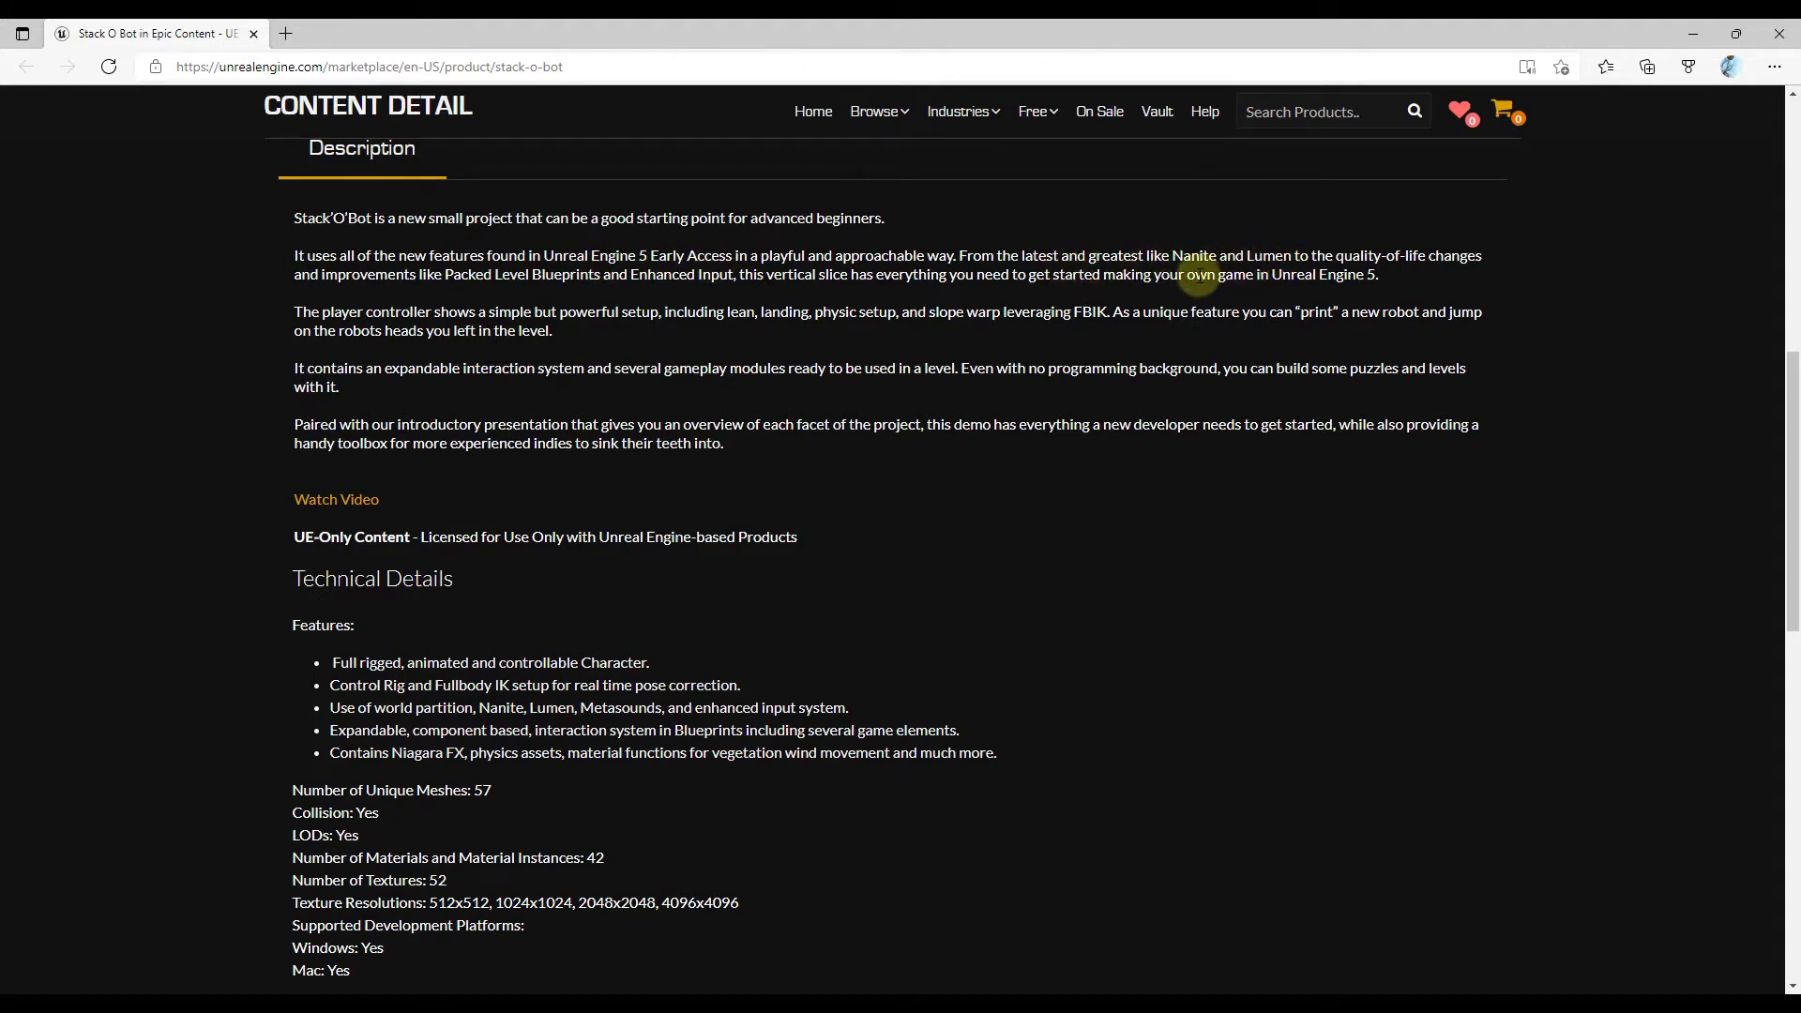
mouse_move(1189, 294)
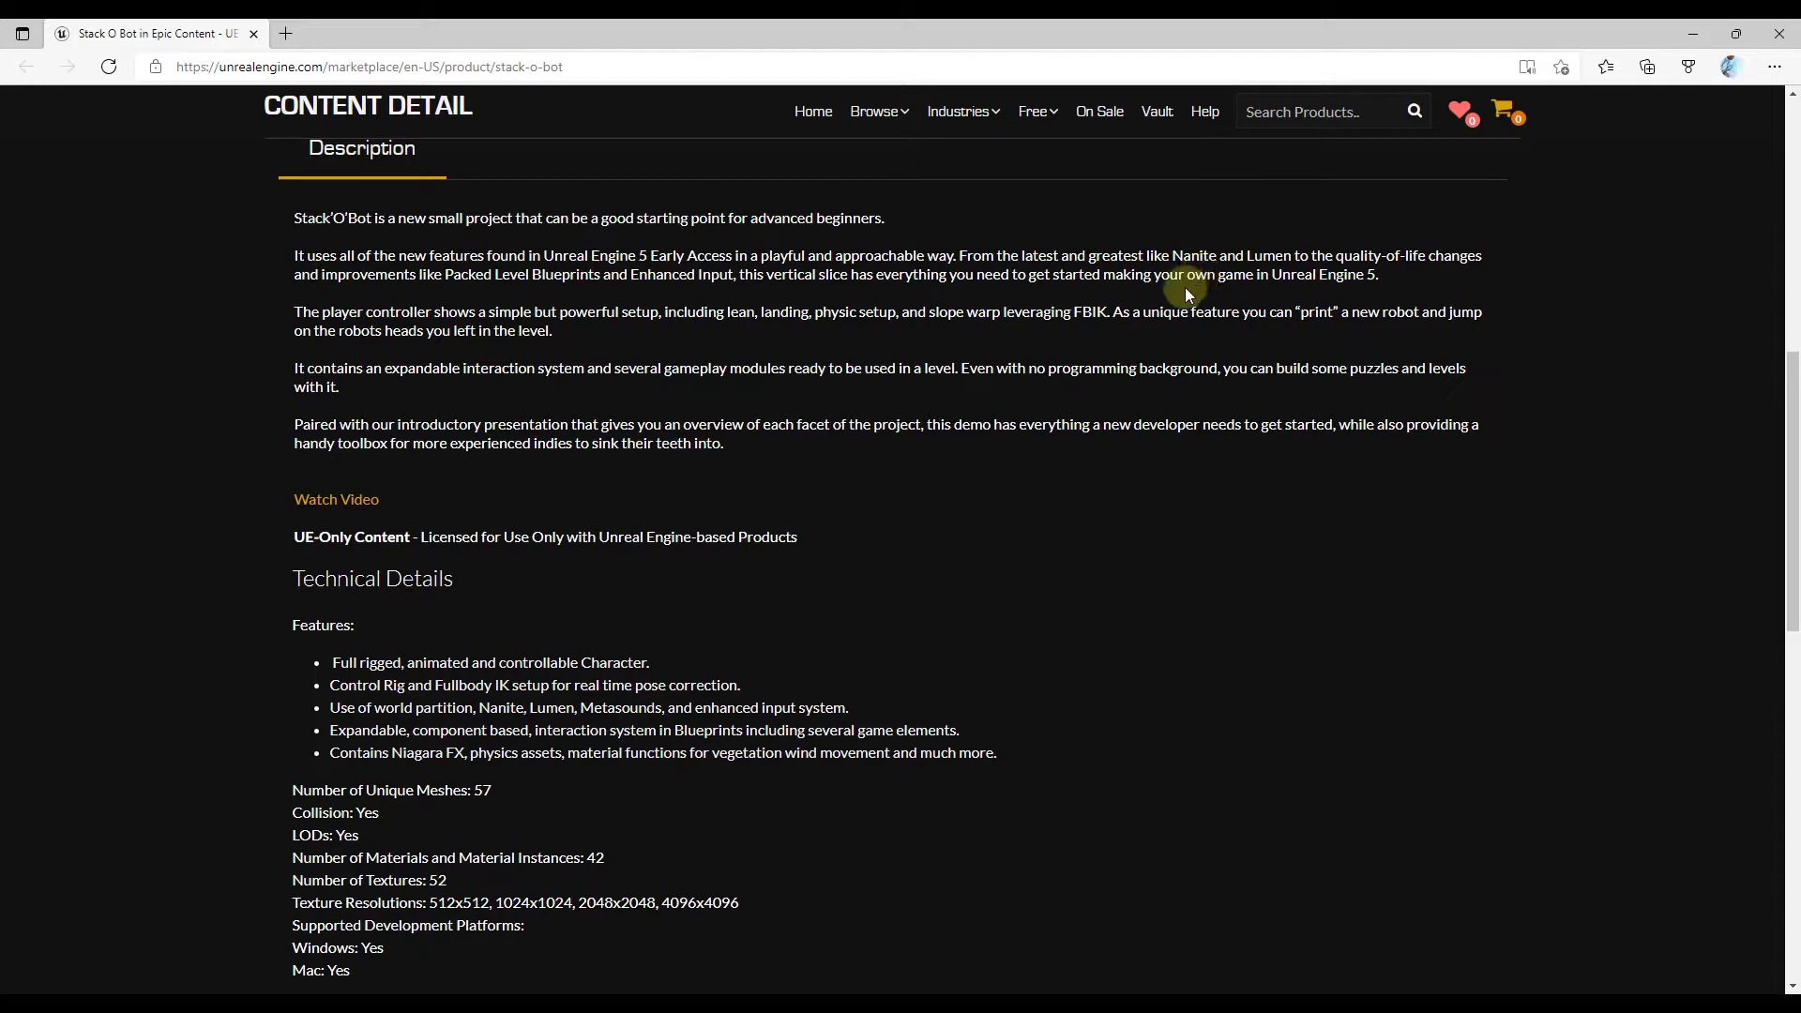
mouse_move(726, 393)
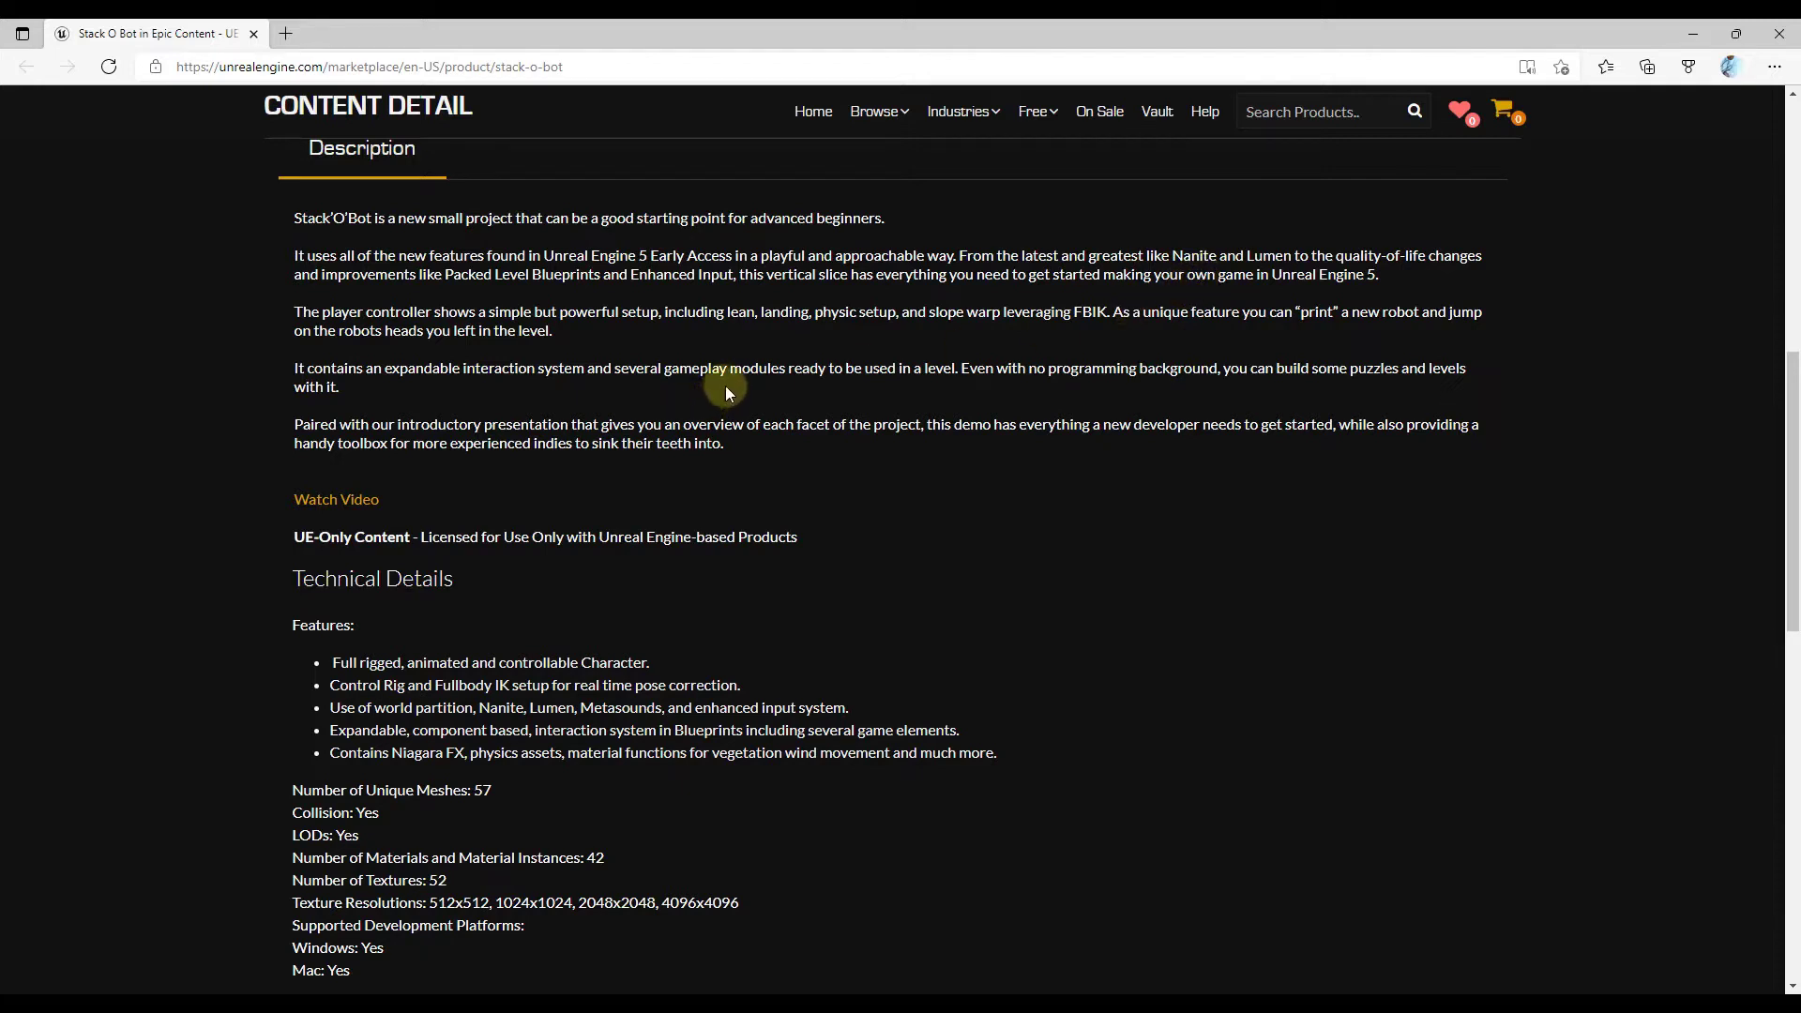
mouse_move(986, 518)
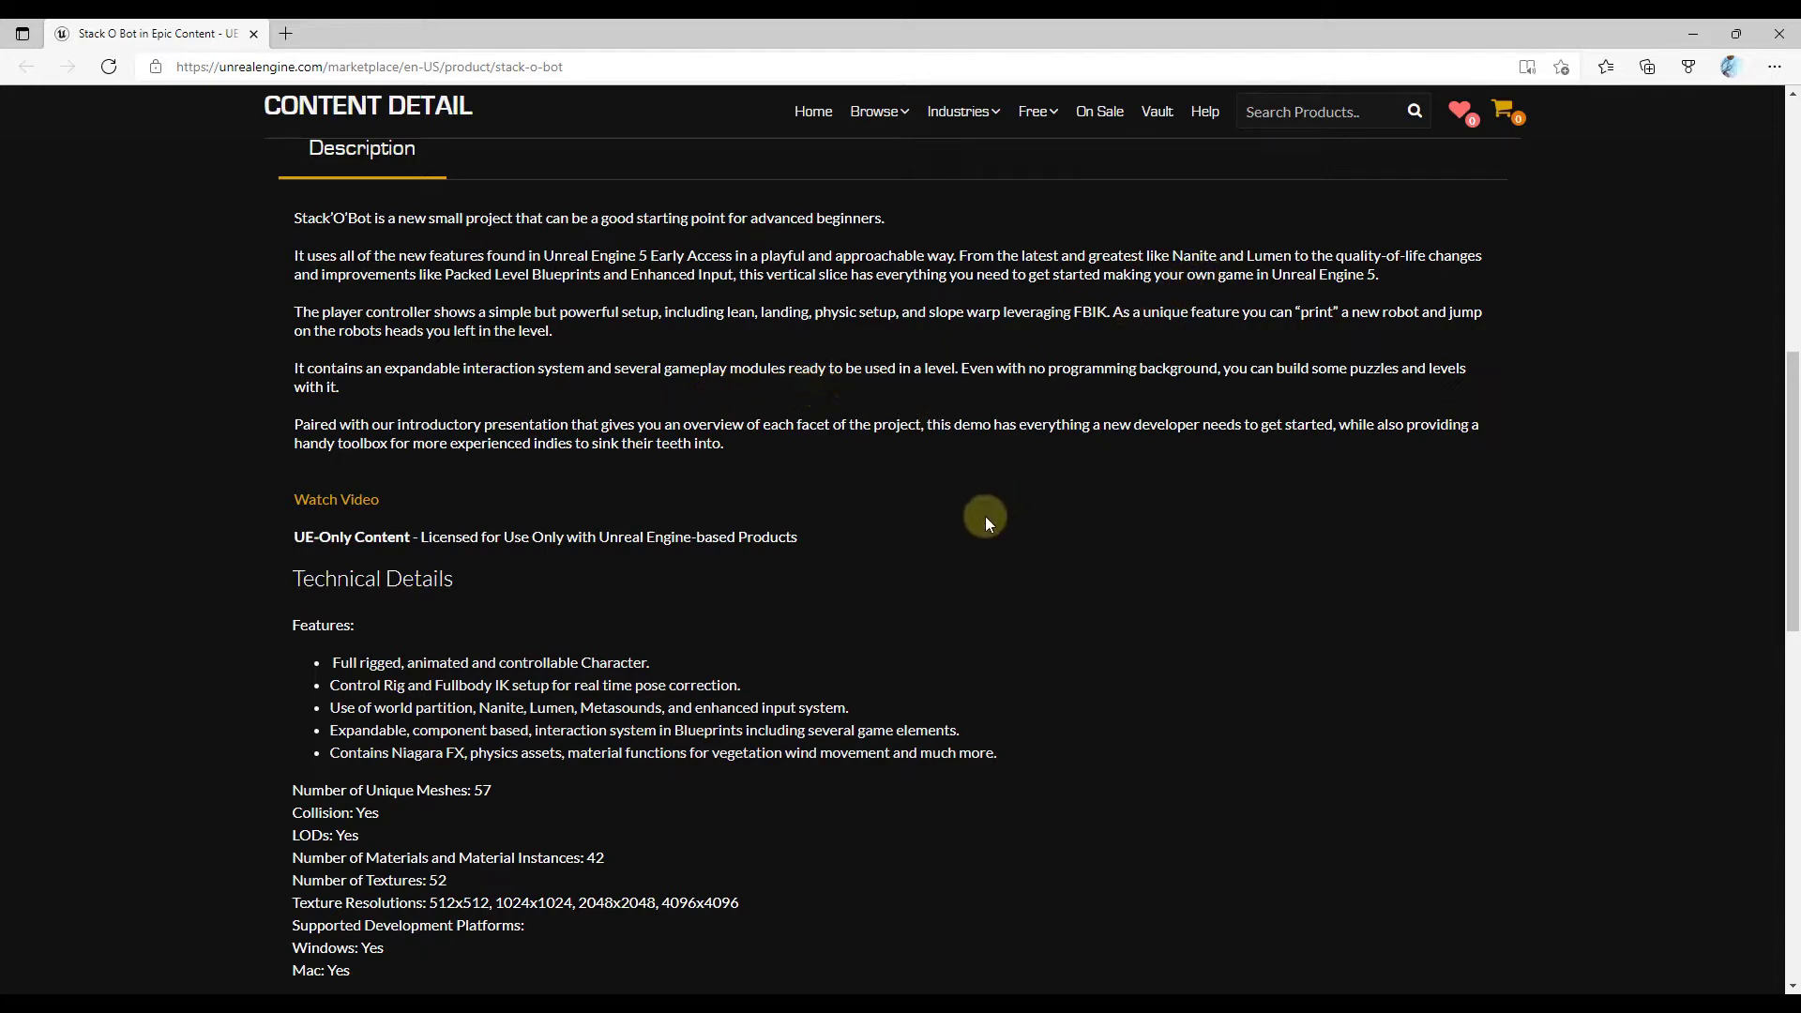
scroll(down, 3)
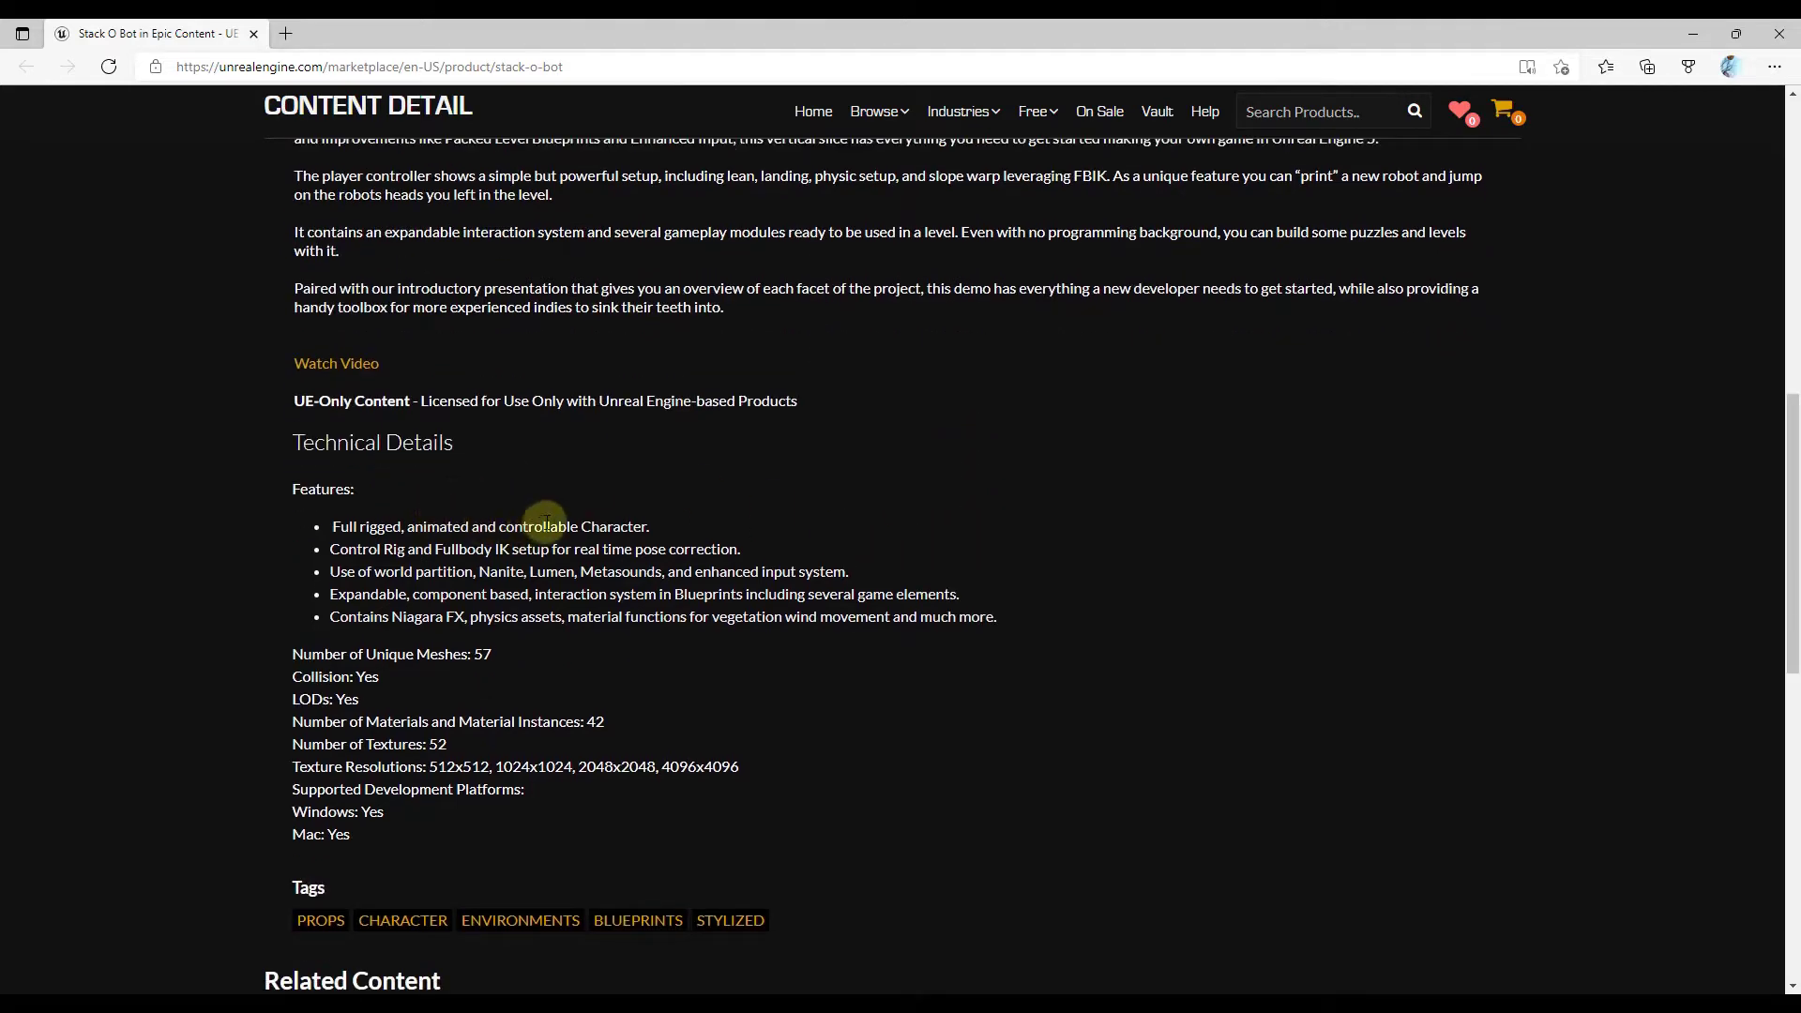
mouse_move(487, 543)
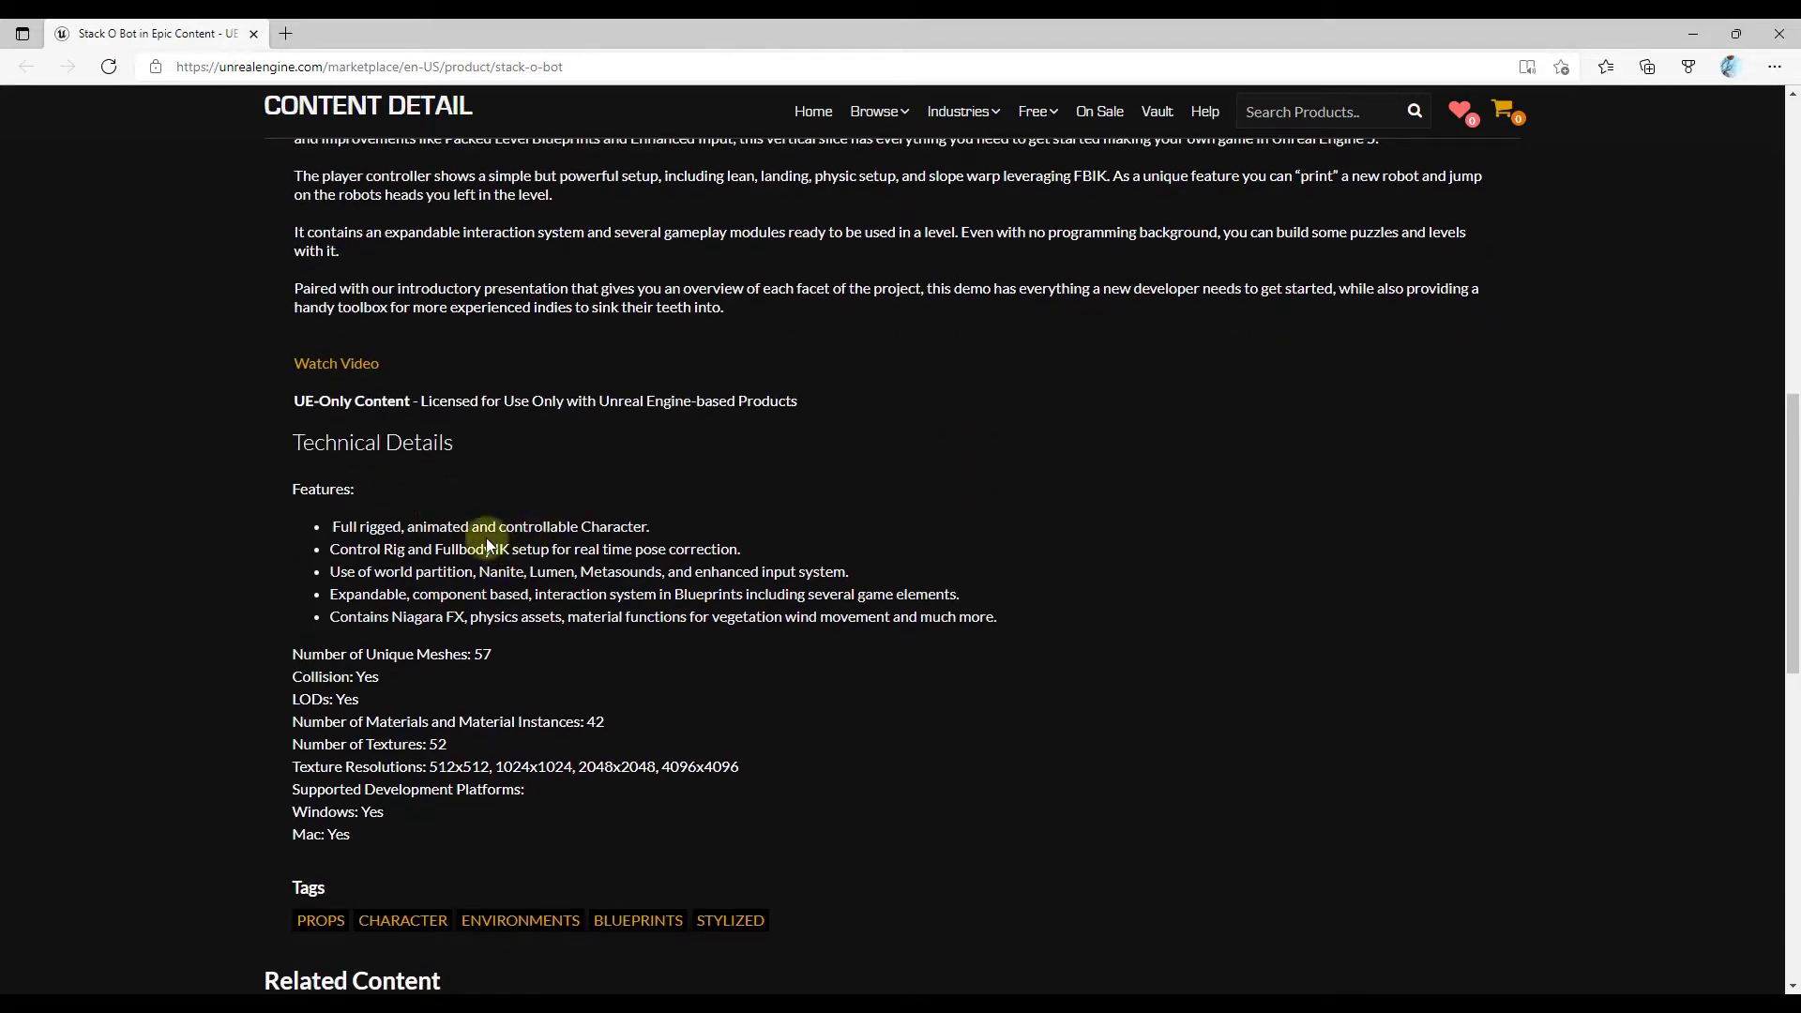
mouse_move(449, 579)
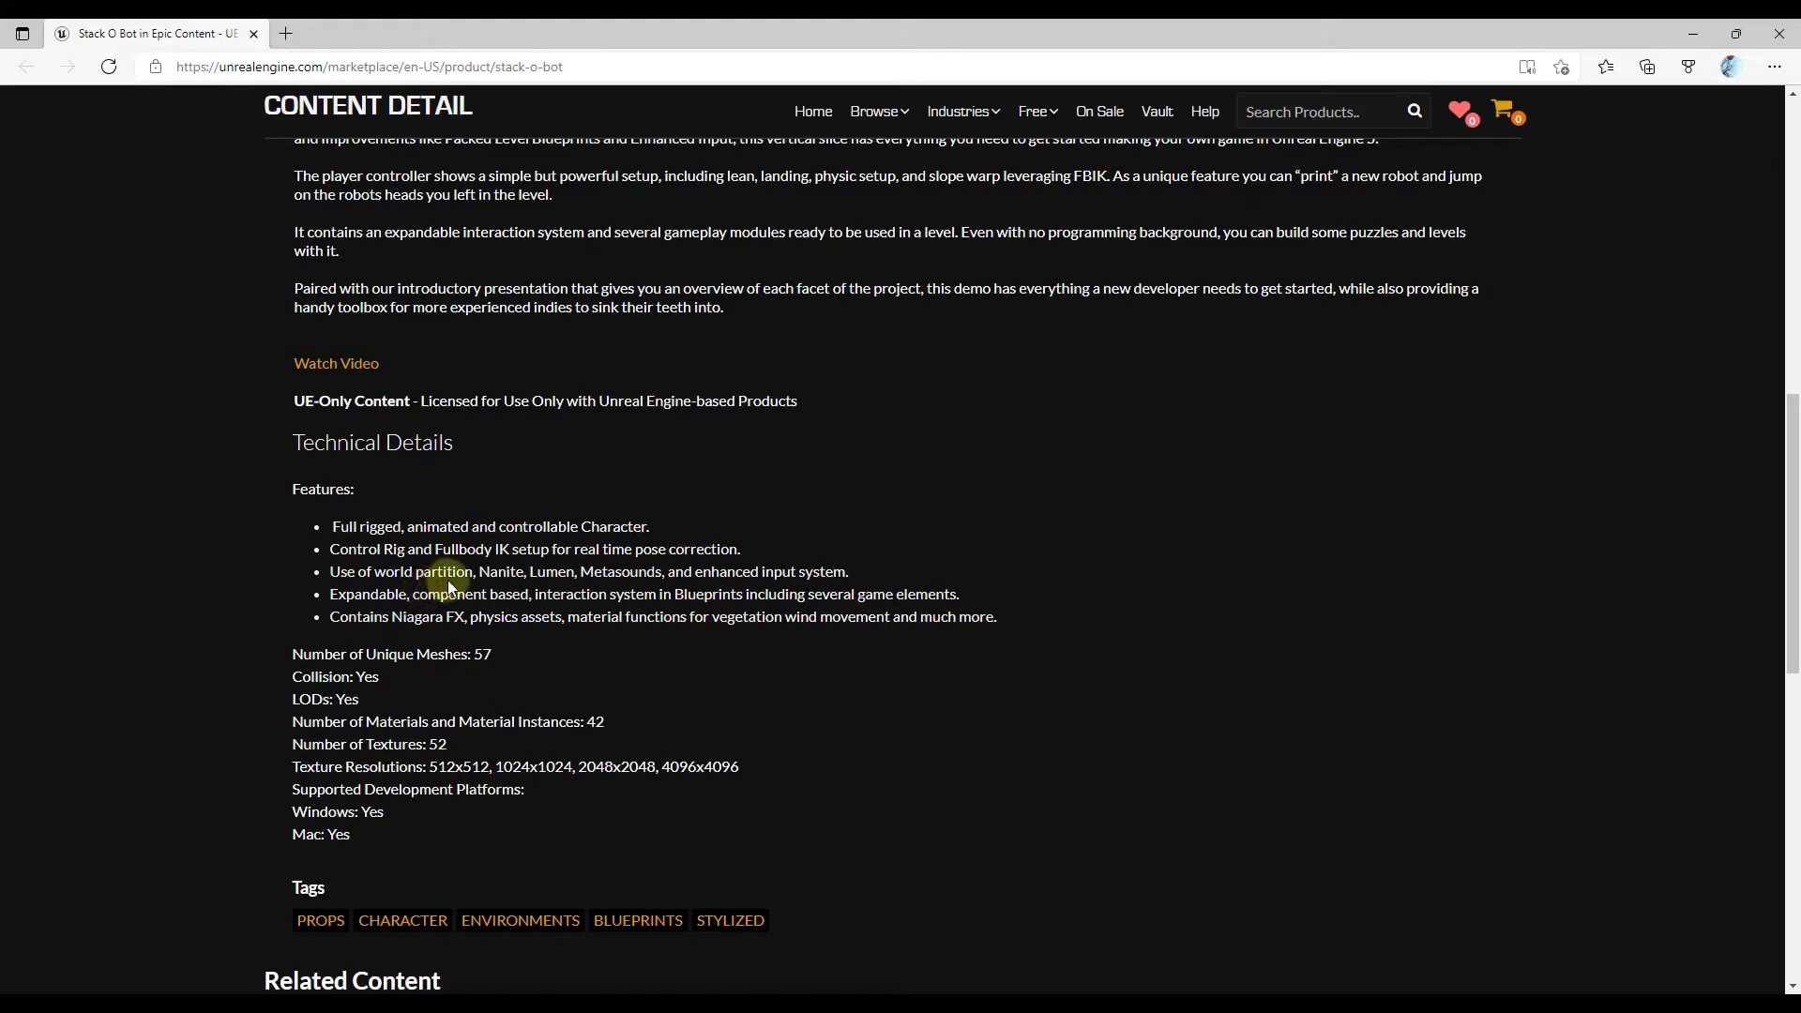
mouse_move(543, 554)
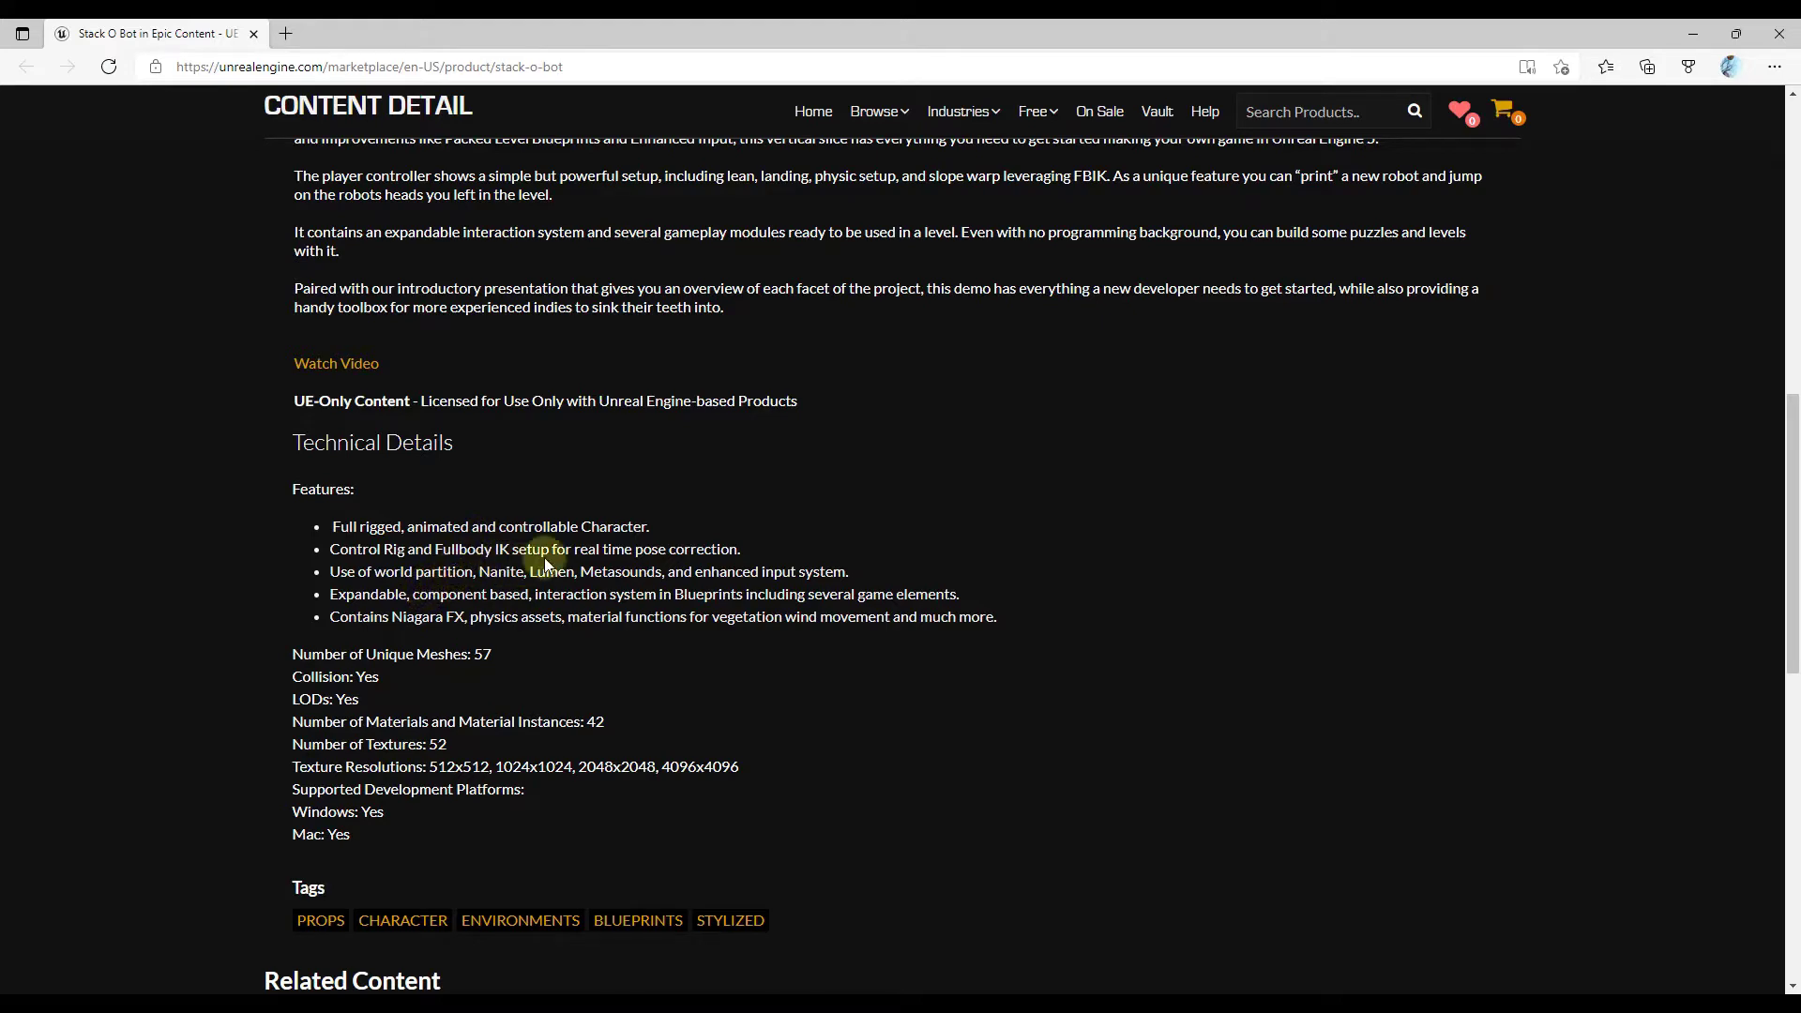
scroll(up, 3)
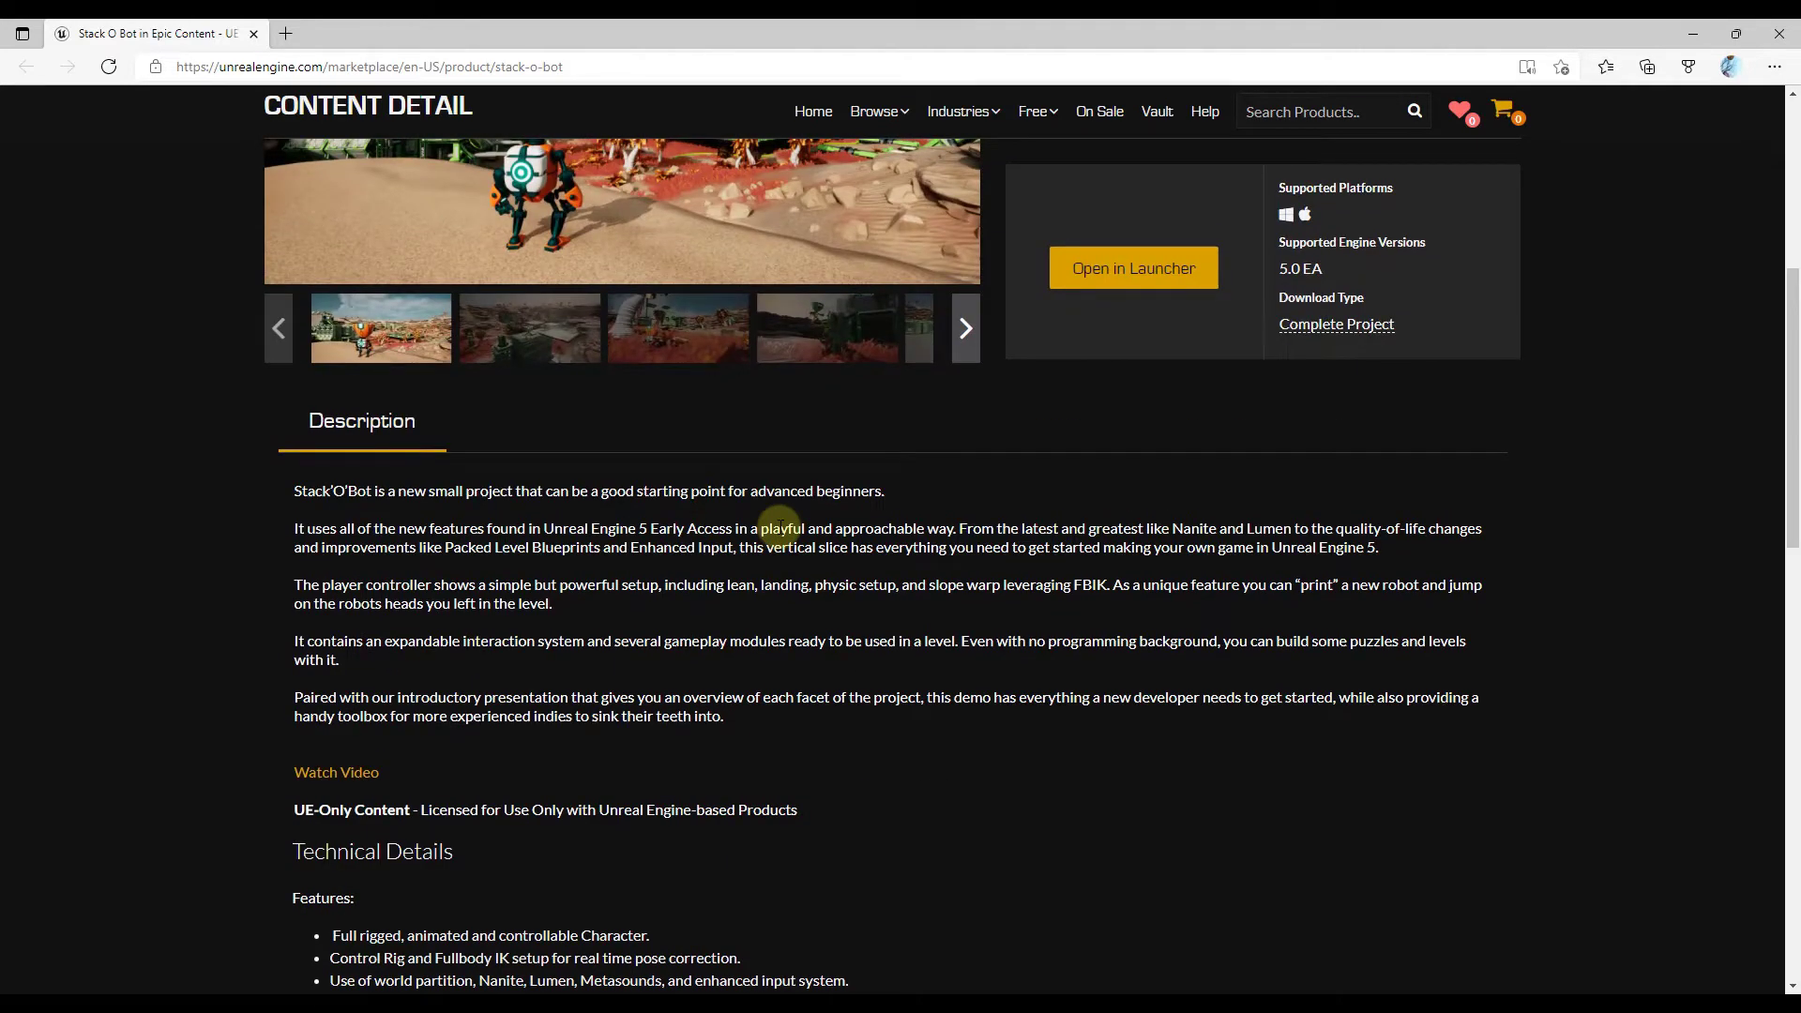
scroll(up, 3)
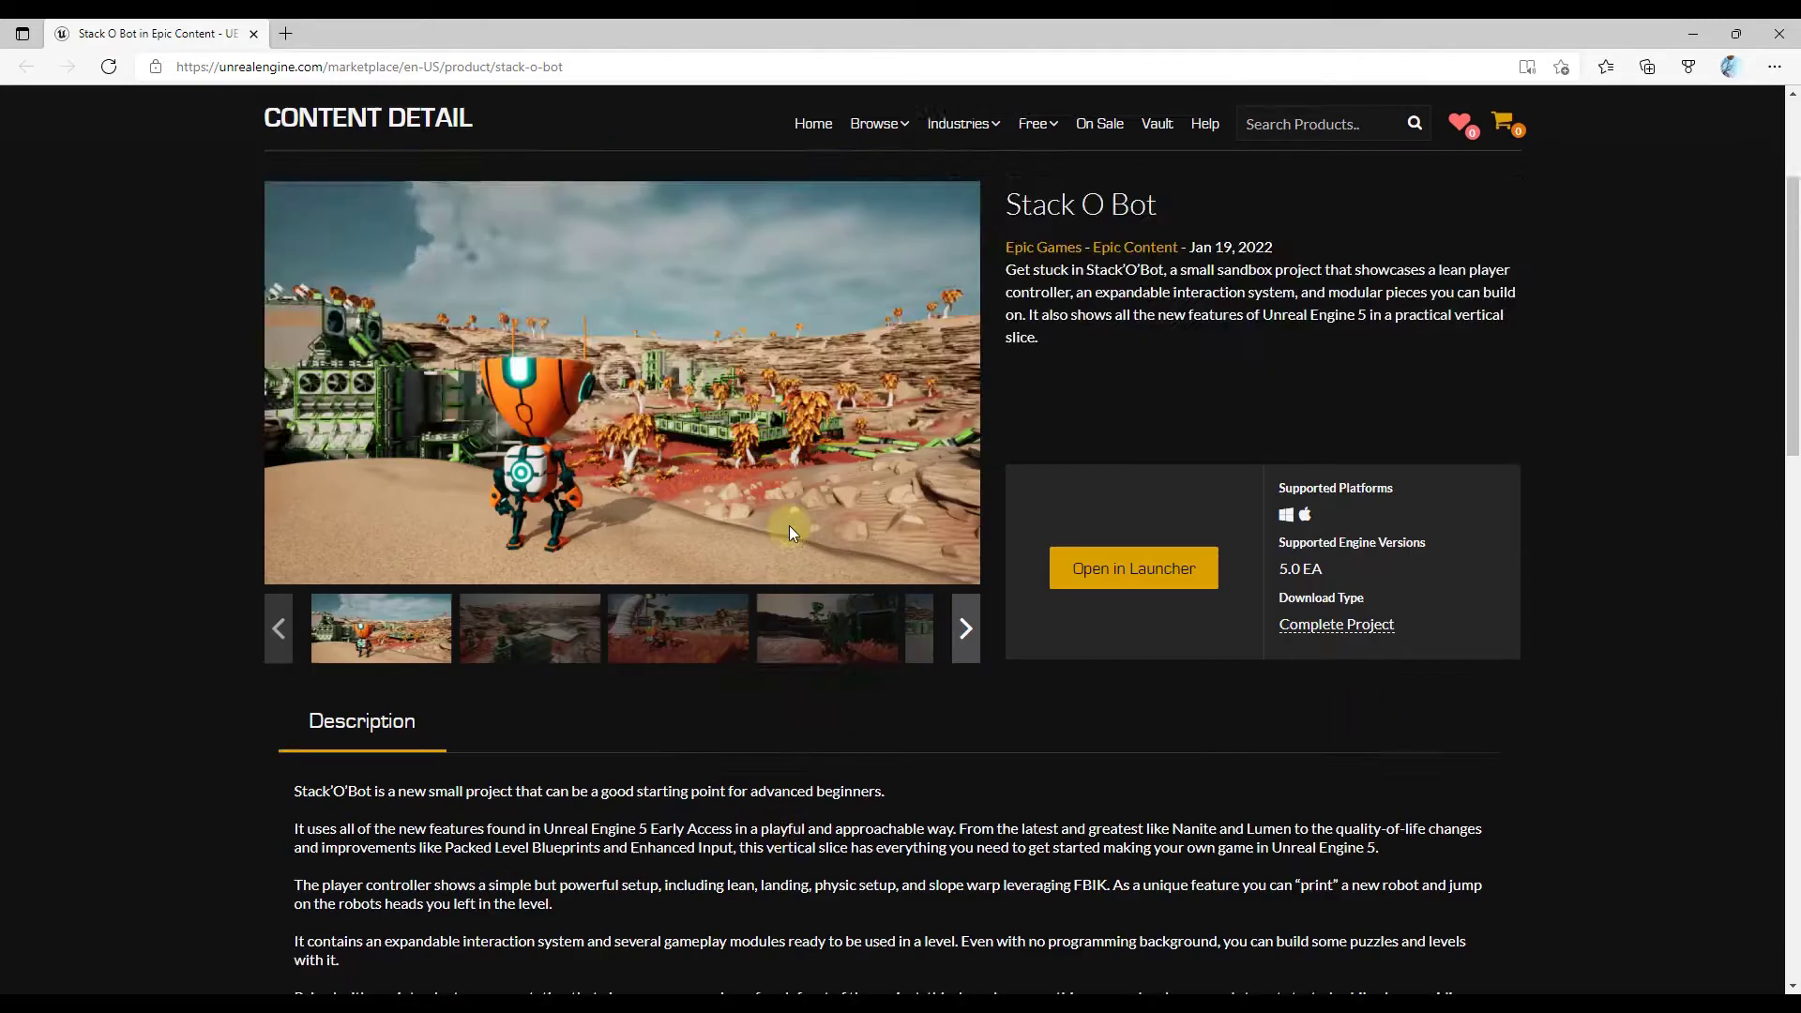
scroll(up, 3)
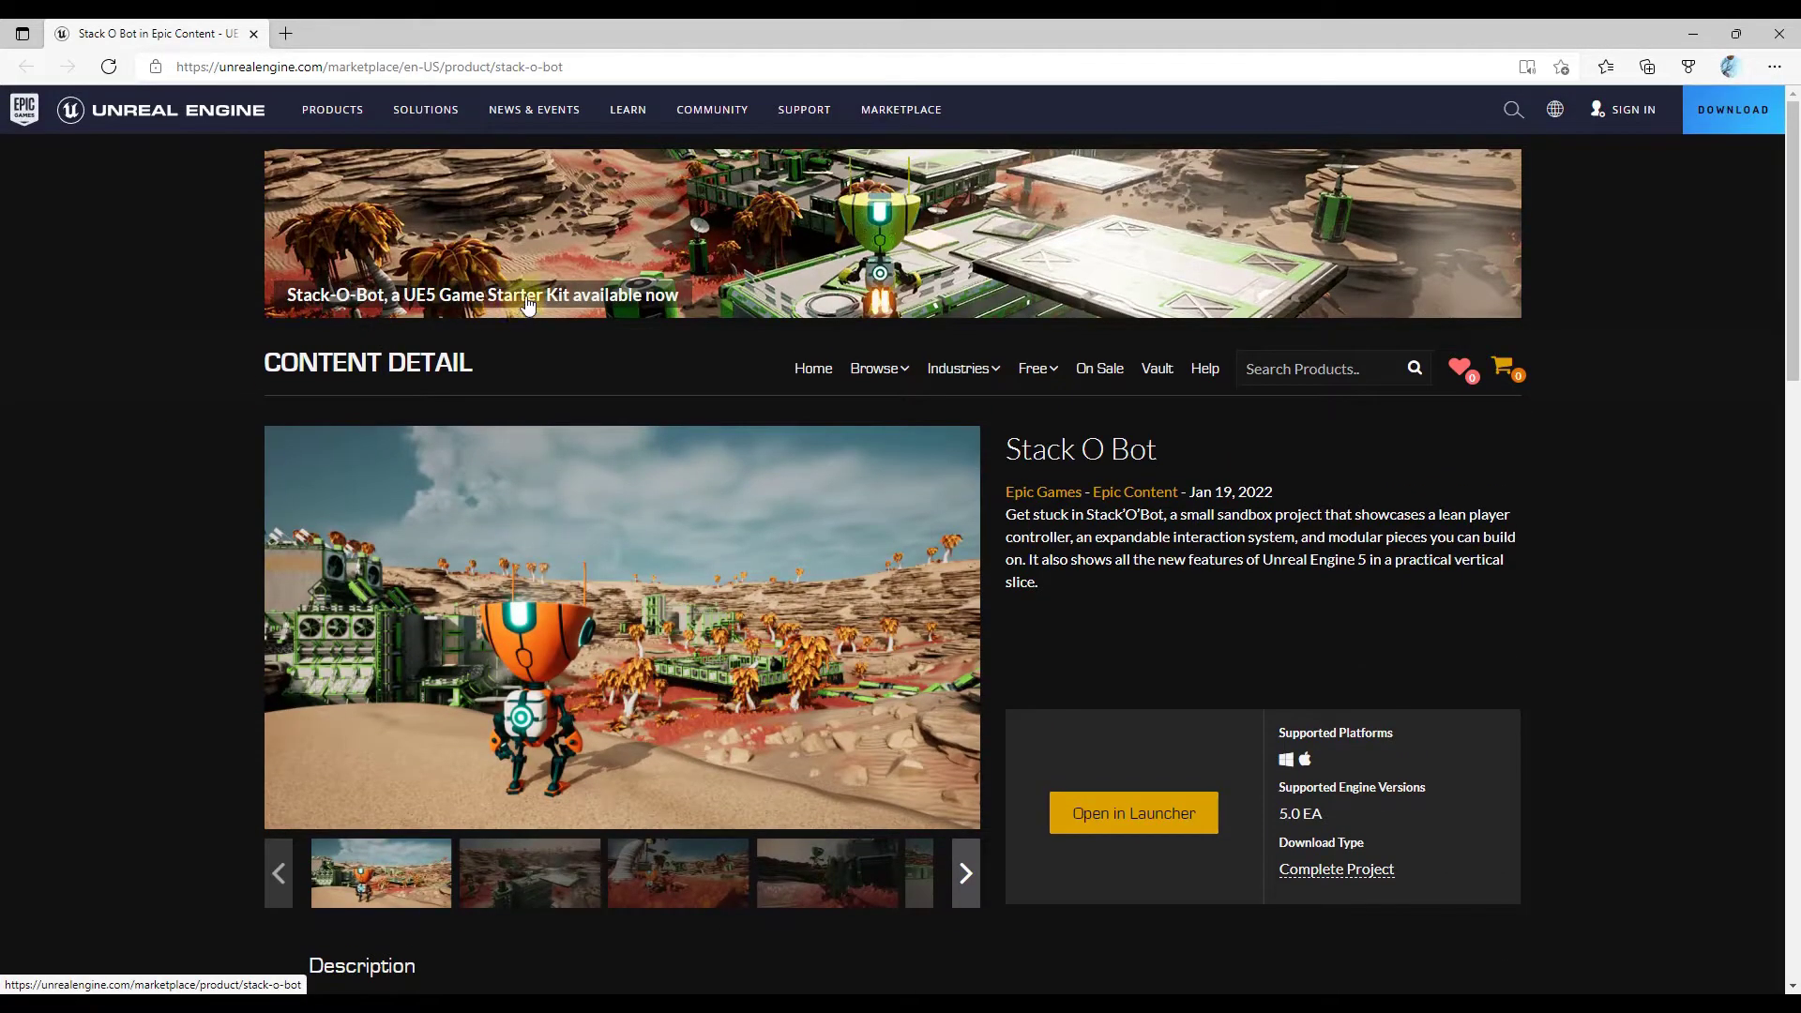
mouse_move(1298, 537)
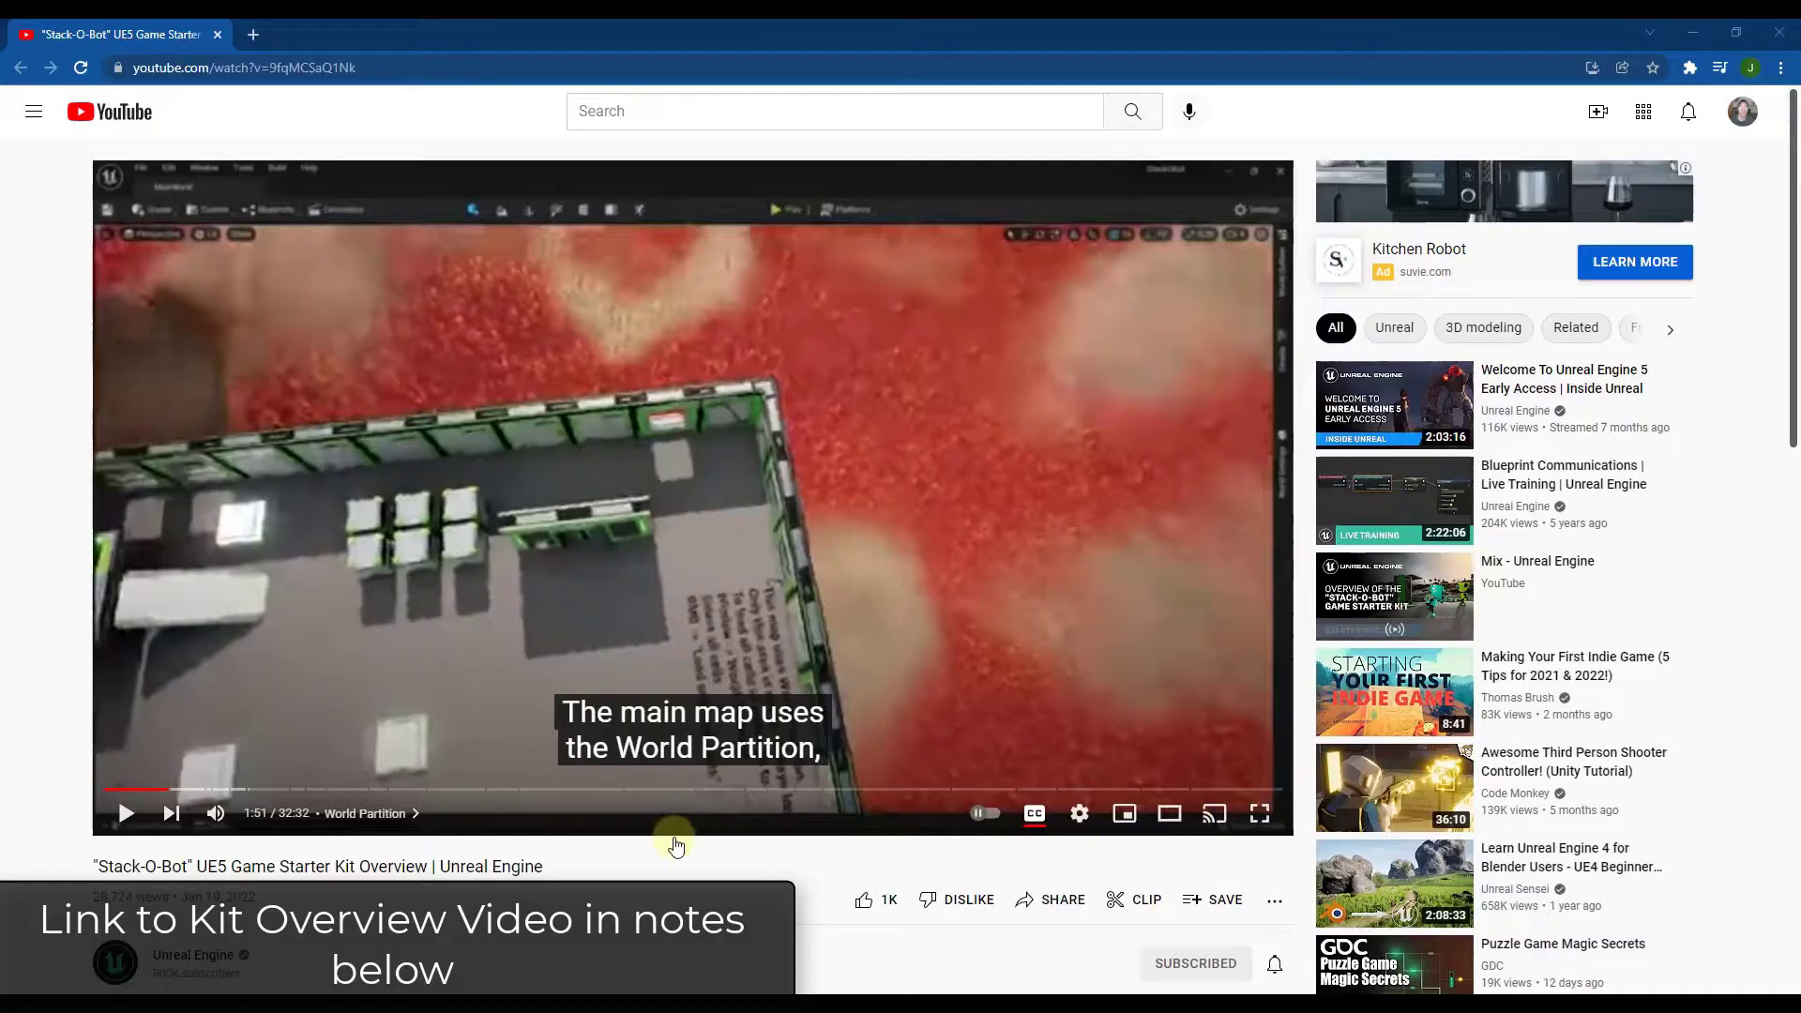
Watch the Stack-O-Bot video's World Partition chapter, then skip ahead to Lumen
scroll(down, 3)
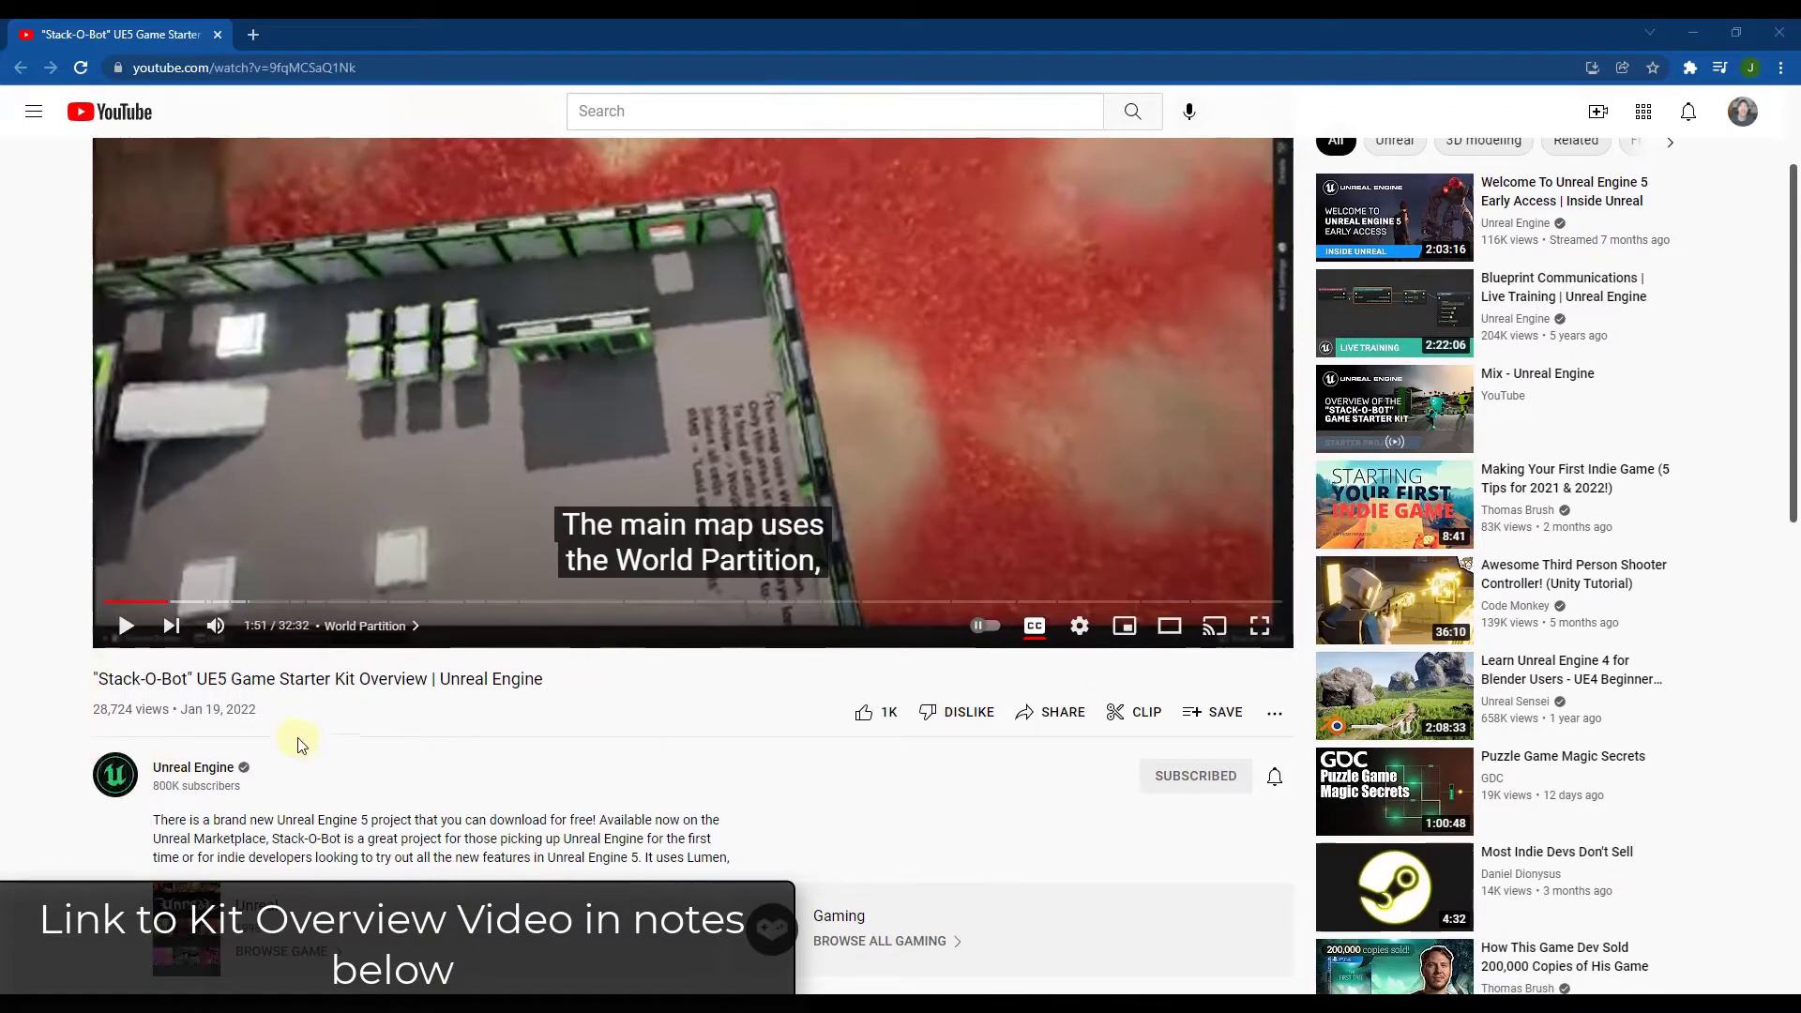
mouse_move(262, 679)
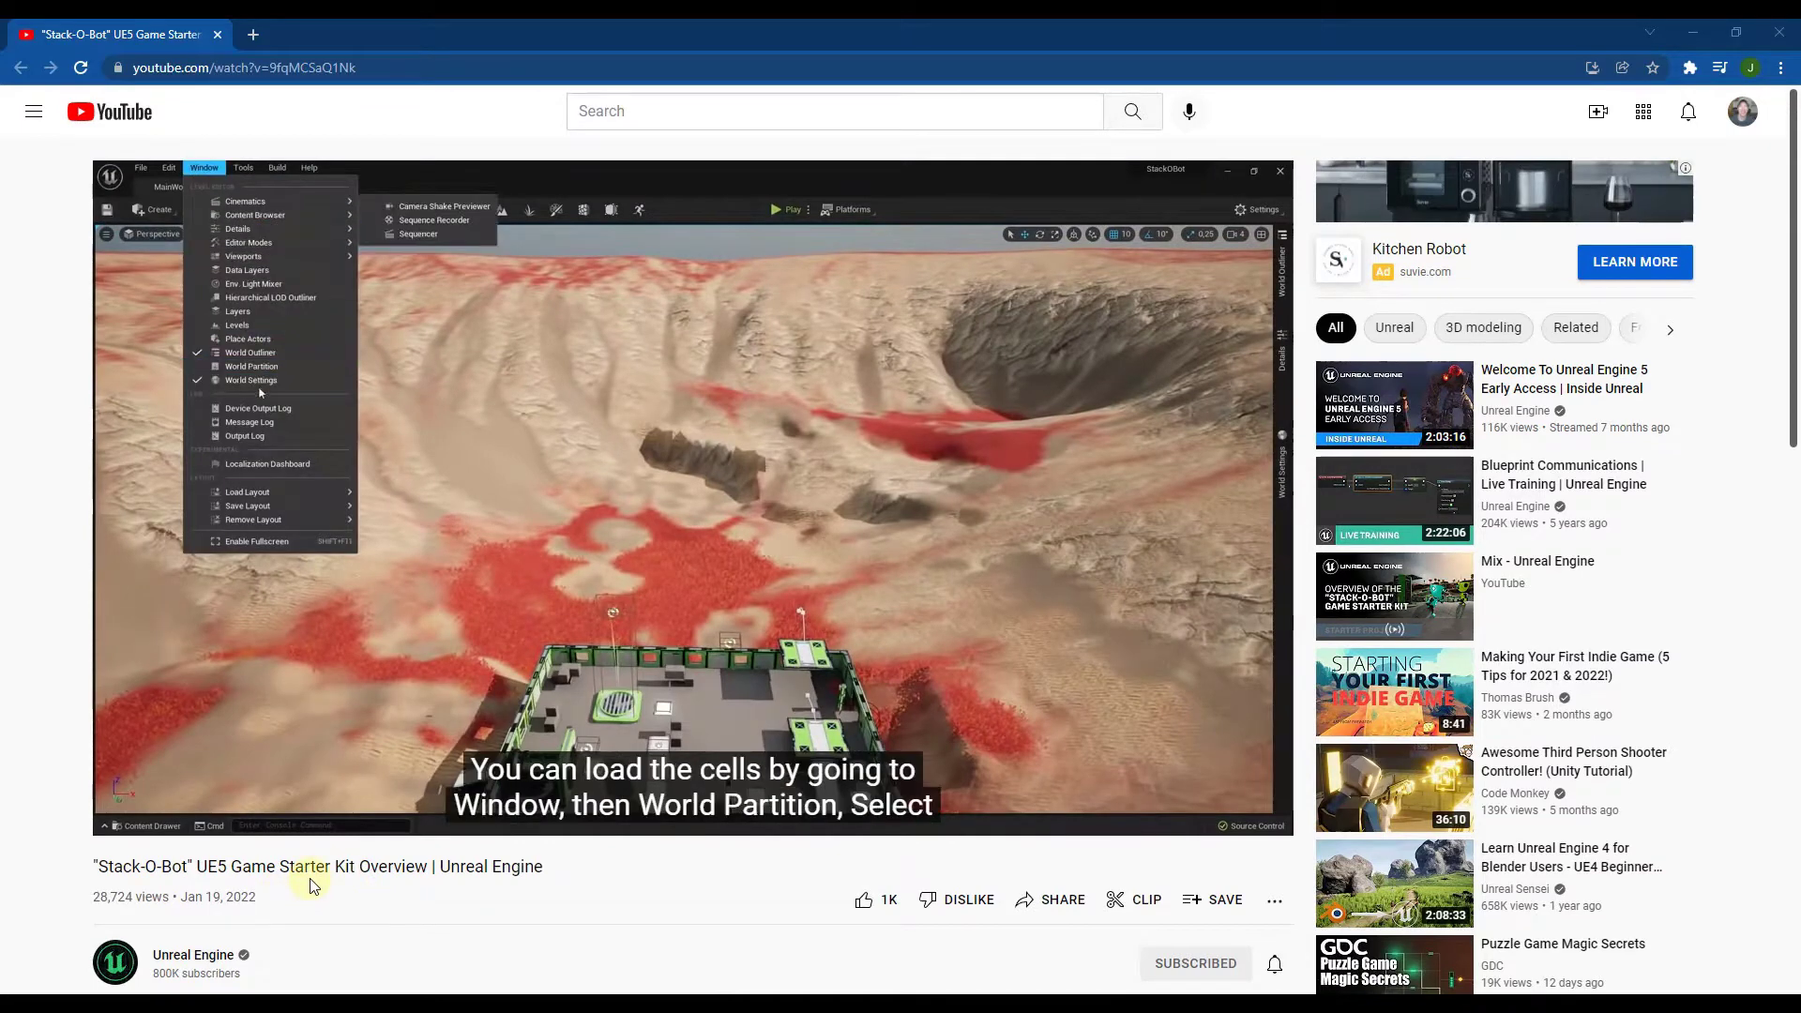
click(251, 367)
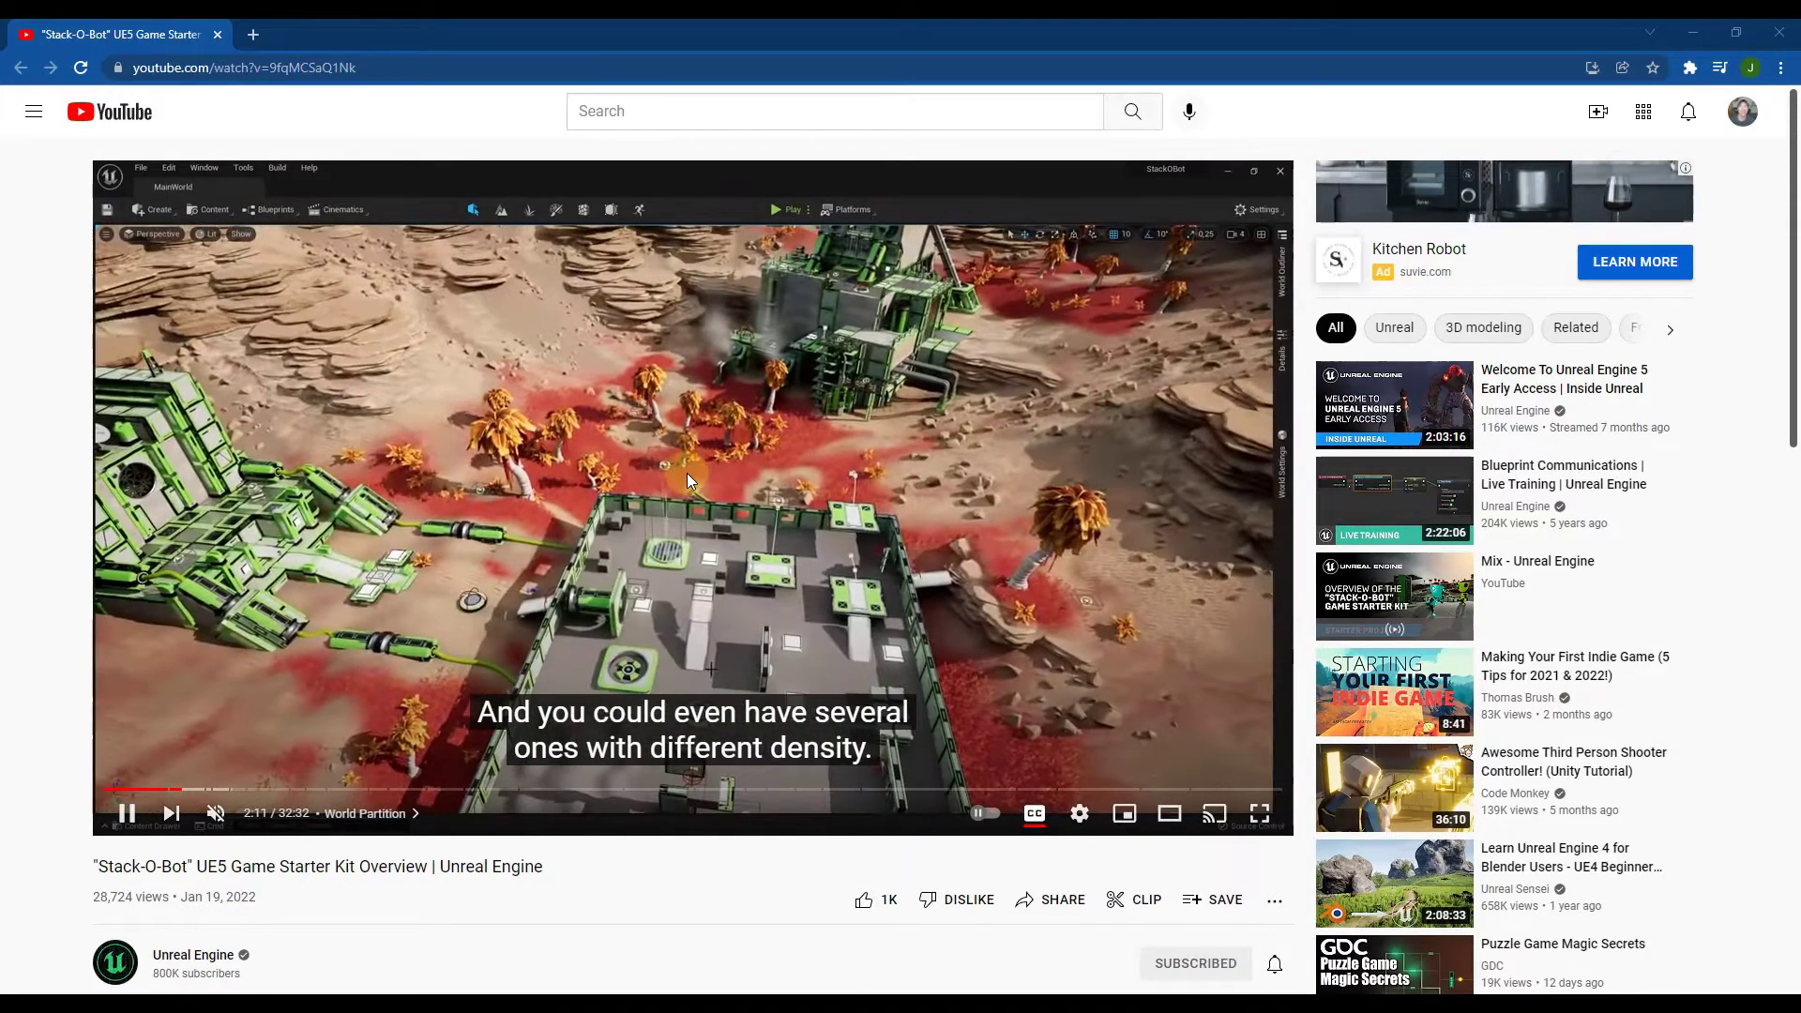
scroll(down, 3)
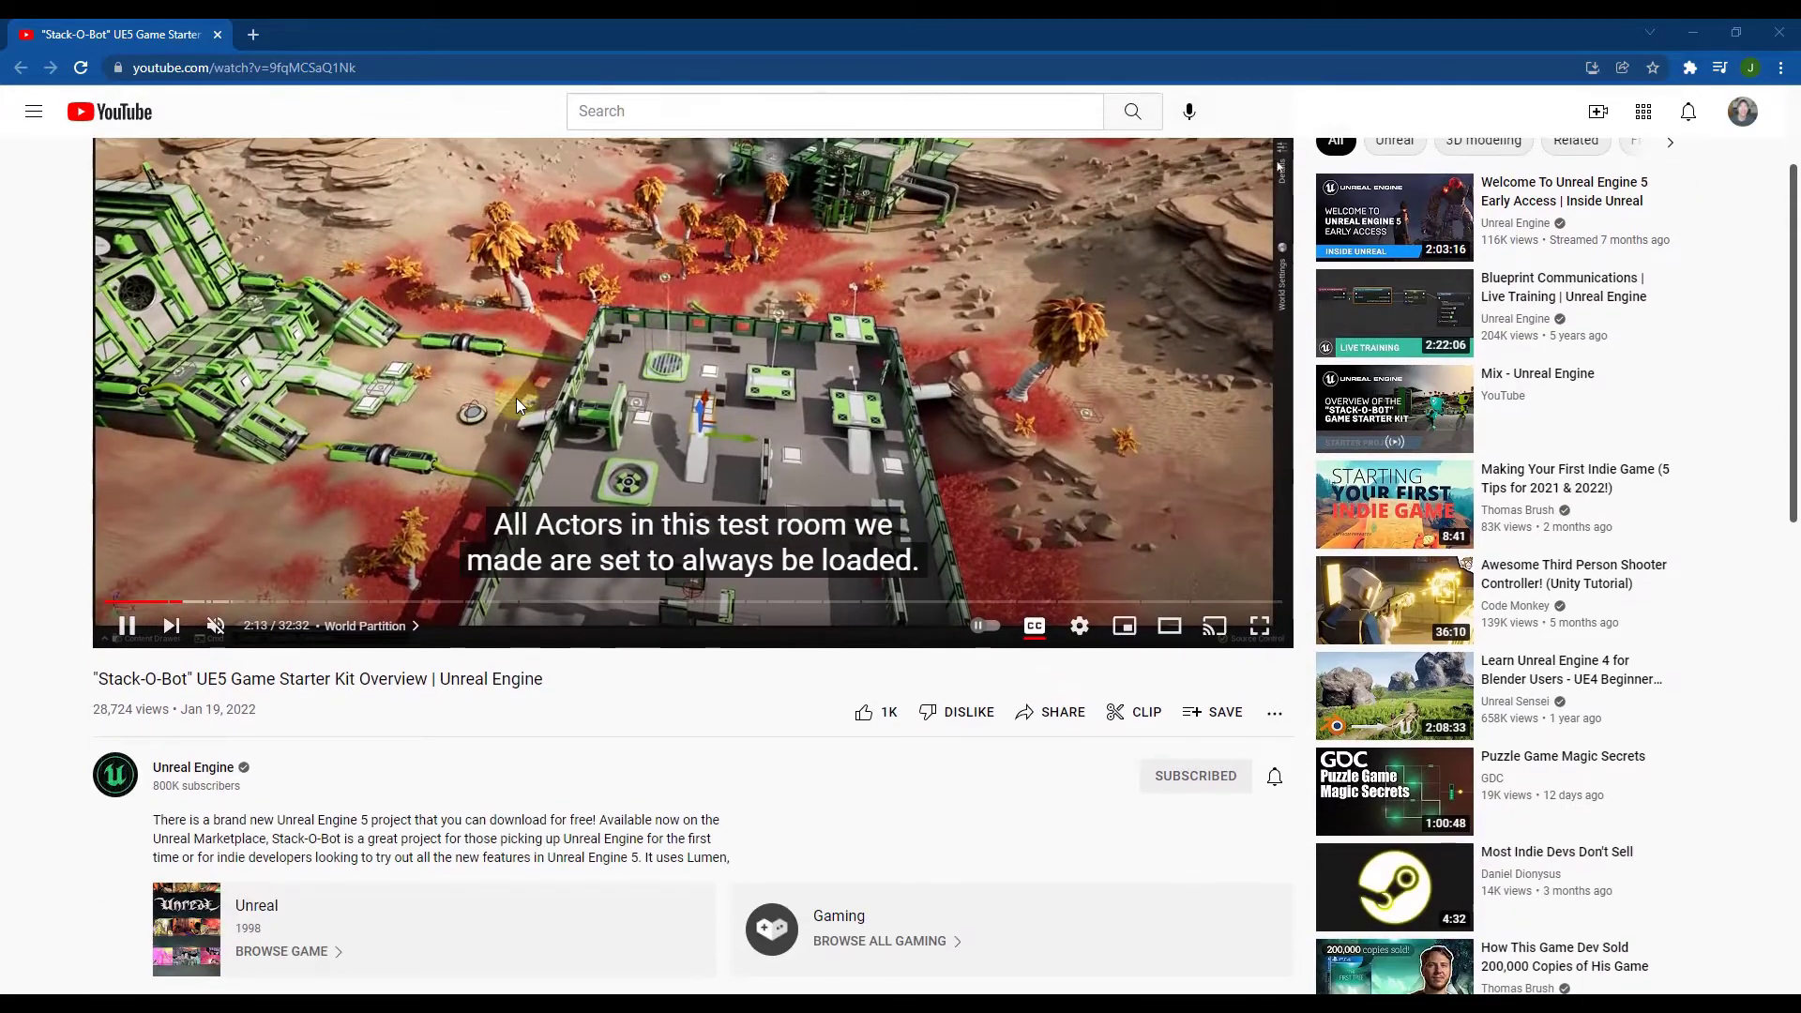
mouse_move(214, 602)
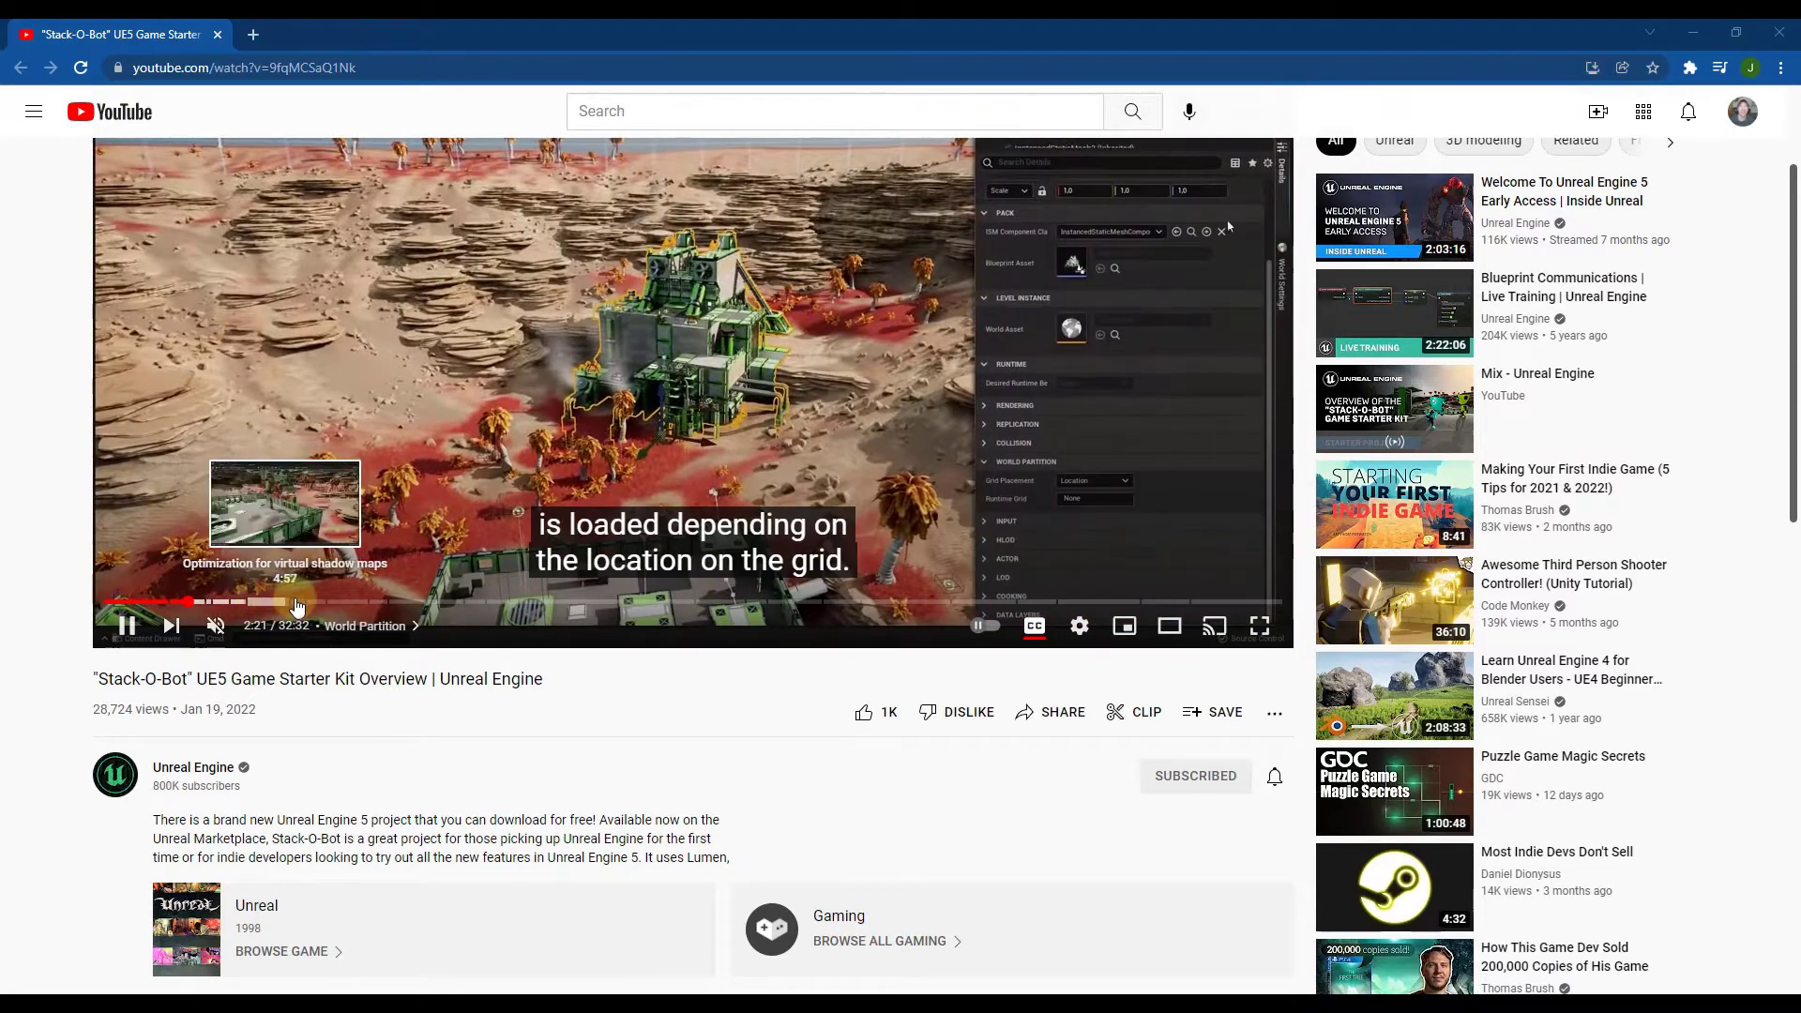
mouse_move(592, 605)
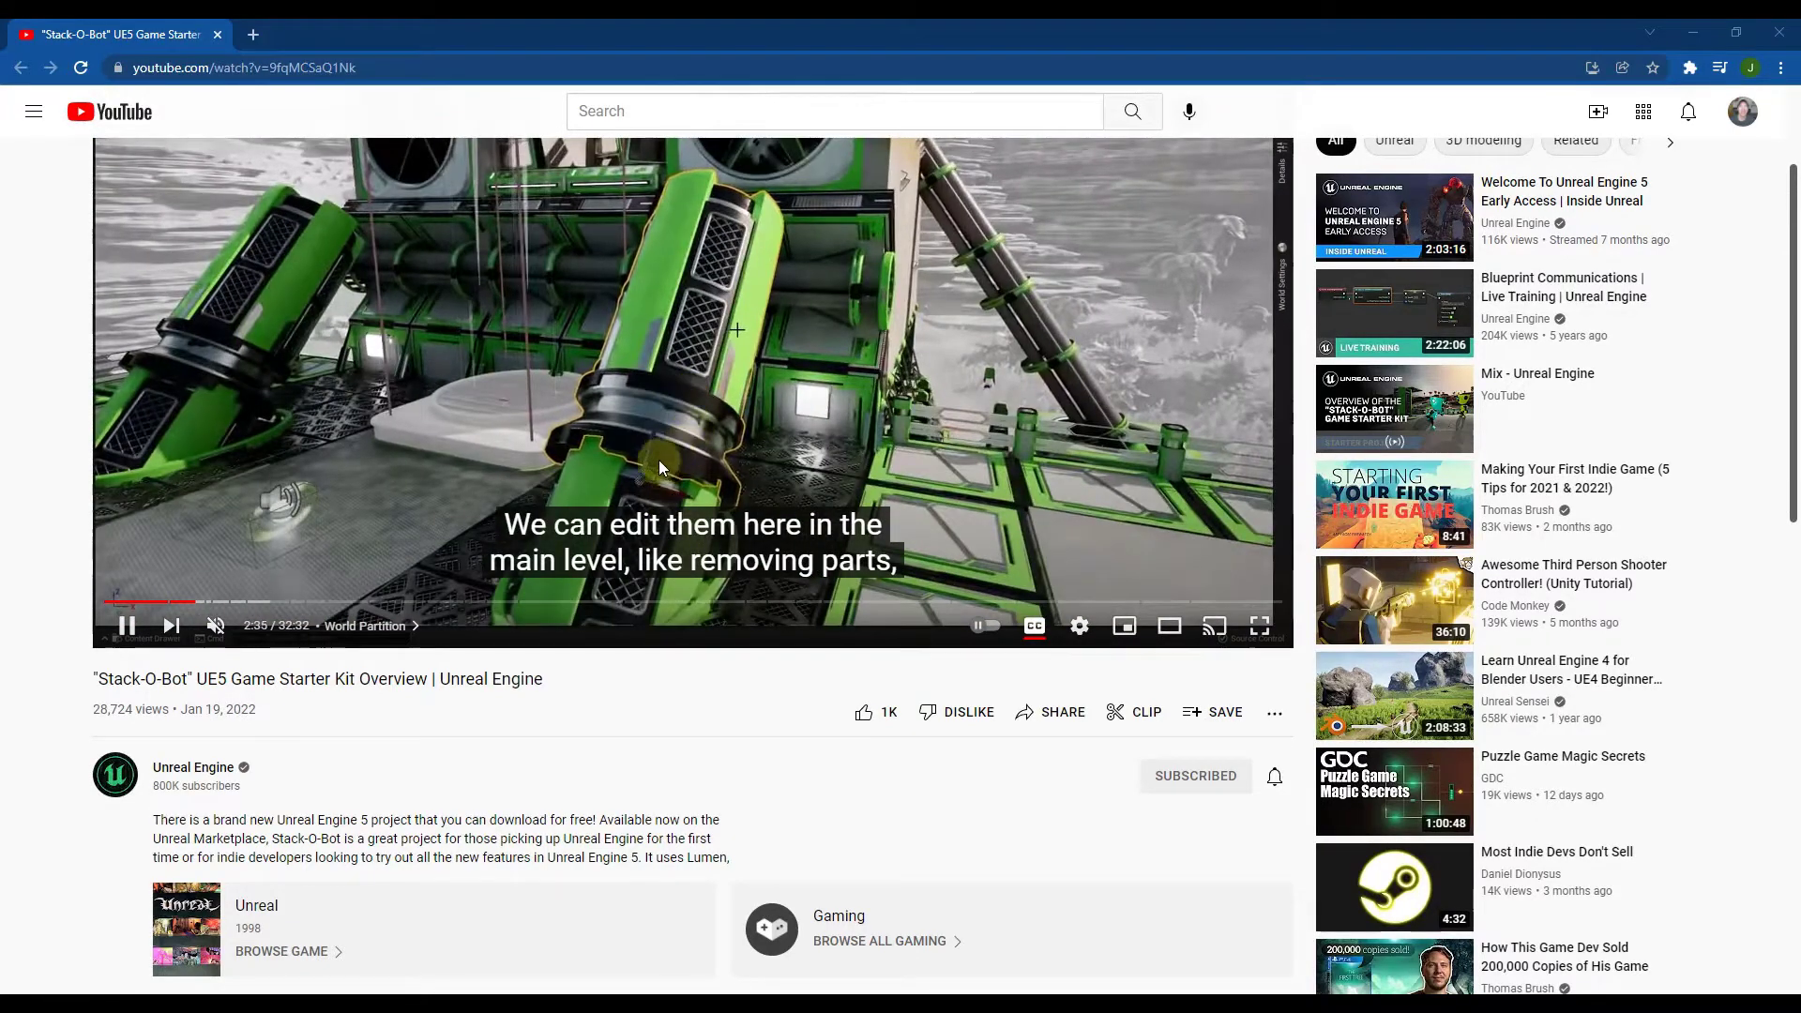
mouse_move(224, 602)
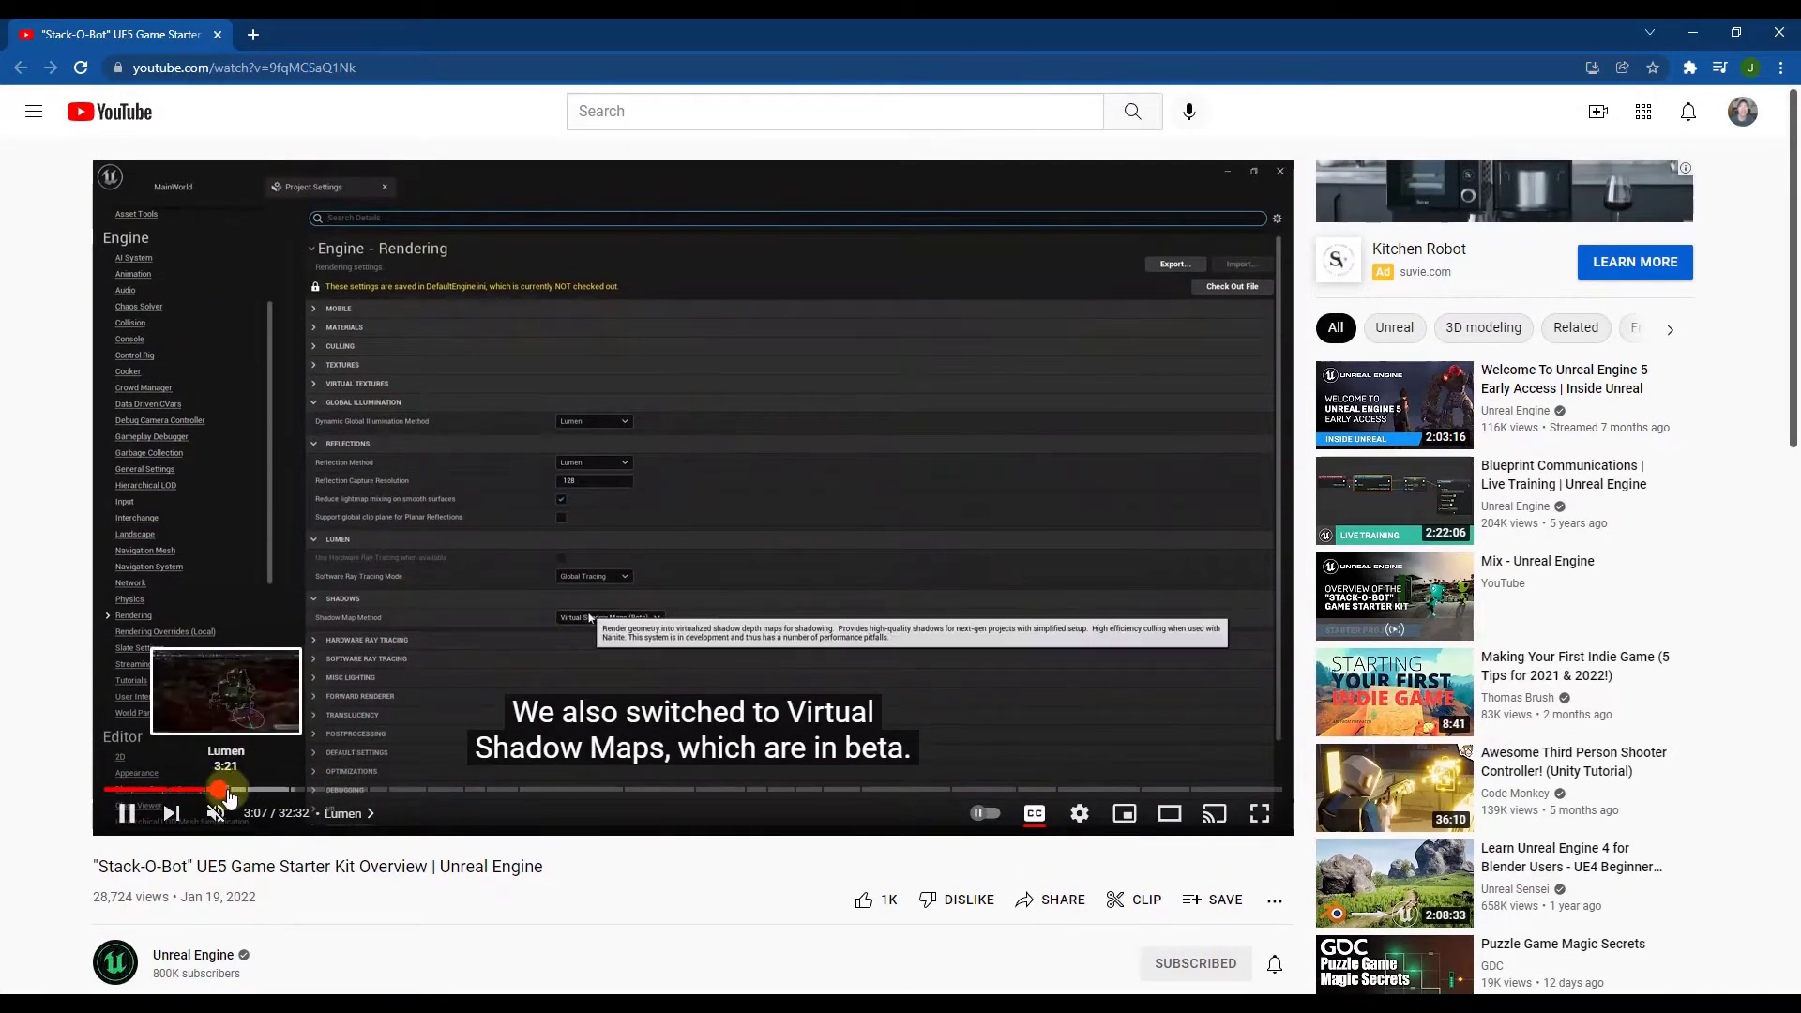
click(234, 793)
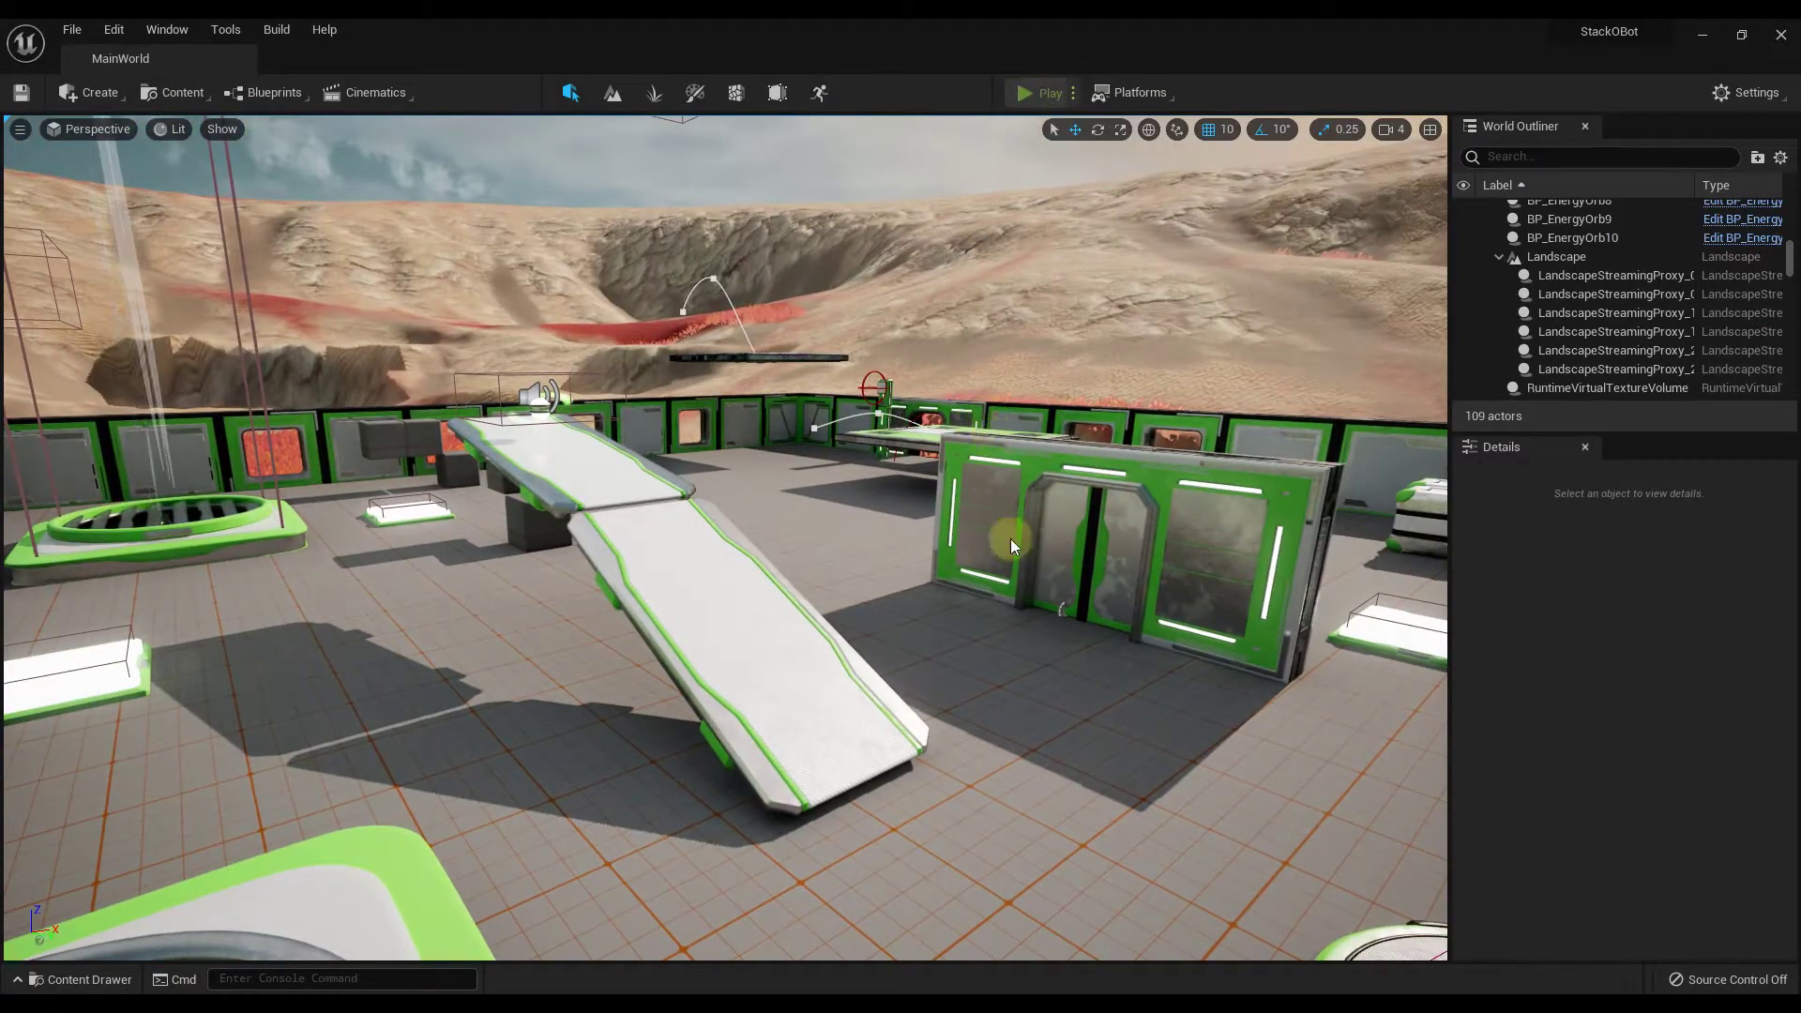
mouse_move(1043, 650)
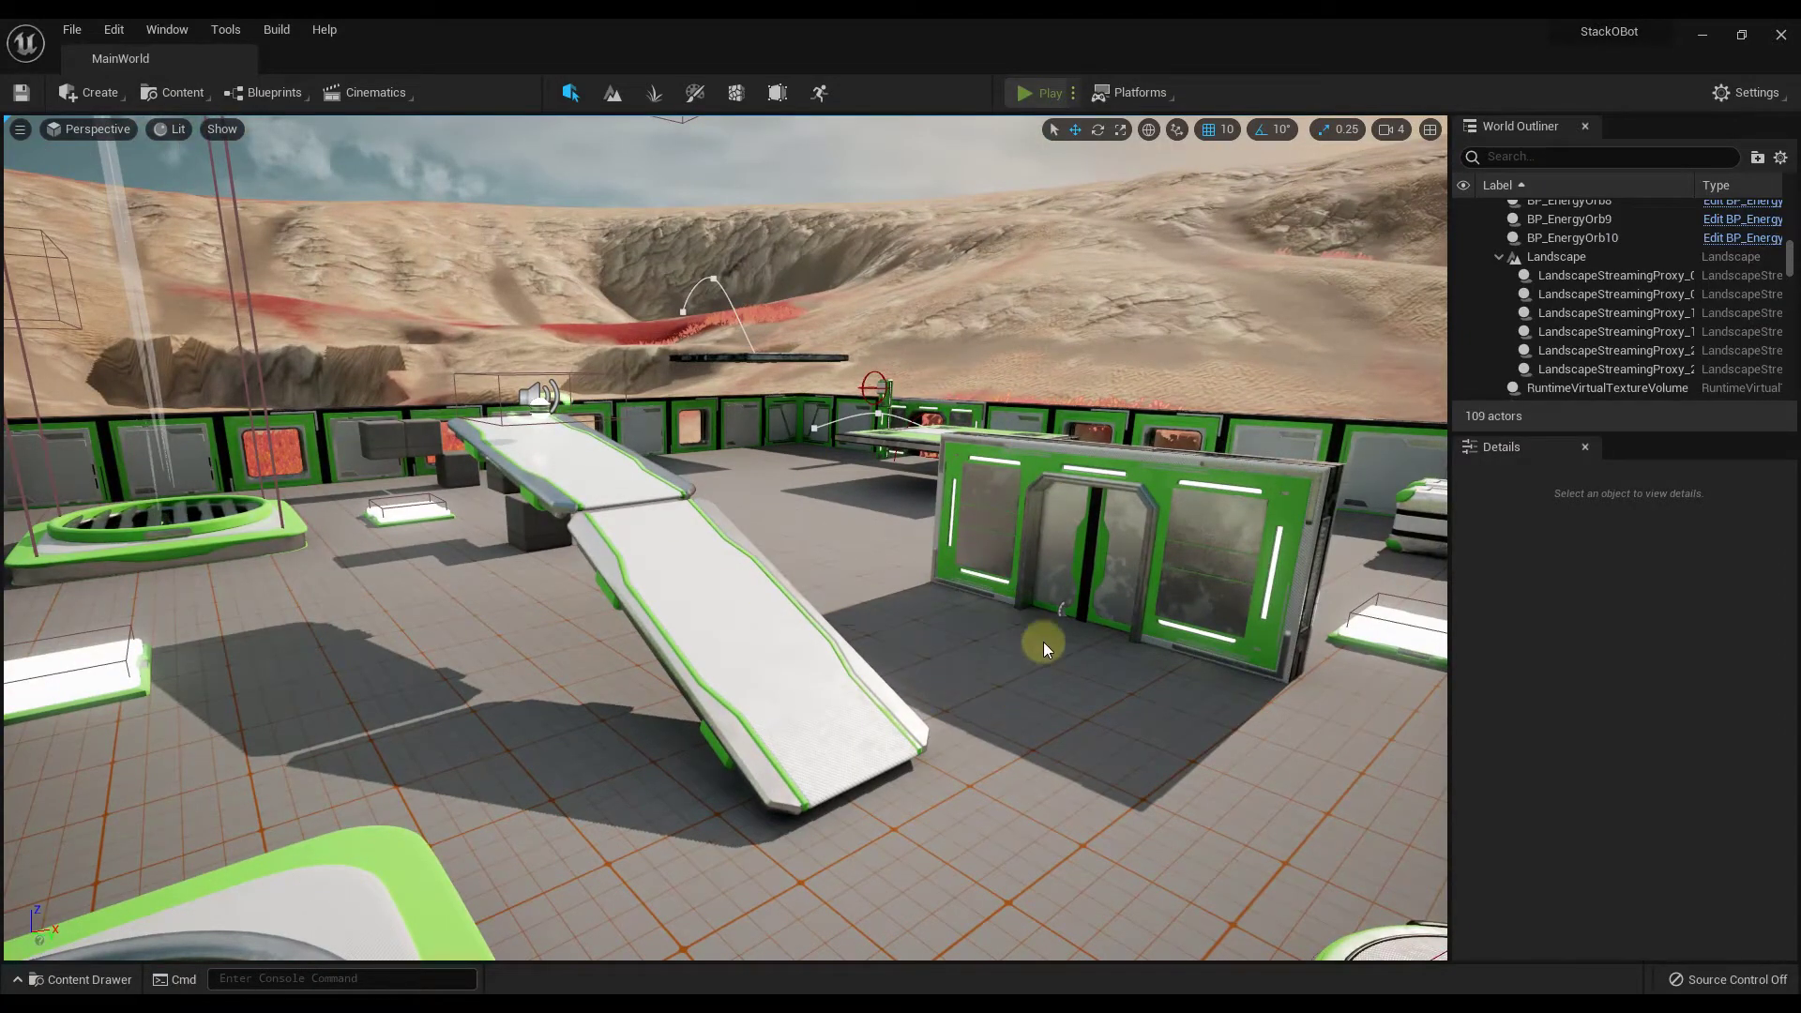
mouse_move(809, 404)
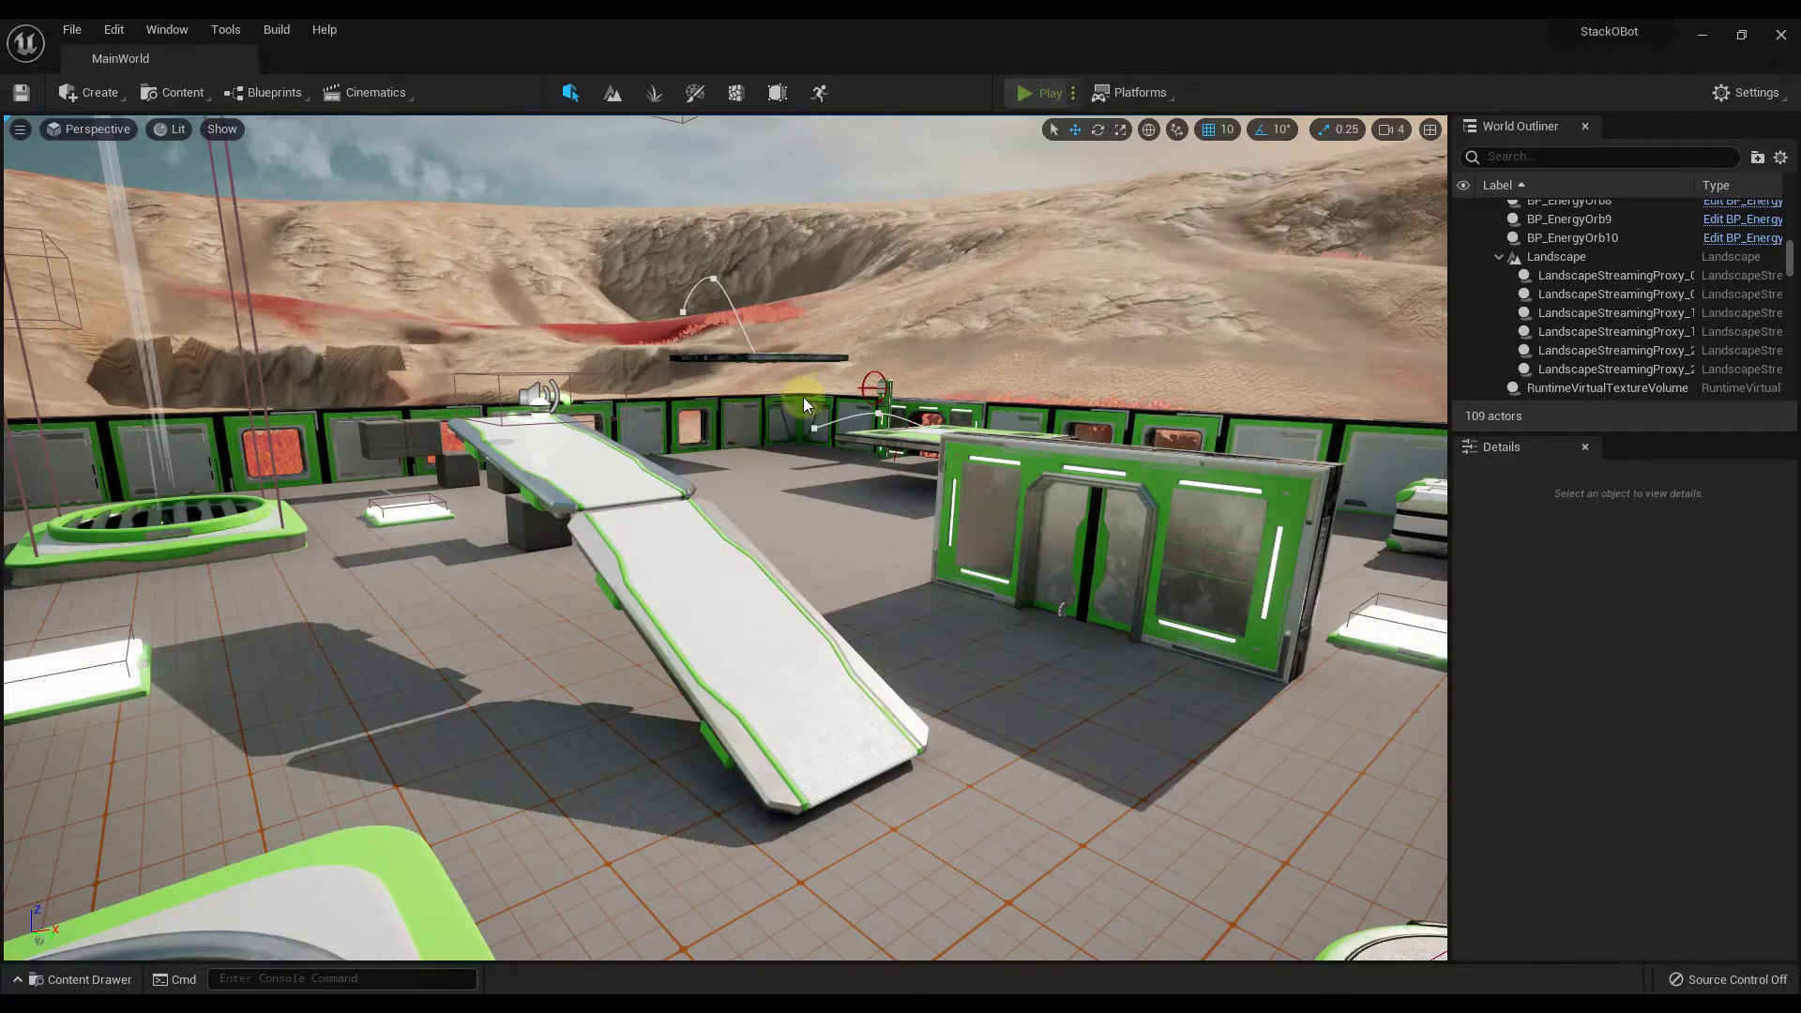
Play-test MainWorld, collect an orb with the robot, then stop playing
click(1048, 93)
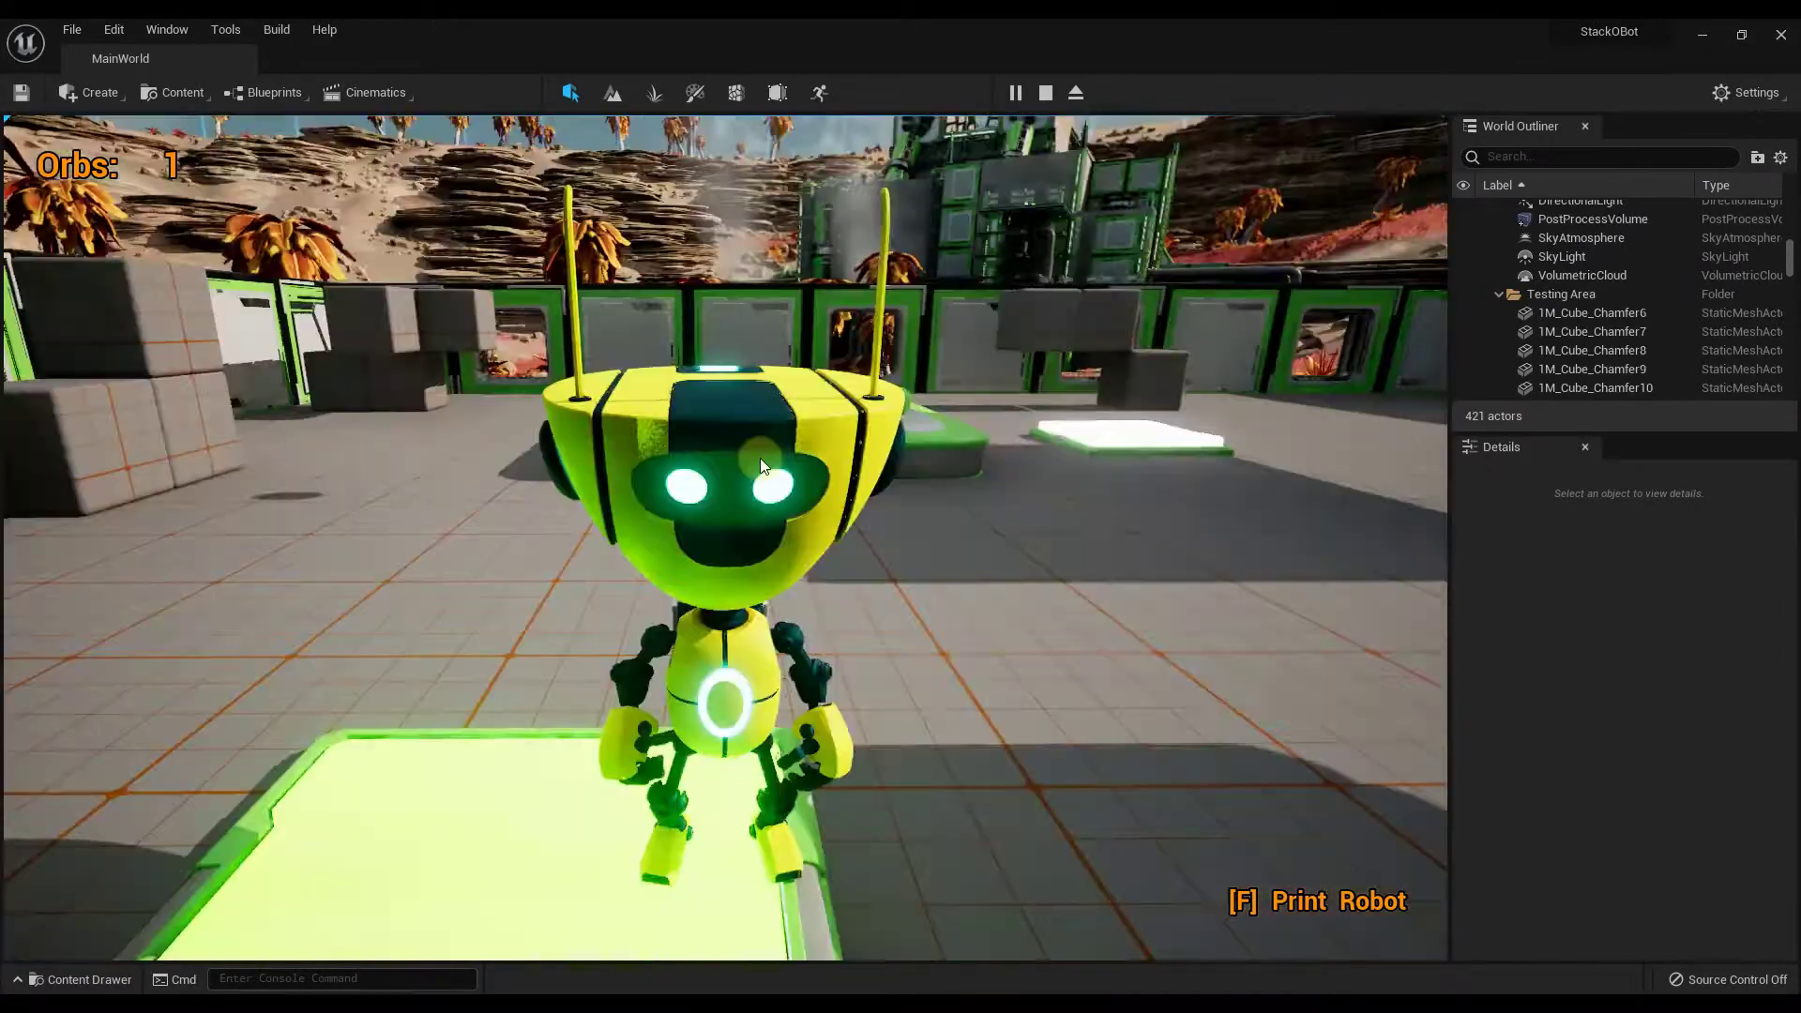
click(1043, 92)
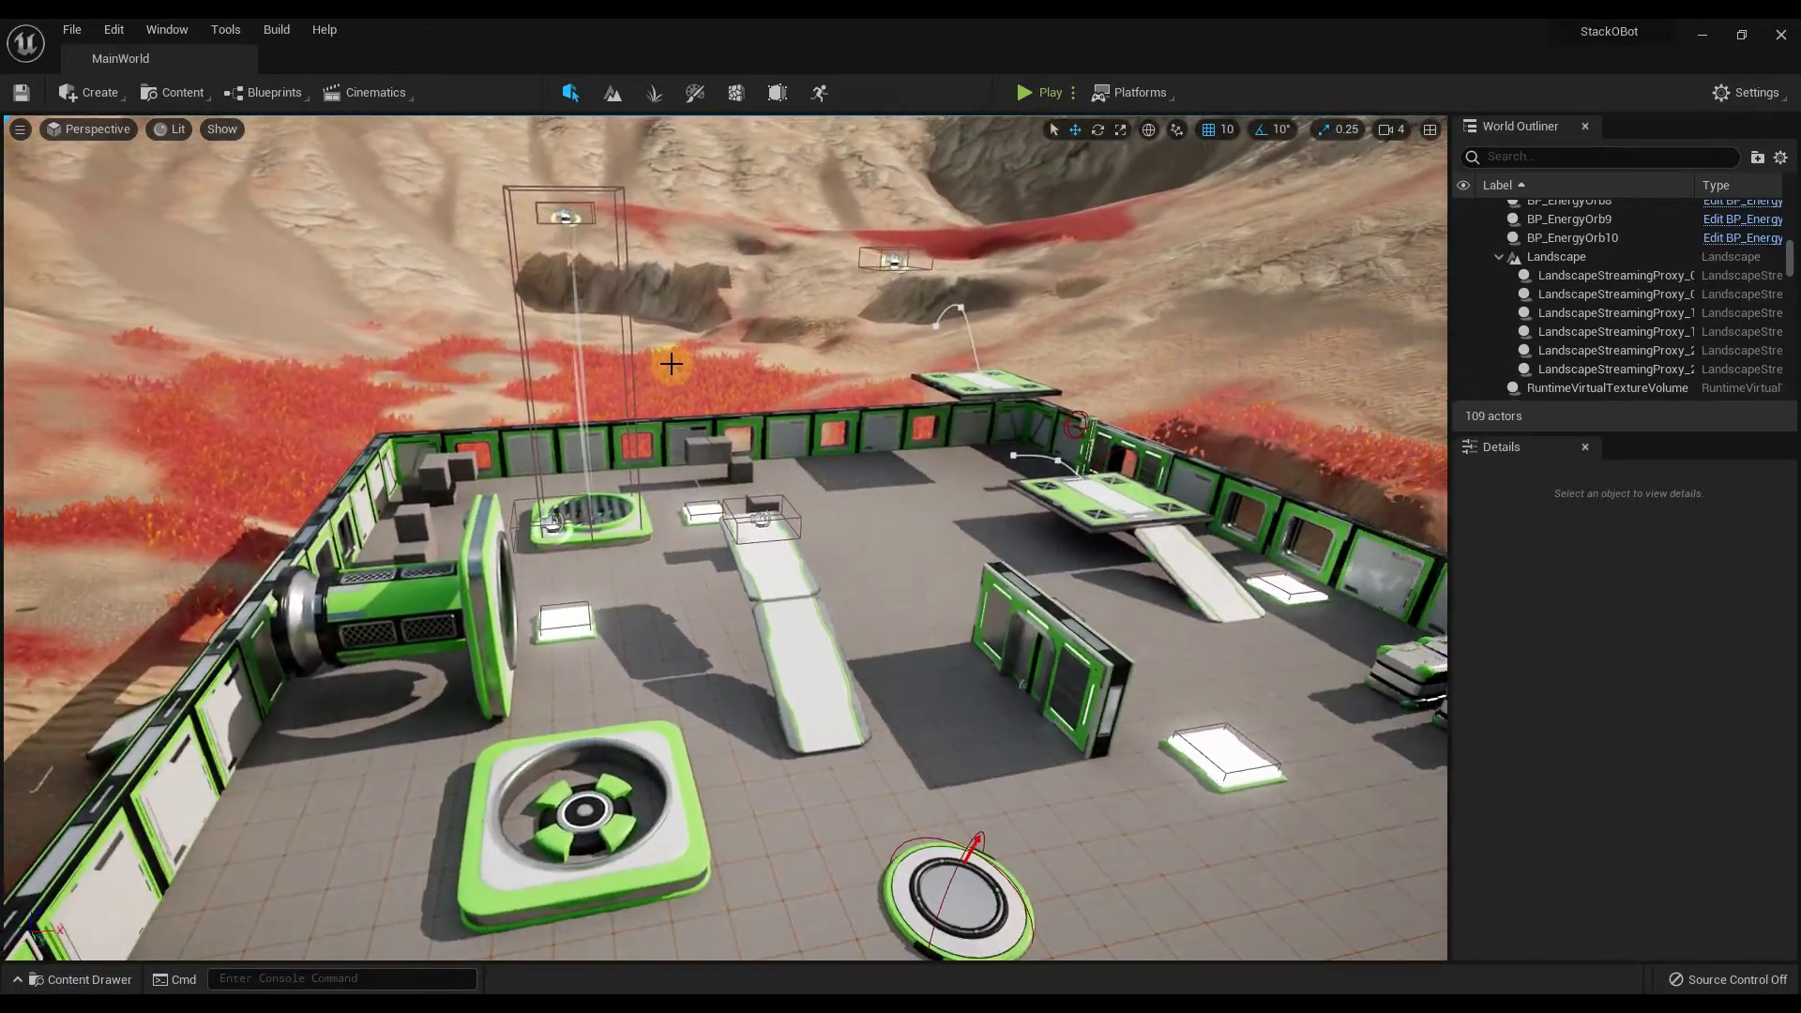
Load selected cells in the World Partition editor, then close the map
click(165, 29)
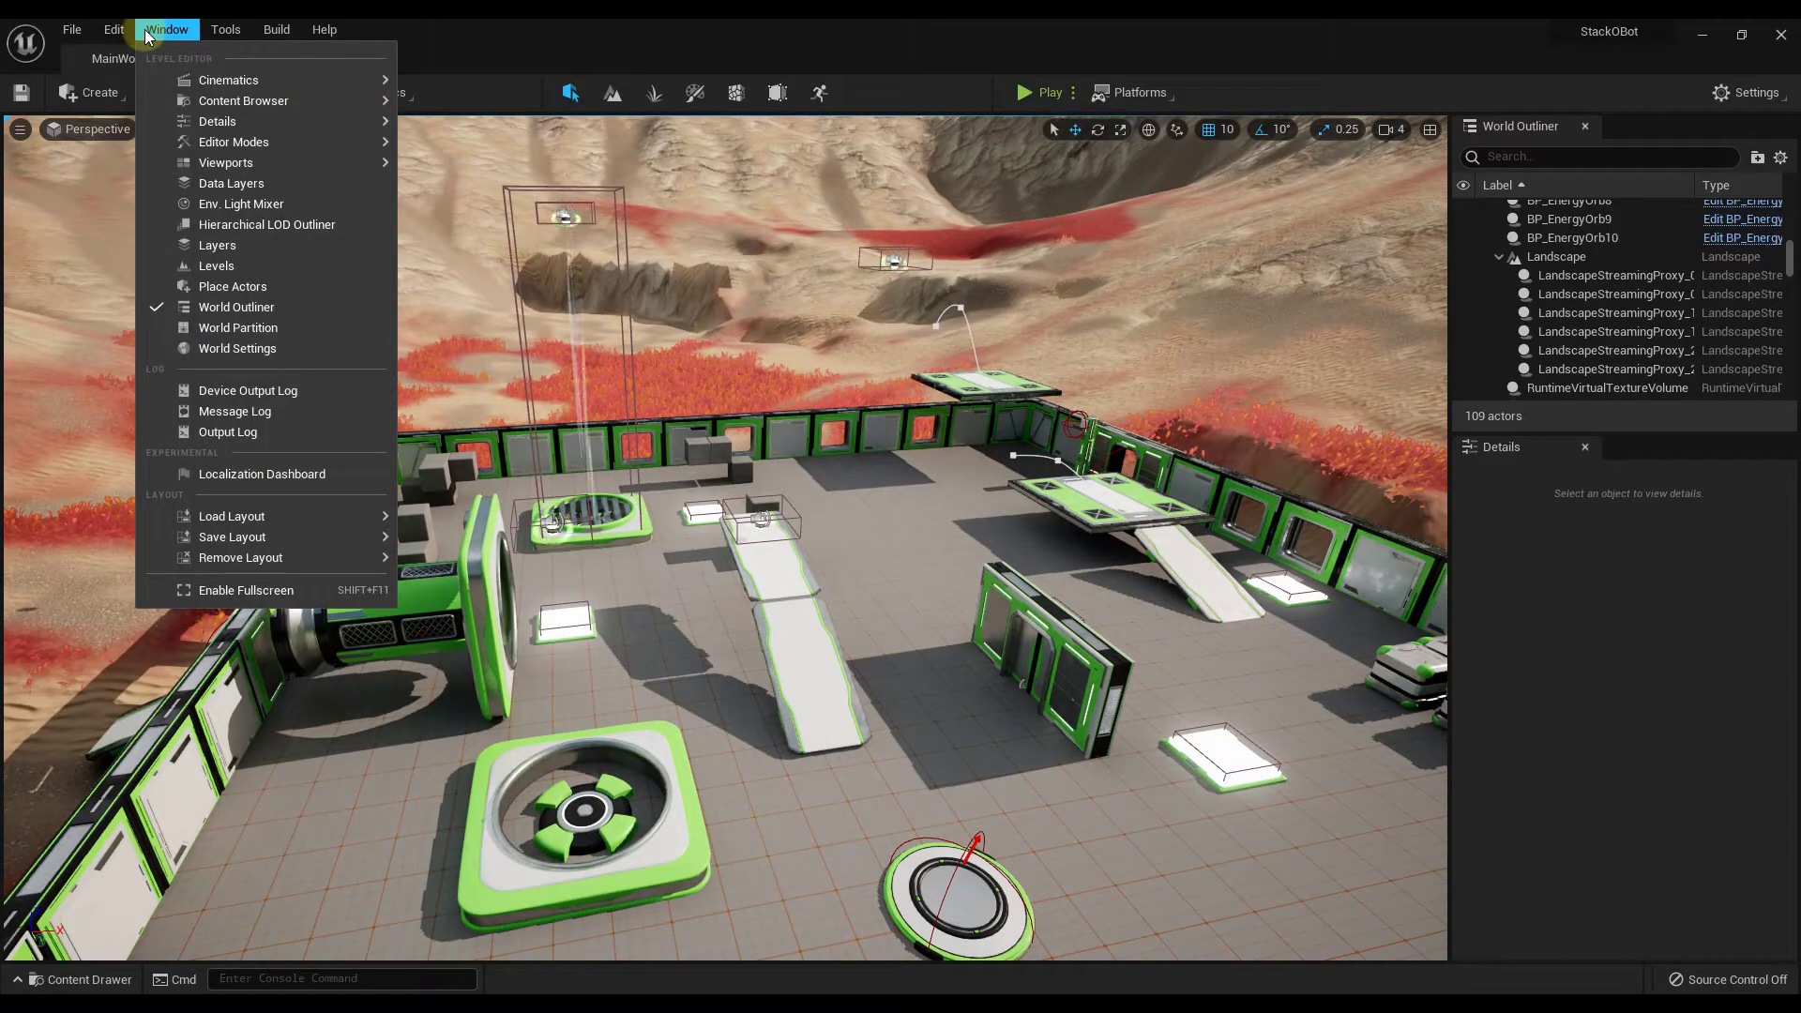
mouse_move(237, 328)
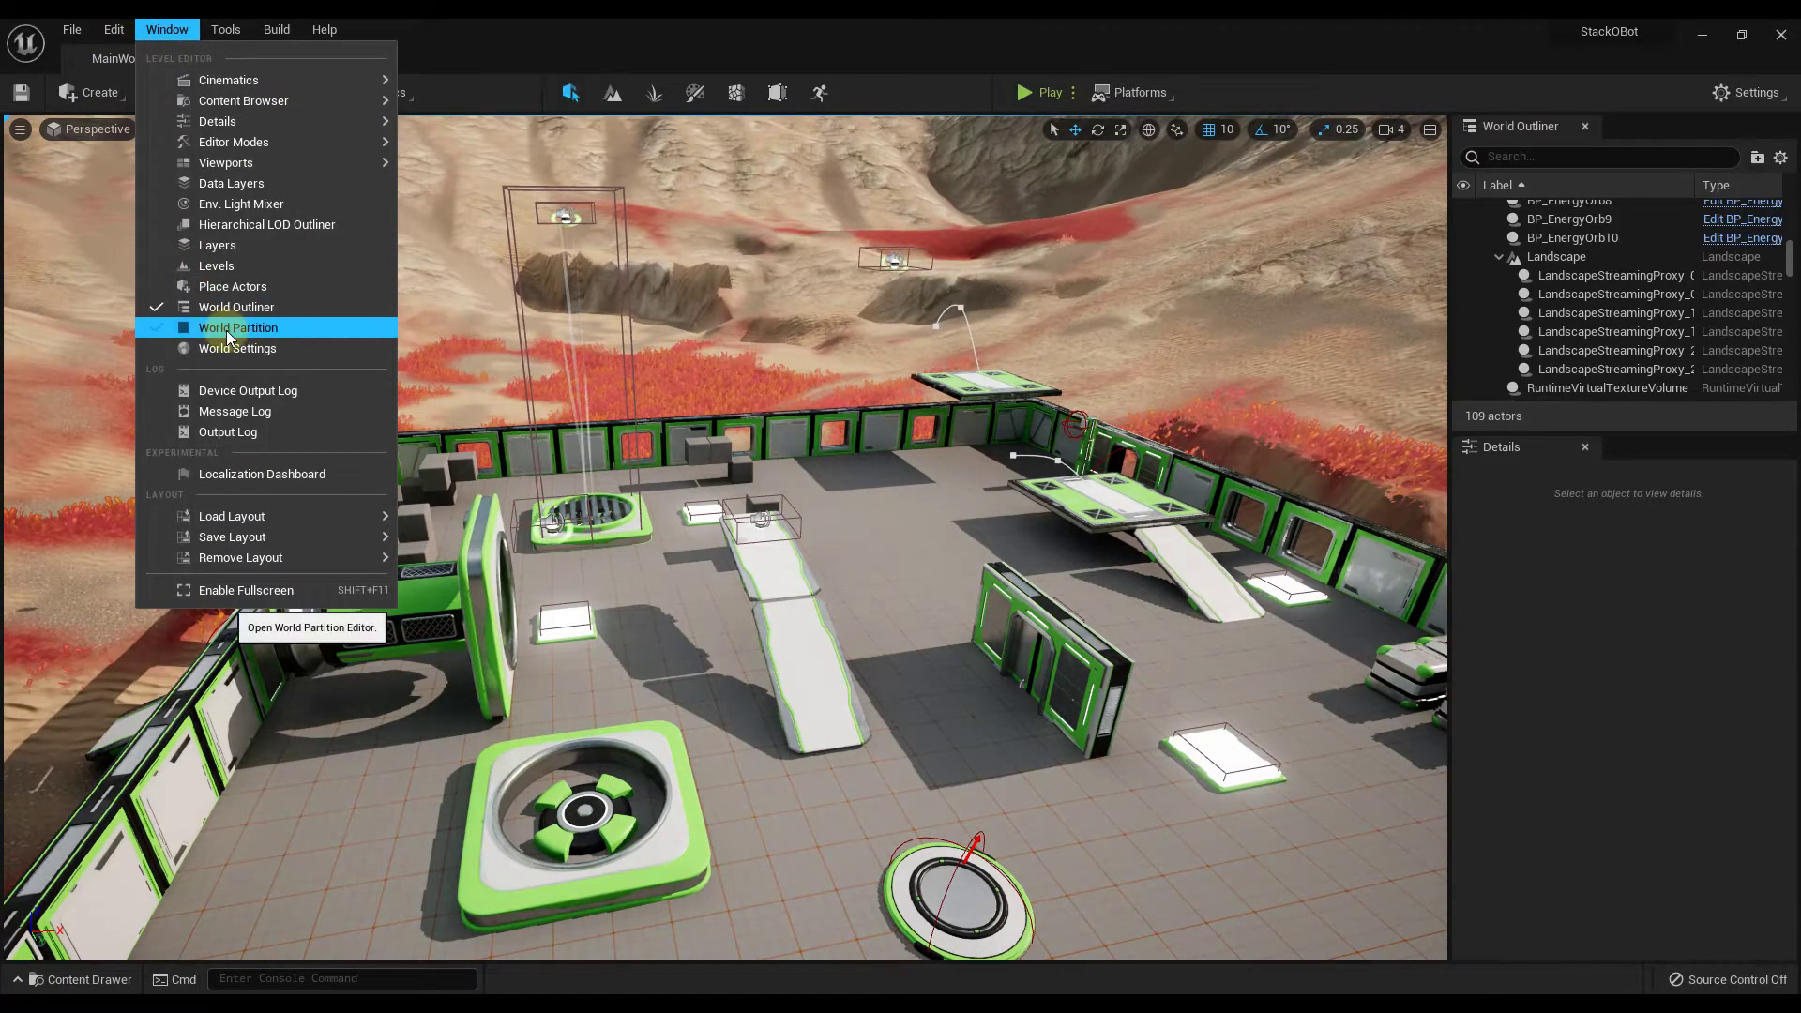
click(238, 327)
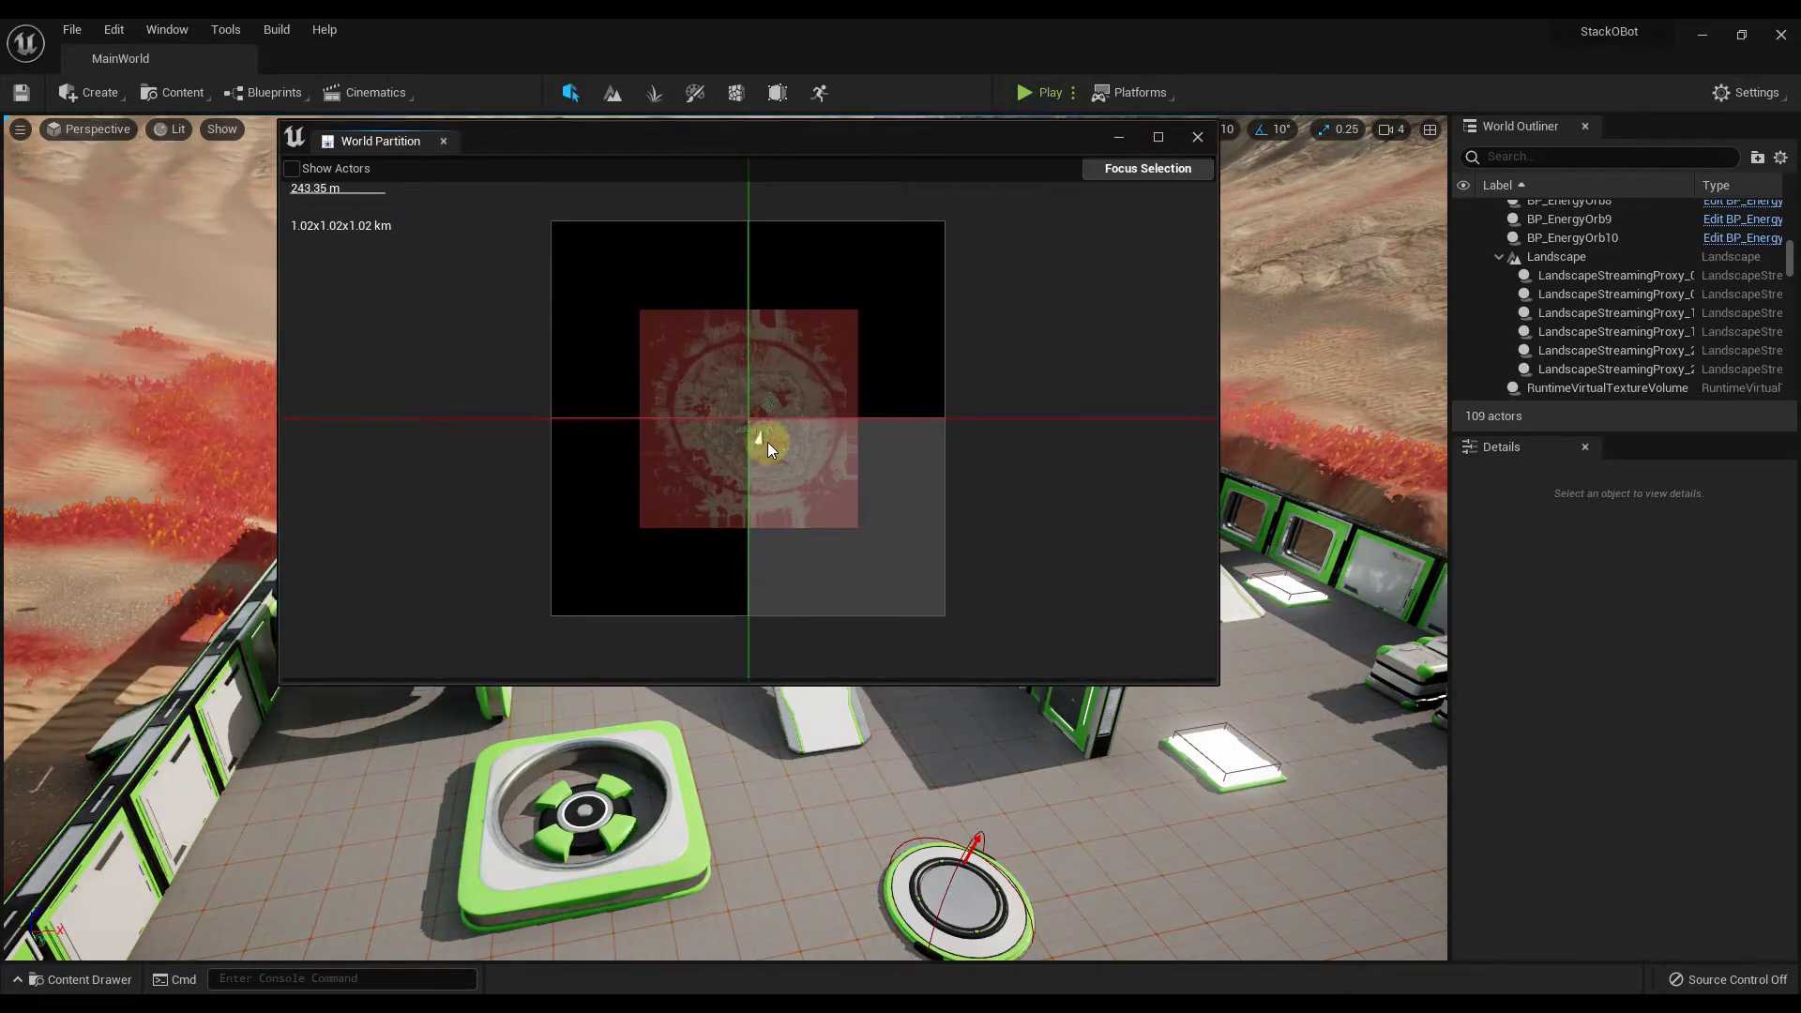
right_click(767, 448)
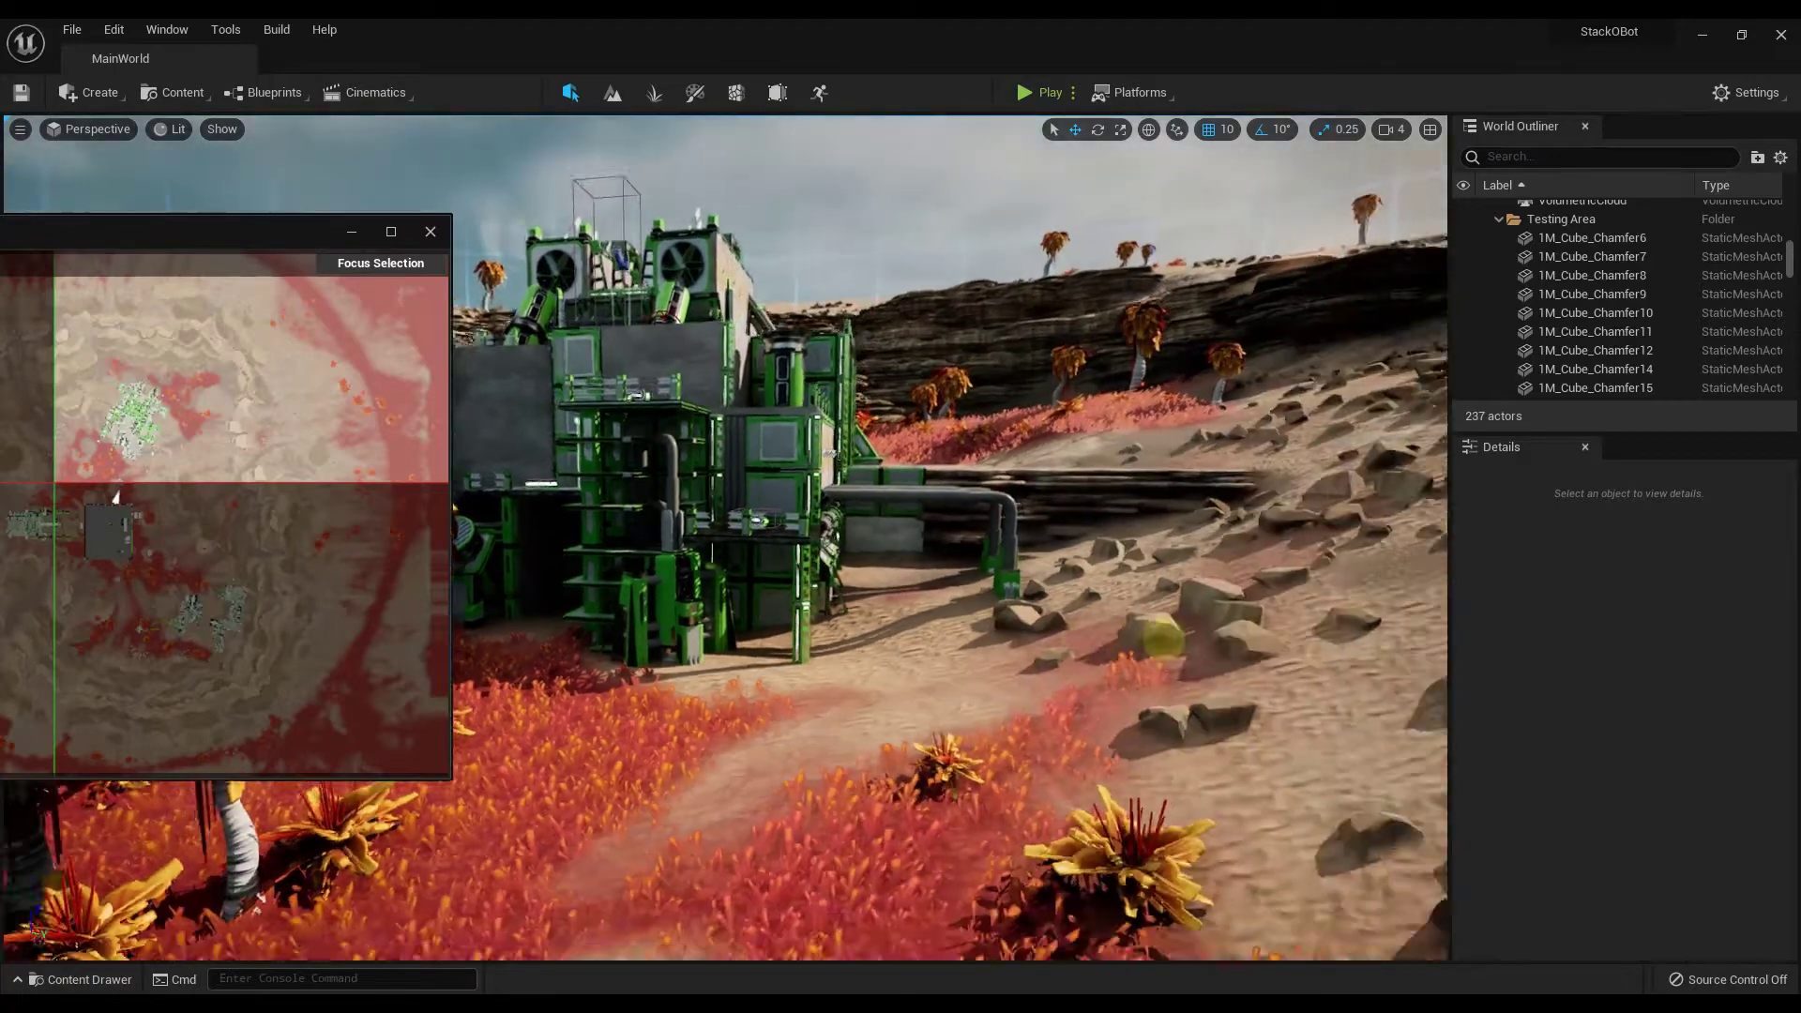
right_click(207, 431)
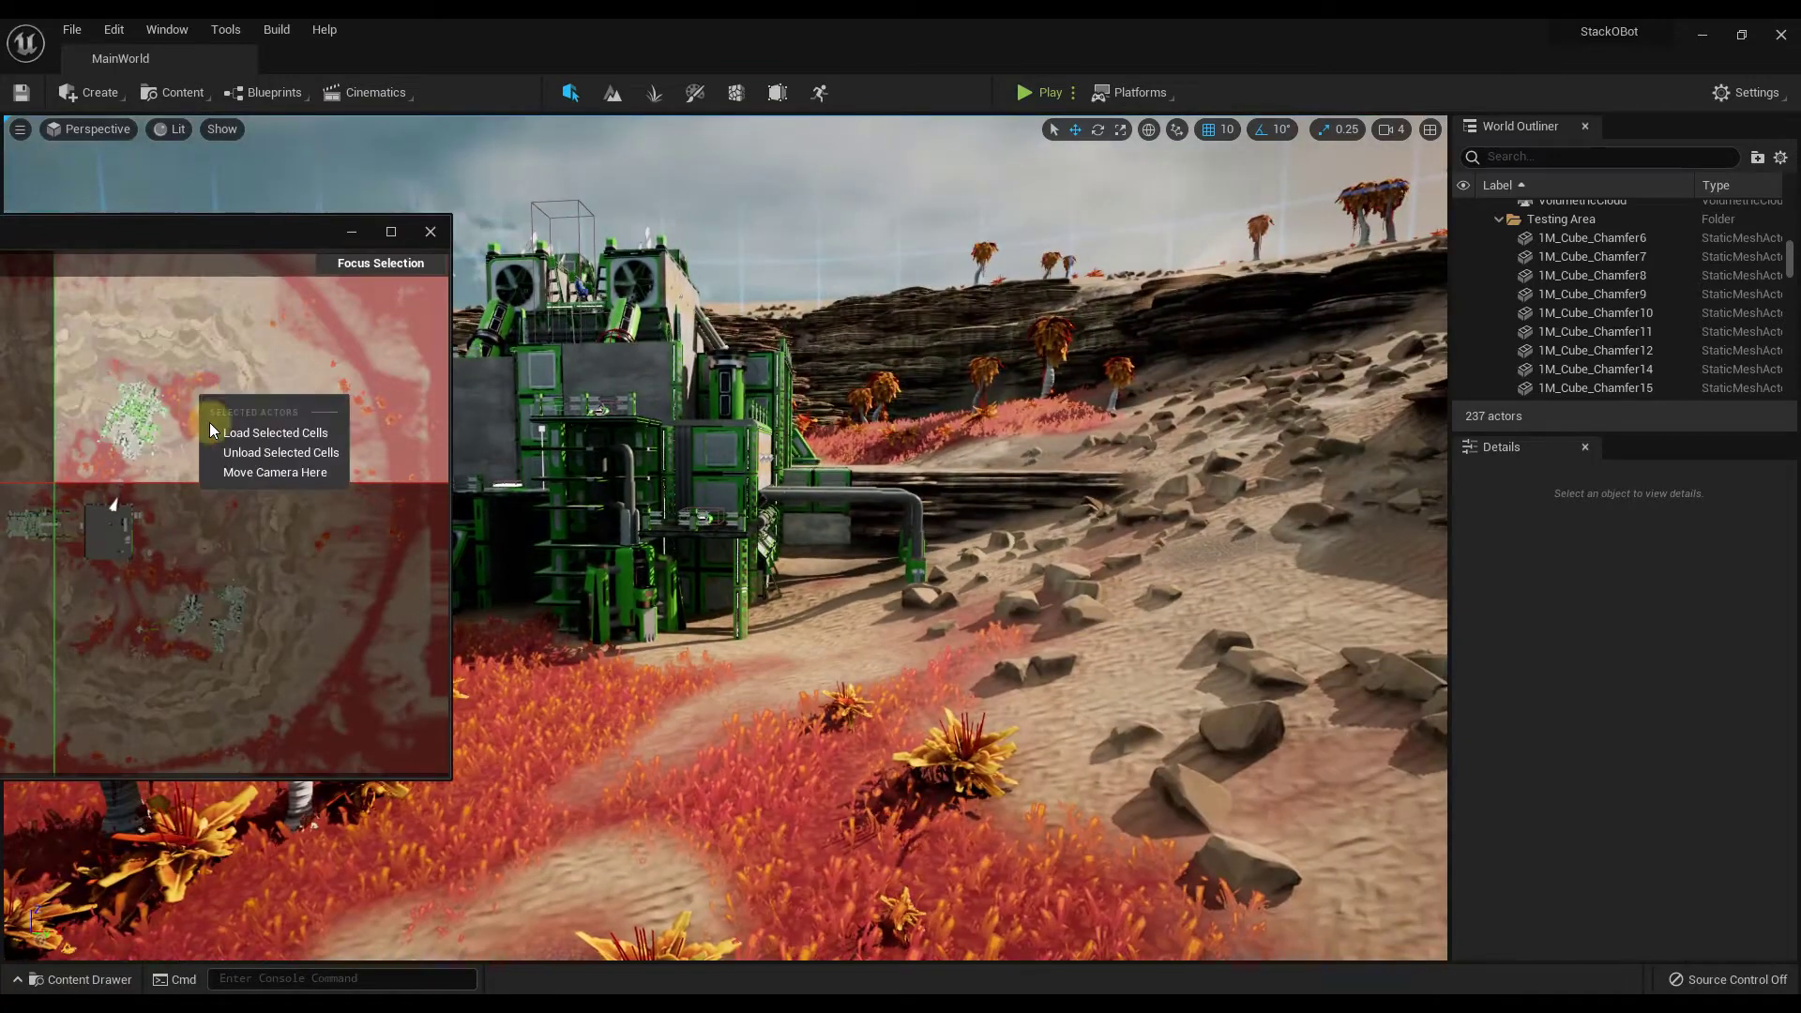
click(280, 451)
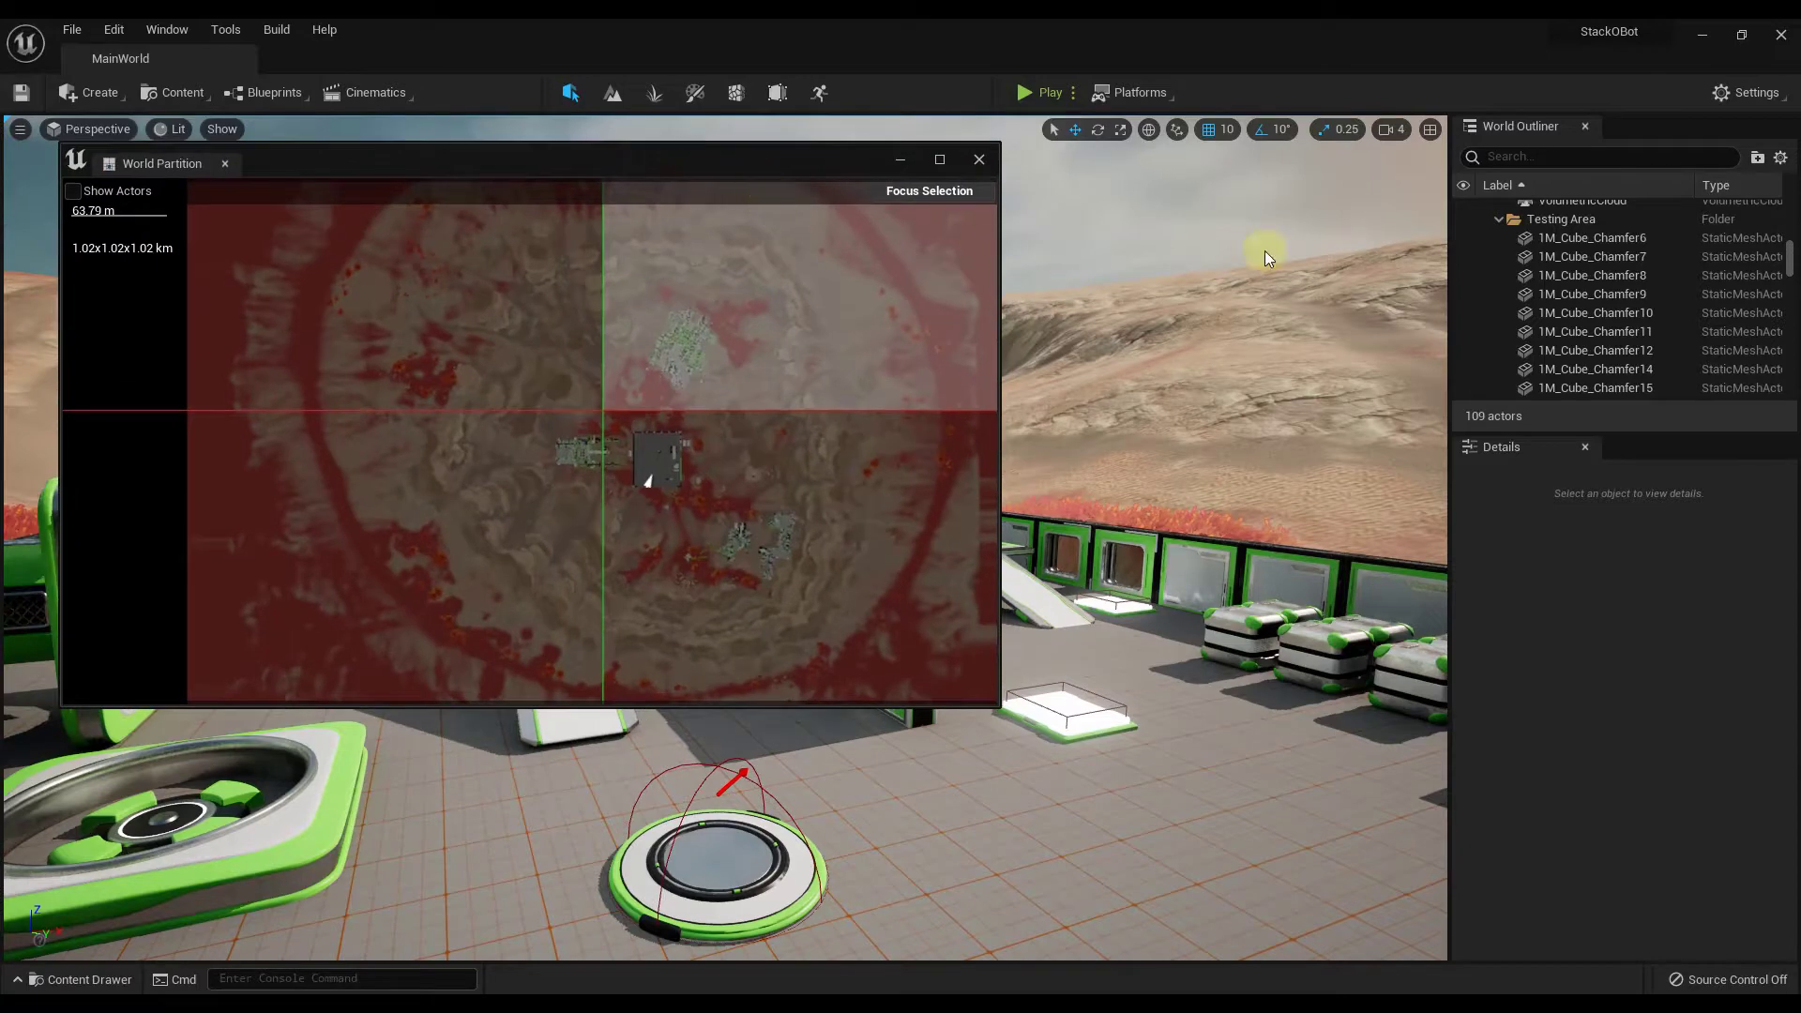
click(978, 159)
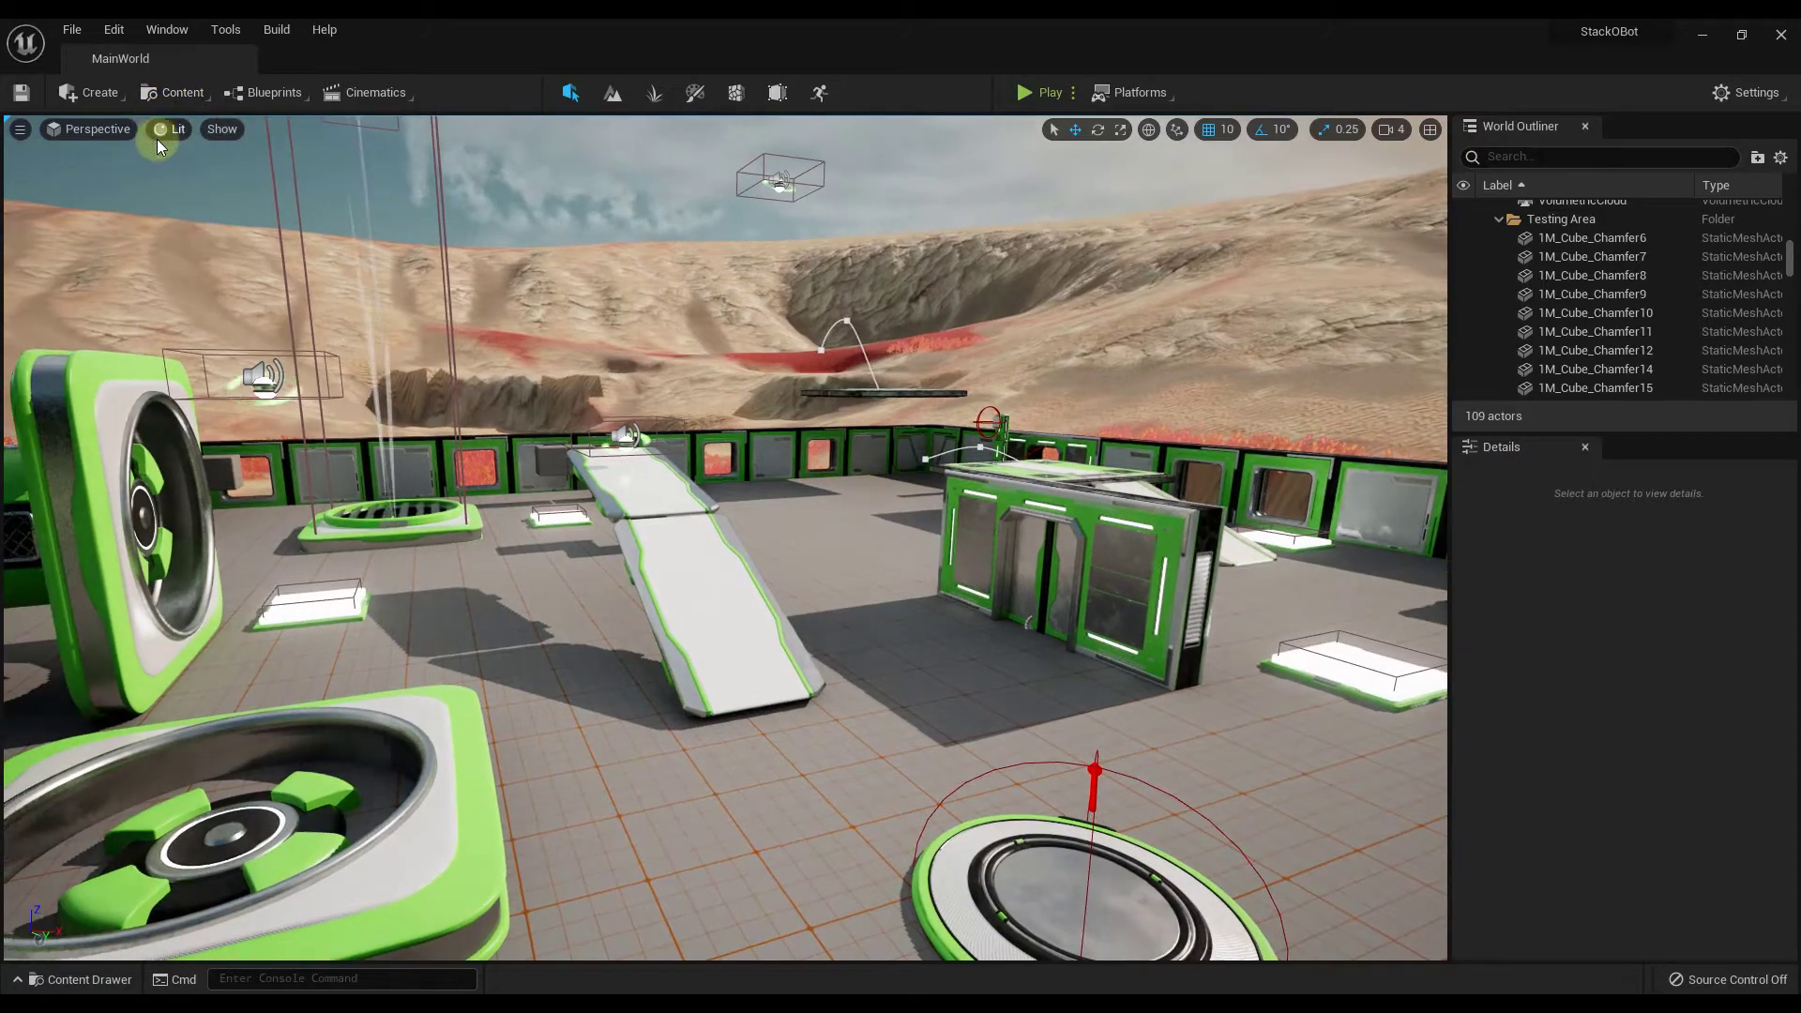
Set the viewport view mode to Nanite Visualization Overview
click(173, 129)
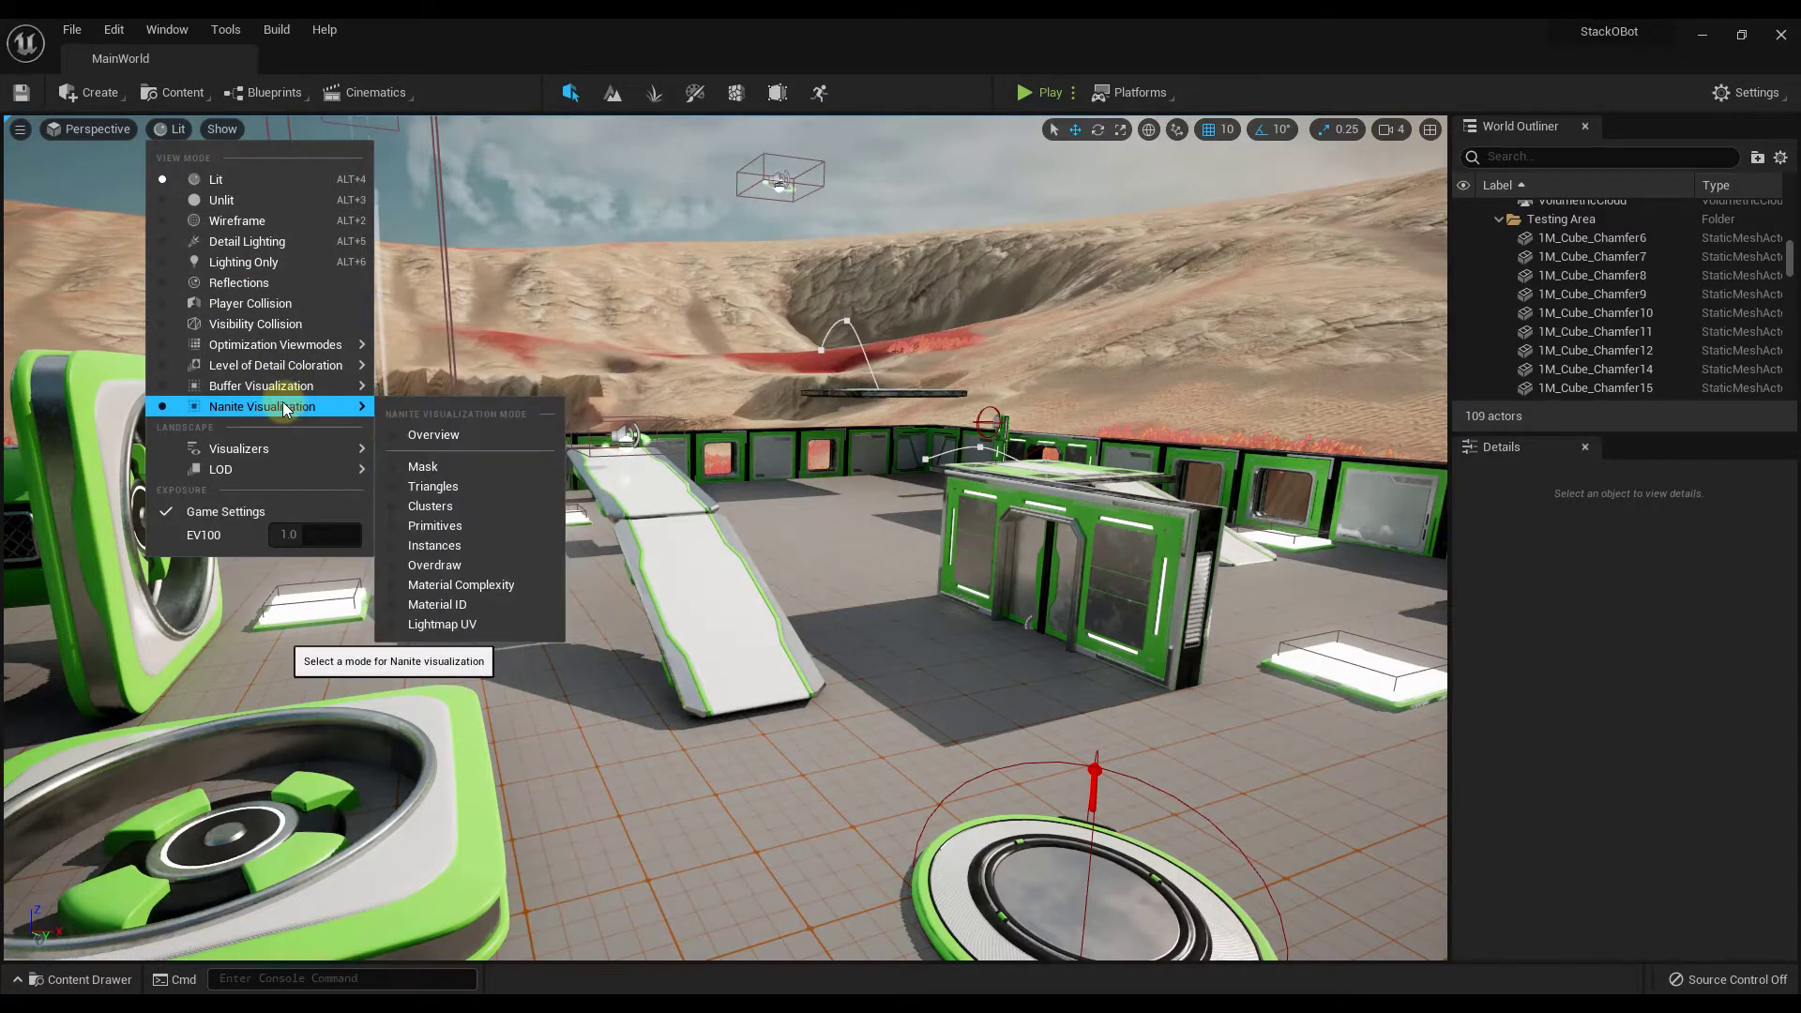
mouse_move(421, 466)
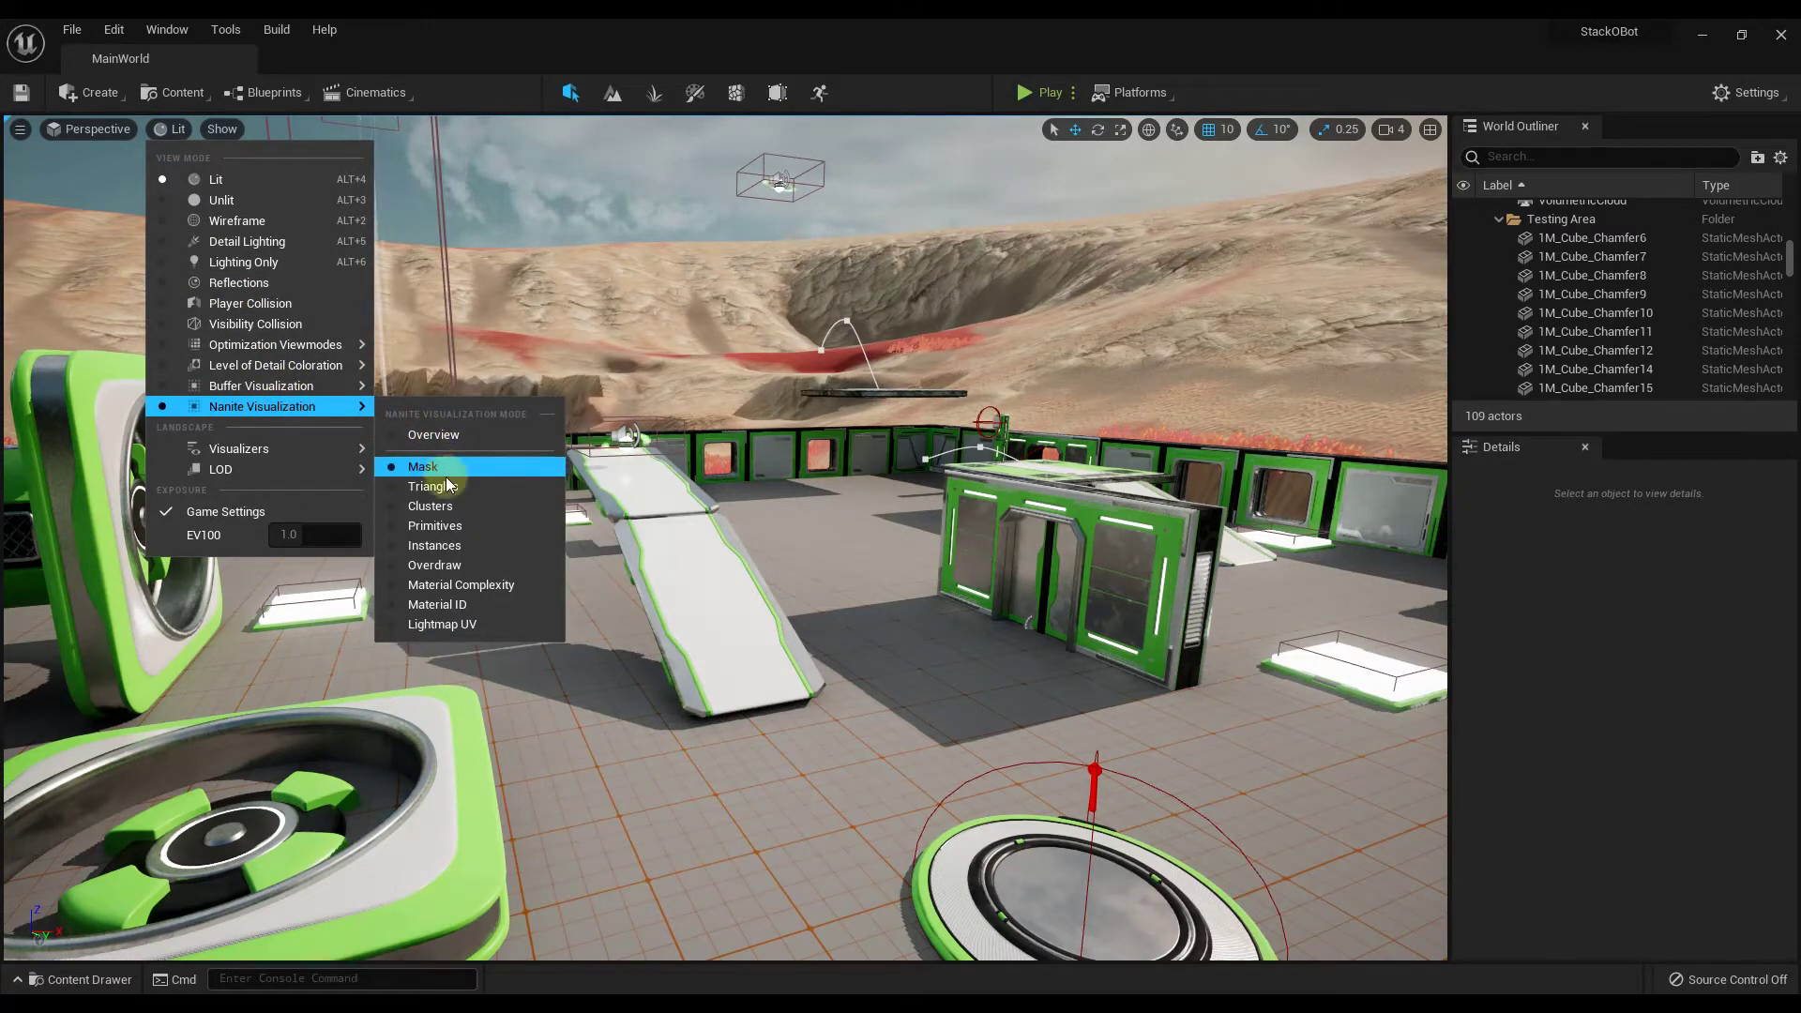
mouse_move(460, 585)
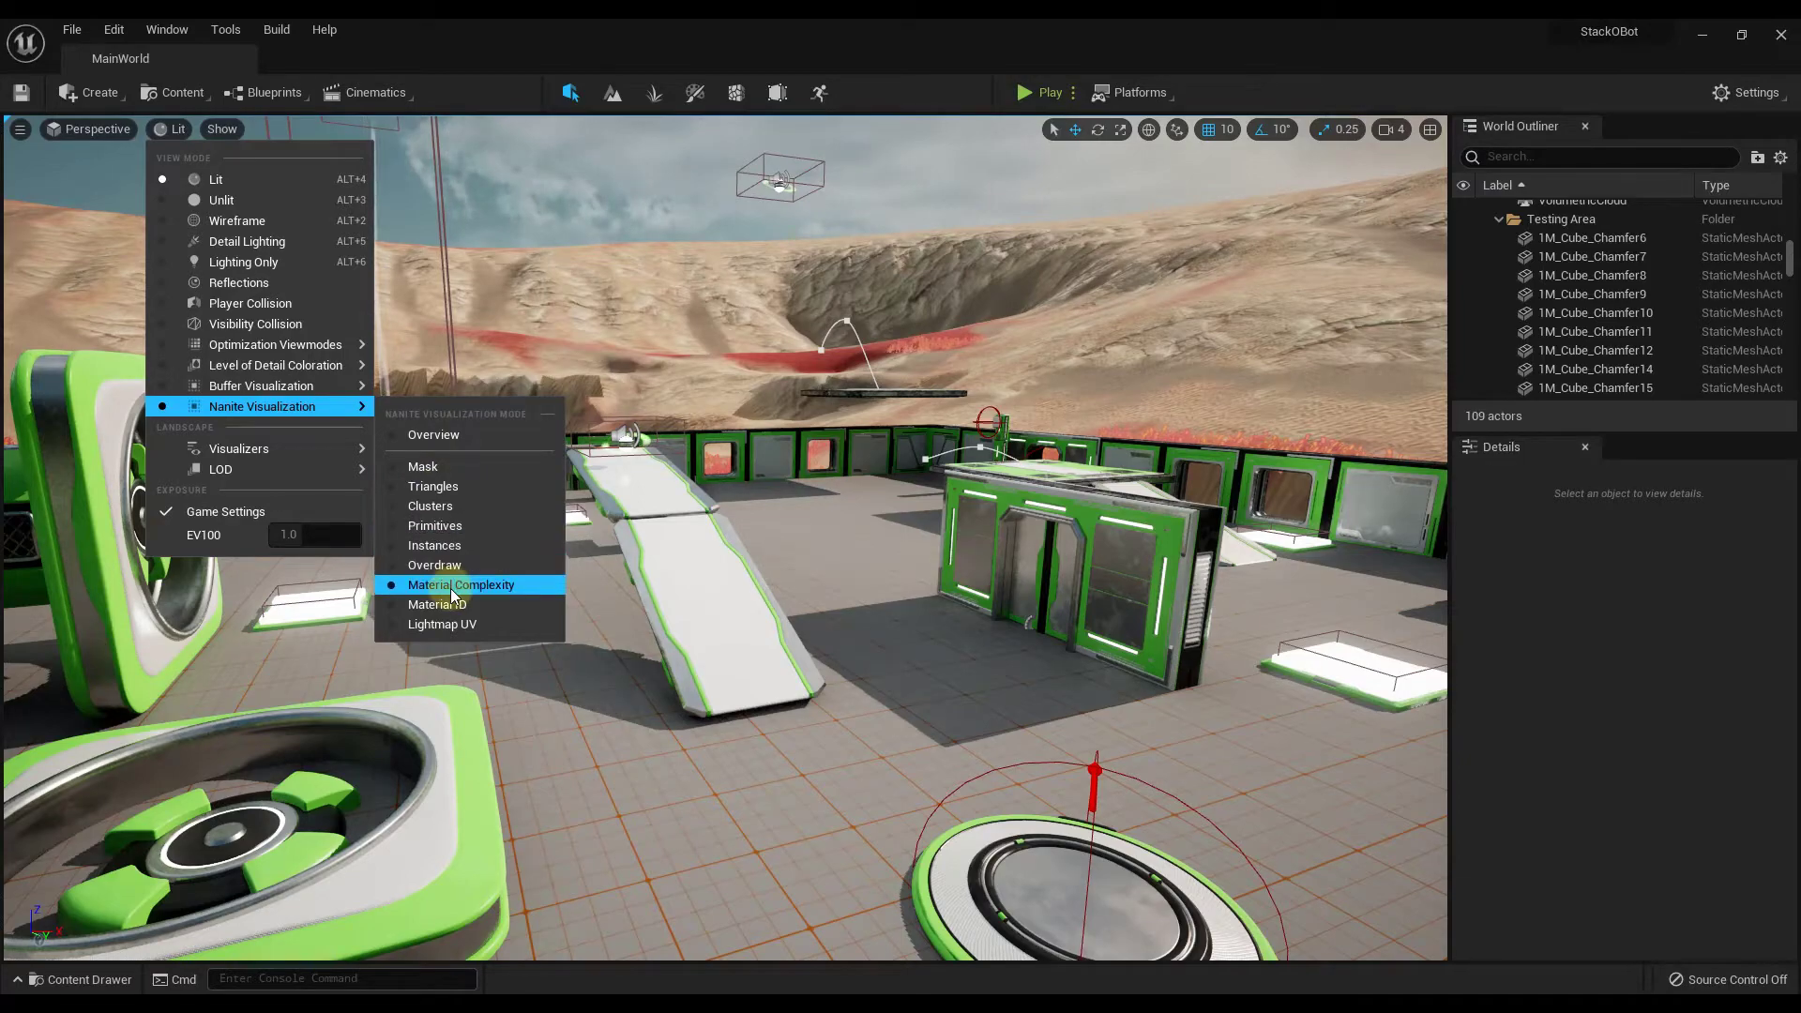
mouse_move(451, 435)
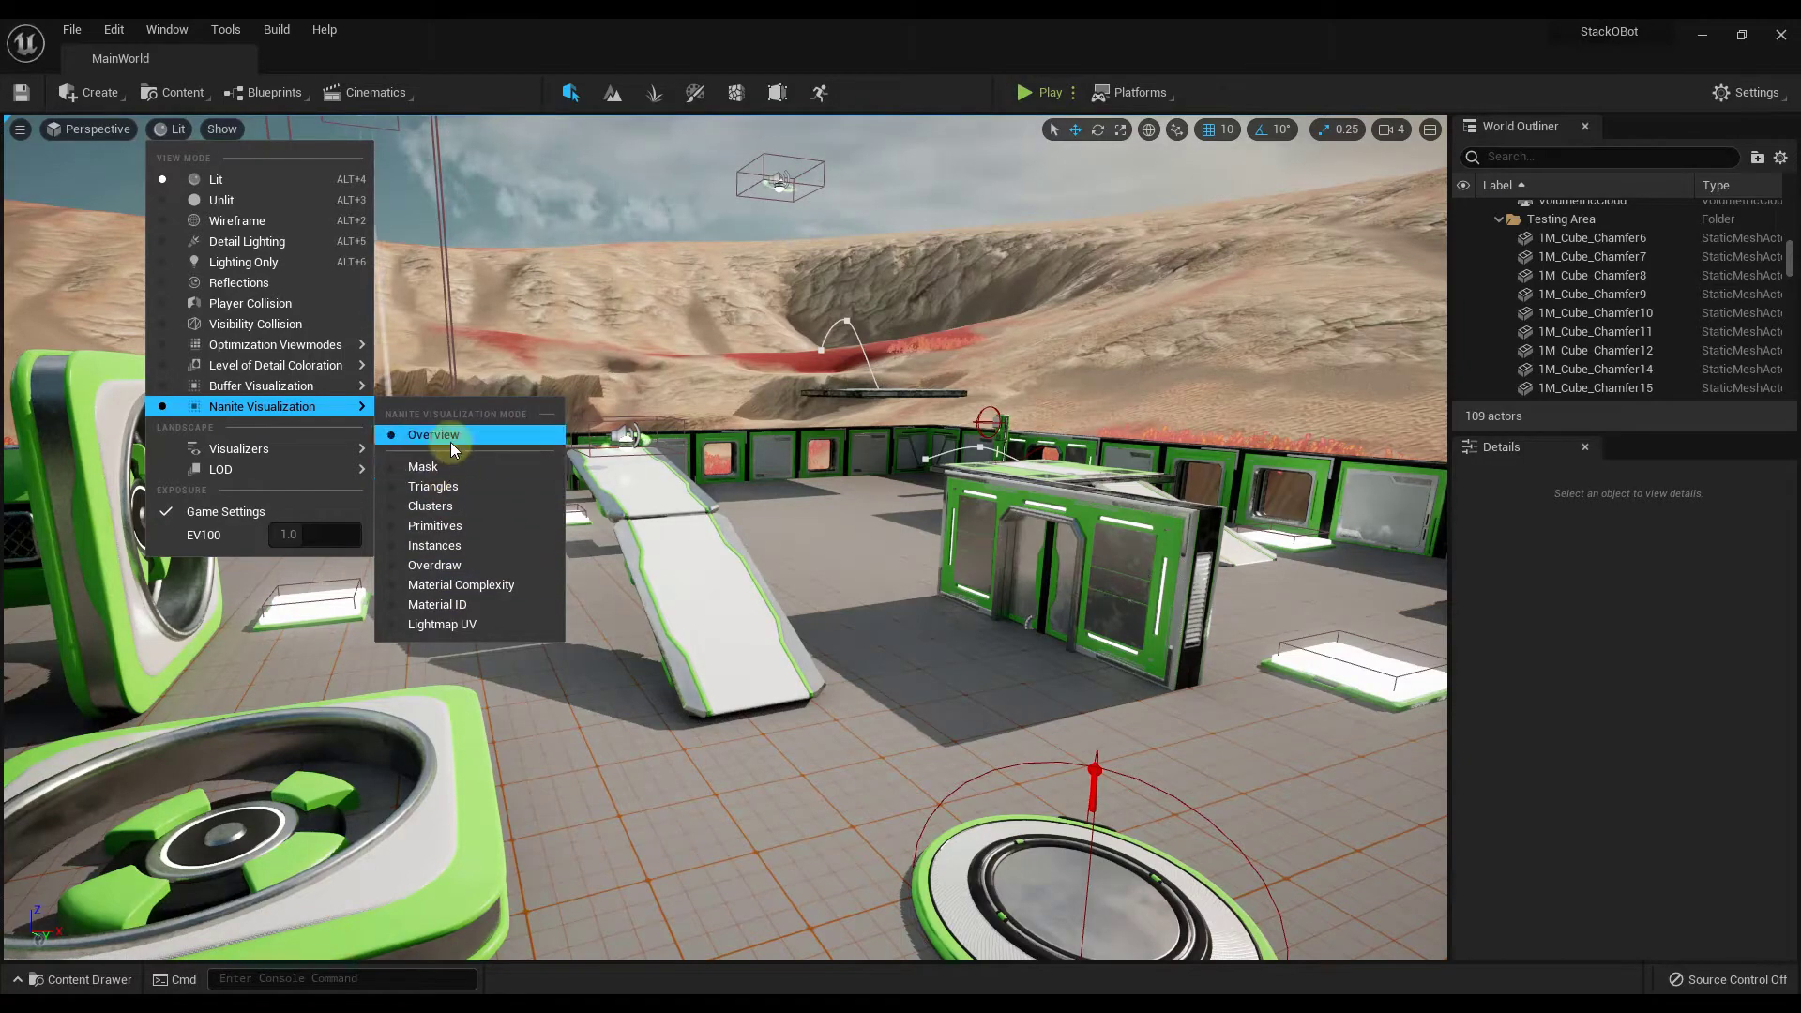
click(434, 434)
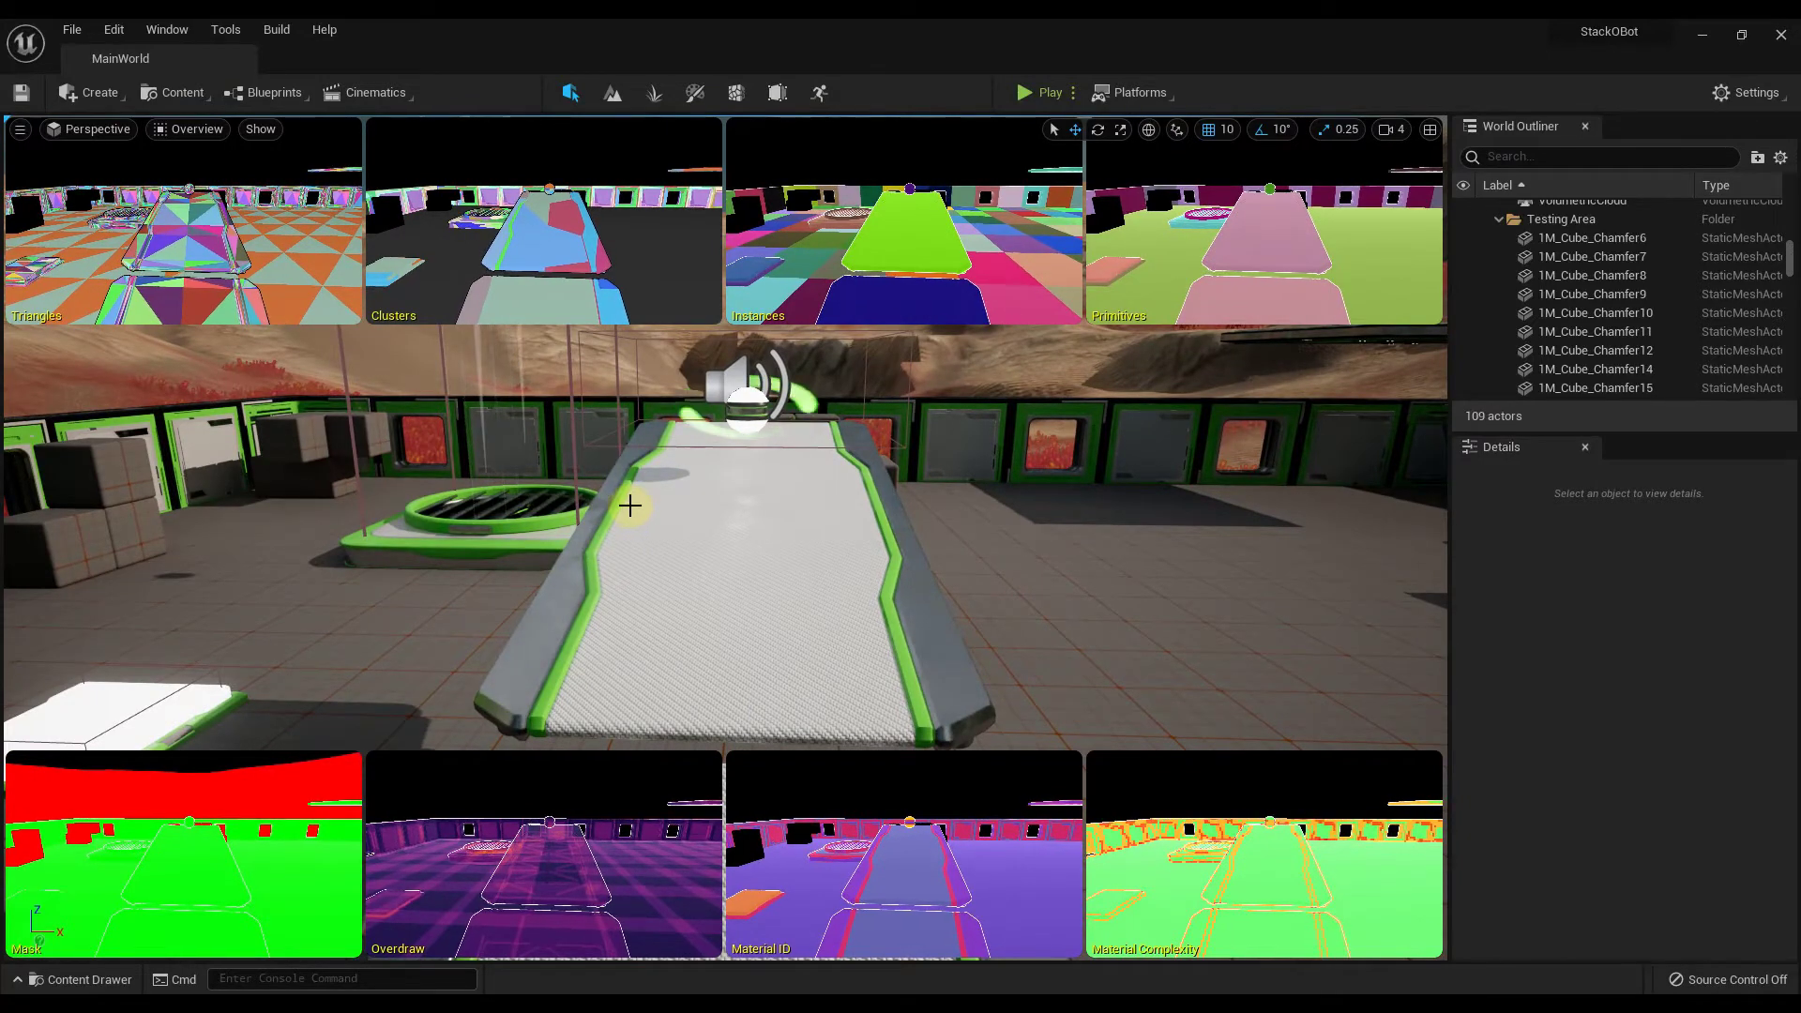
mouse_move(195, 129)
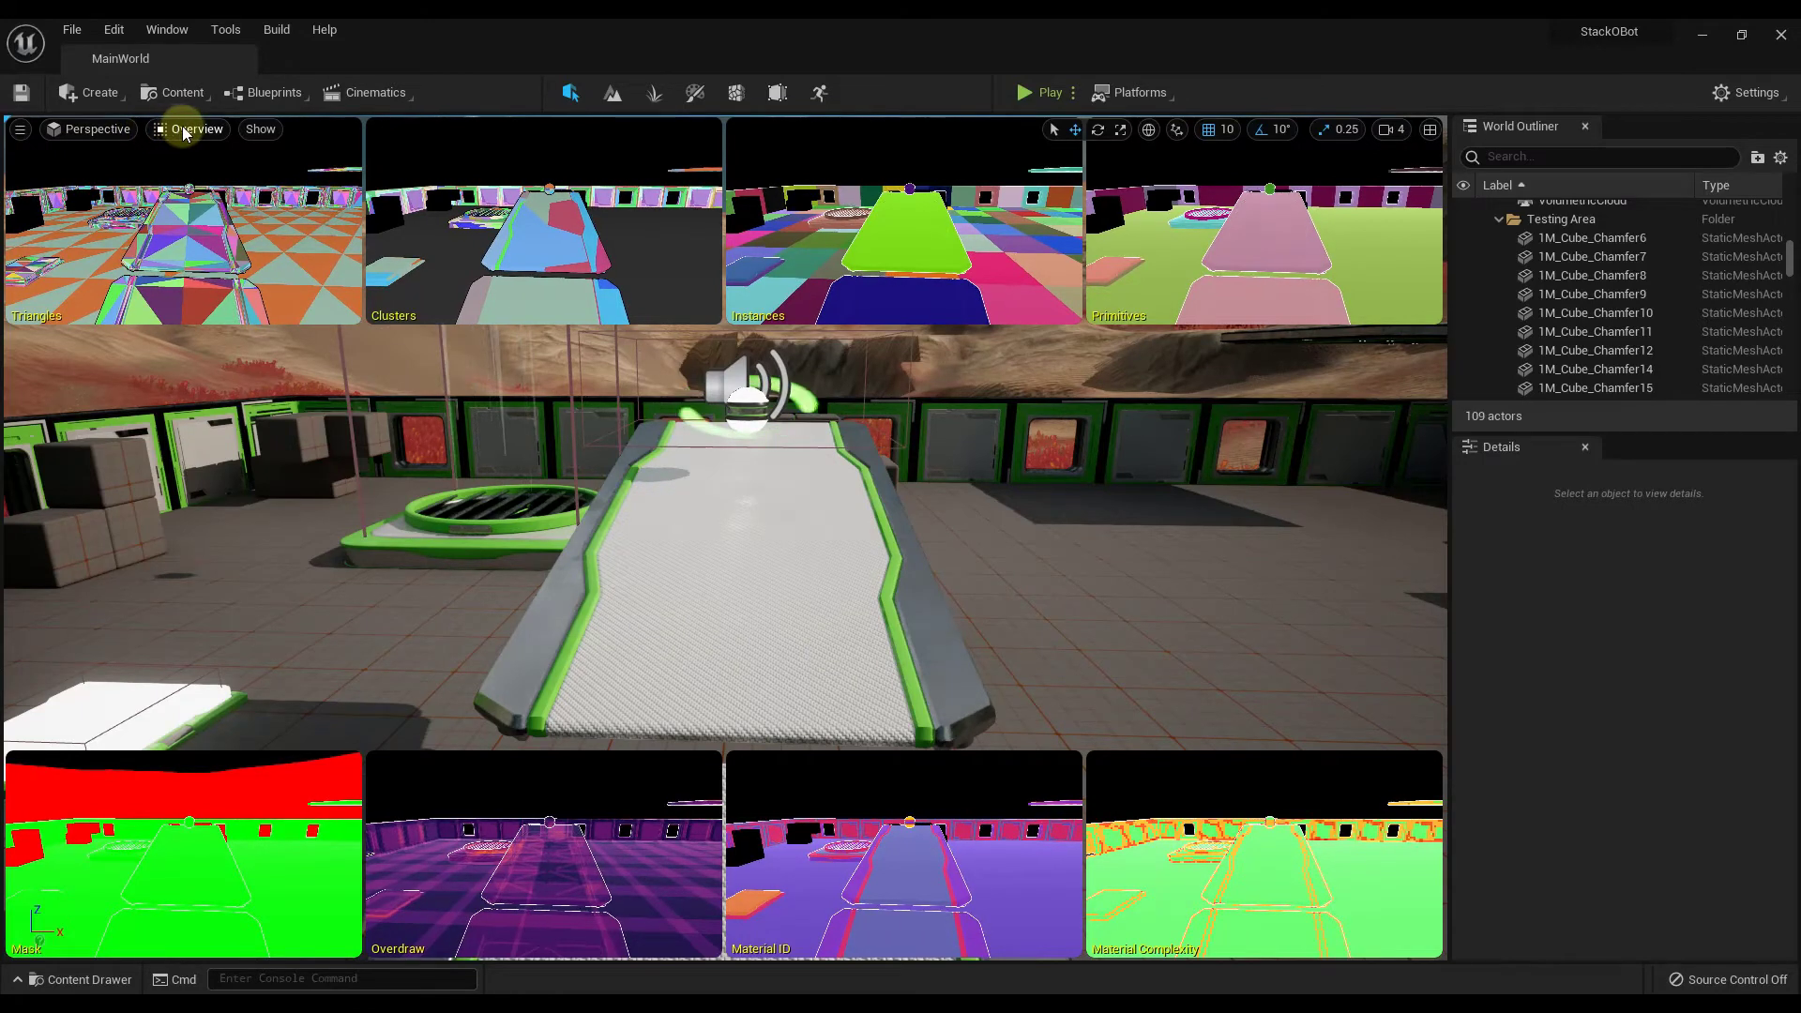
Preview the Nanite Triangles visualization, then return the viewport to Lit shading
click(194, 128)
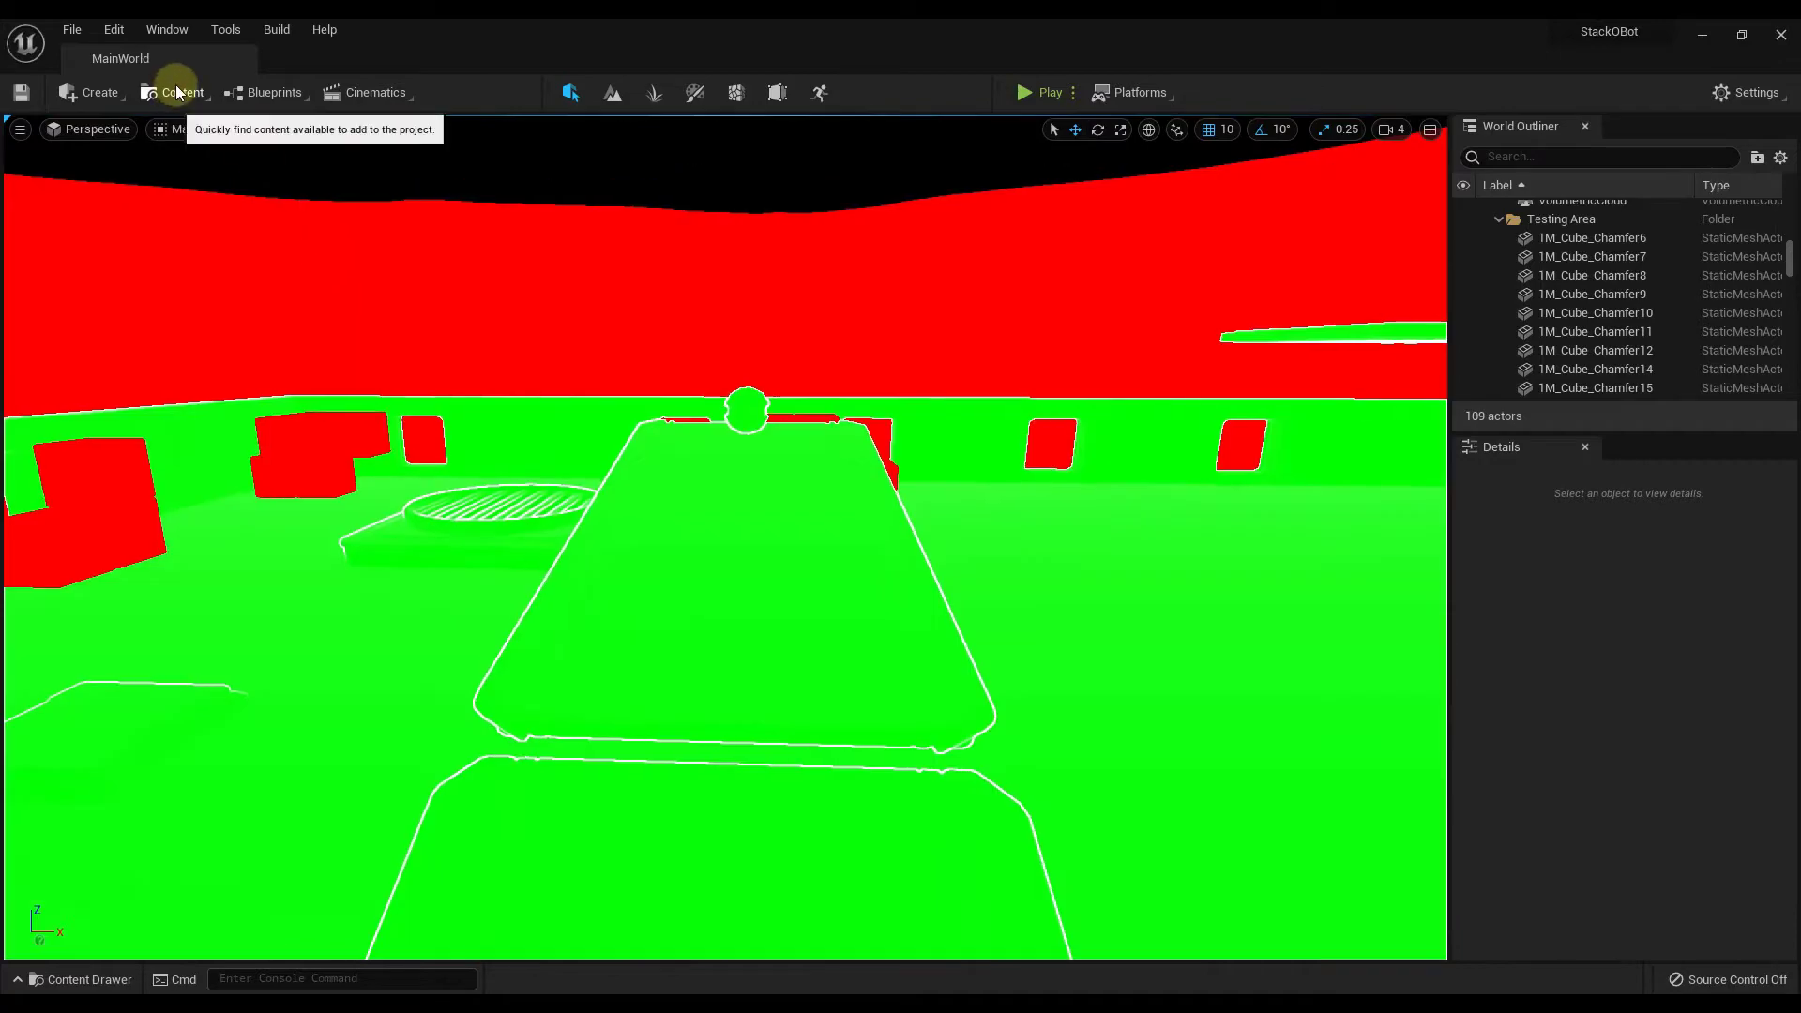
click(186, 129)
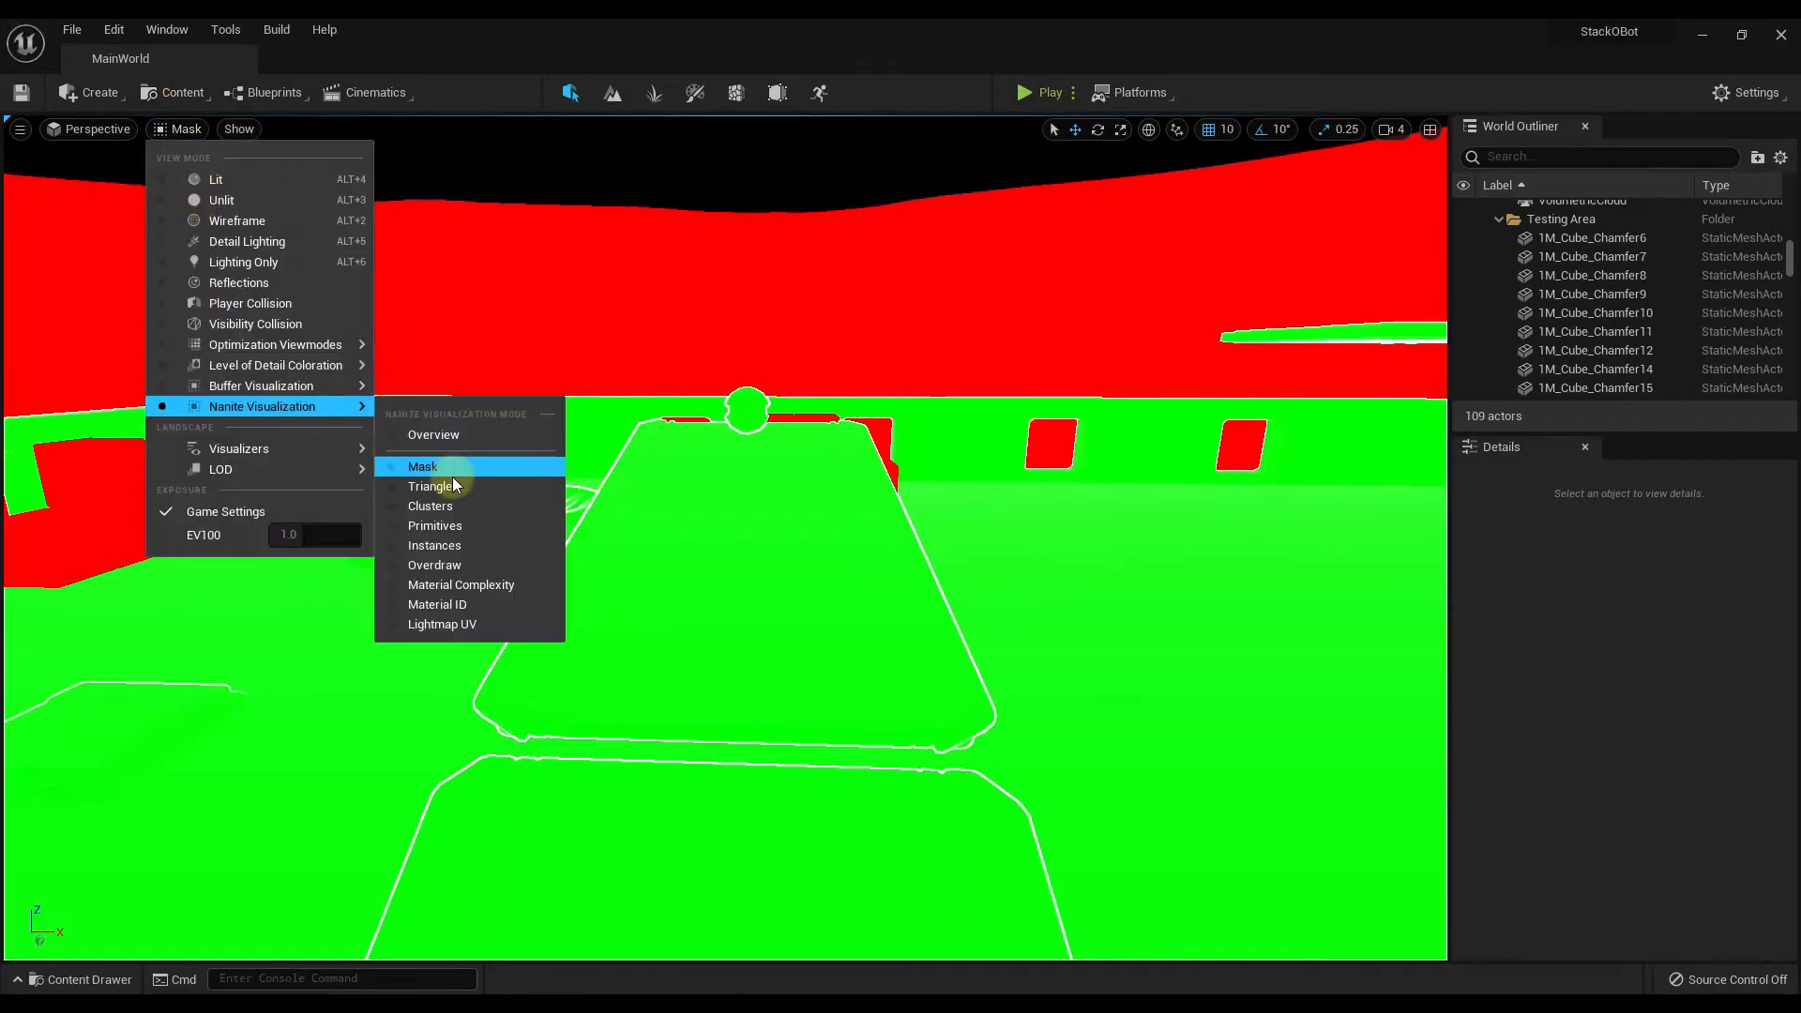
click(434, 486)
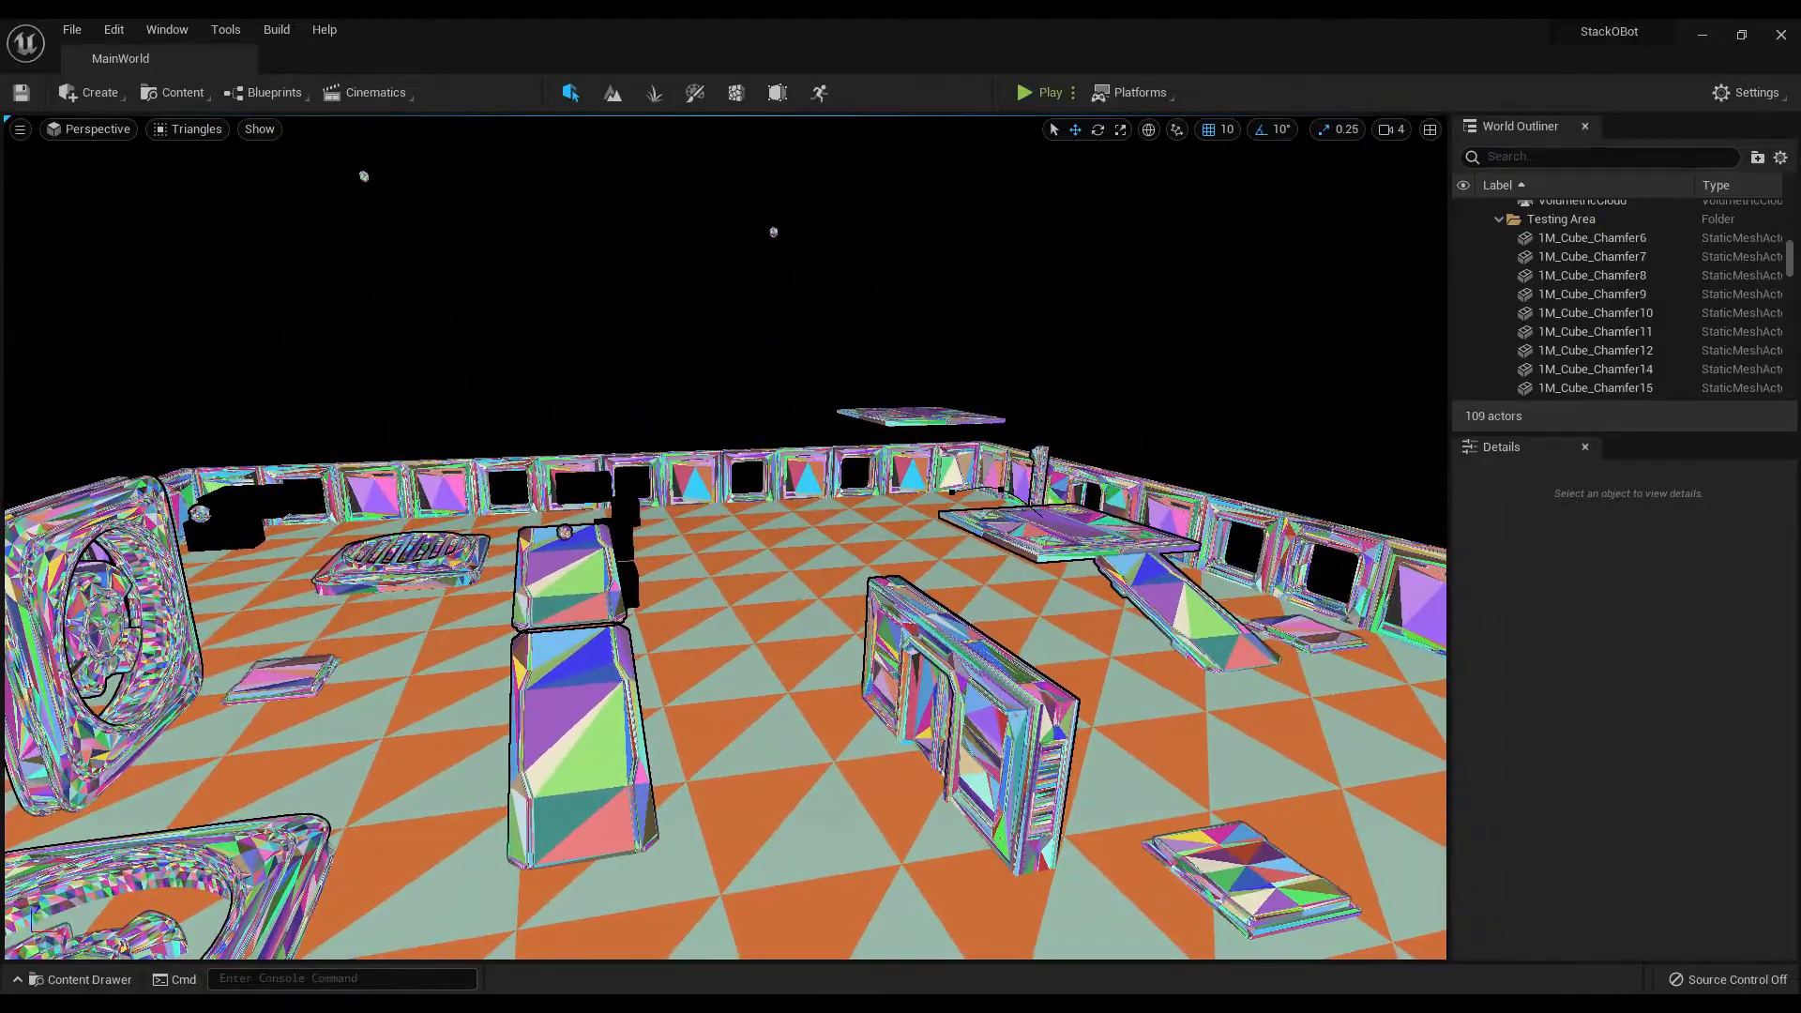
click(188, 128)
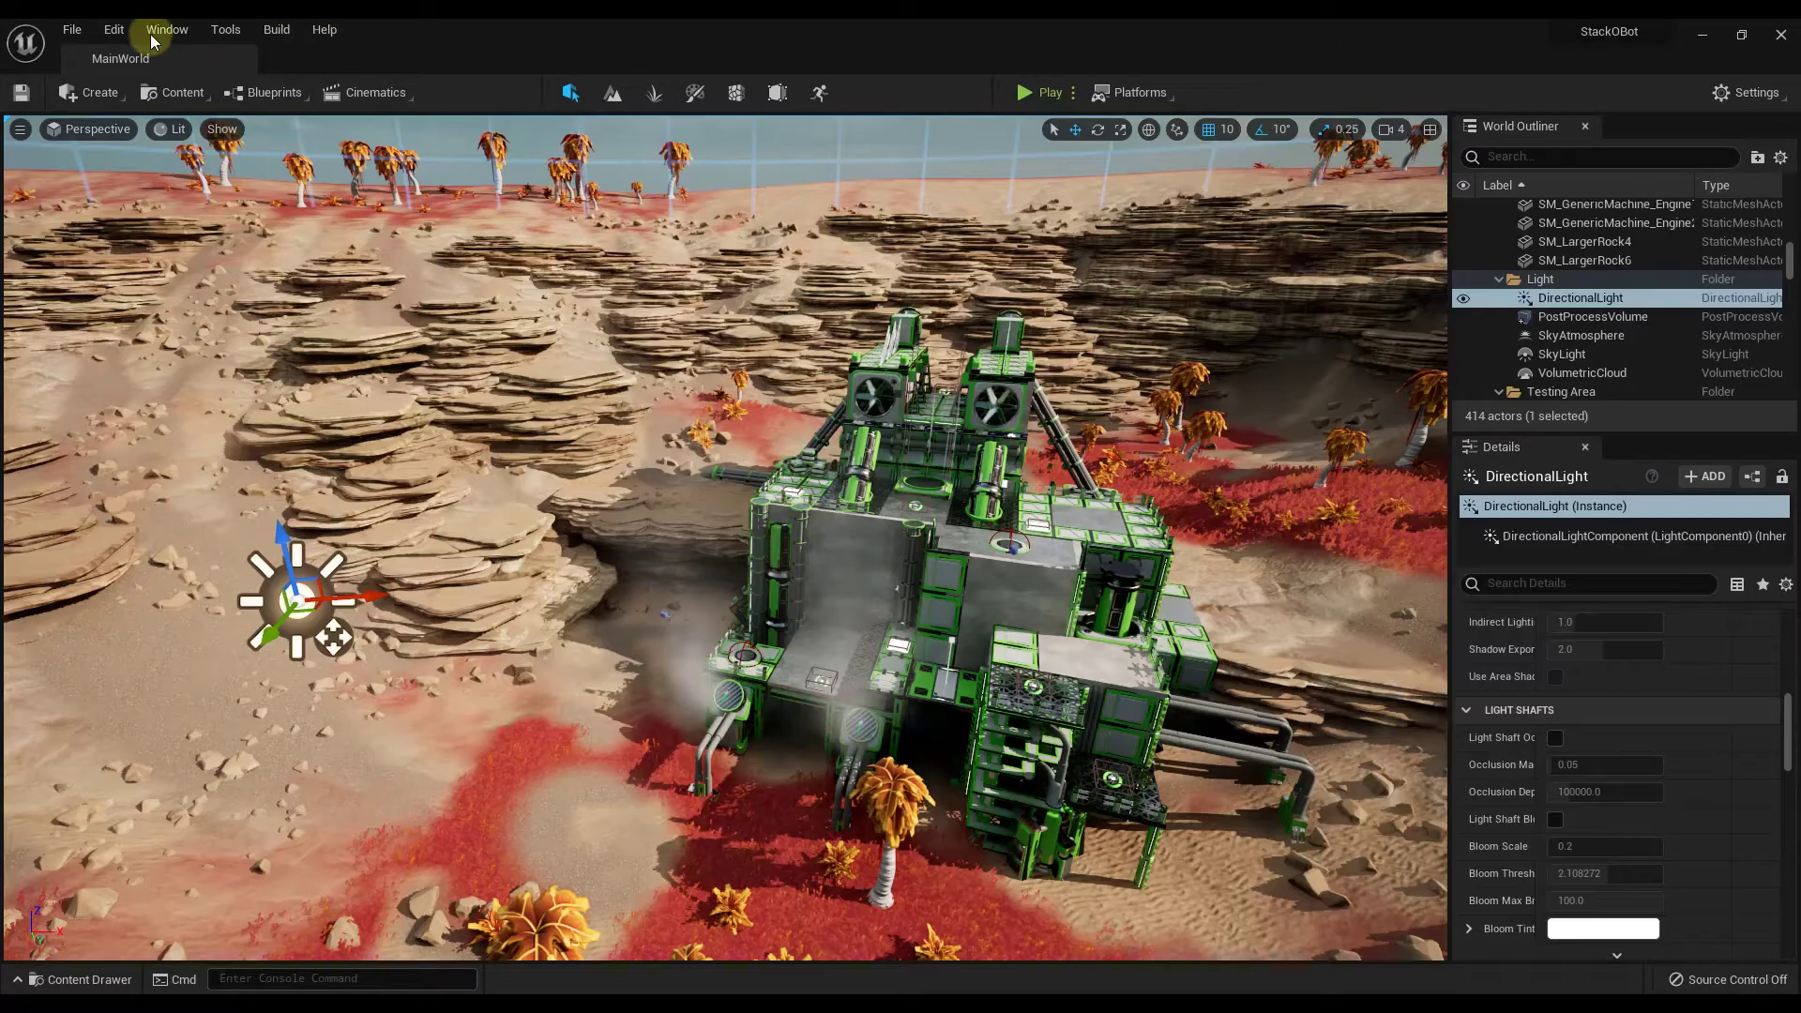
Check the Lumen global illumination and reflection methods in Project Settings Rendering
click(113, 29)
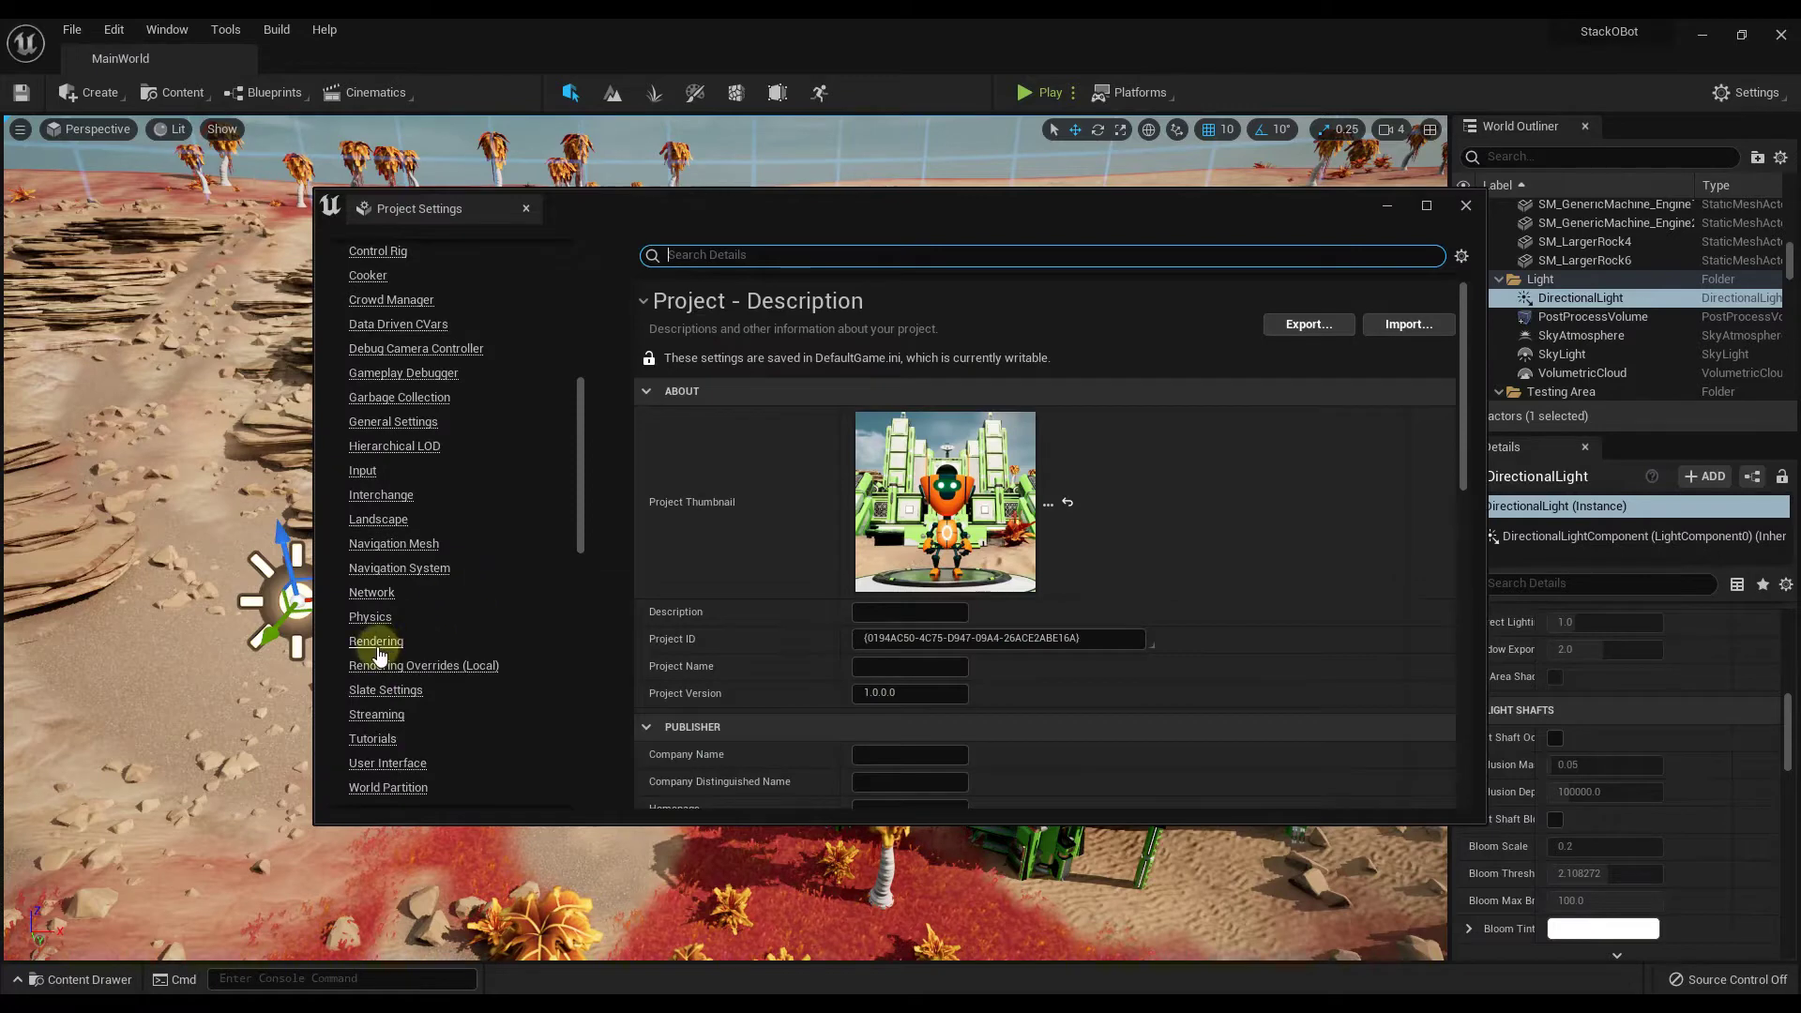
click(375, 641)
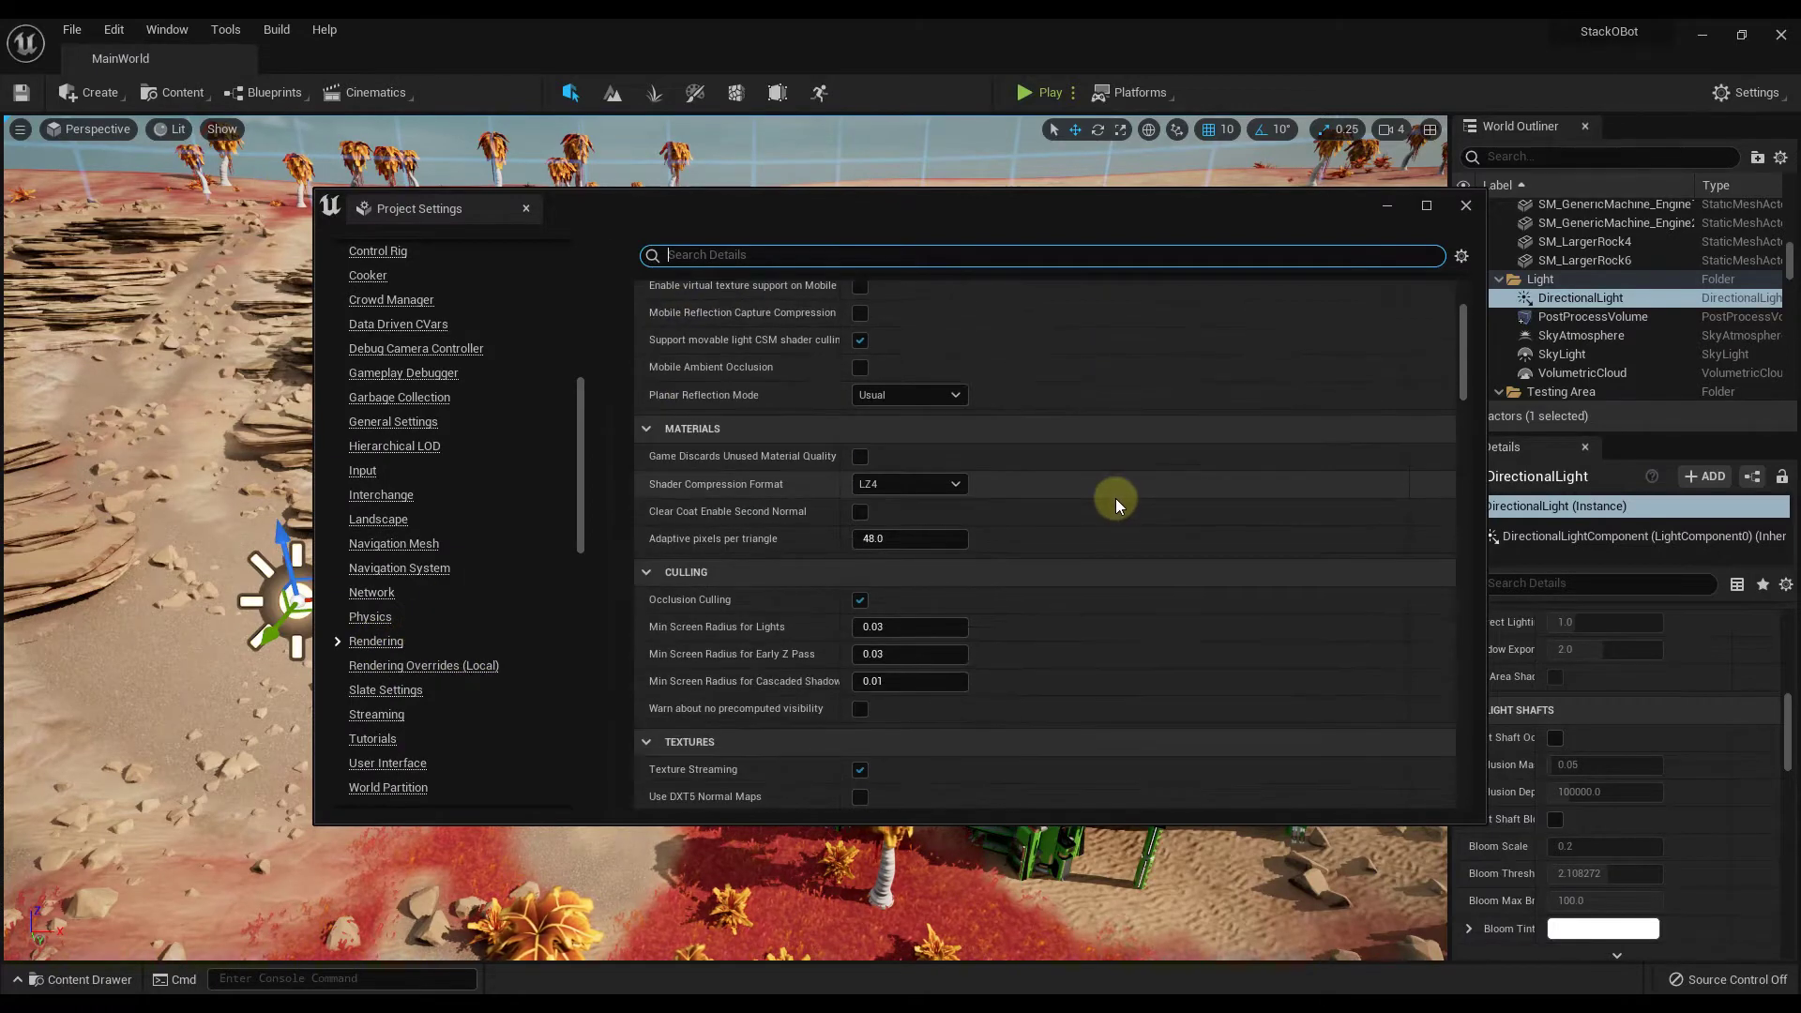
scroll(up, 3)
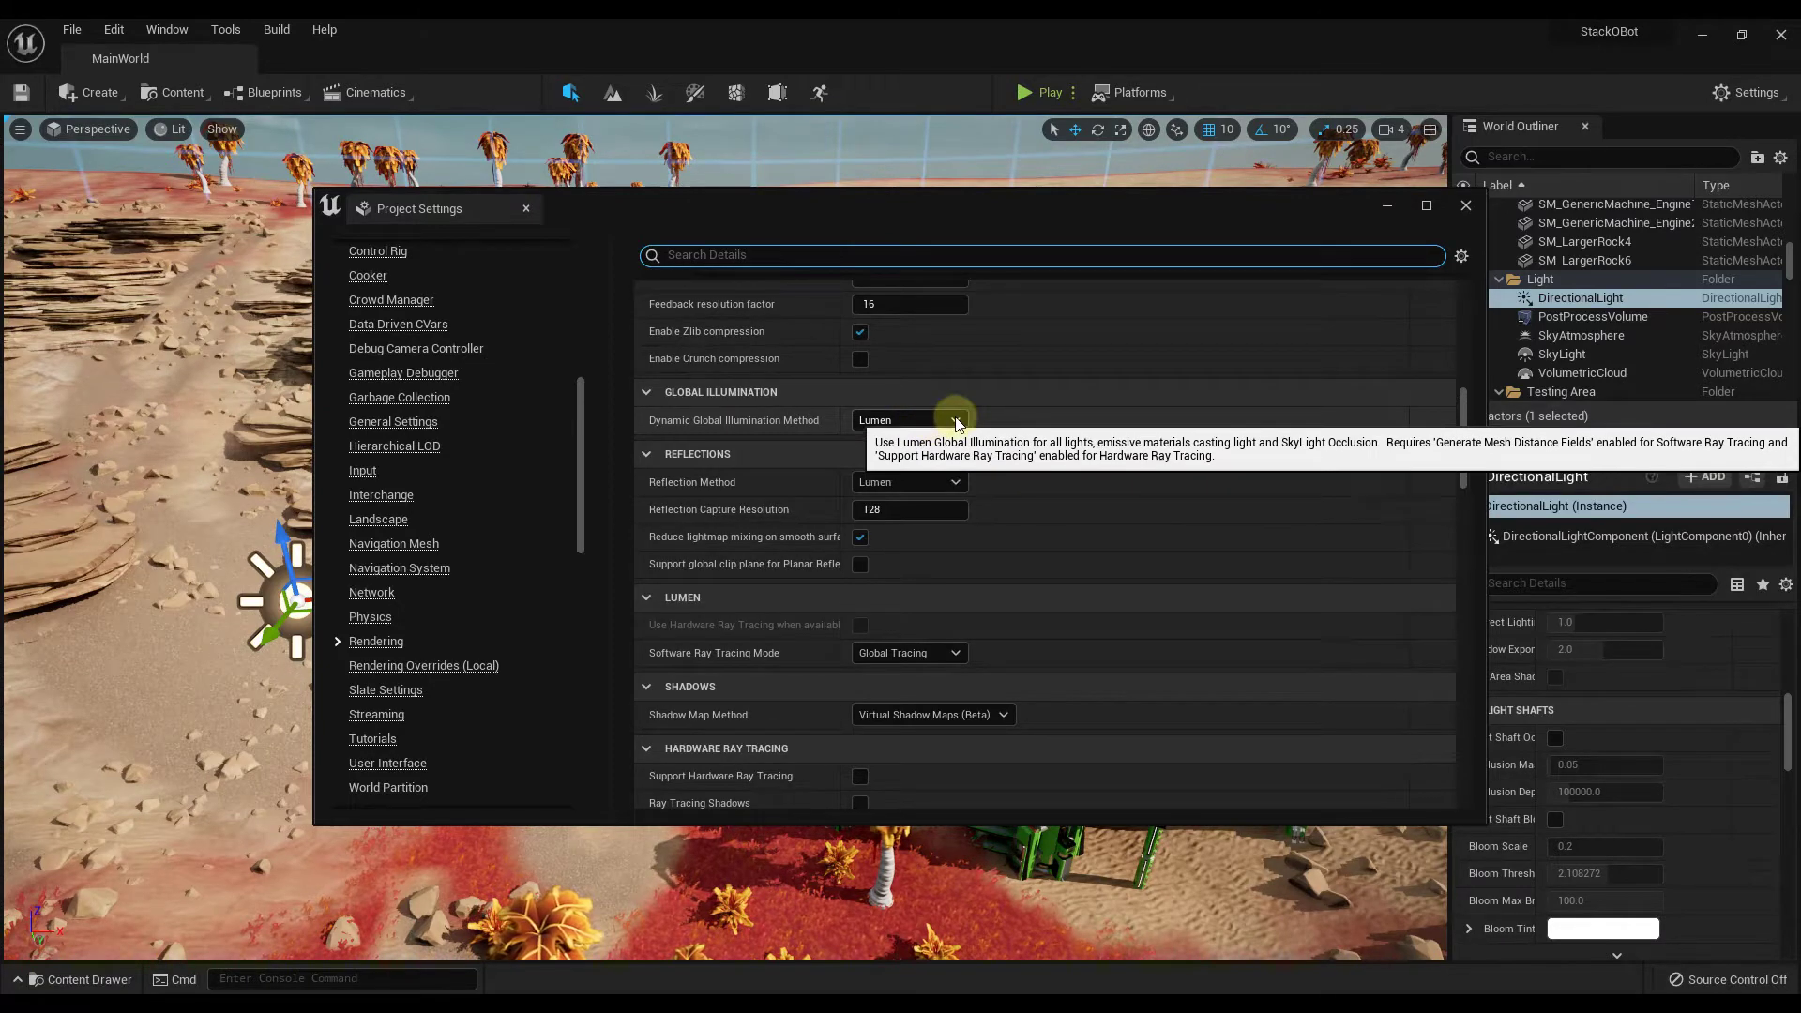
click(1464, 205)
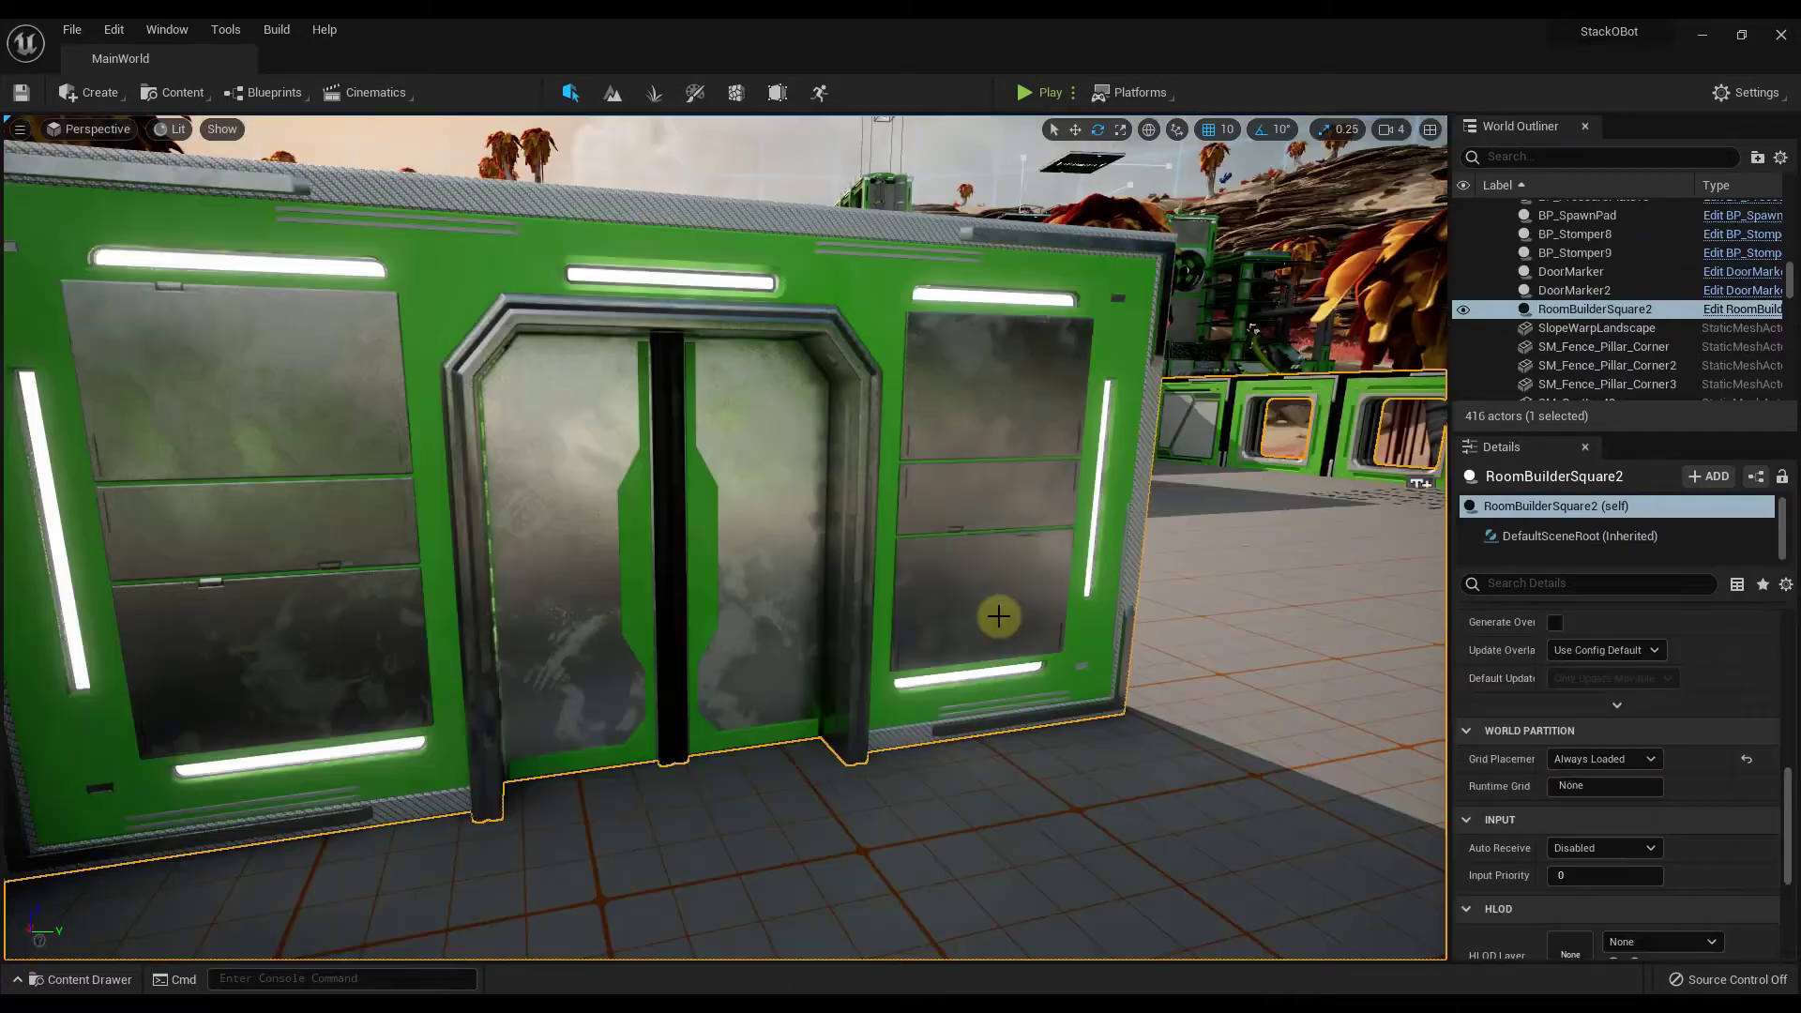
Browse the Content Drawer's Blueprints and drop crate BP_Crate9 in front of the door
click(81, 978)
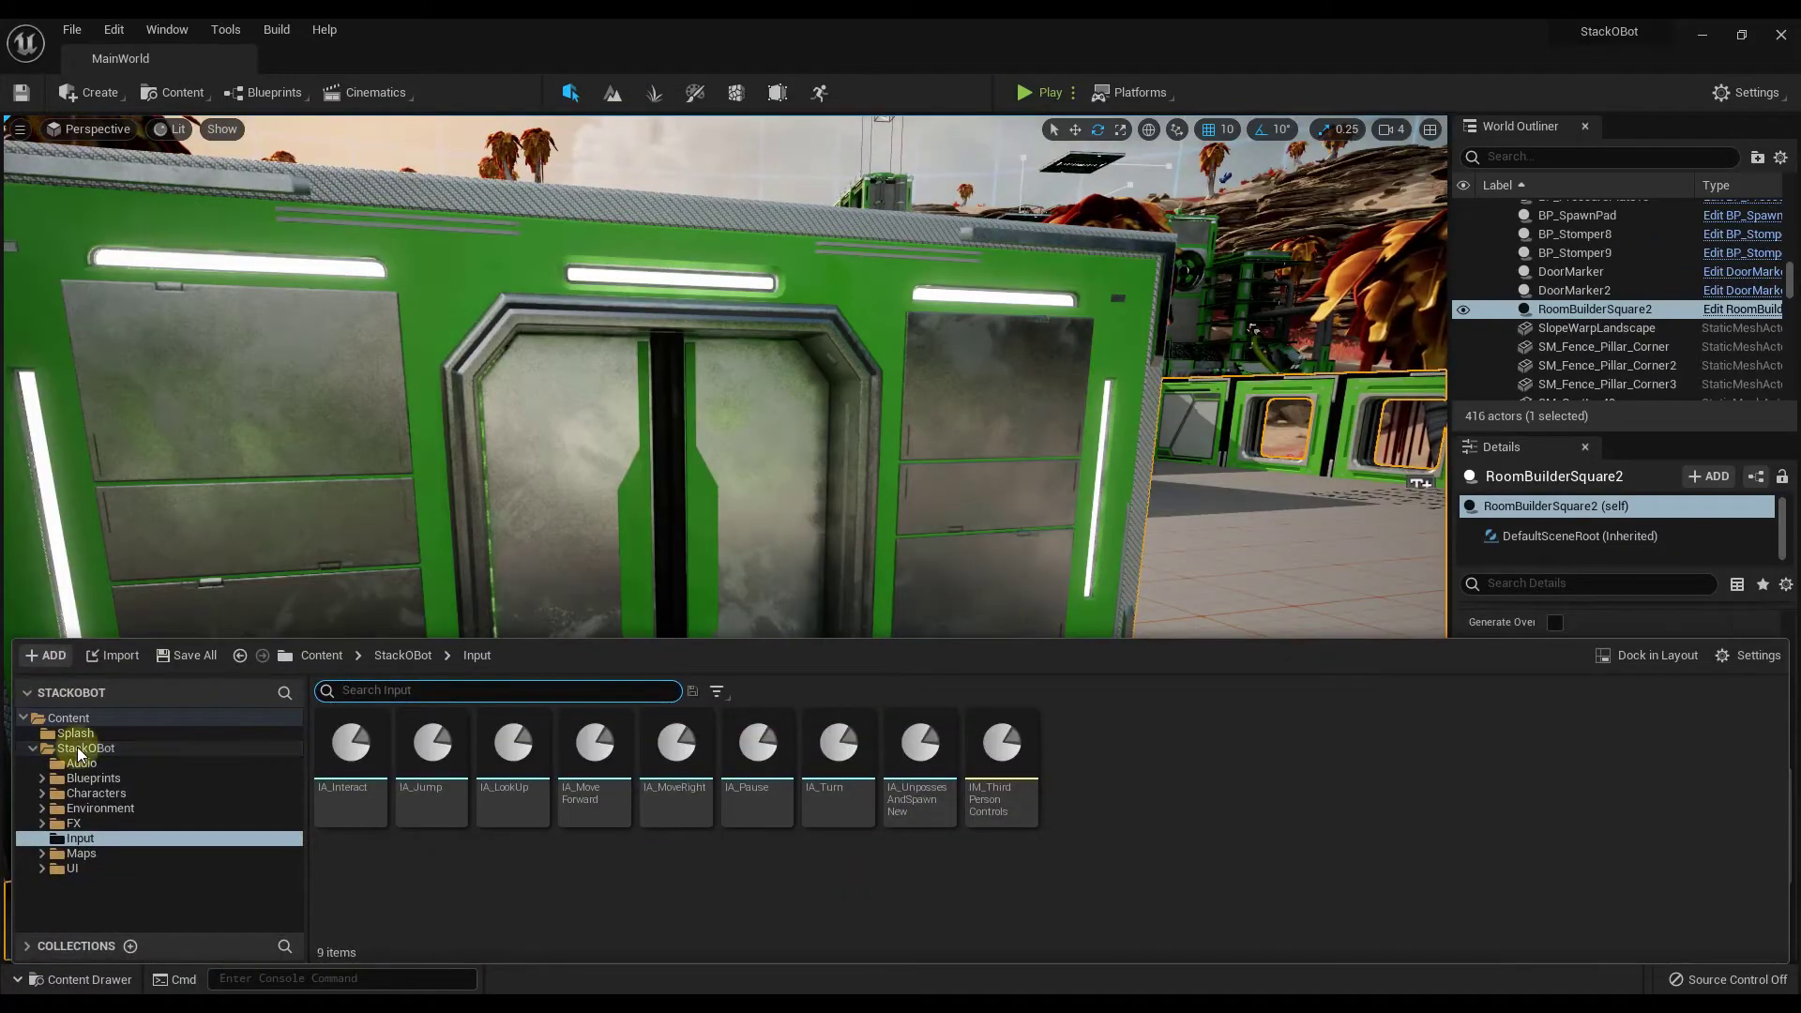
click(86, 747)
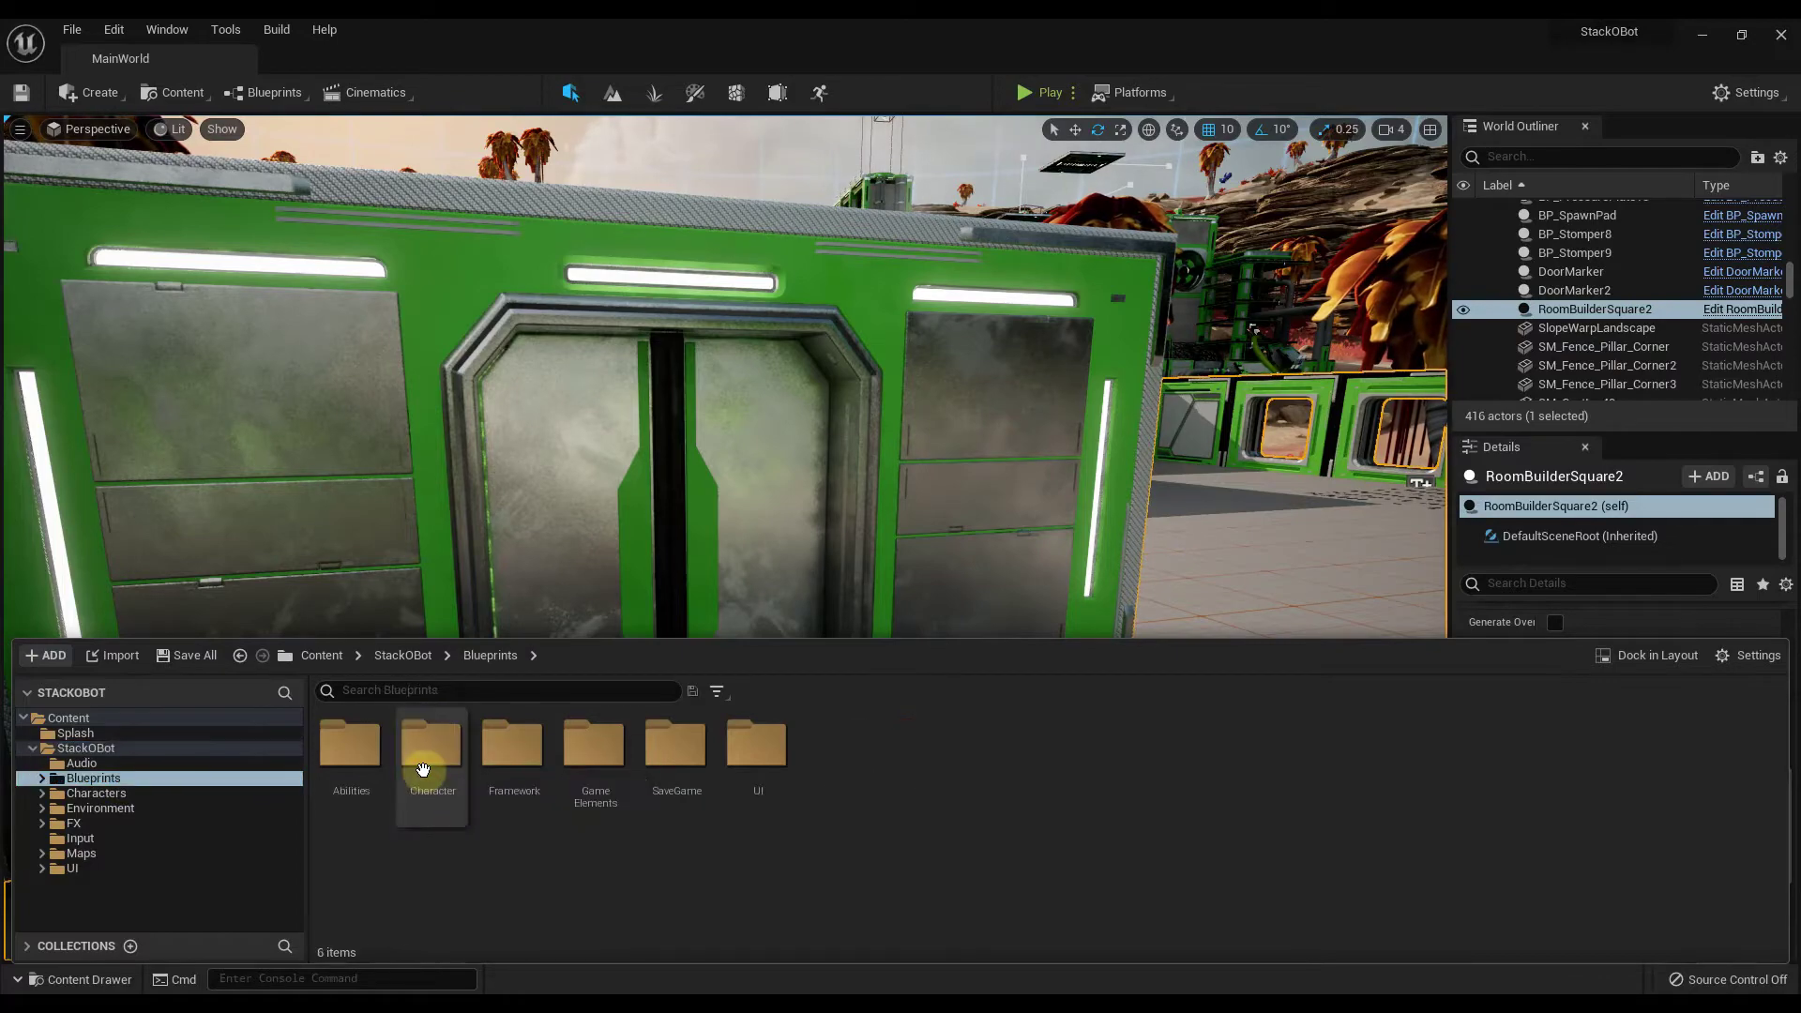
double_click(594, 741)
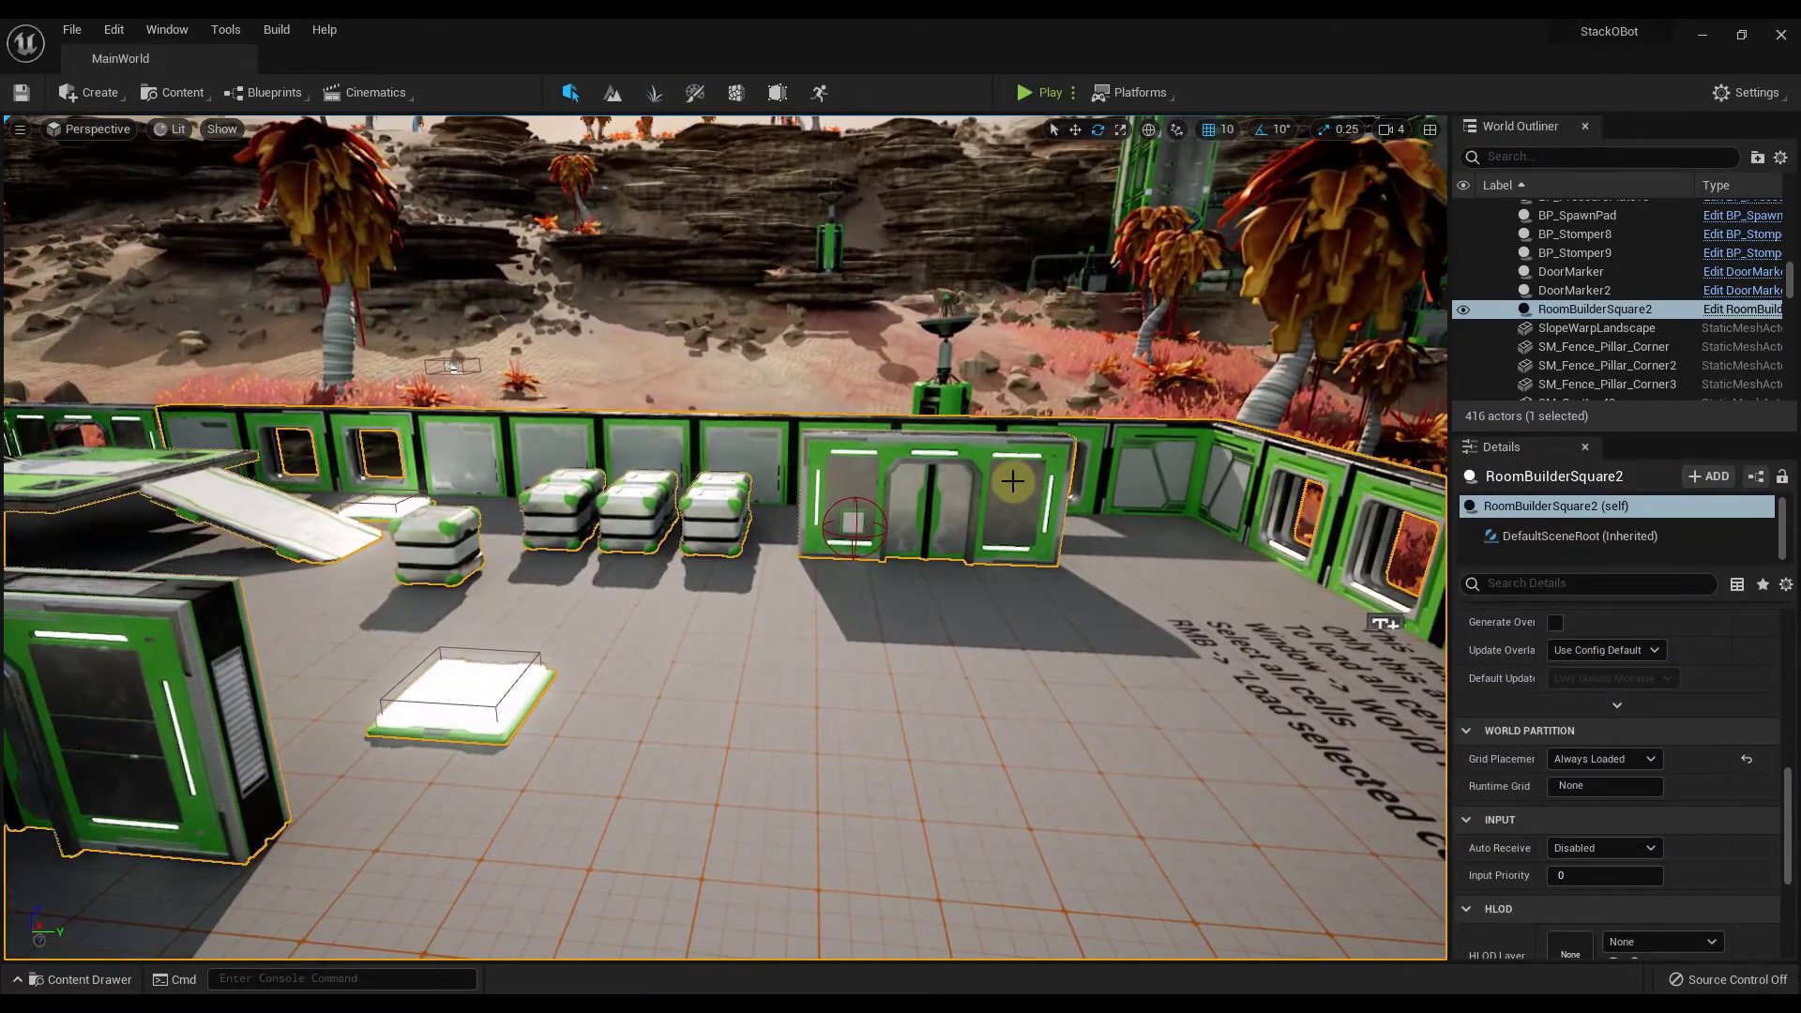
click(79, 978)
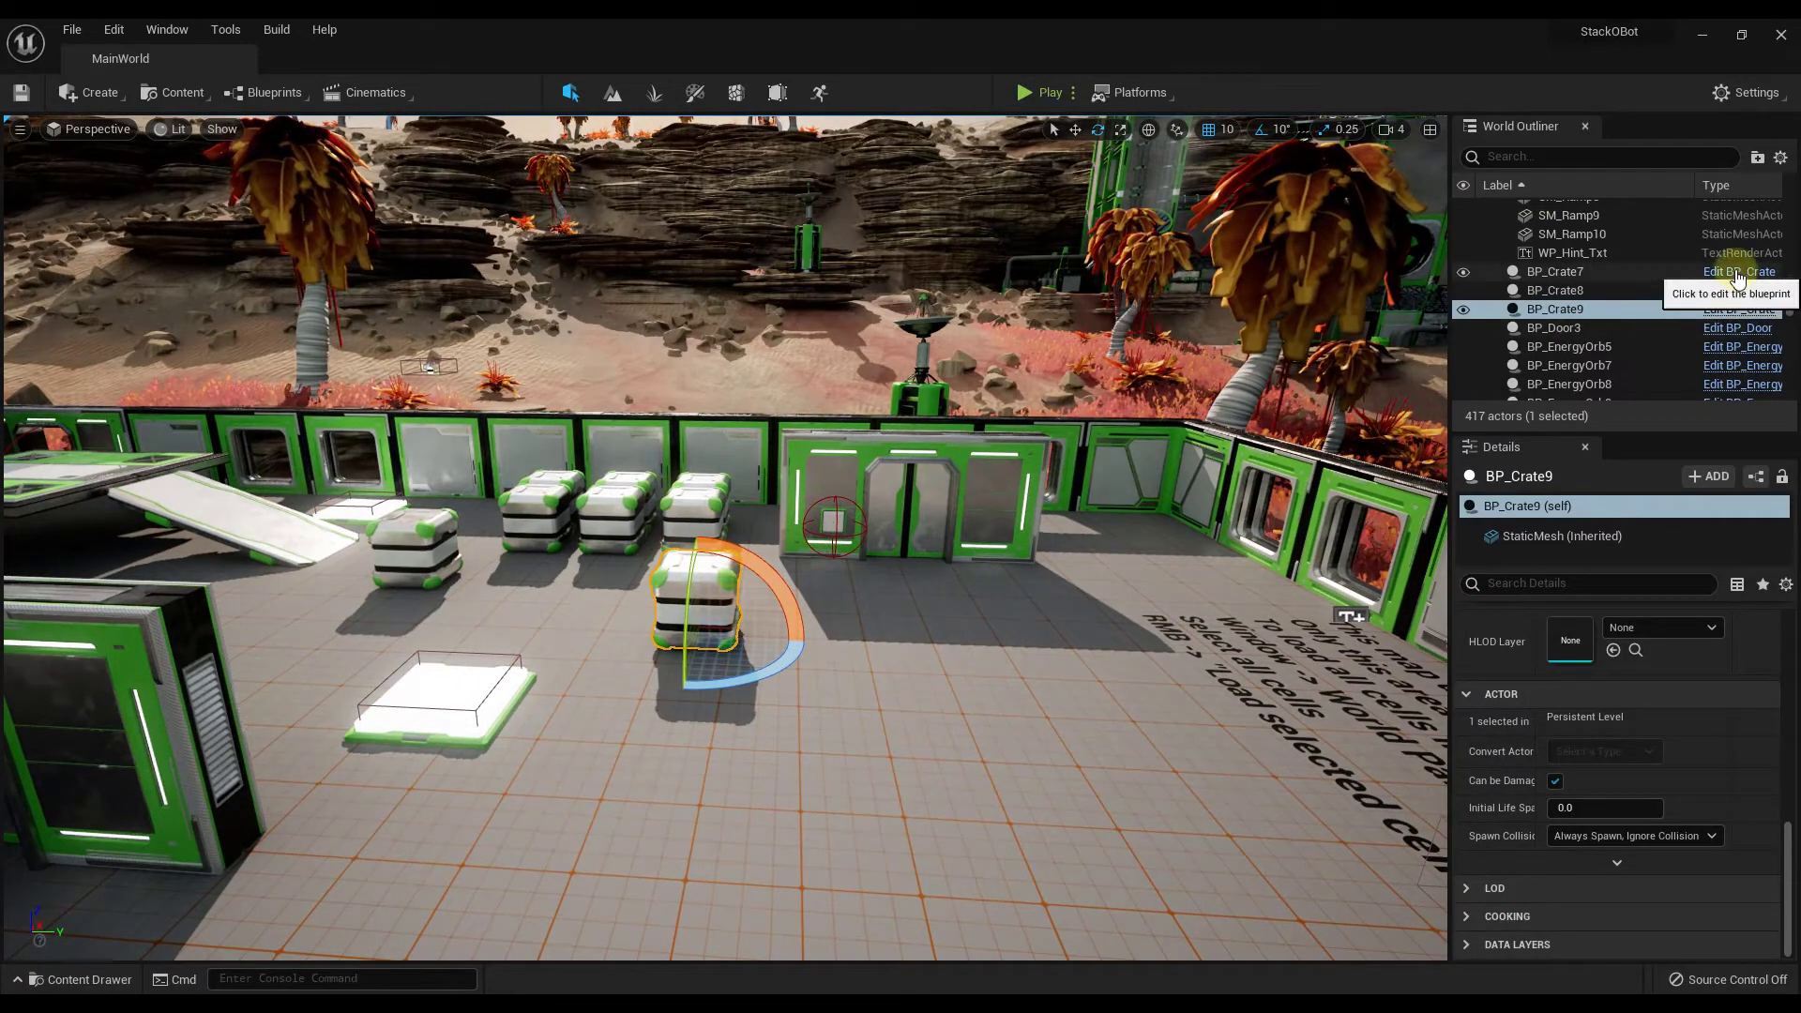
mouse_move(1746, 337)
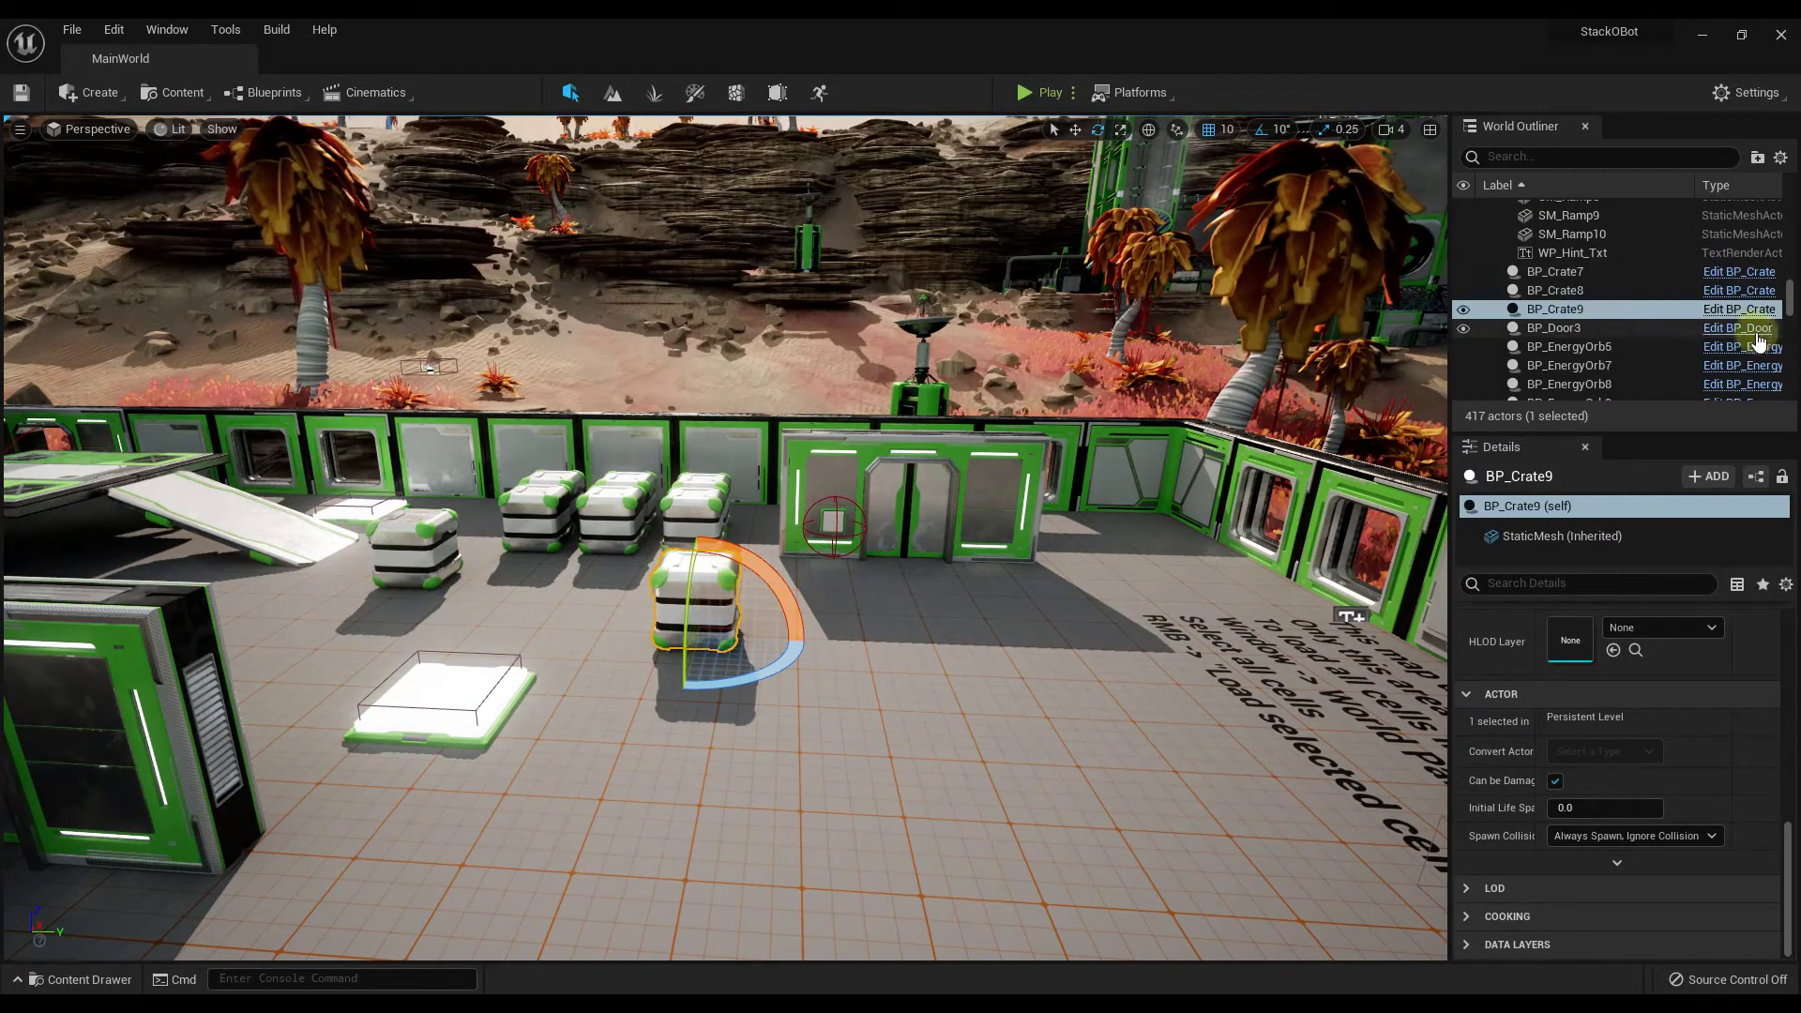
Open BP_Door's Blueprint full-screen and zoom around its trigger and timeline nodes
click(1738, 328)
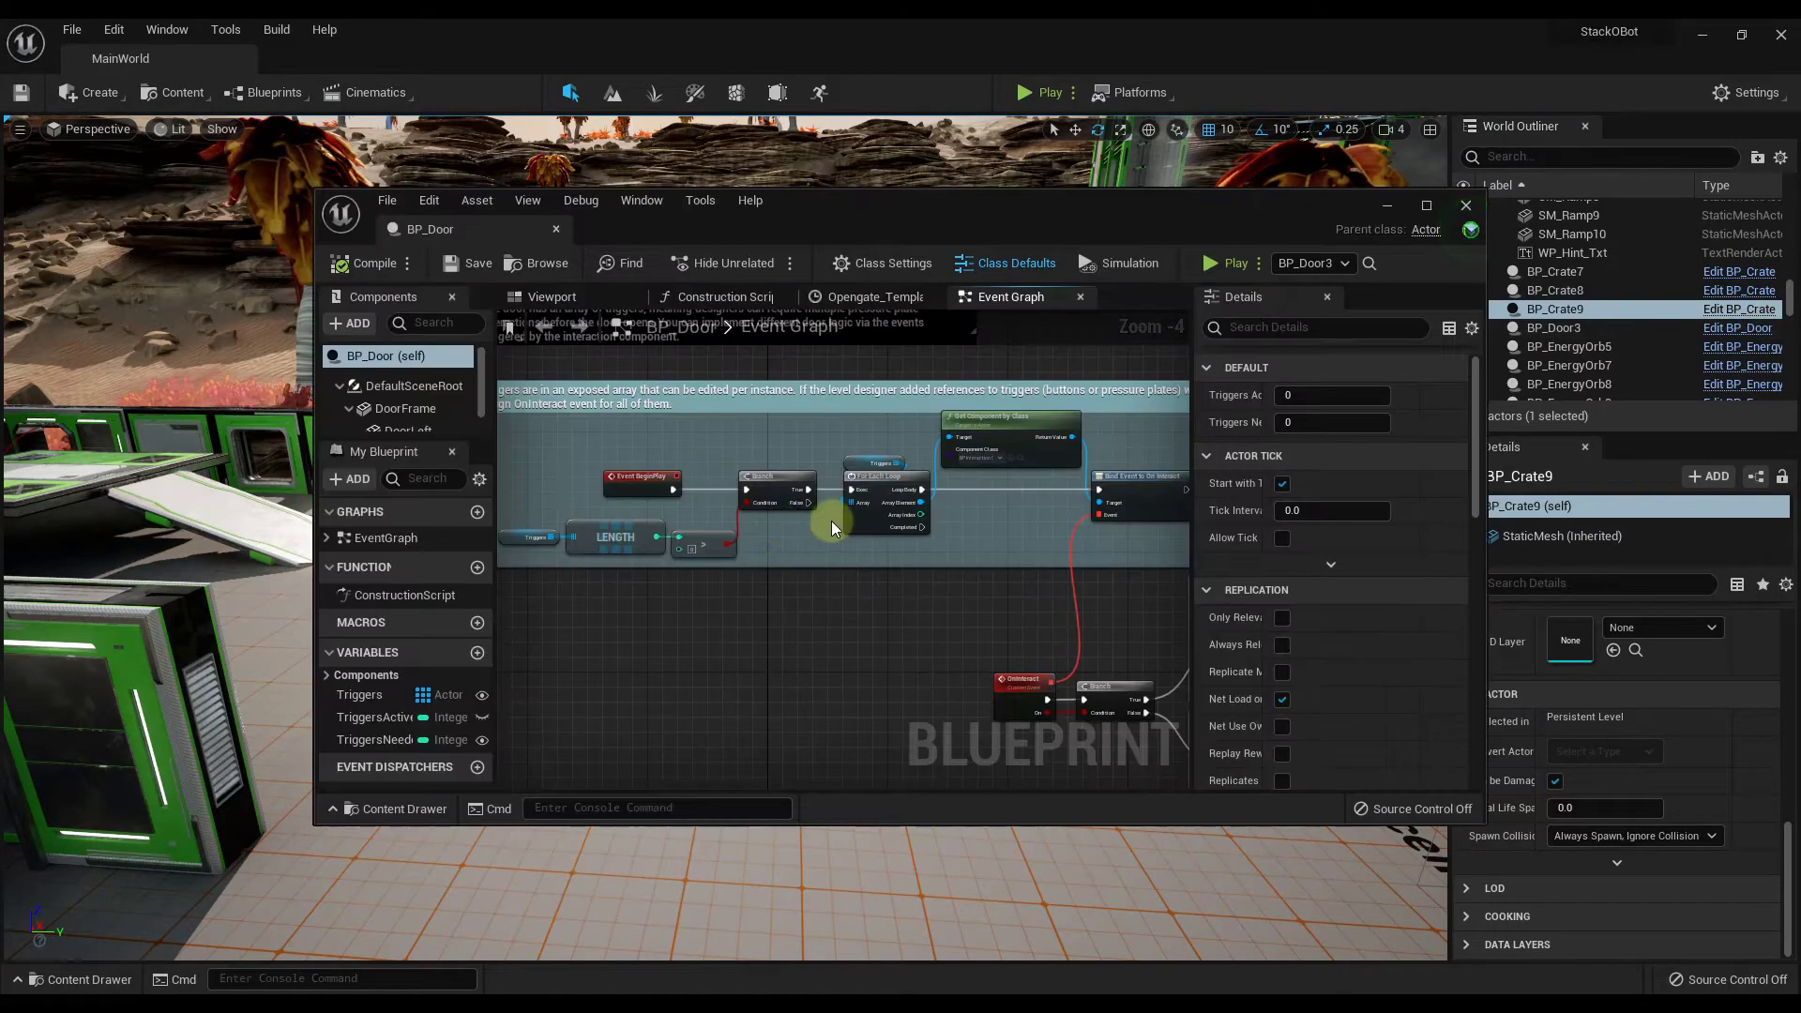
click(1424, 206)
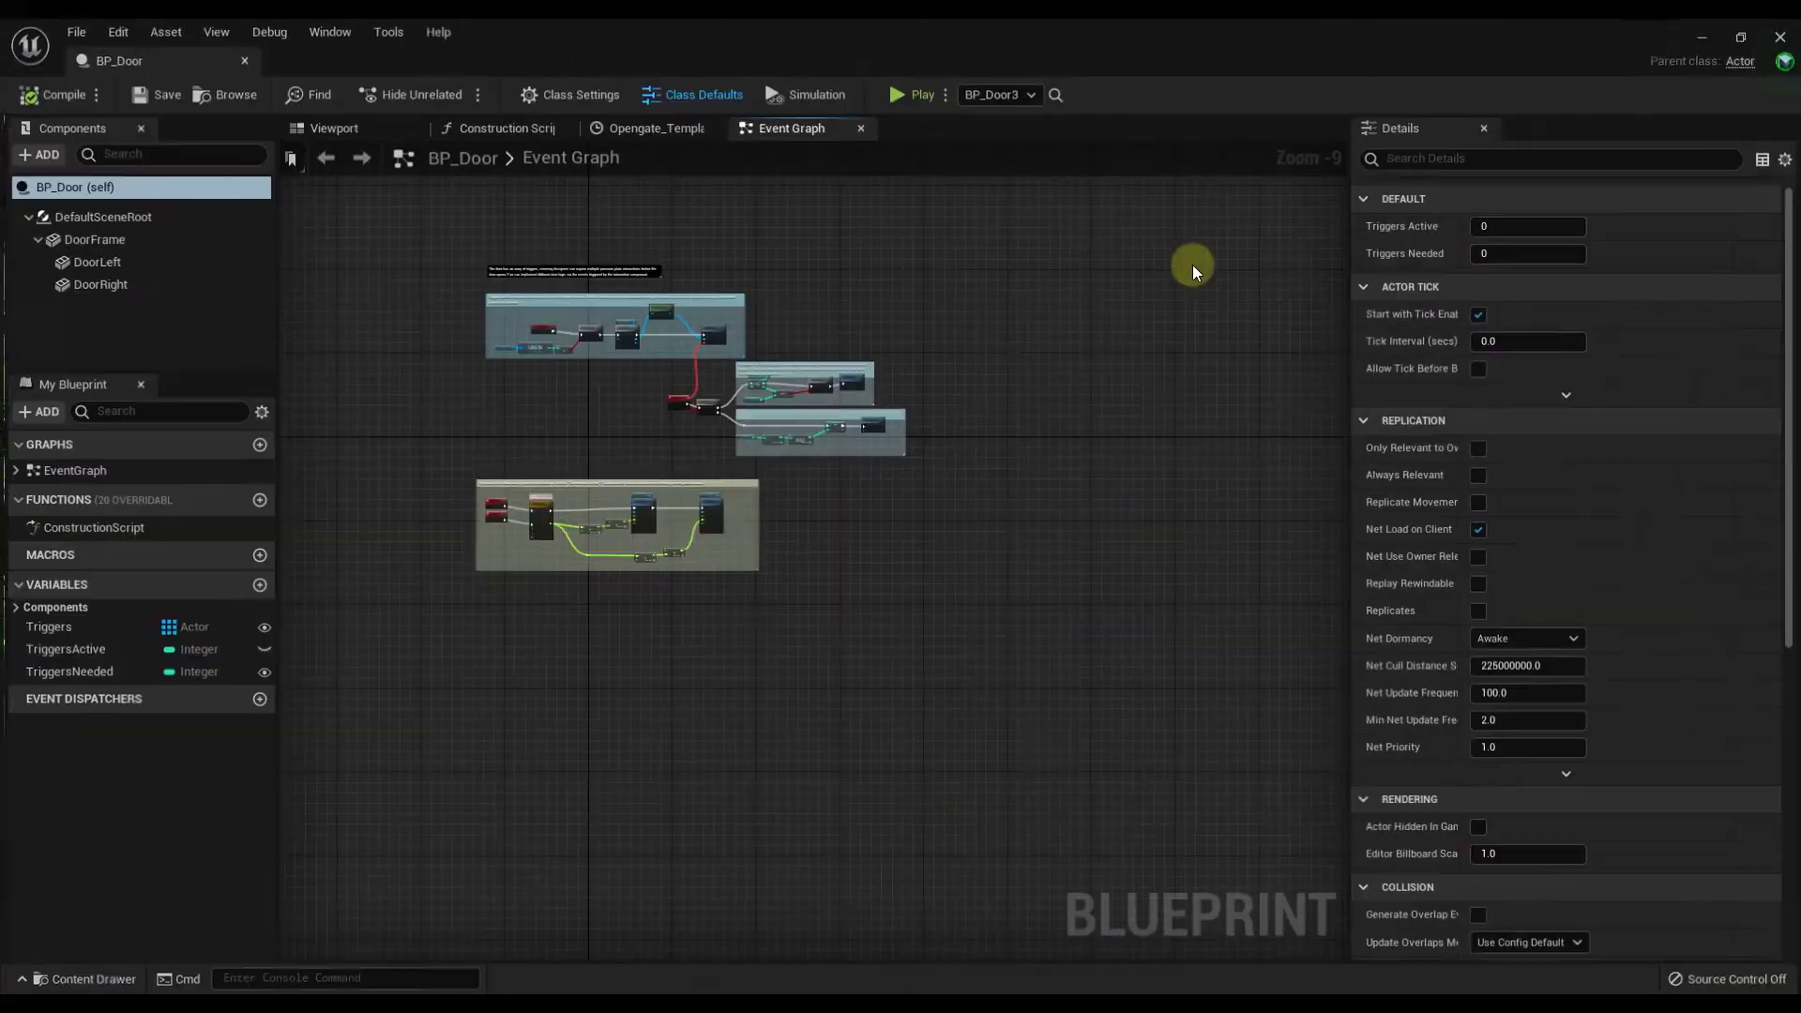
scroll(up, 3)
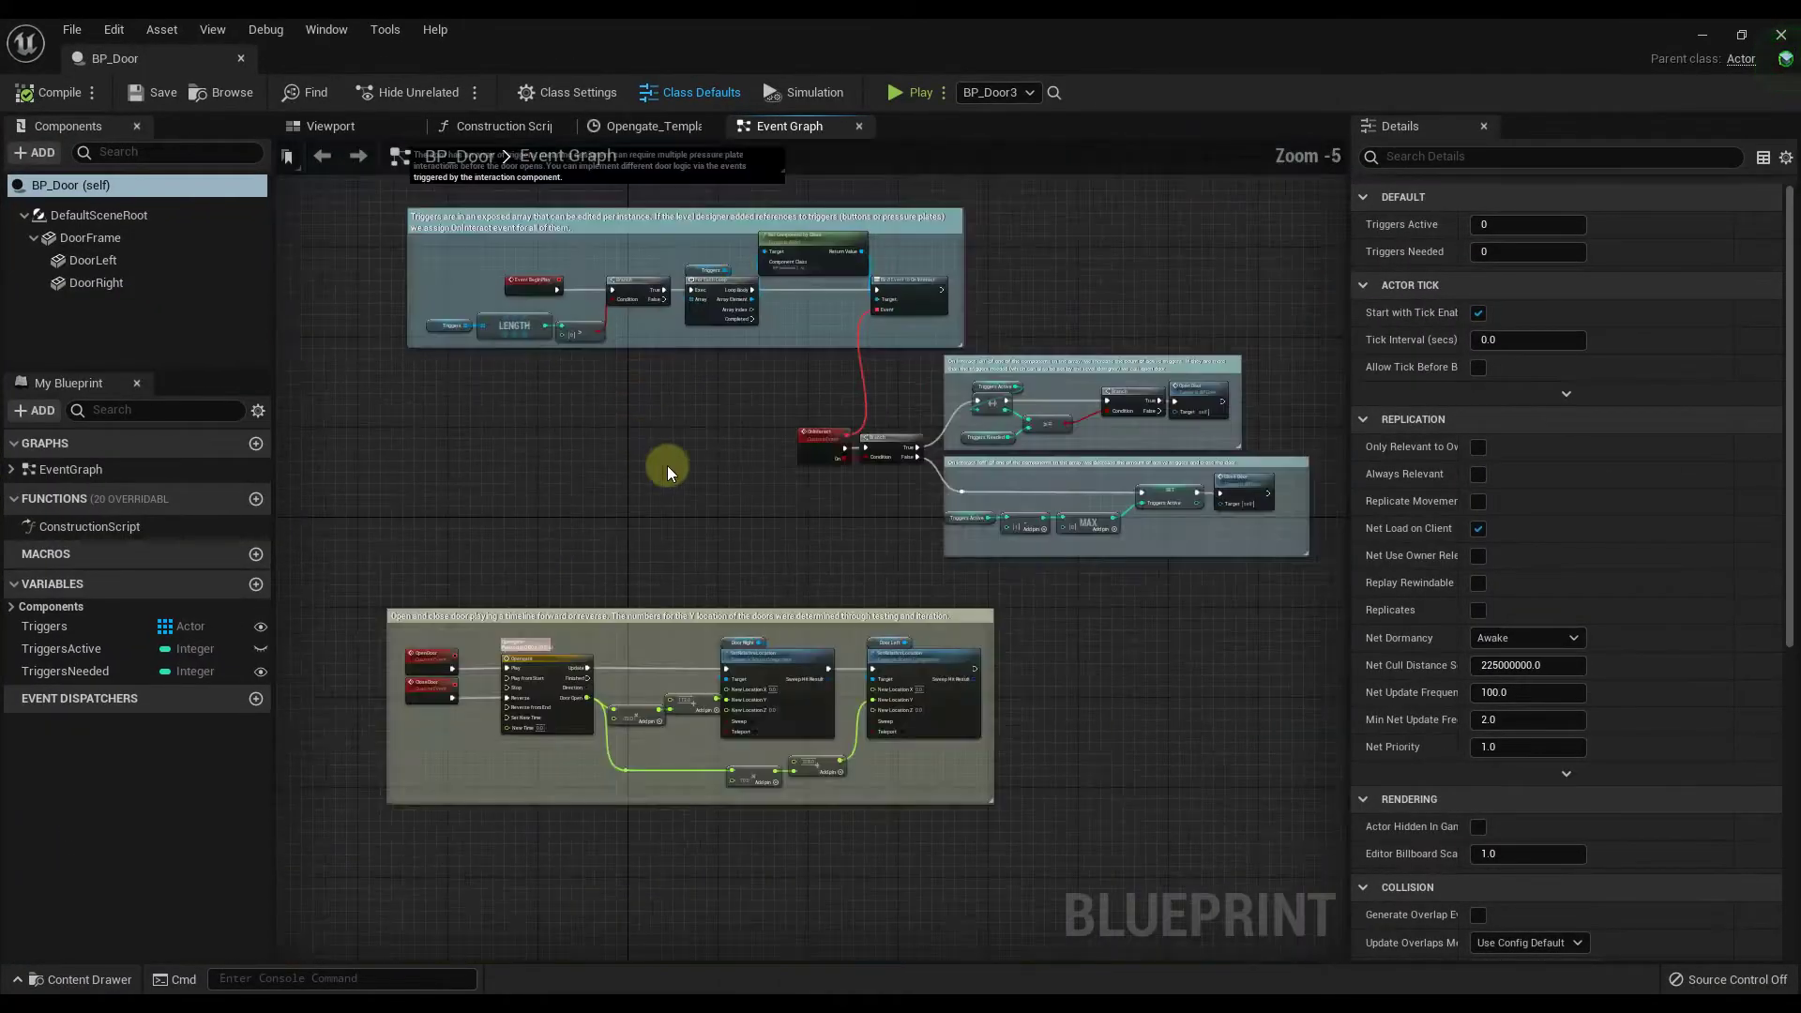
scroll(up, 3)
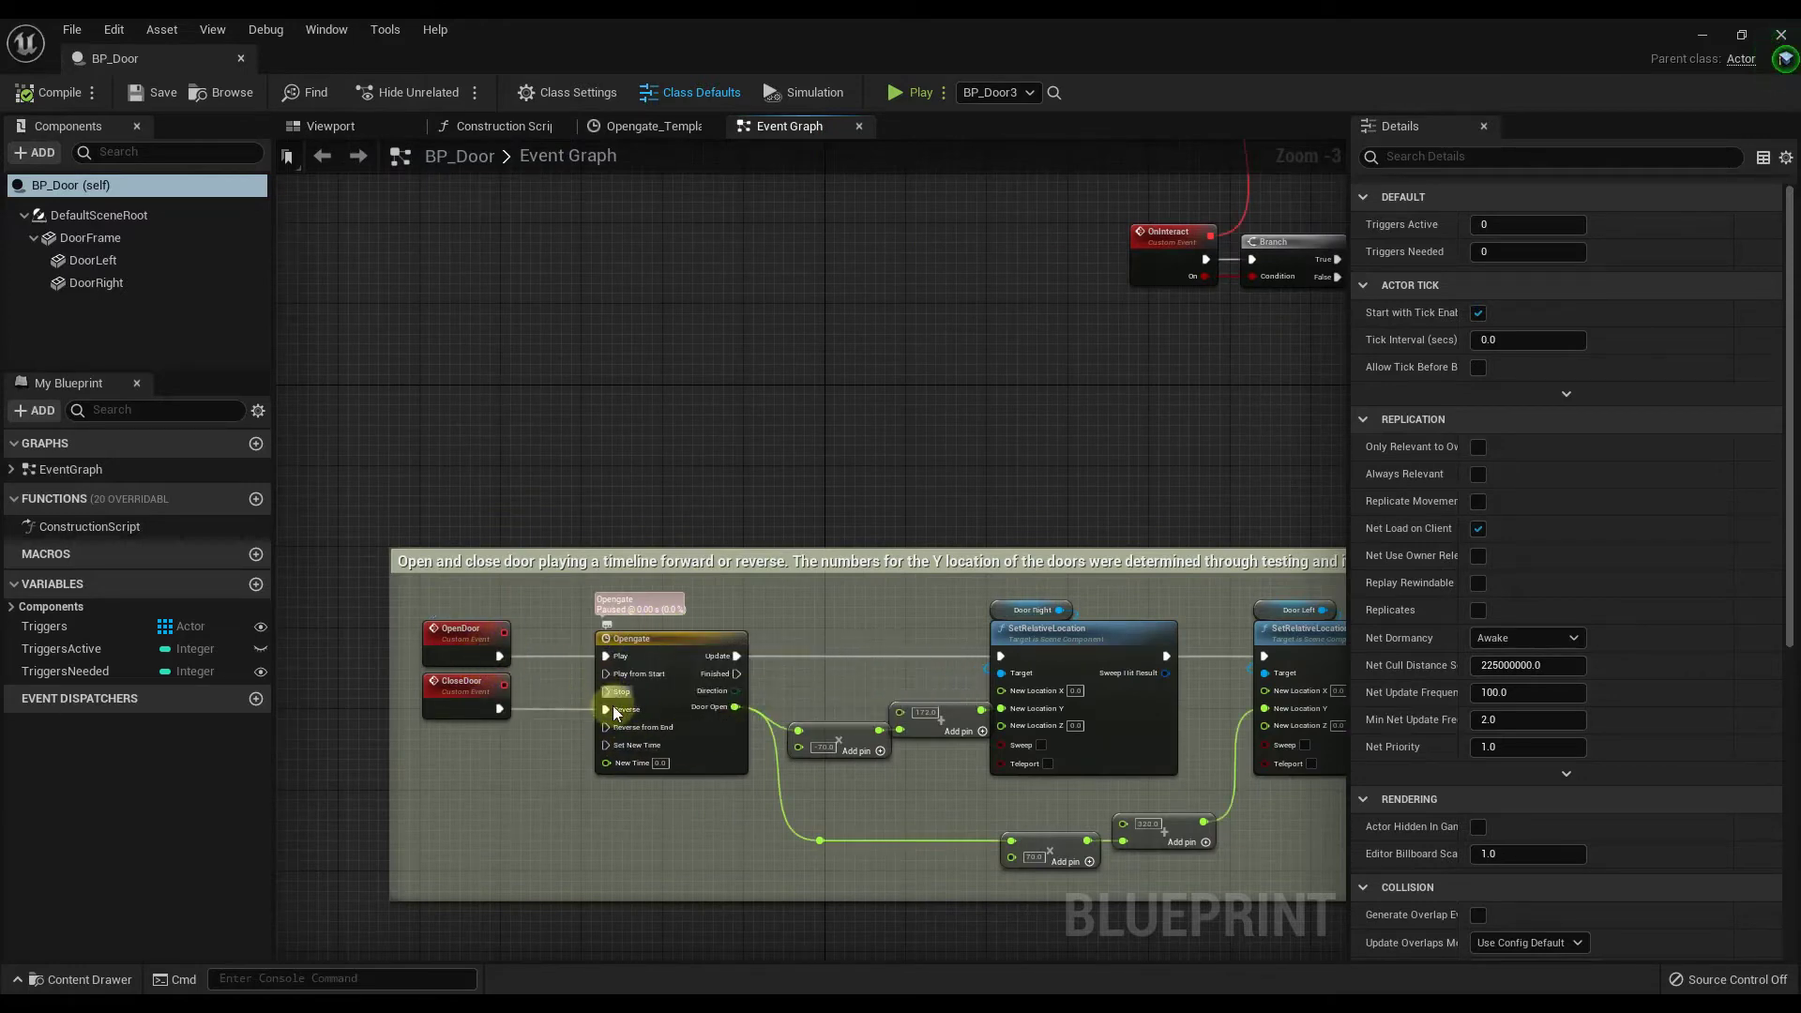
mouse_move(1114, 707)
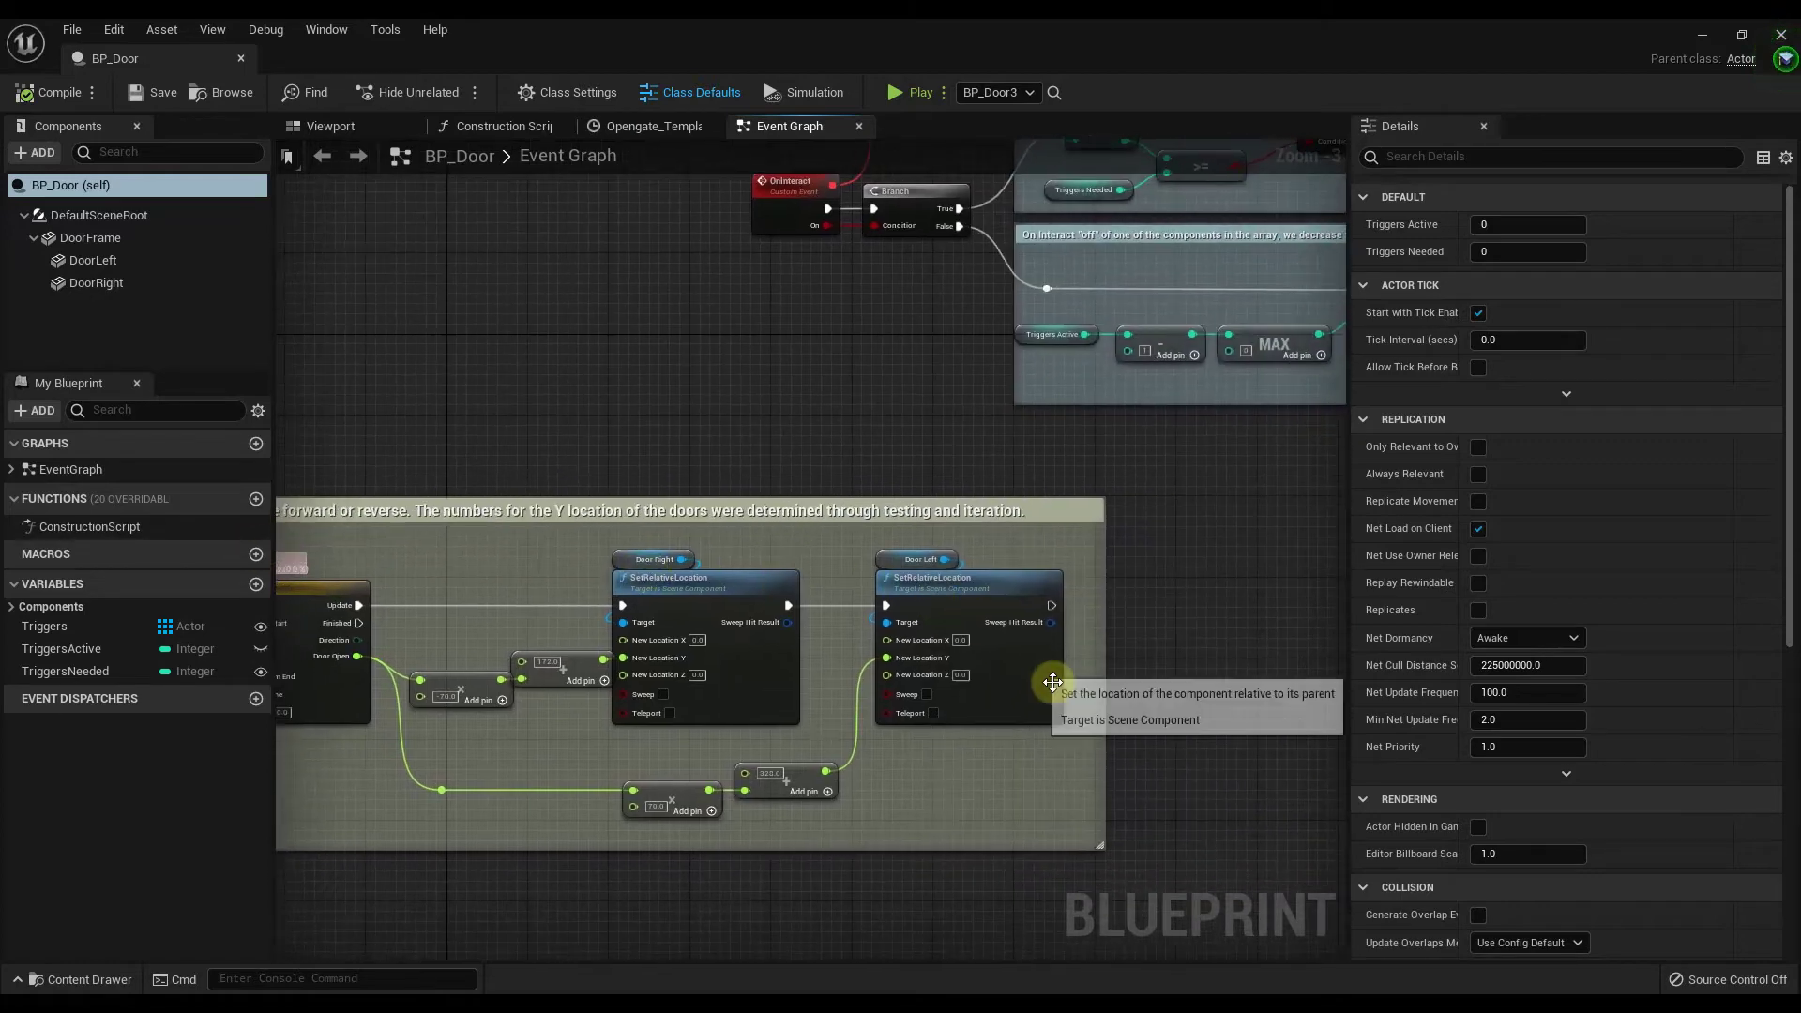
scroll(down, 3)
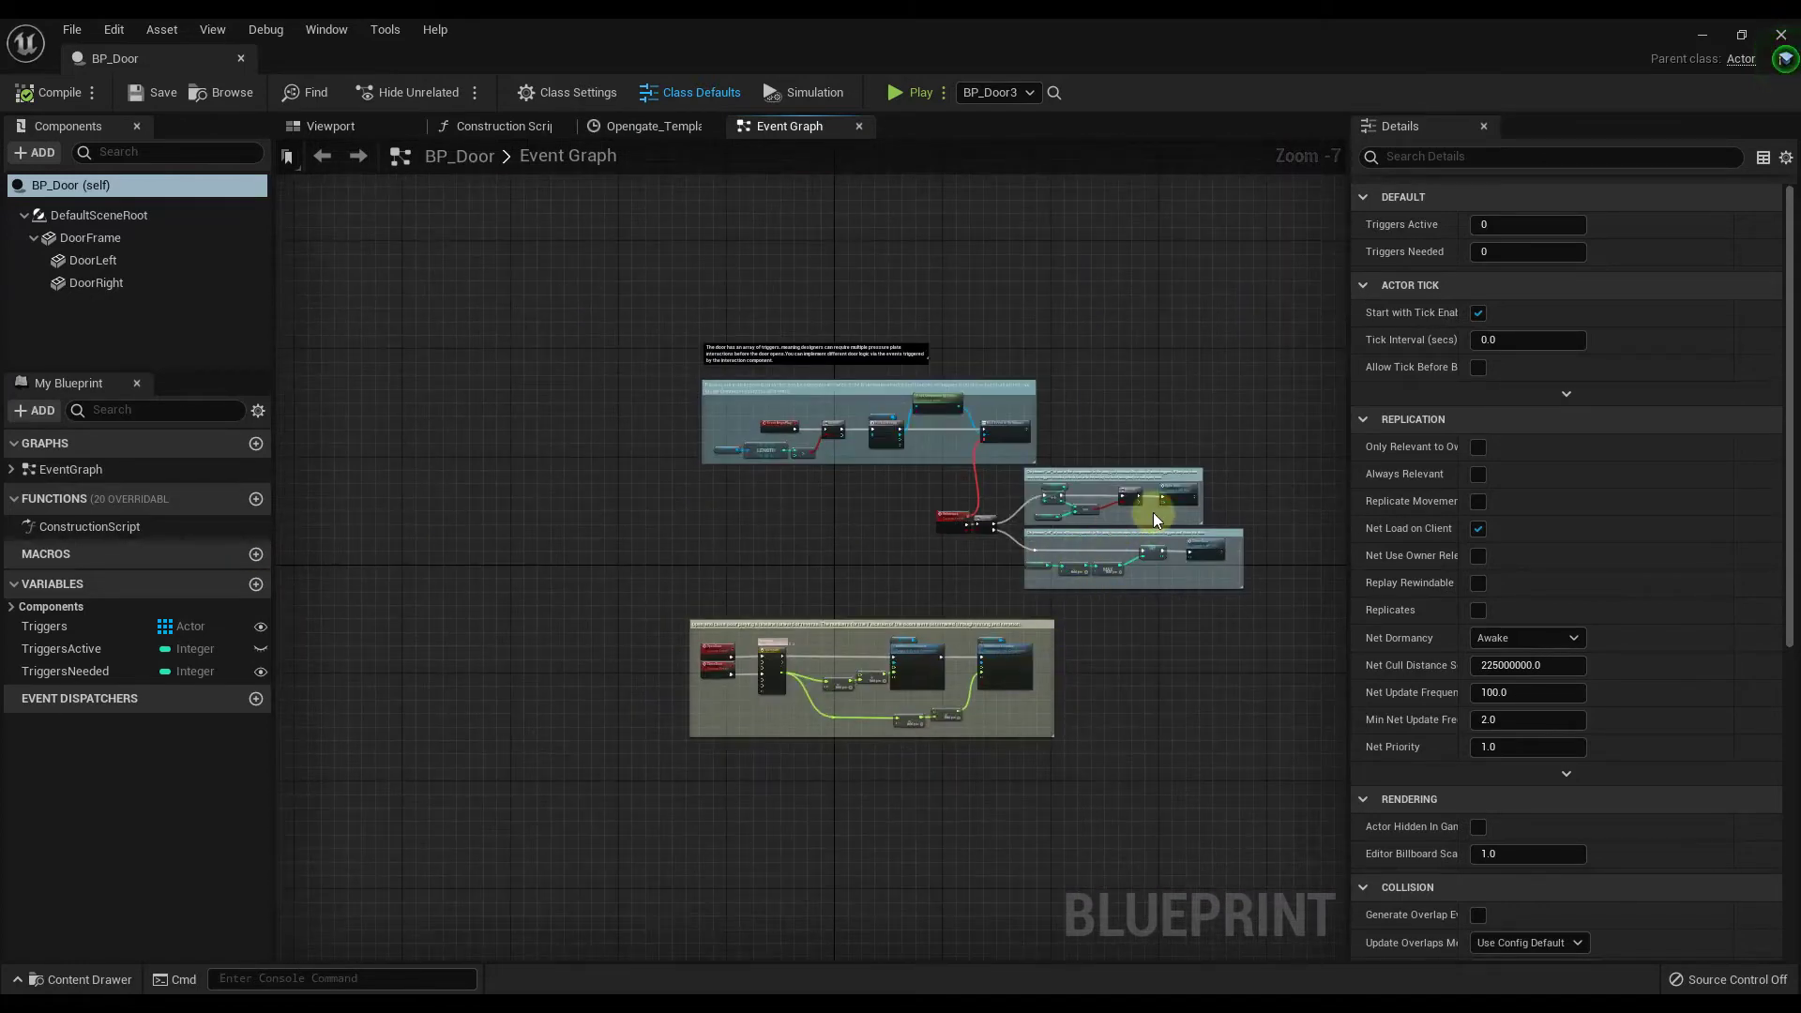